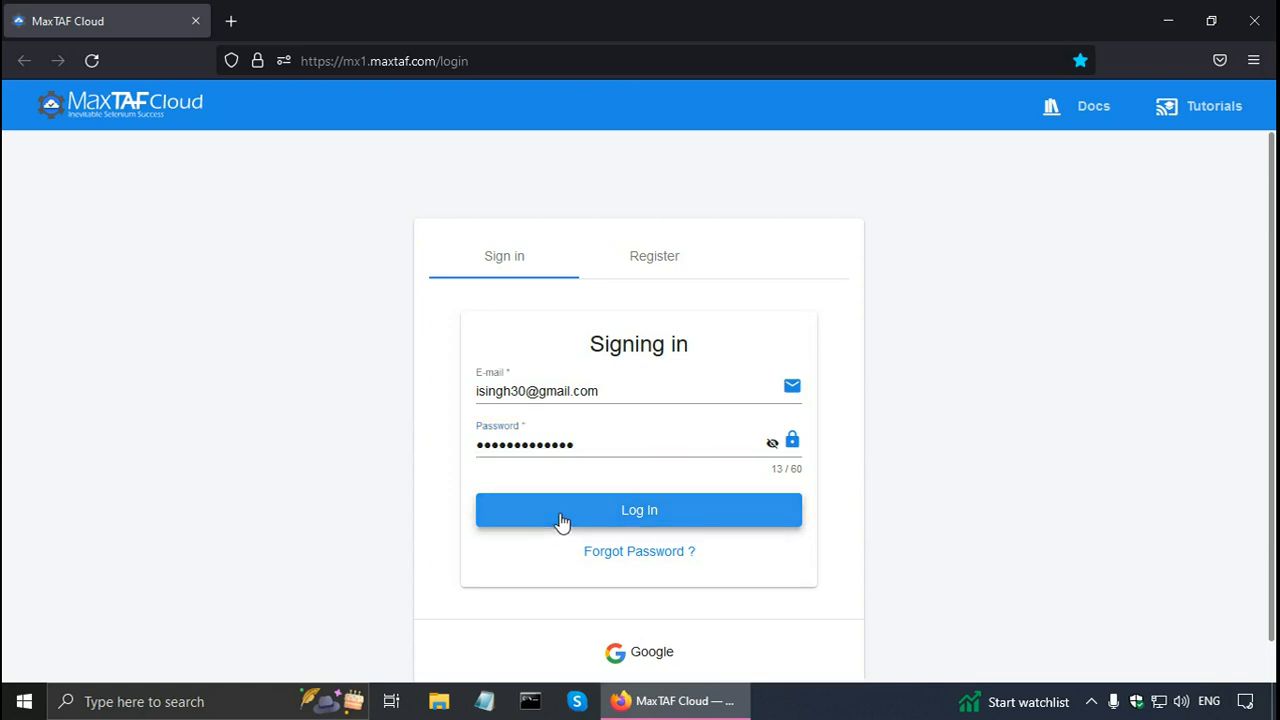
Step: Sign in to MaxTAF Cloud and open the Project1 dashboard
{"action": "left_click", "coordinate": [639, 510]}
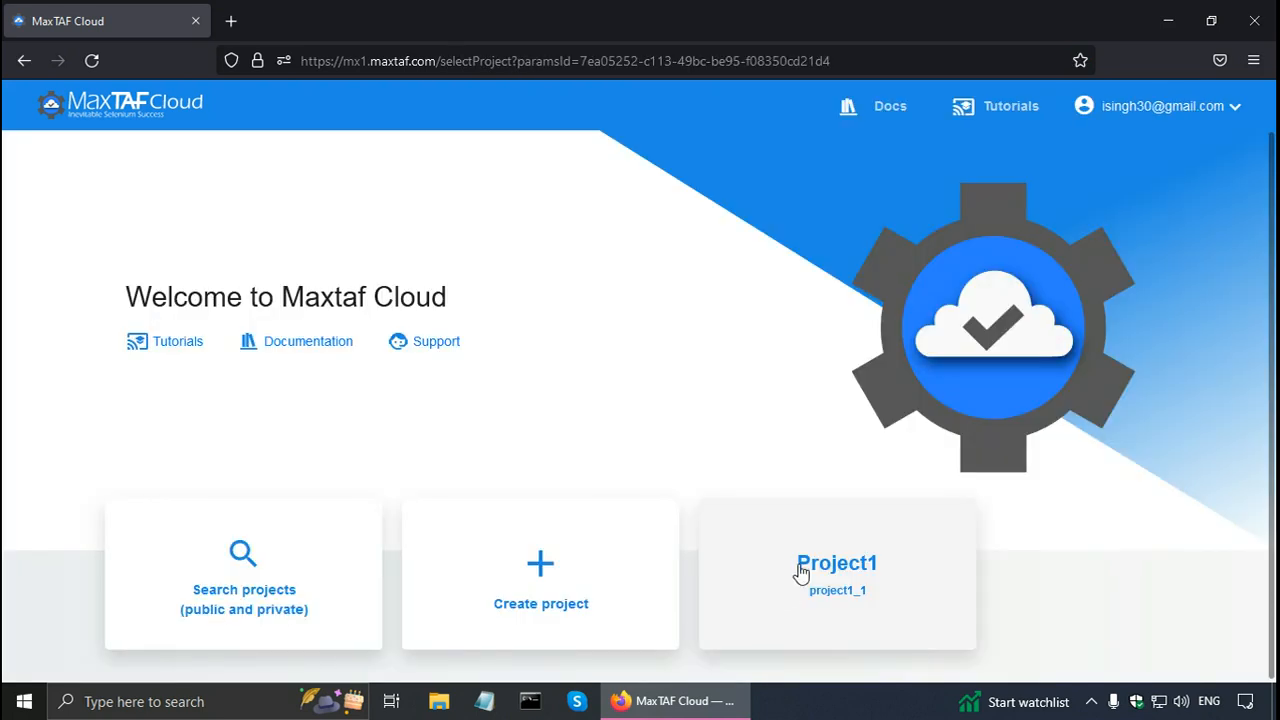
{"action": "left_click", "coordinate": [836, 575]}
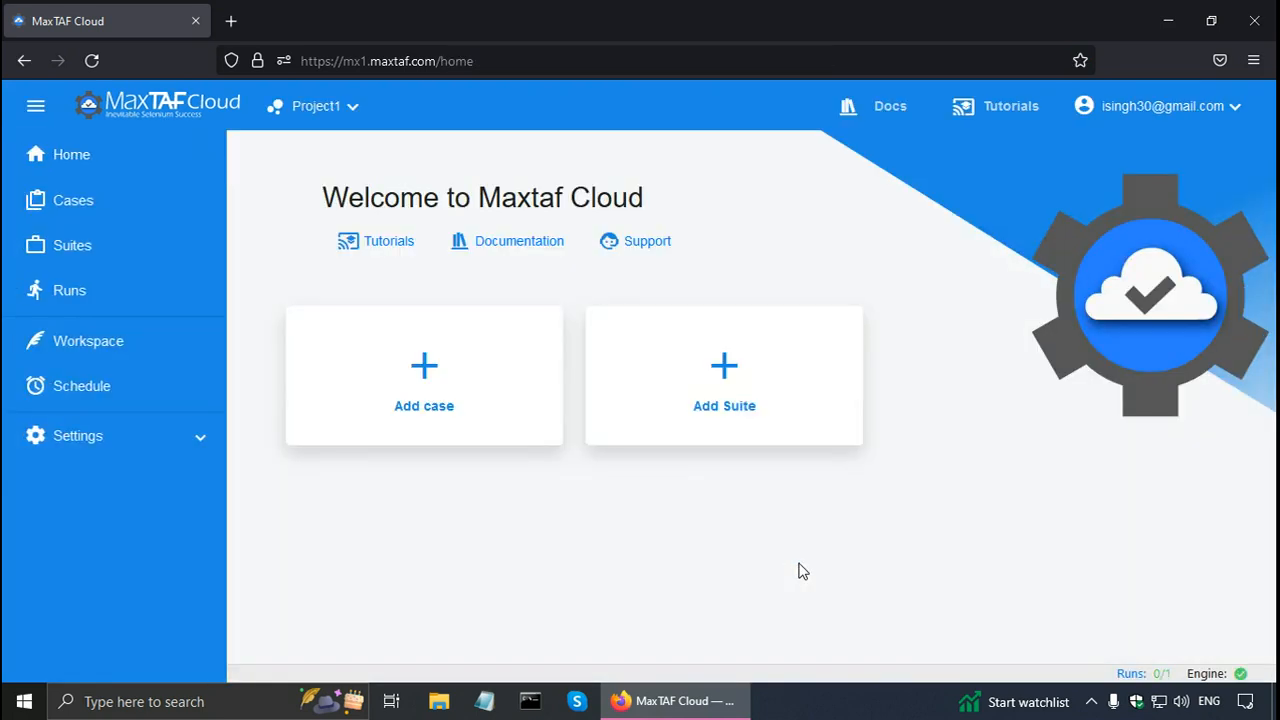
{"action": "mouse_move", "coordinate": [481, 389]}
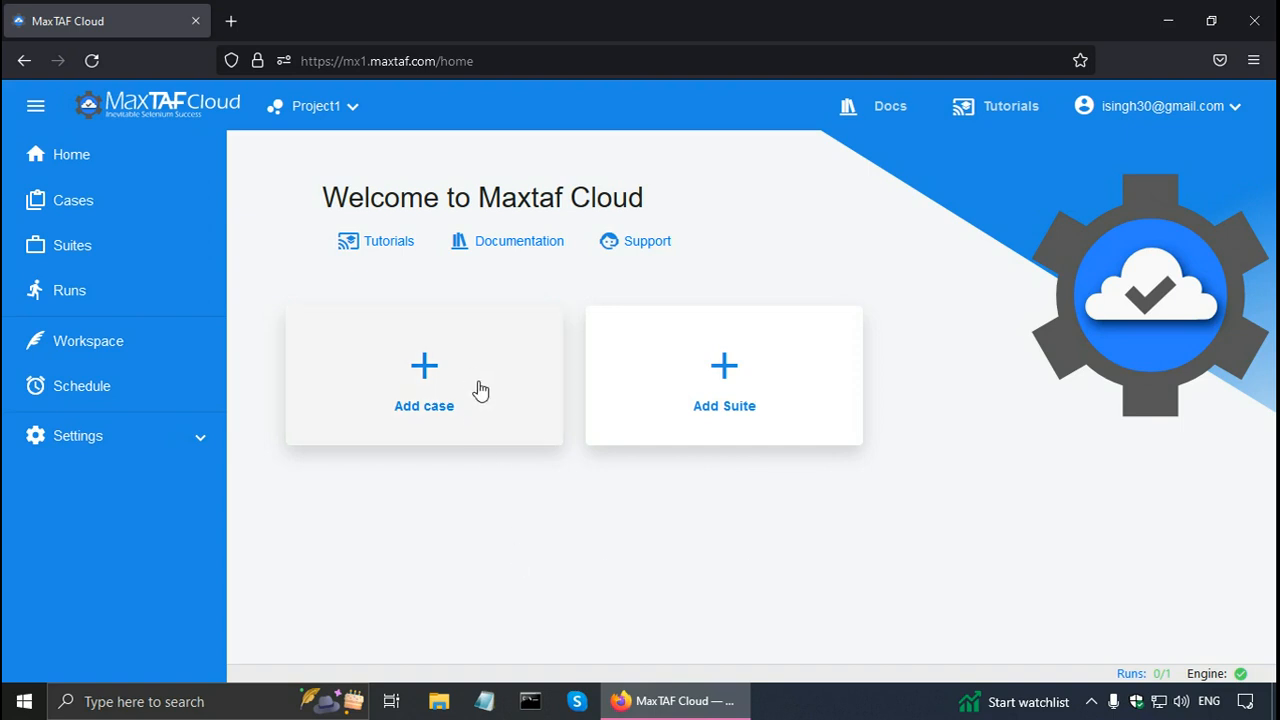
Step: Add a test case named 'Capabilities in Selenium 4' using the default Java JUnit Selenium template
{"action": "left_click", "coordinate": [423, 385]}
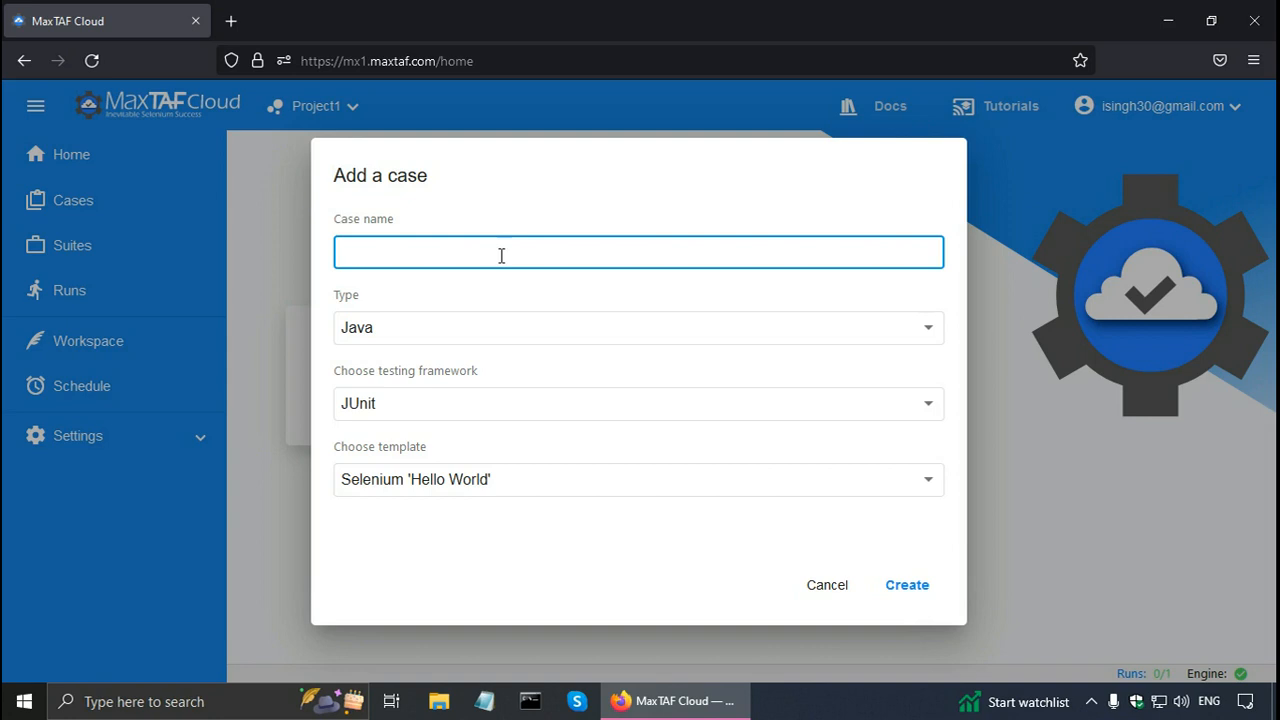
{"action": "type", "text": "Capabilities in Selenium 4"}
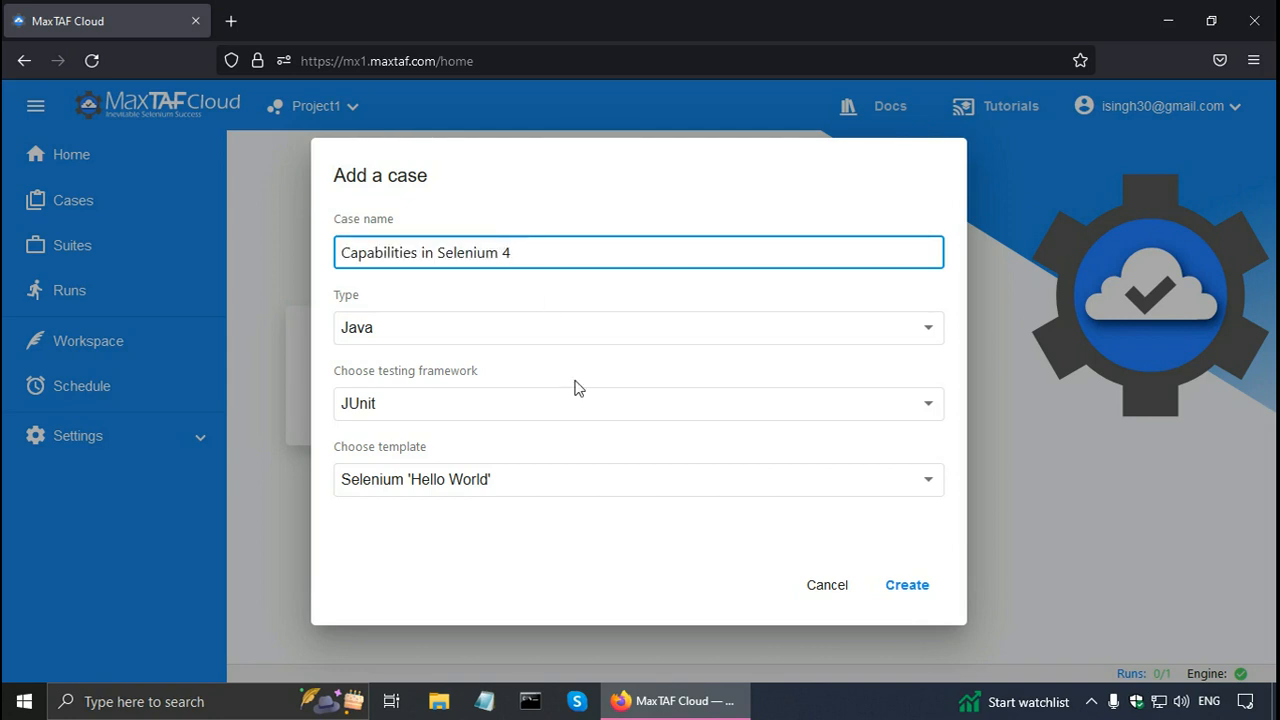
{"action": "mouse_move", "coordinate": [462, 502]}
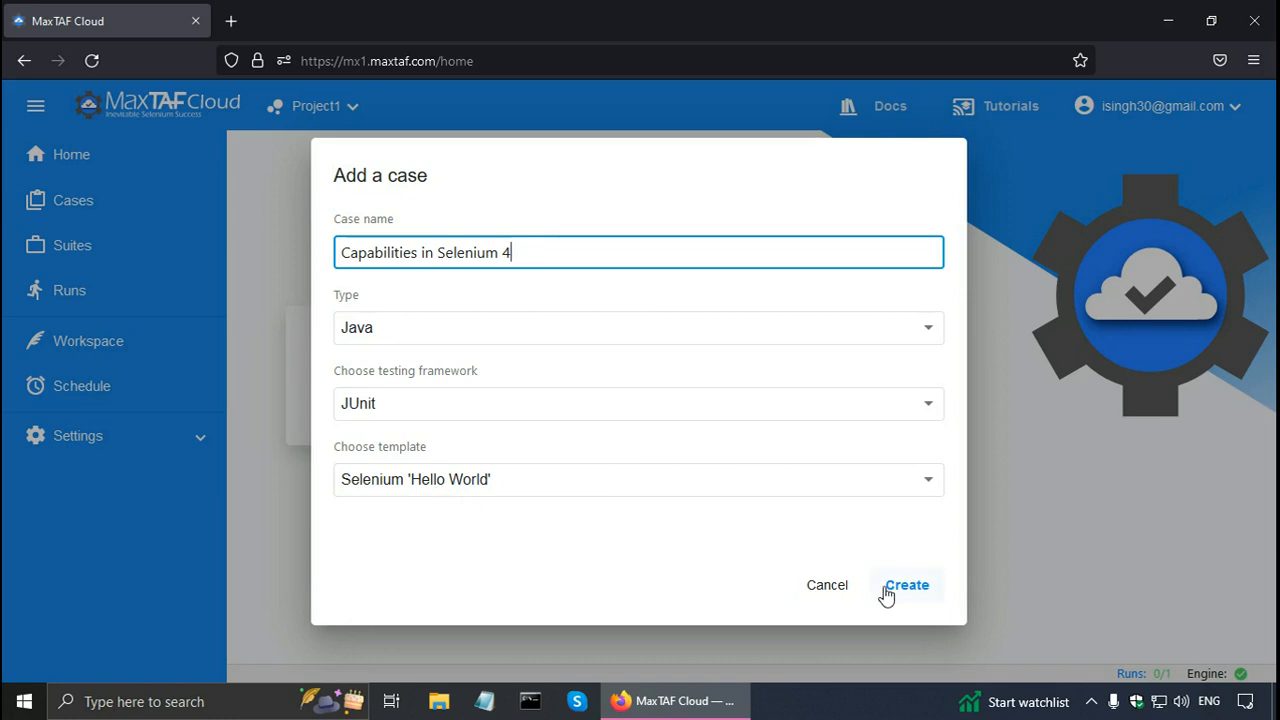
{"action": "left_click", "coordinate": [906, 585]}
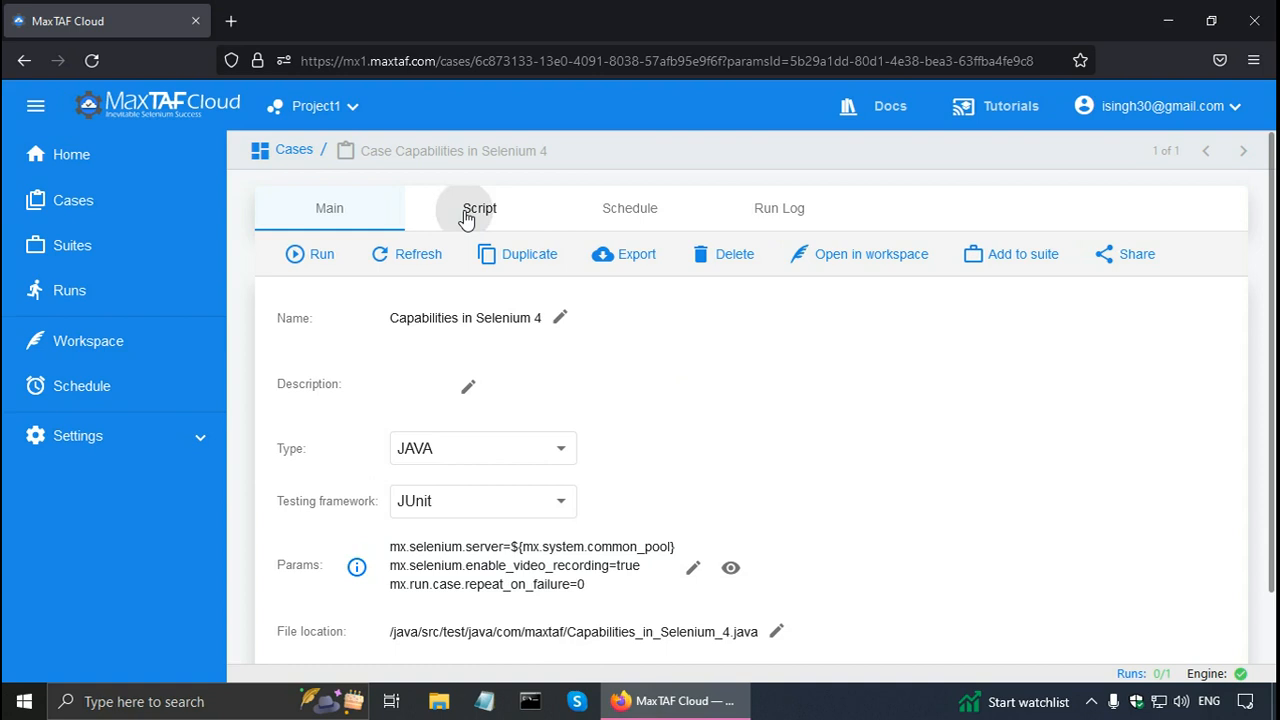
Step: Open the case's Script and insert a blank line after the capabilities line in setUp
{"action": "left_click", "coordinate": [479, 208]}
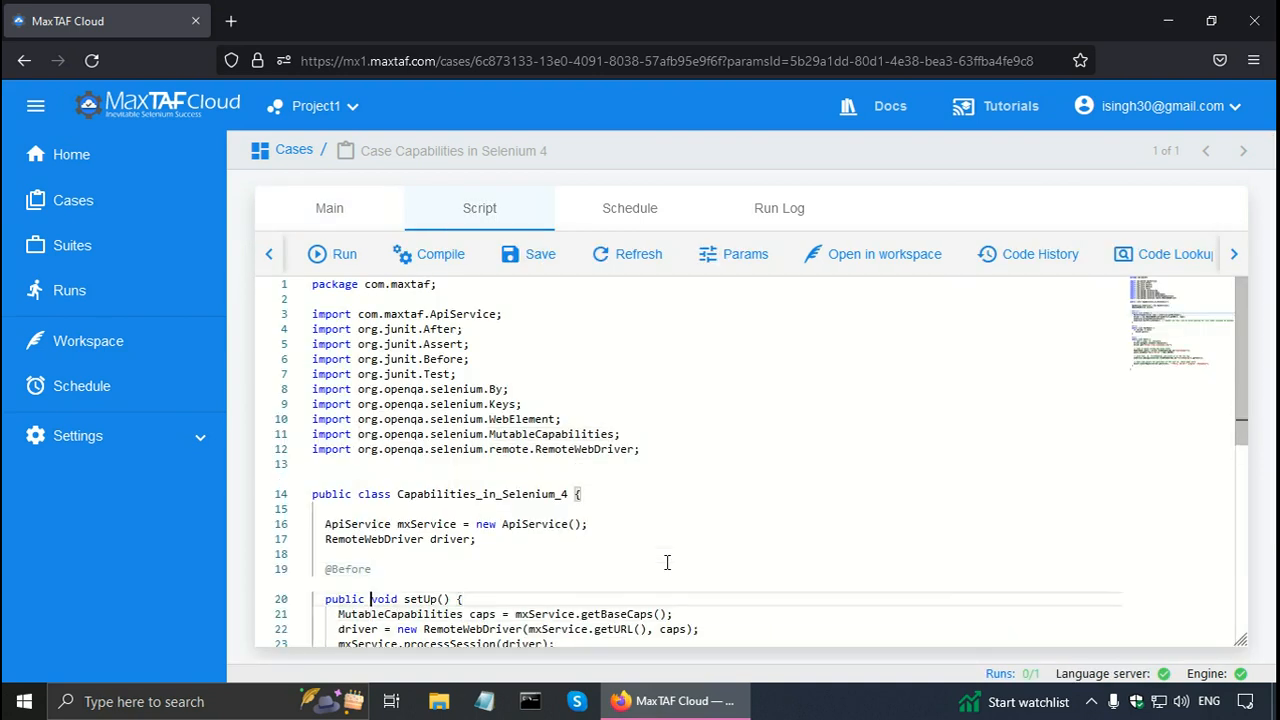
{"action": "double_click", "coordinate": [384, 599]}
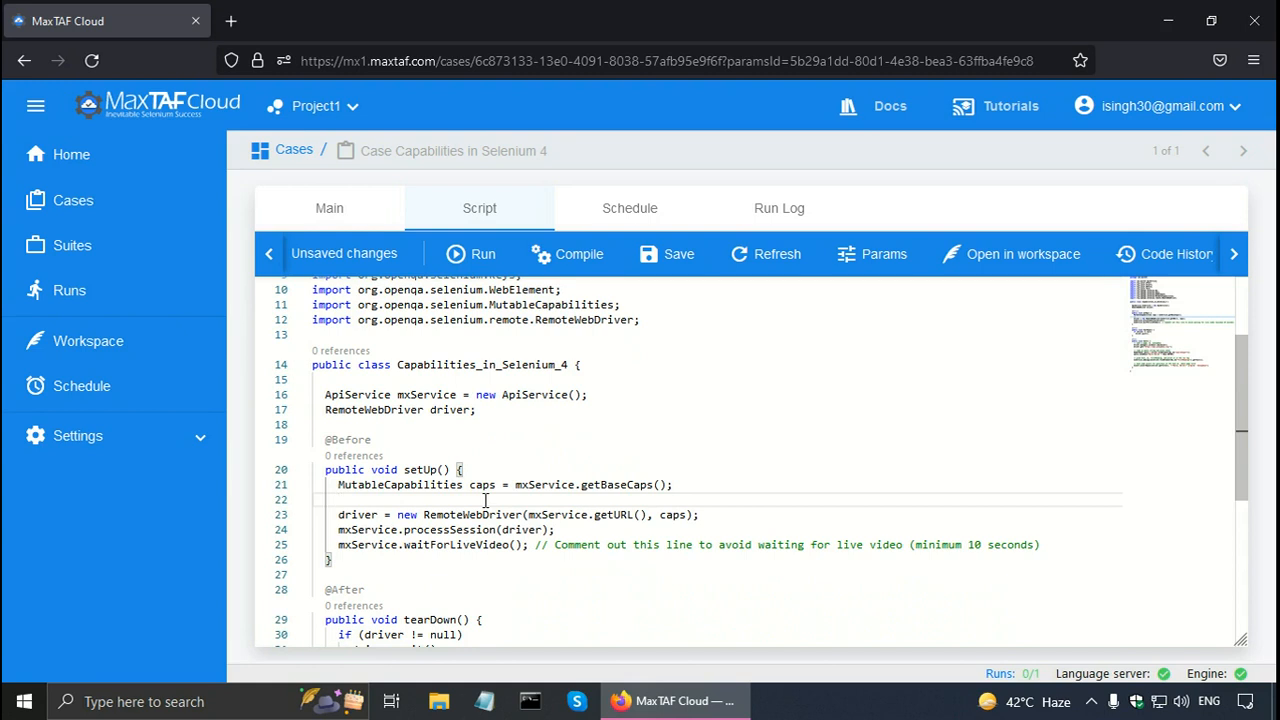
Step: Type the comment '// Get desired capabilities in Selenium 4' and start a new line
{"action": "type", "text": "// Get c"}
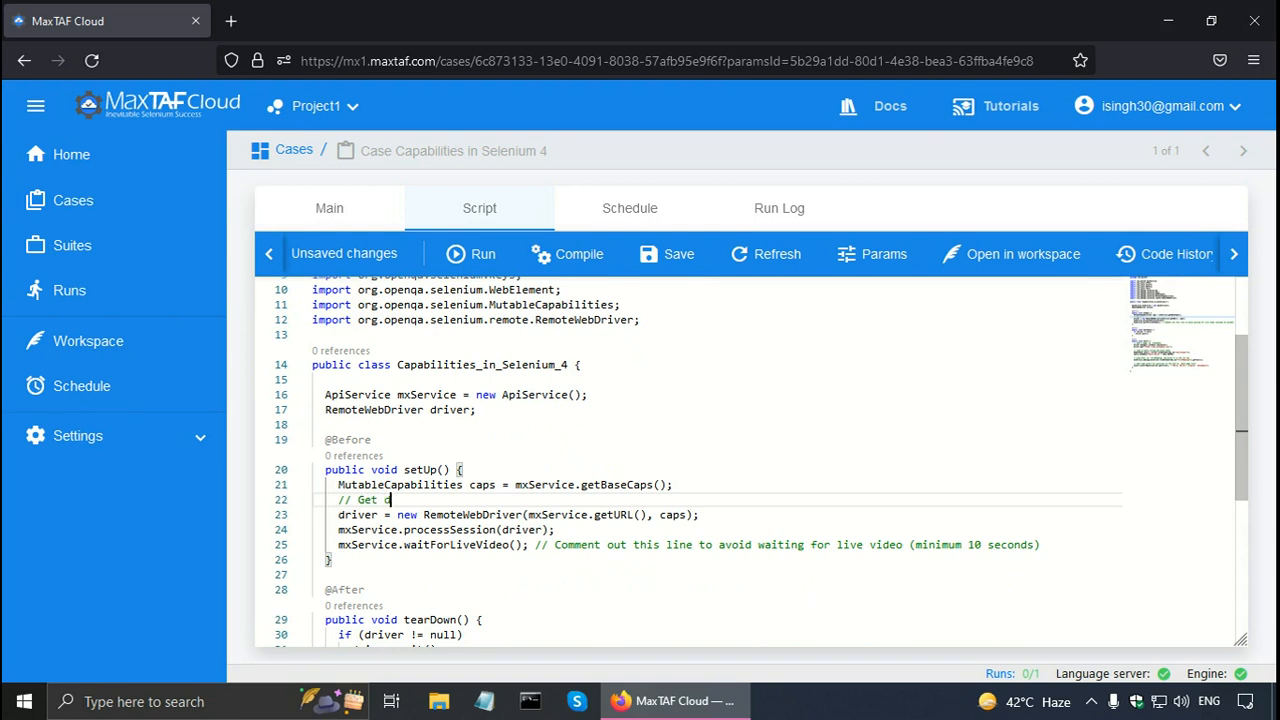
{"action": "type", "text": "esired"}
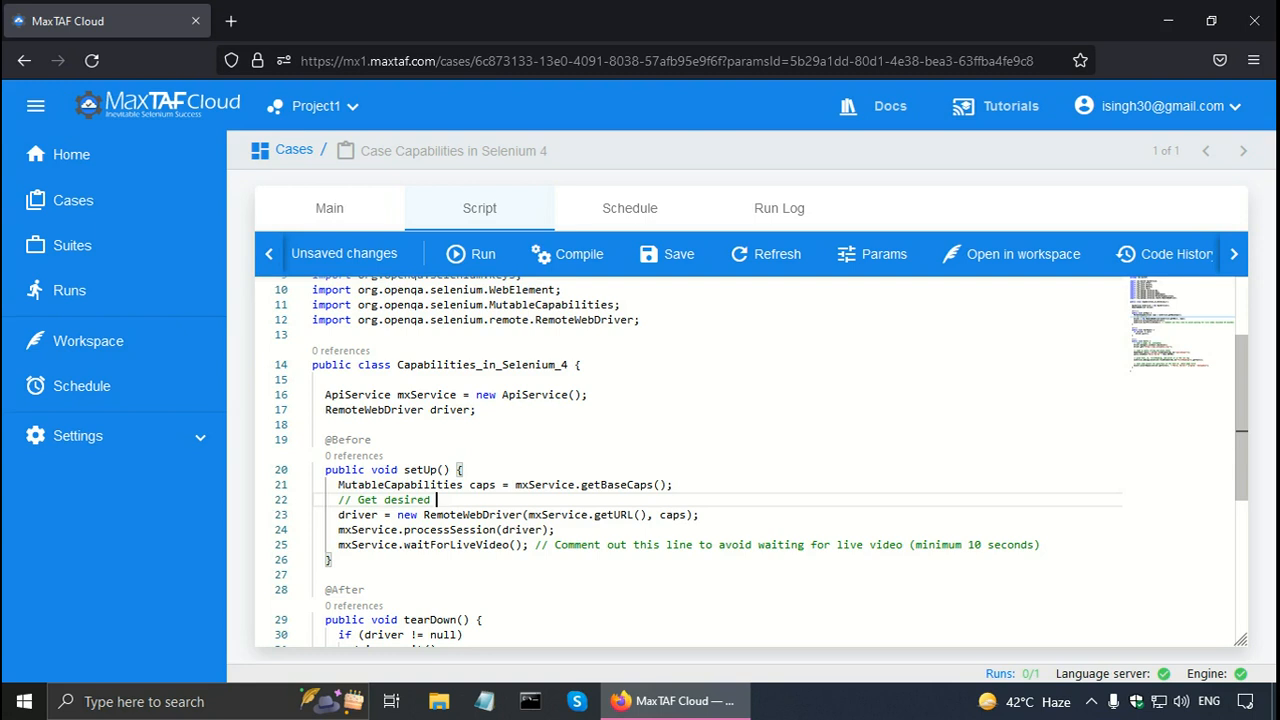
{"action": "type", "text": "capa"}
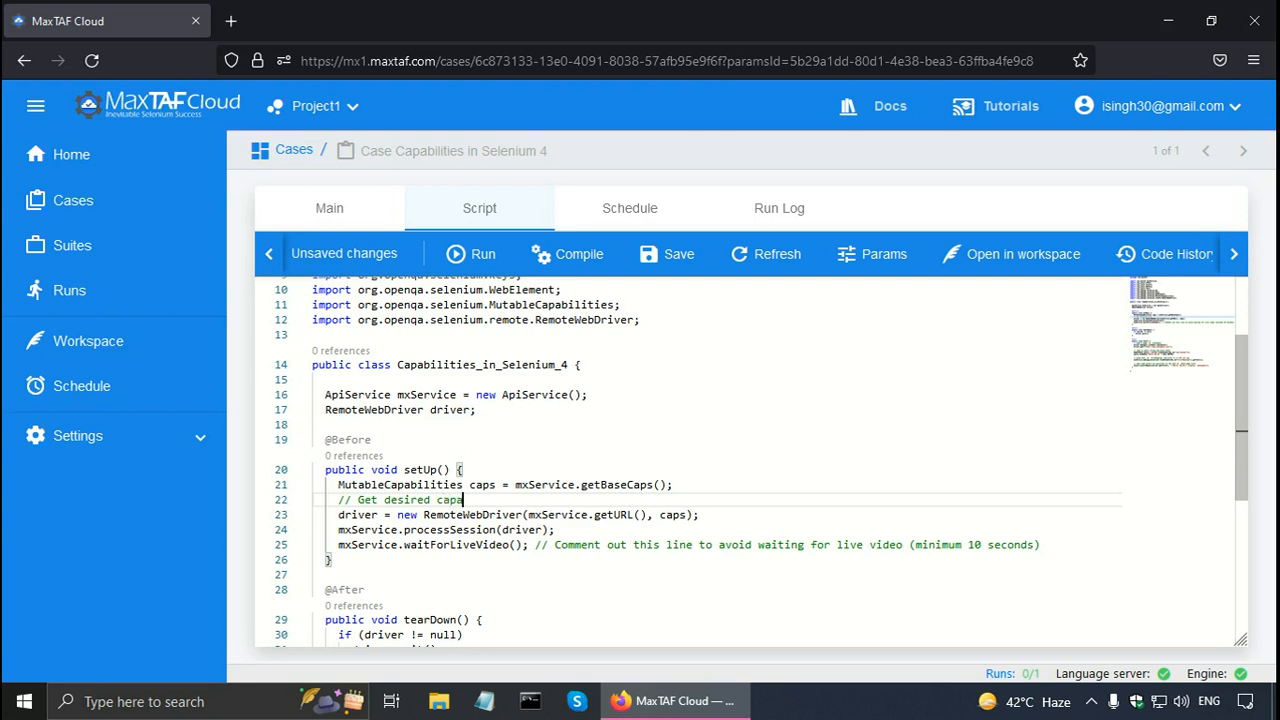
{"action": "type", "text": "bilities in Seleniu"}
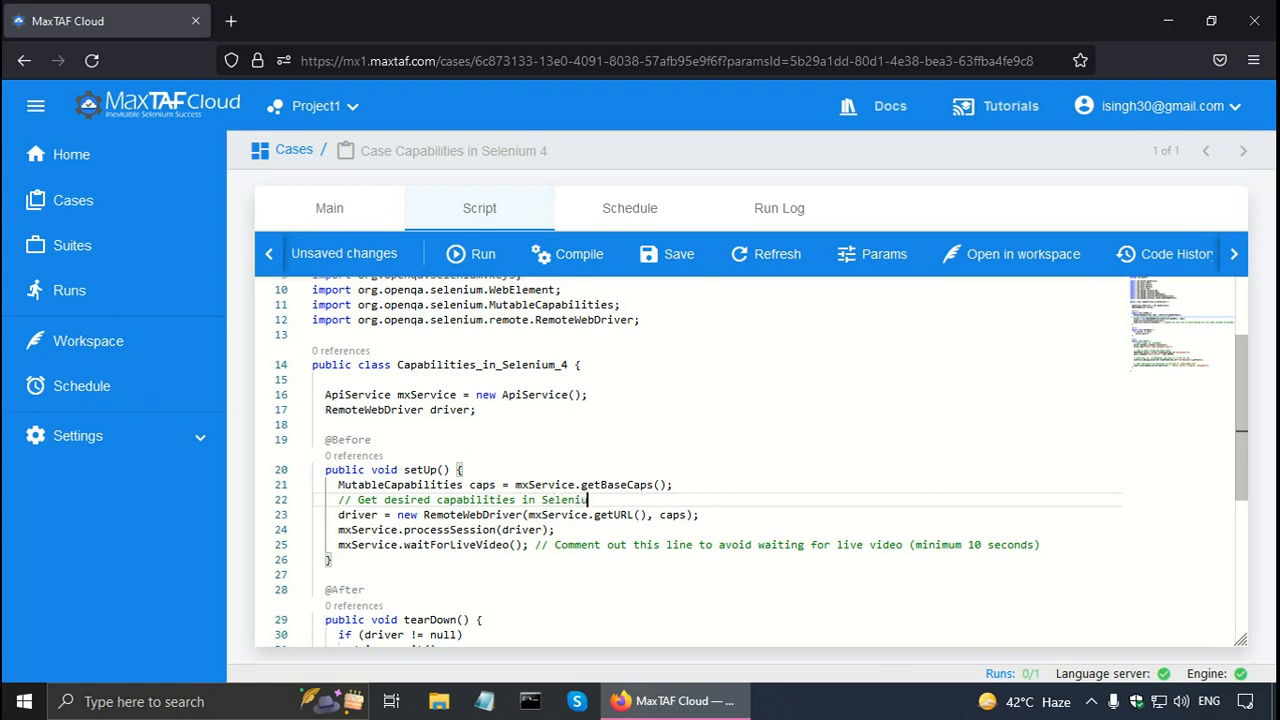
{"action": "key", "text": "Enter"}
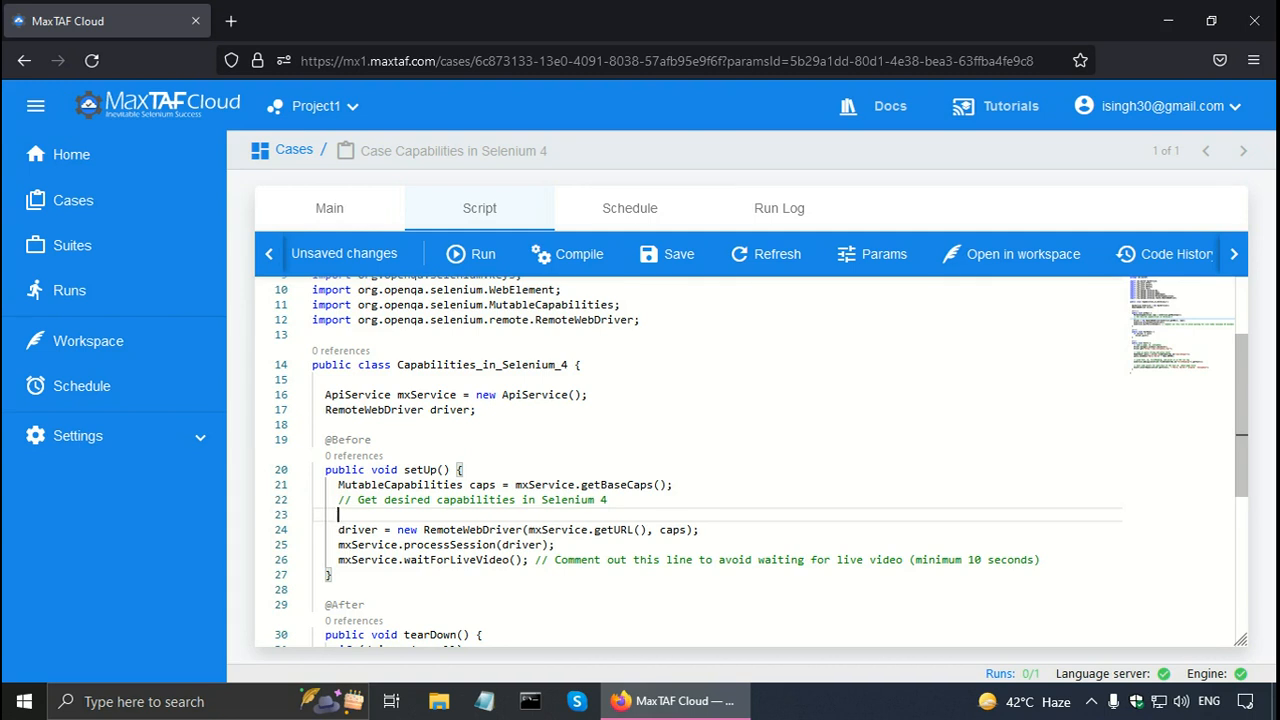
Step: Add System.out.println("Browser Name is: " + caps.getBrowserName()); below the comment
{"action": "type", "text": "System.out"}
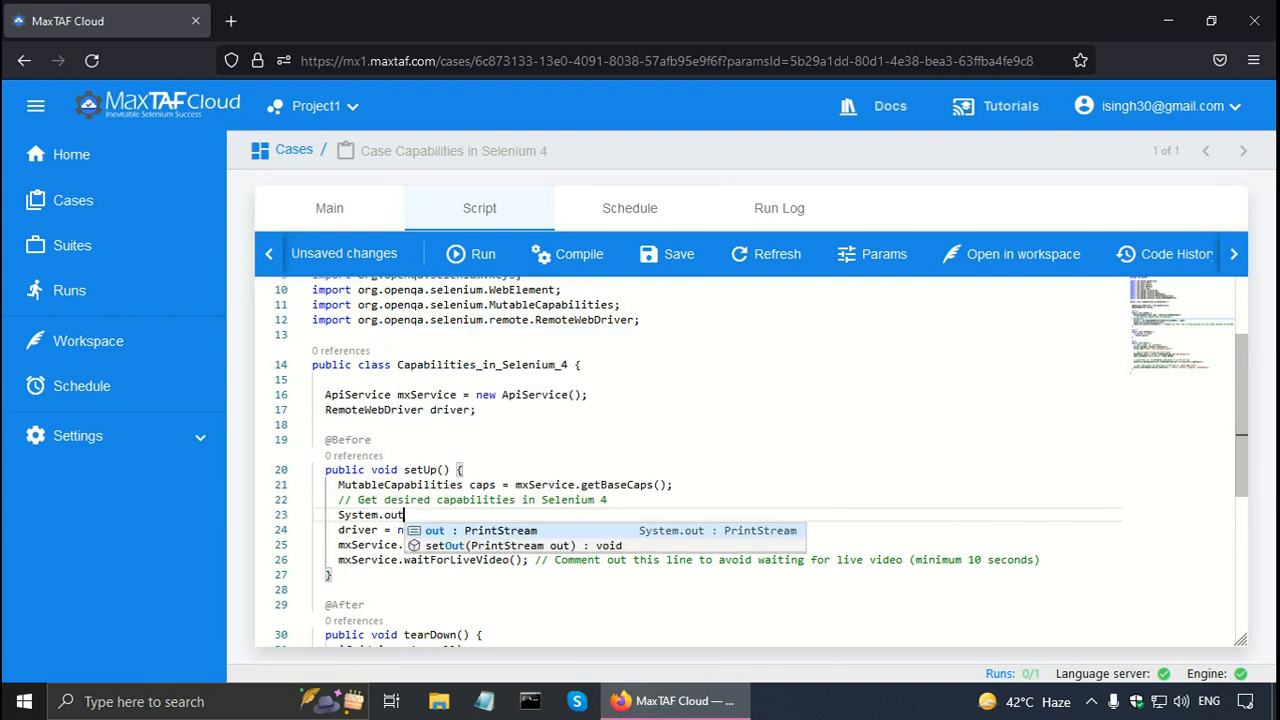
{"action": "type", "text": ".prin"}
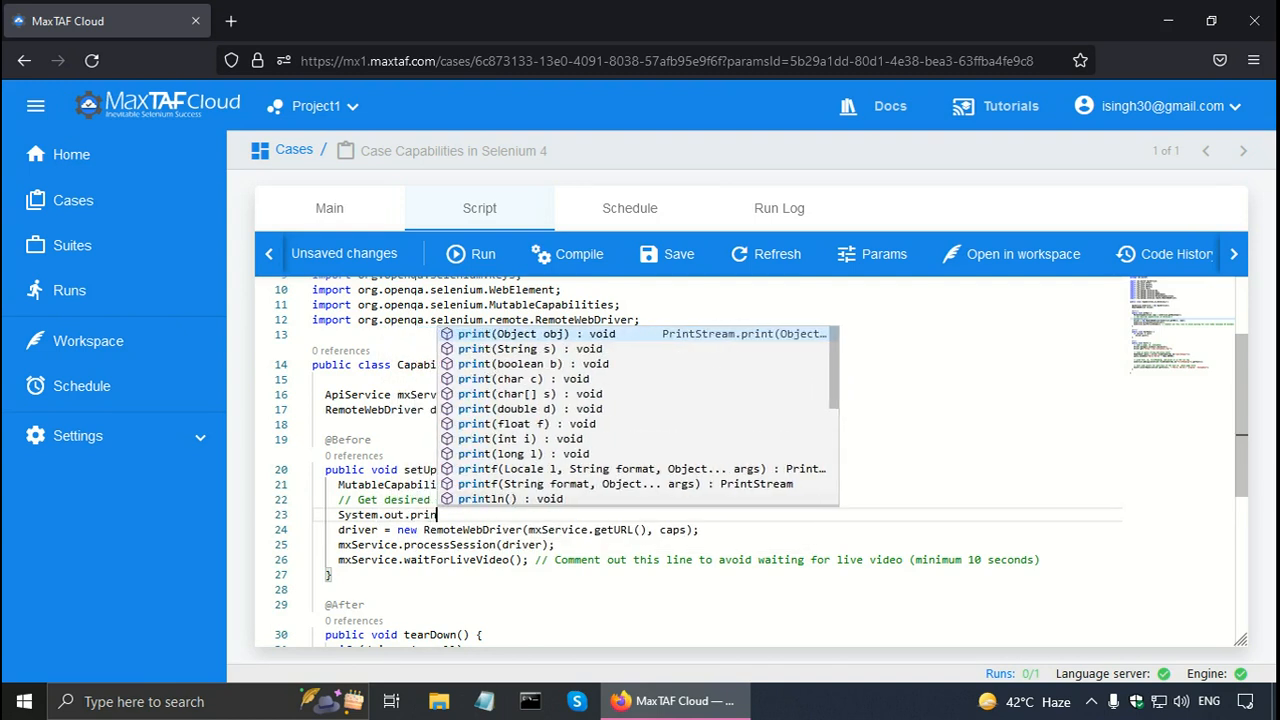
{"action": "type", "text": "tln"}
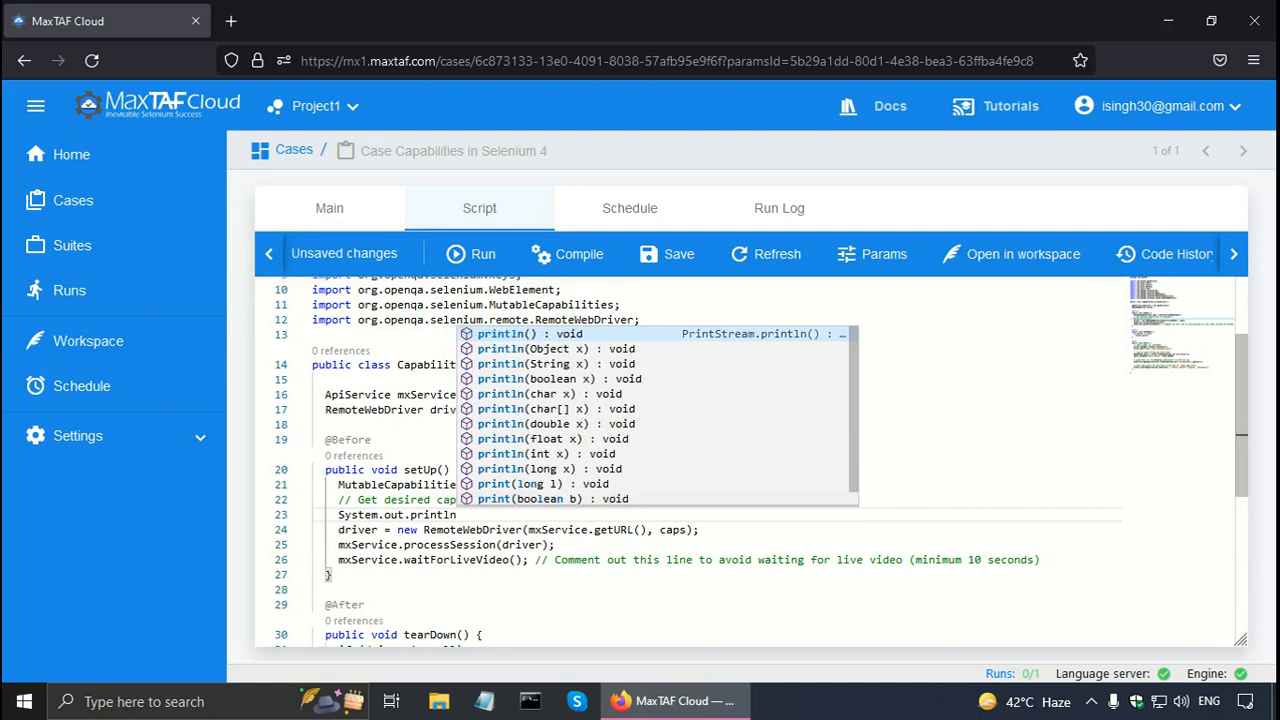
{"action": "left_click", "coordinate": [530, 333]}
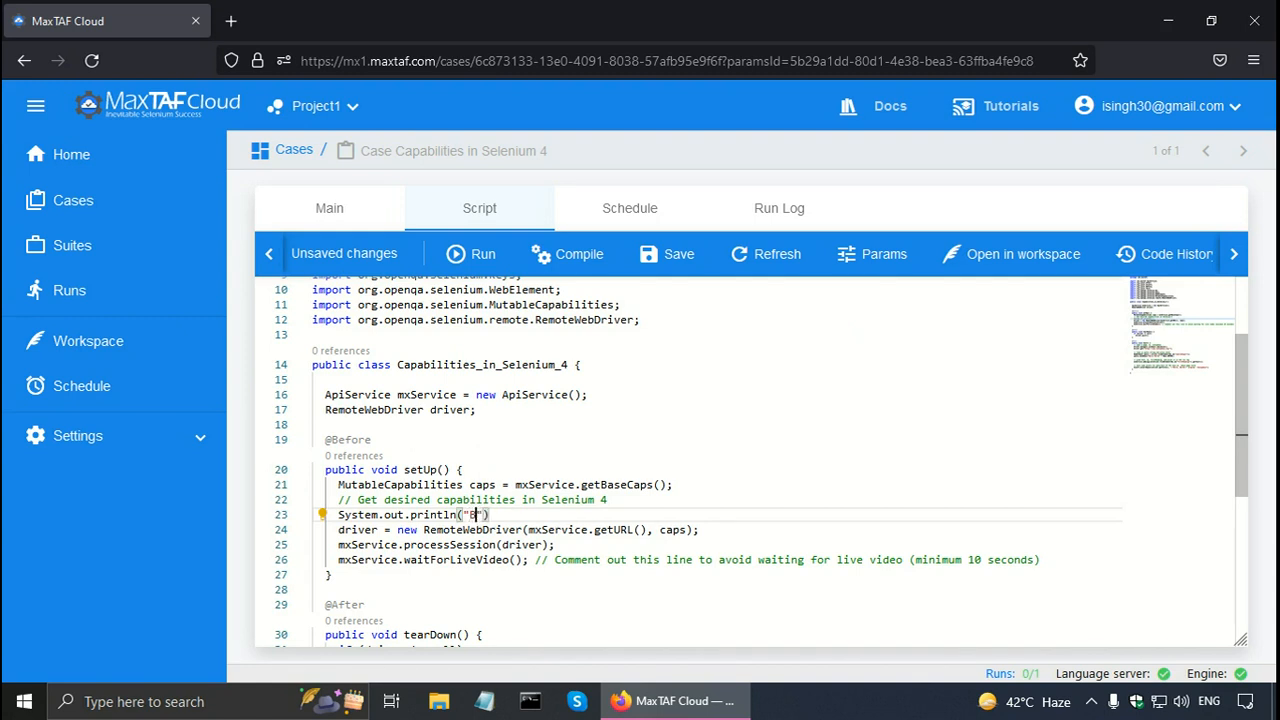
{"action": "type", "text": "Browser"}
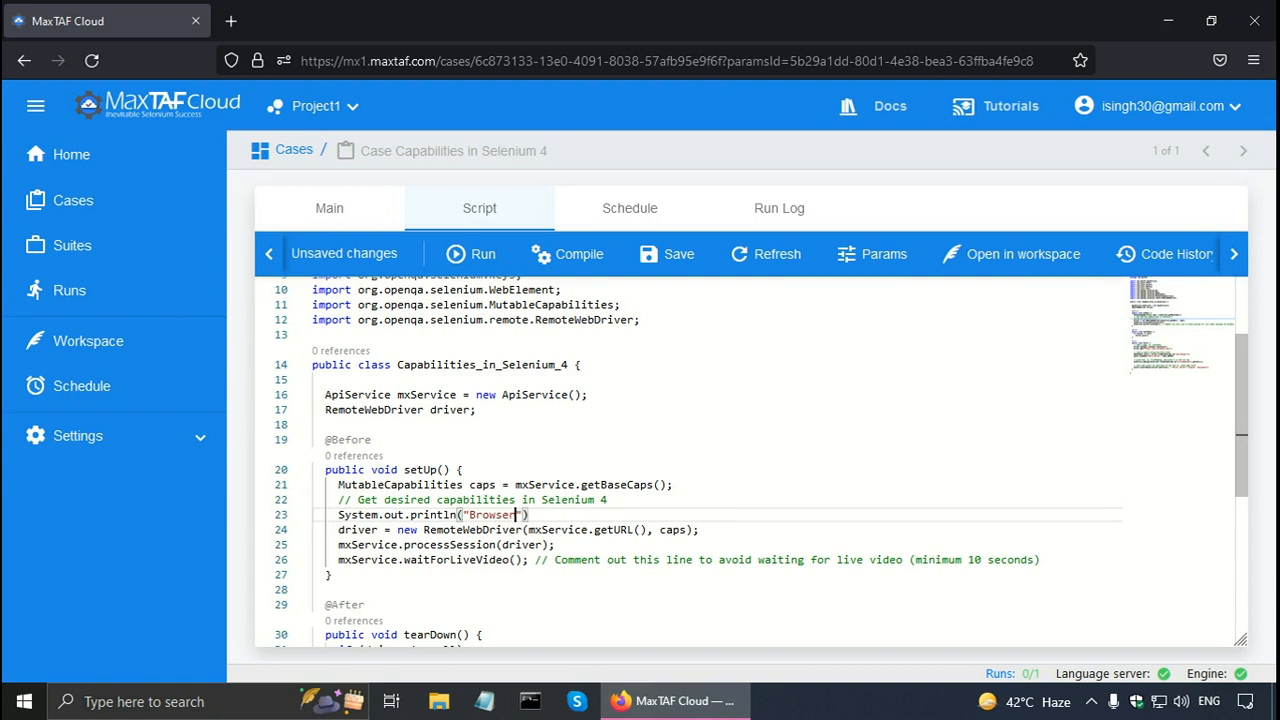
{"action": "type", "text": "Name is"}
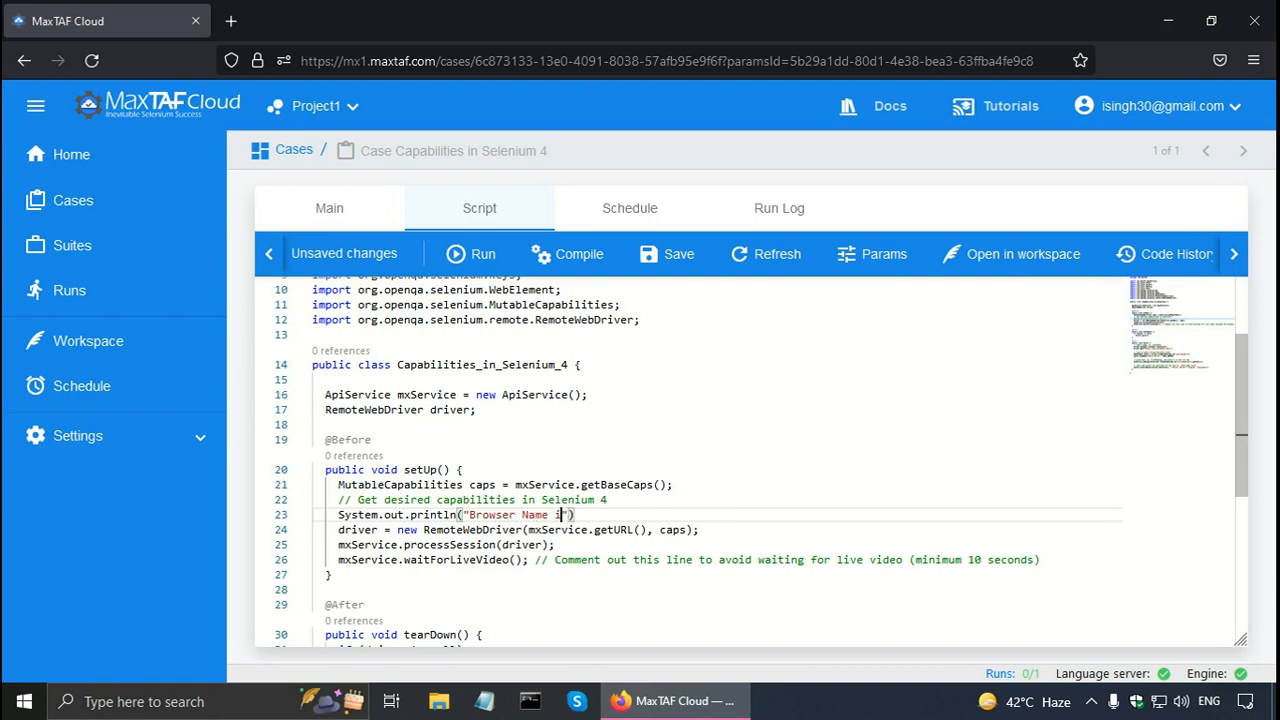
{"action": "type", "text": "s:"}
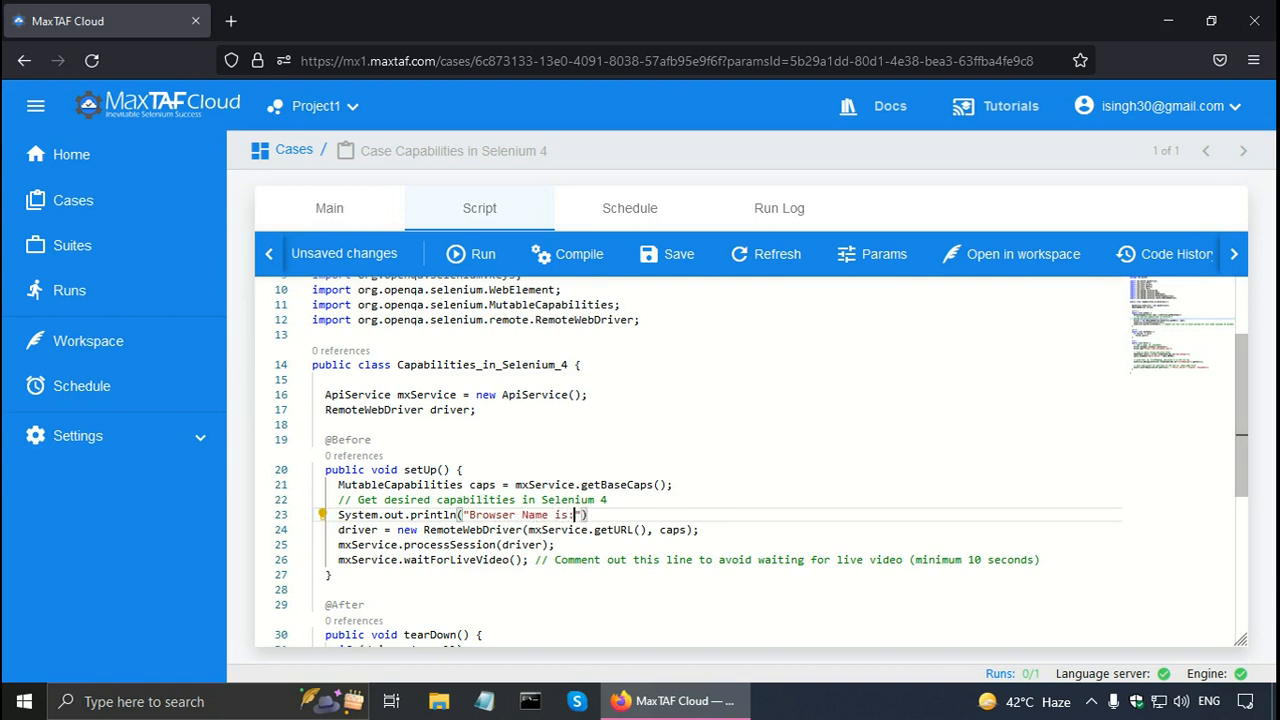
{"action": "type", "text": "\" \""}
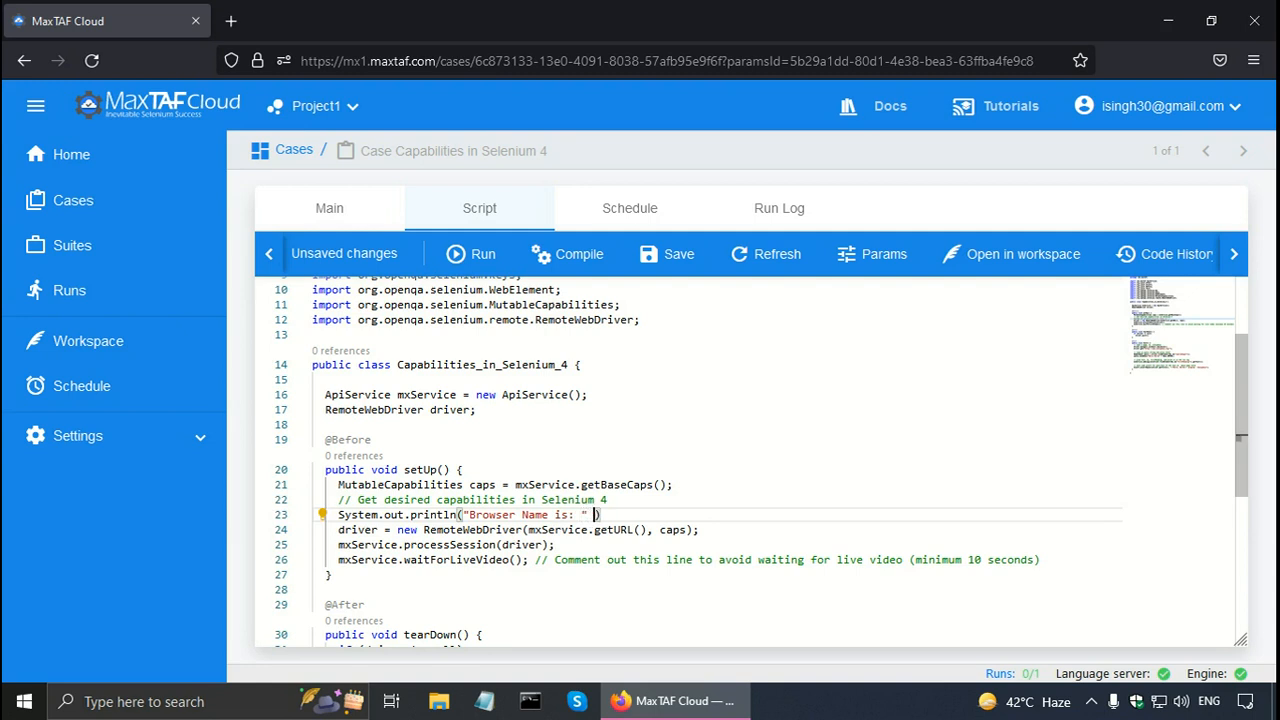
{"action": "type", "text": "+"}
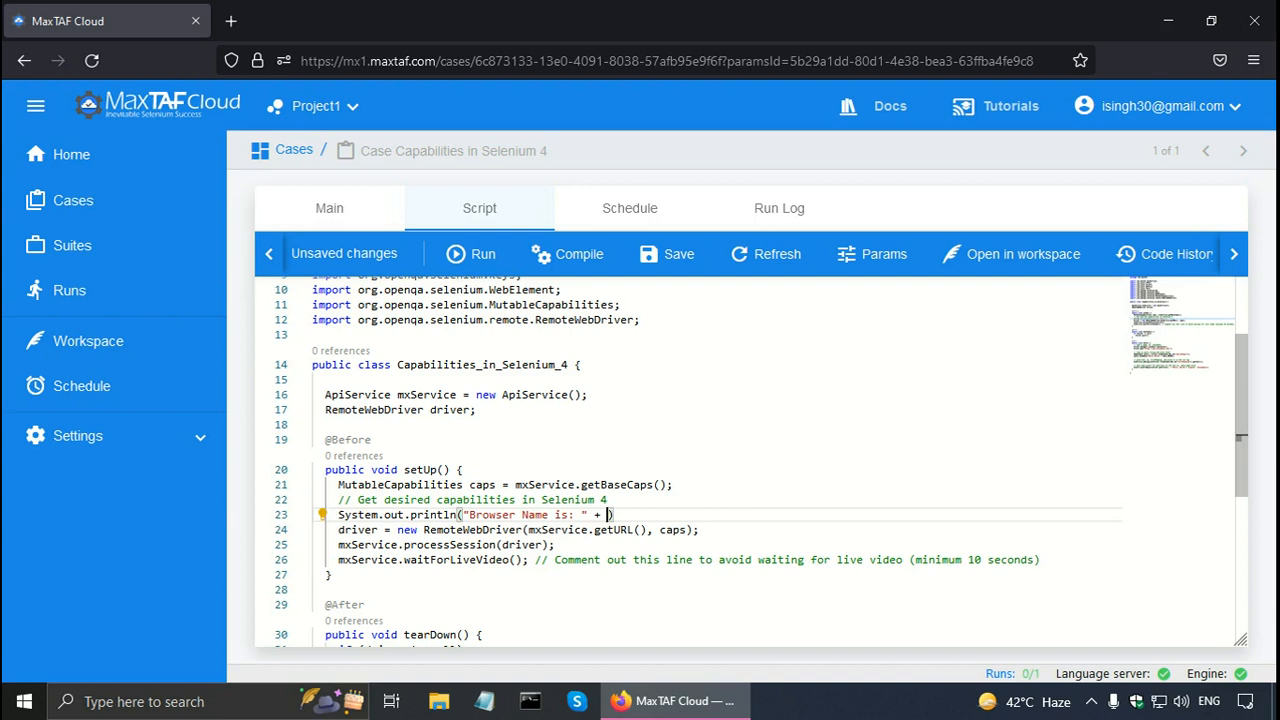
{"action": "type", "text": "caps"}
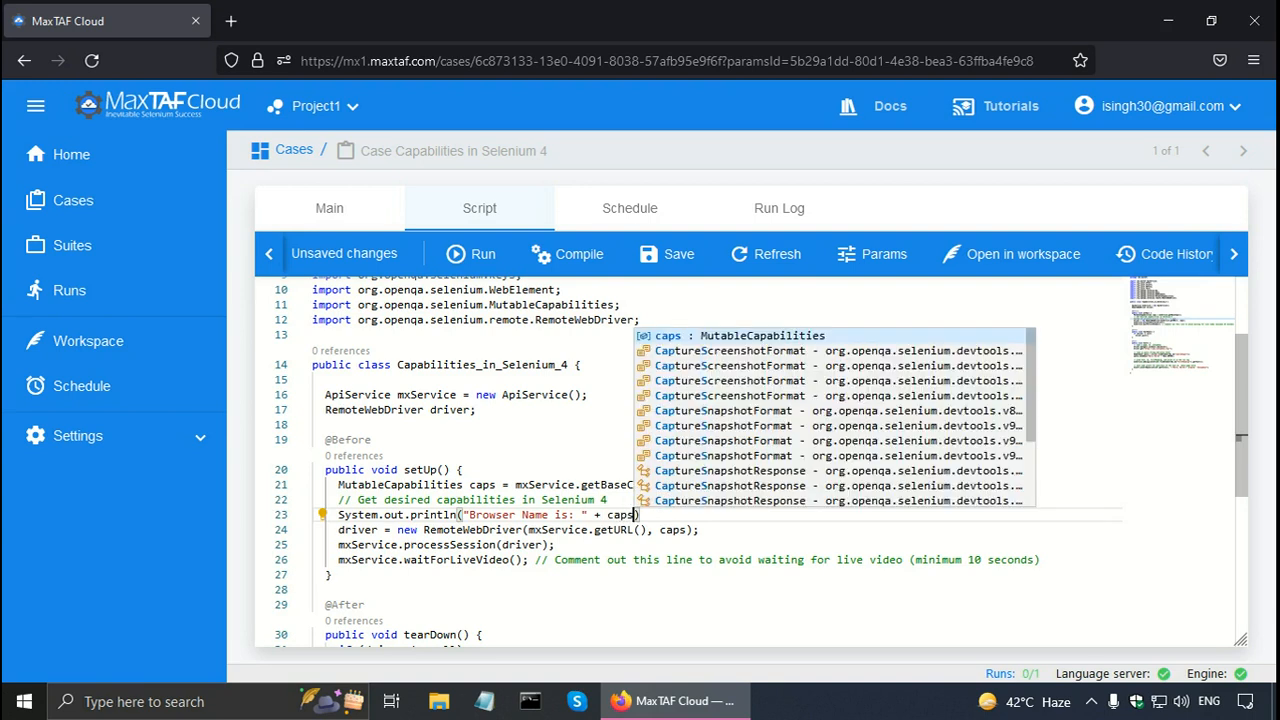
{"action": "type", "text": ".ge"}
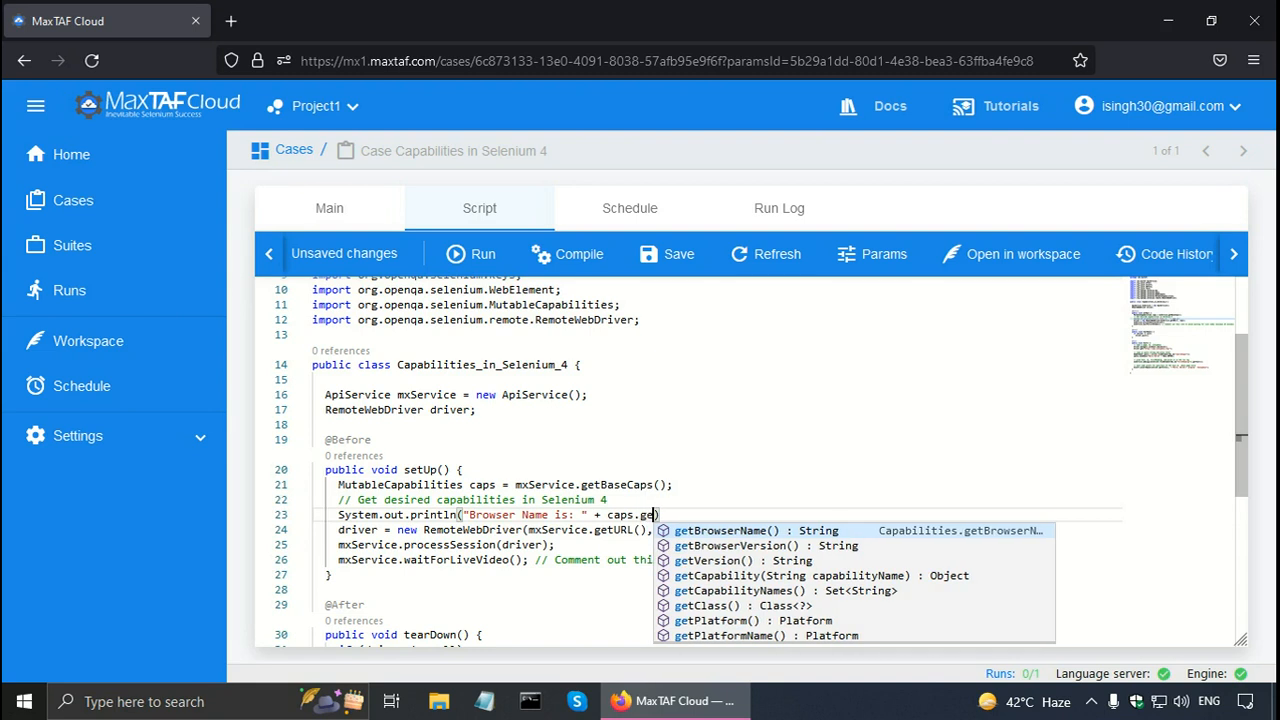
{"action": "type", "text": "t"}
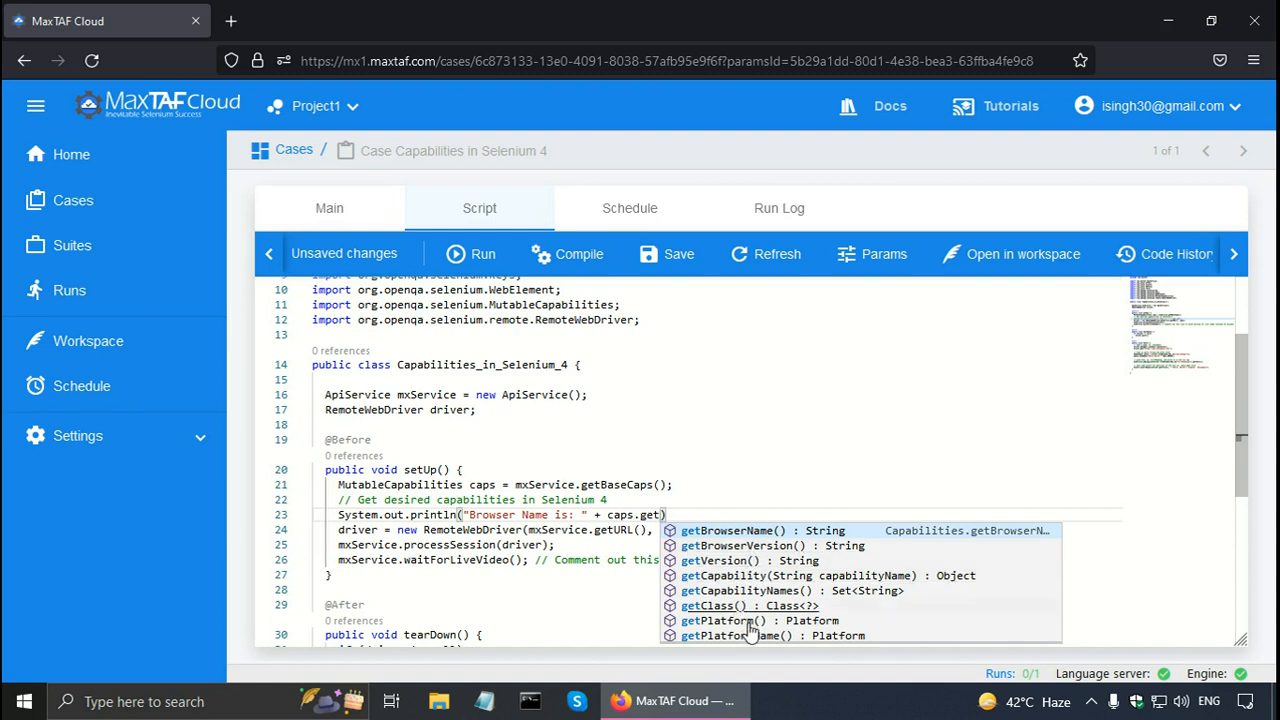
{"action": "mouse_move", "coordinate": [828, 465]}
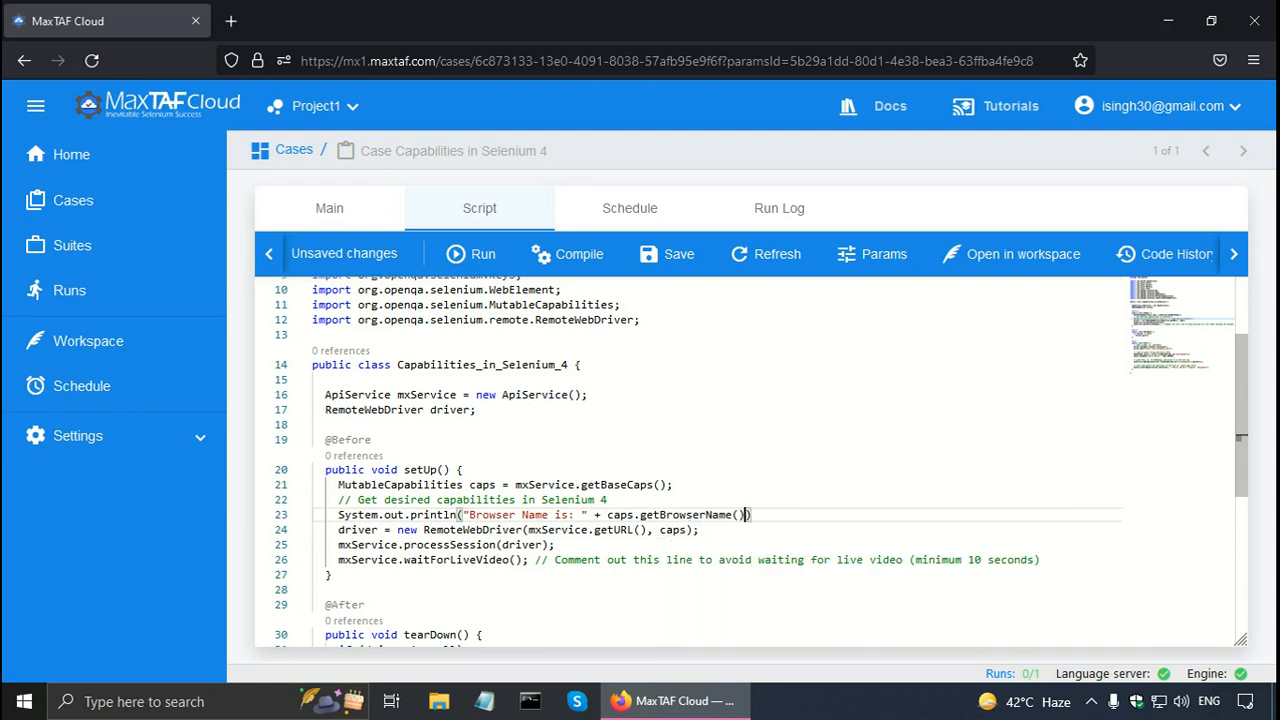
{"action": "type", "text": ";"}
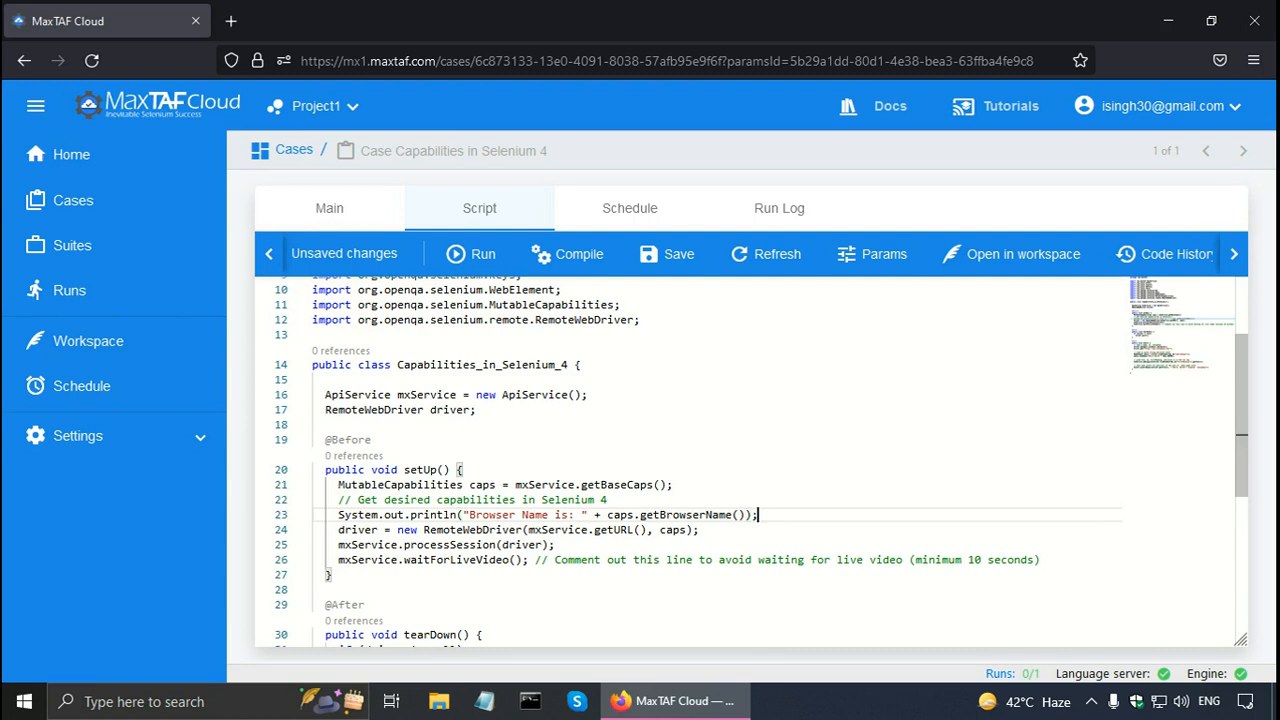
{"action": "mouse_move", "coordinate": [834, 468]}
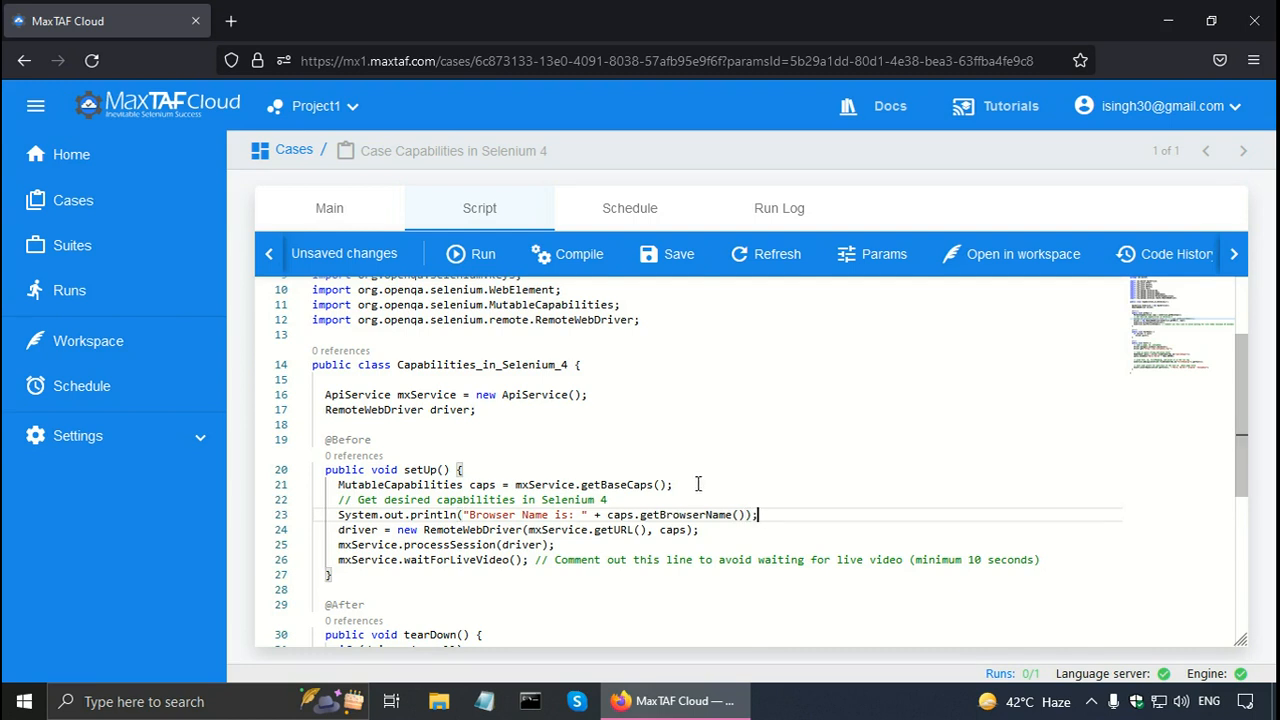
{"action": "mouse_move", "coordinate": [628, 485]}
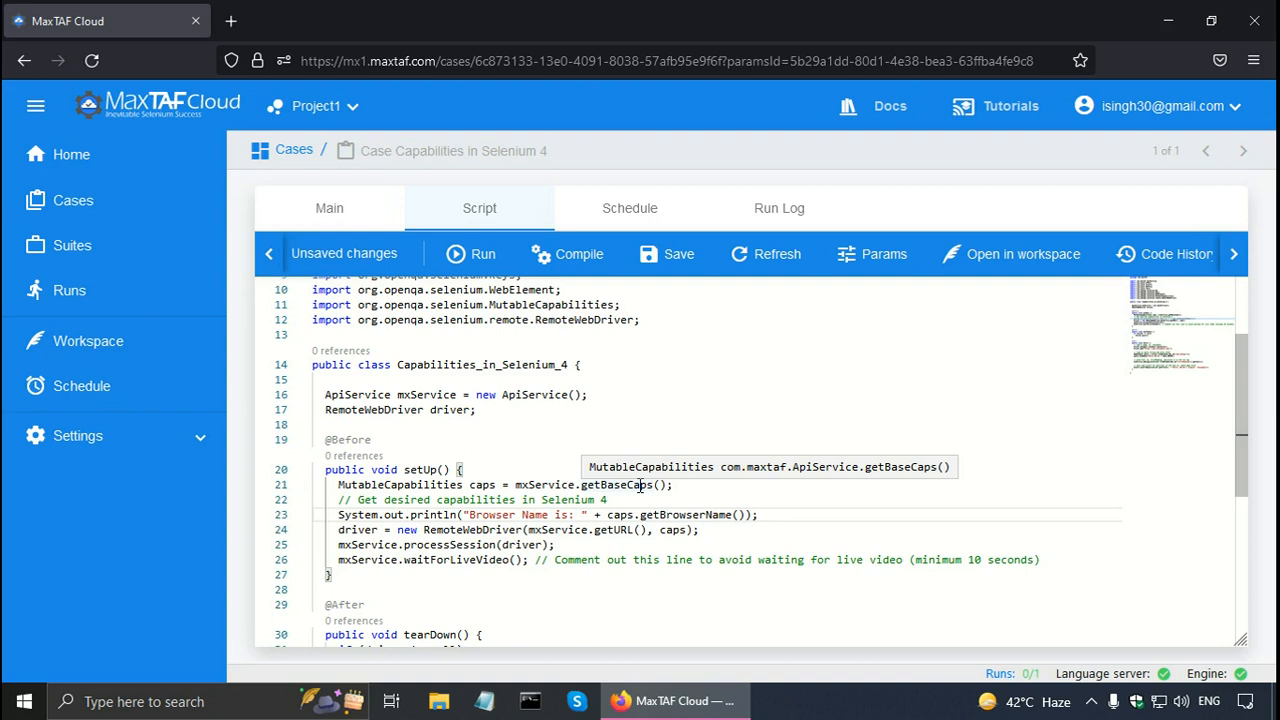
{"action": "mouse_move", "coordinate": [678, 253]}
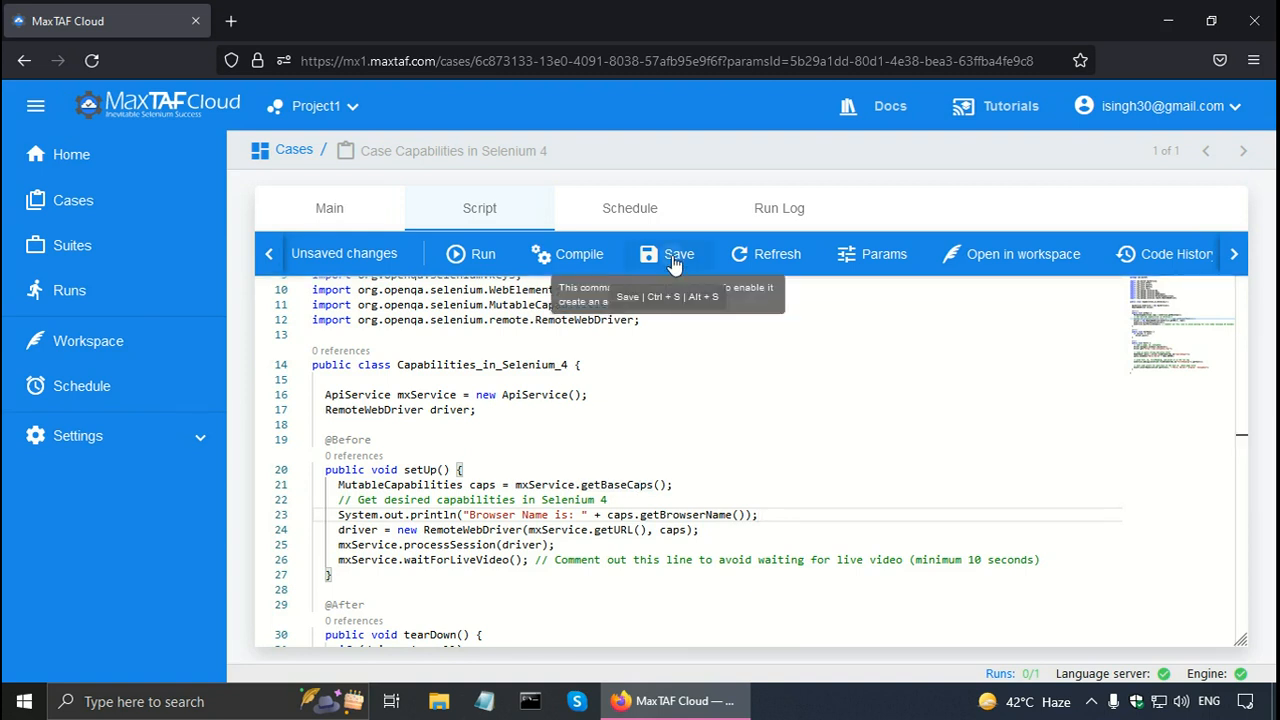
Step: Save, compile, and run the Capabilities in Selenium 4 case
{"action": "left_click", "coordinate": [678, 253]}
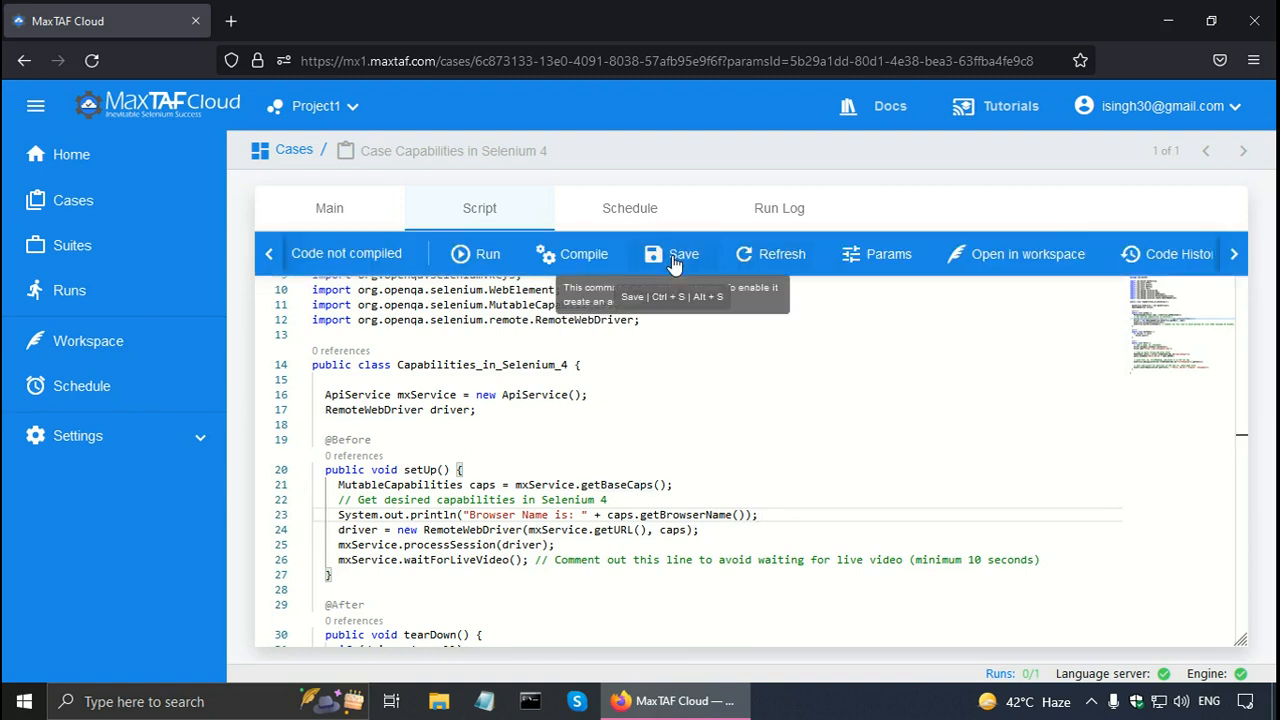
{"action": "mouse_move", "coordinate": [572, 253]}
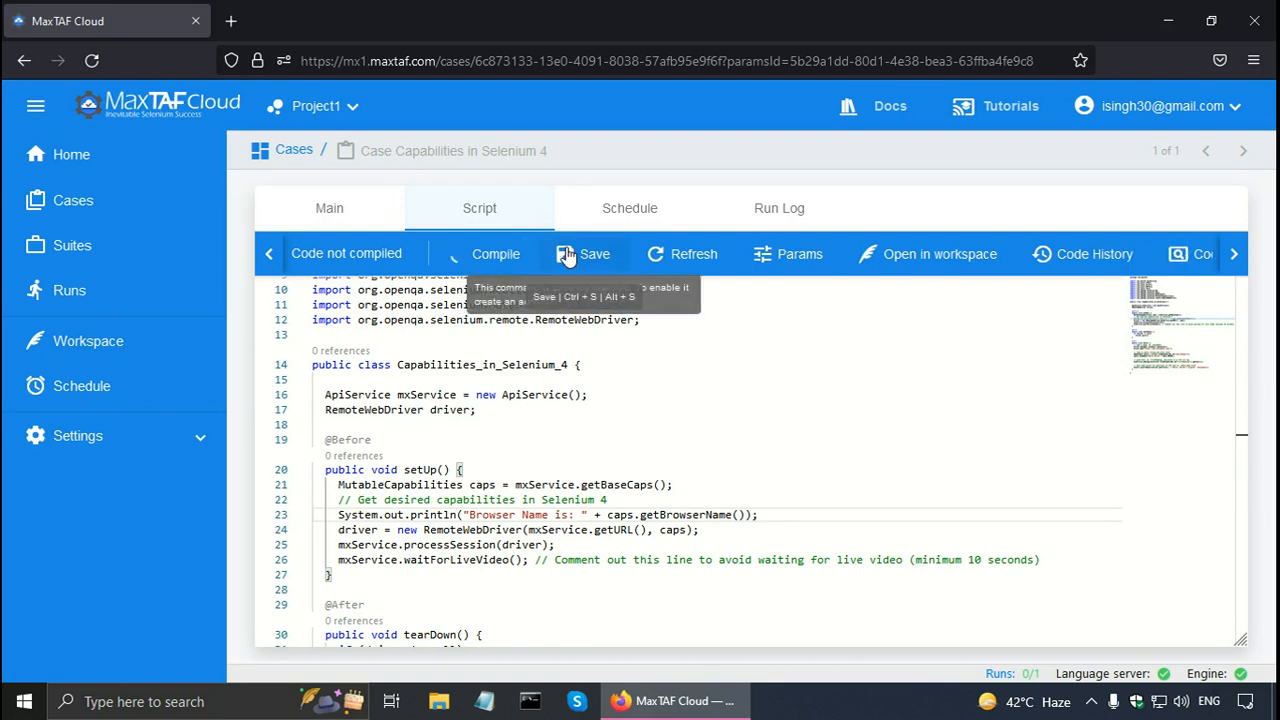
{"action": "left_click", "coordinate": [495, 253]}
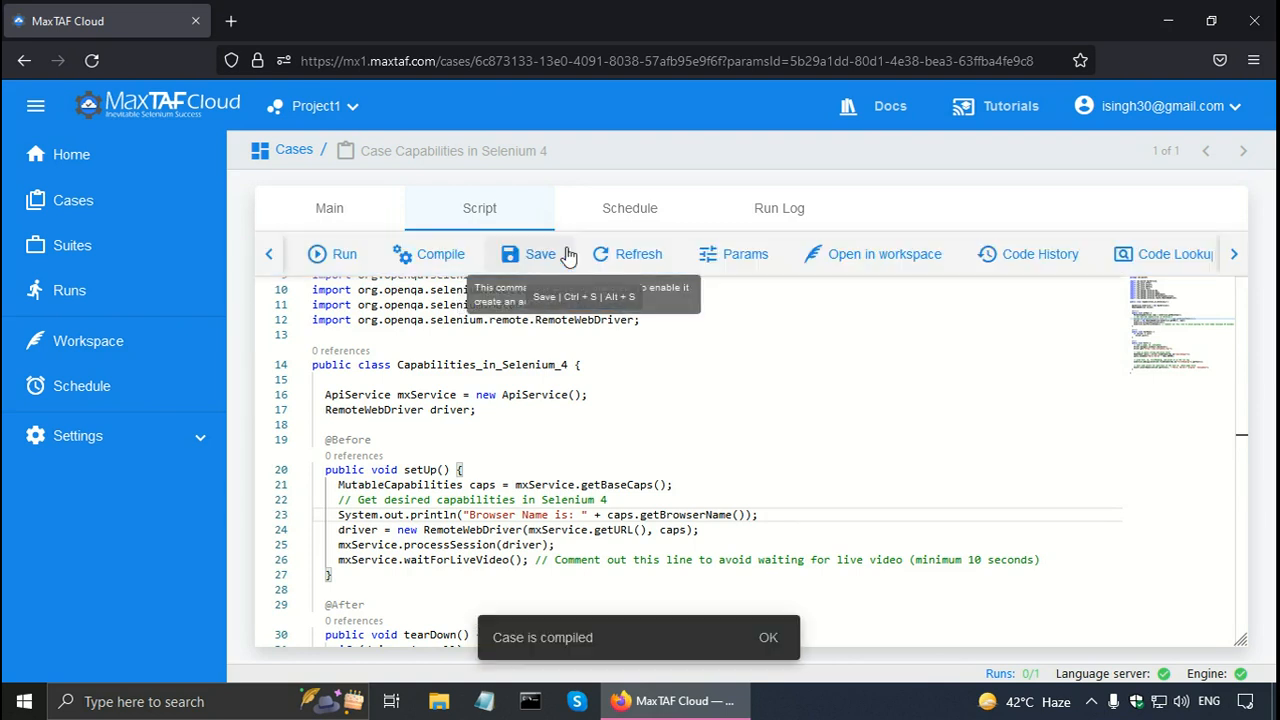
{"action": "mouse_move", "coordinate": [344, 254]}
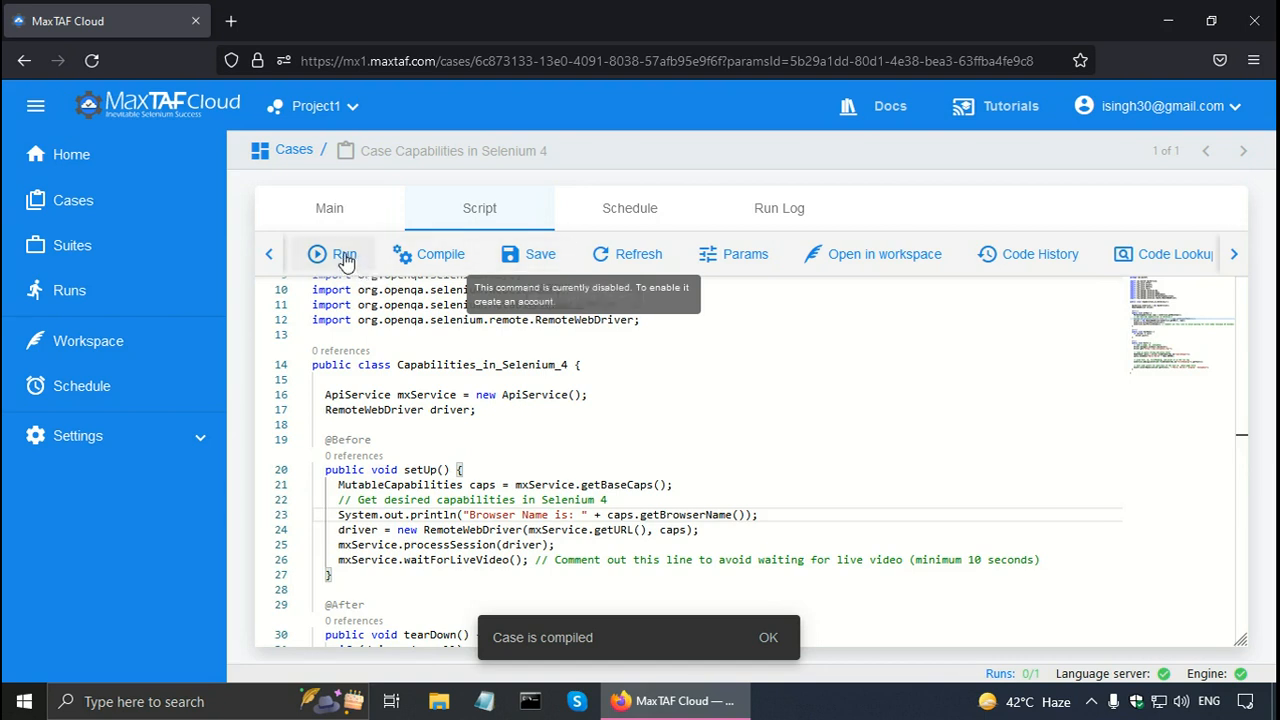
{"action": "left_click", "coordinate": [343, 254]}
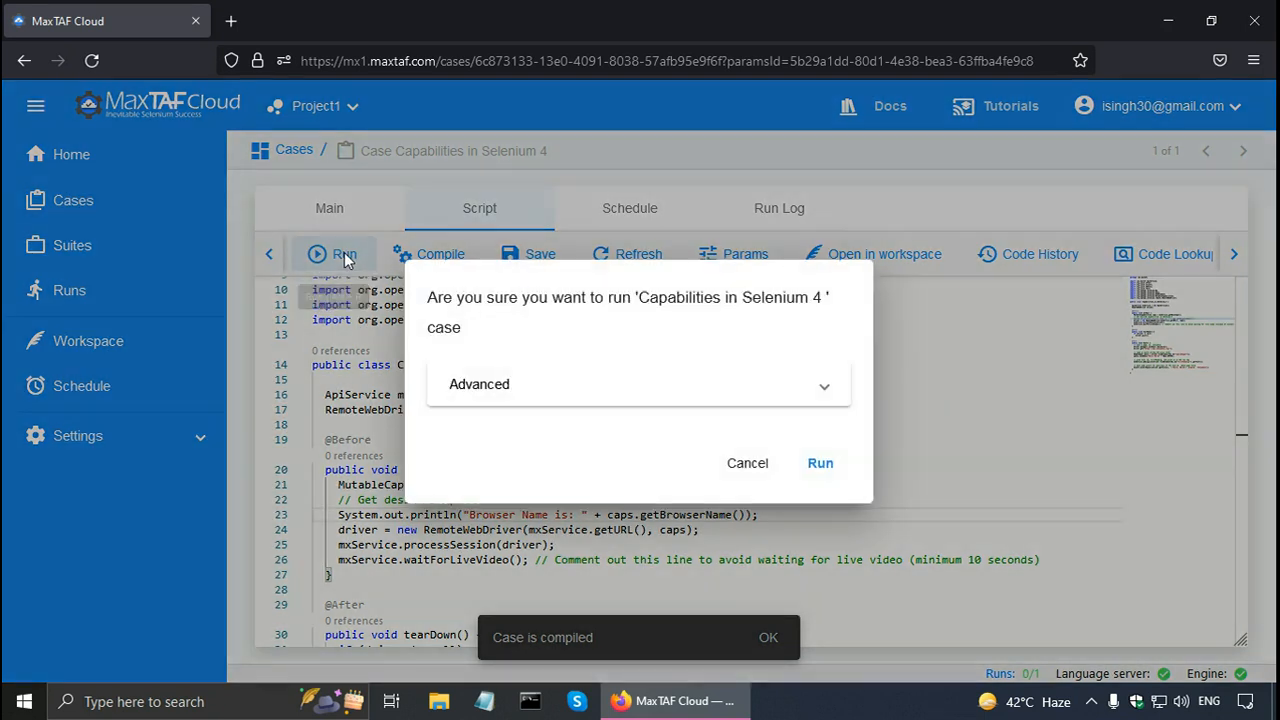
{"action": "left_click", "coordinate": [820, 463]}
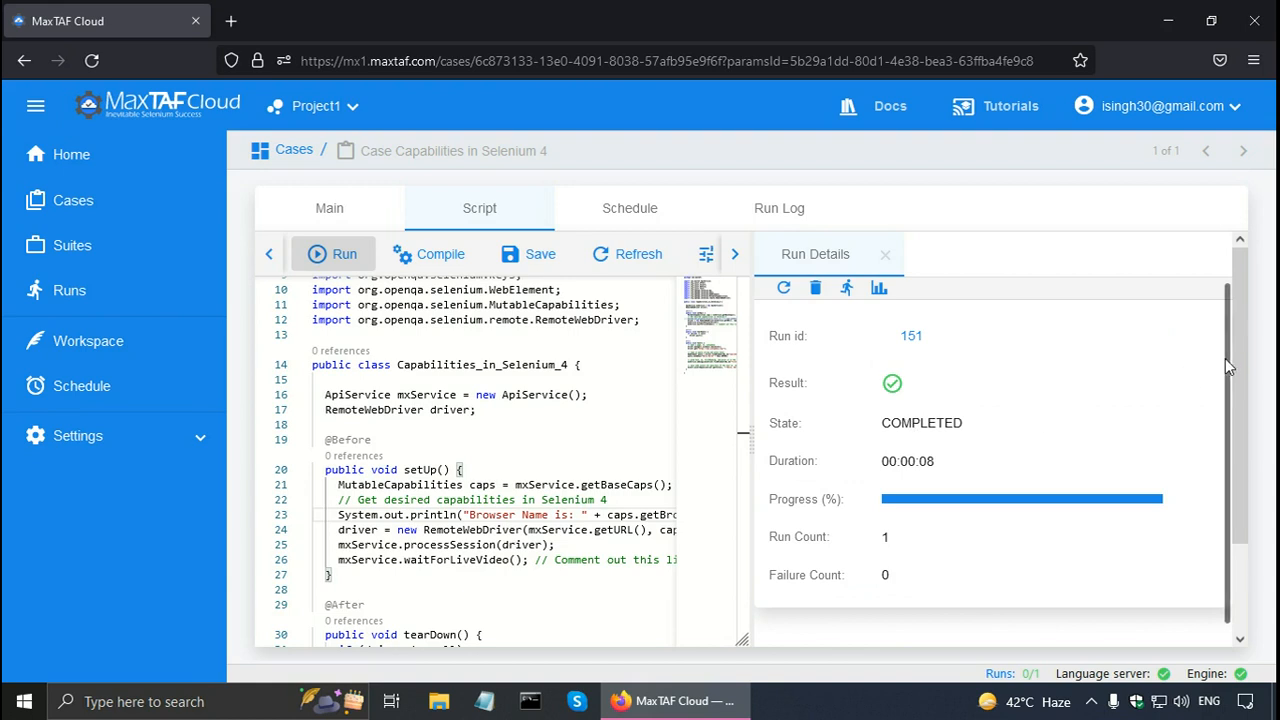
Step: Expand the run's console output showing 'Browser Name is: chrome'
{"action": "scroll", "scroll_direction": "down", "scroll_amount": 3}
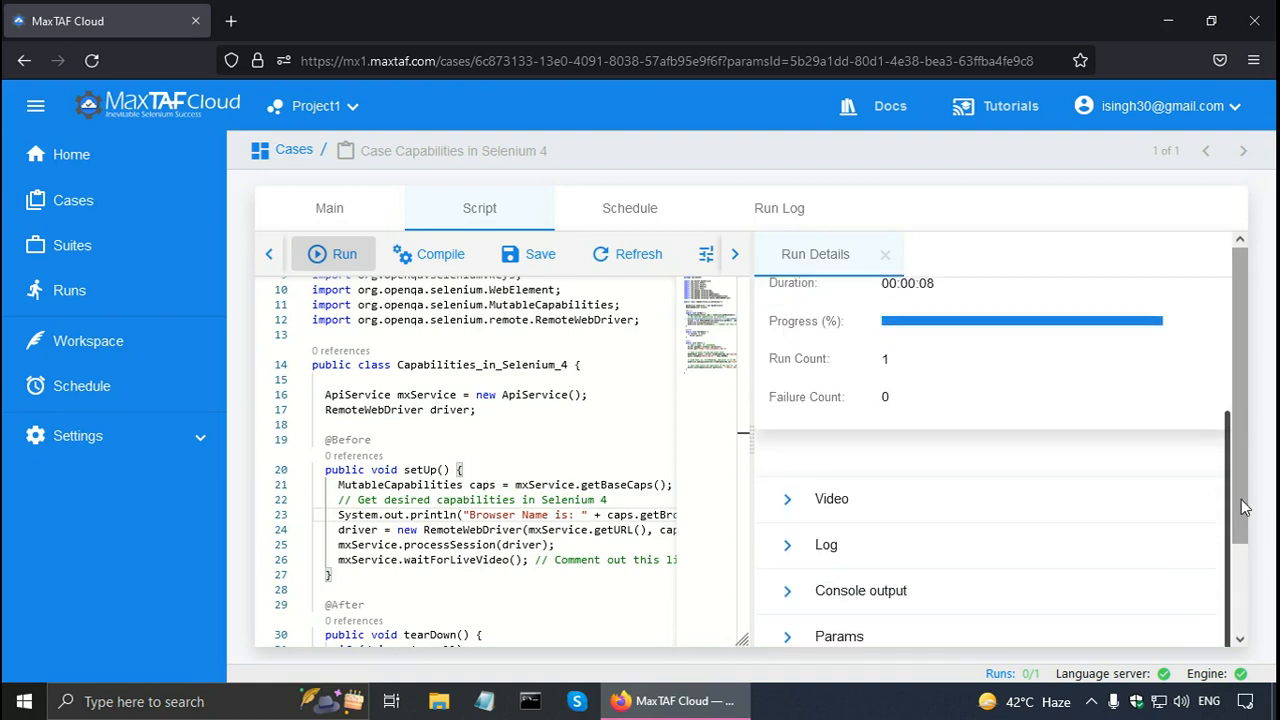
{"action": "mouse_move", "coordinate": [788, 601]}
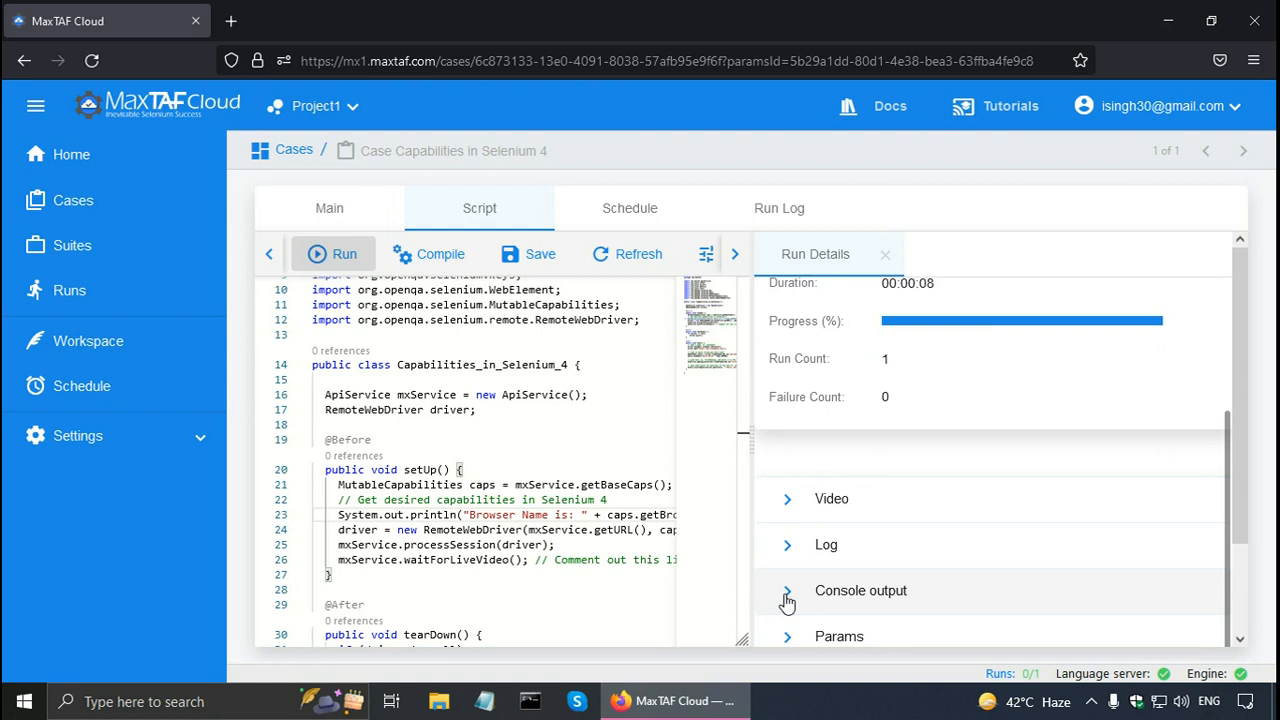
{"action": "left_click", "coordinate": [787, 590]}
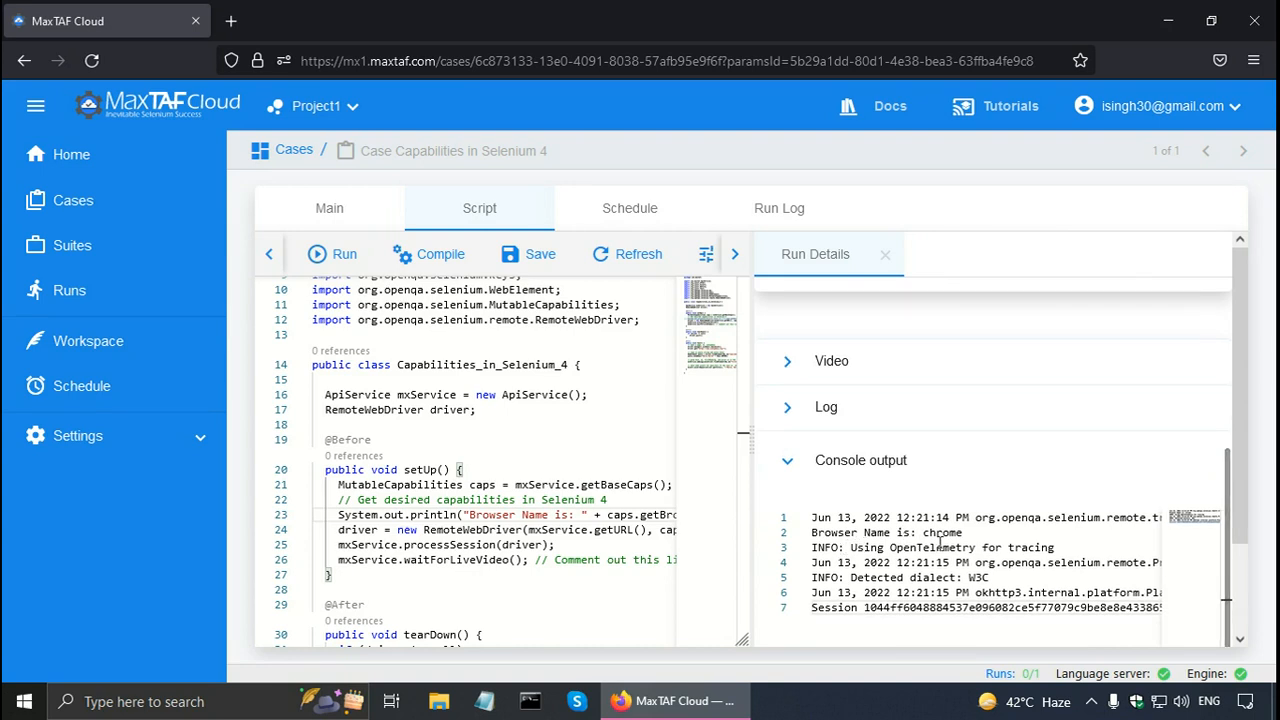
{"action": "mouse_move", "coordinate": [972, 540]}
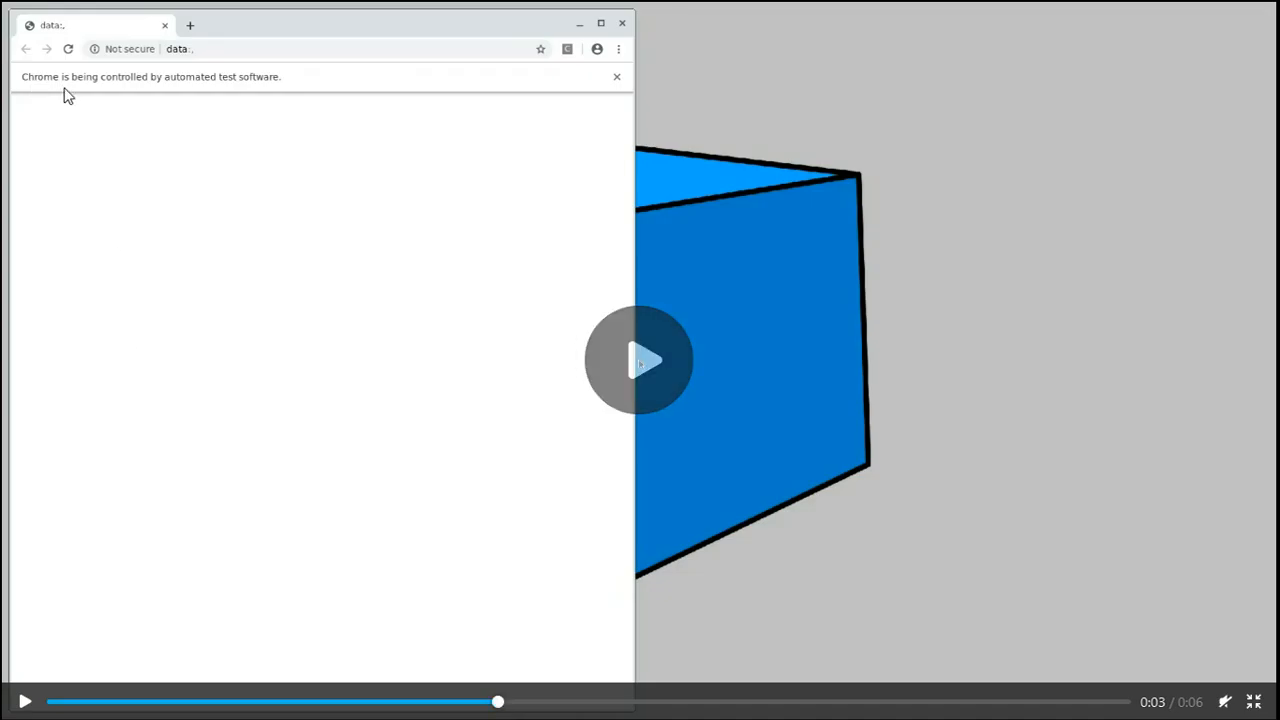
{"action": "mouse_move", "coordinate": [203, 231]}
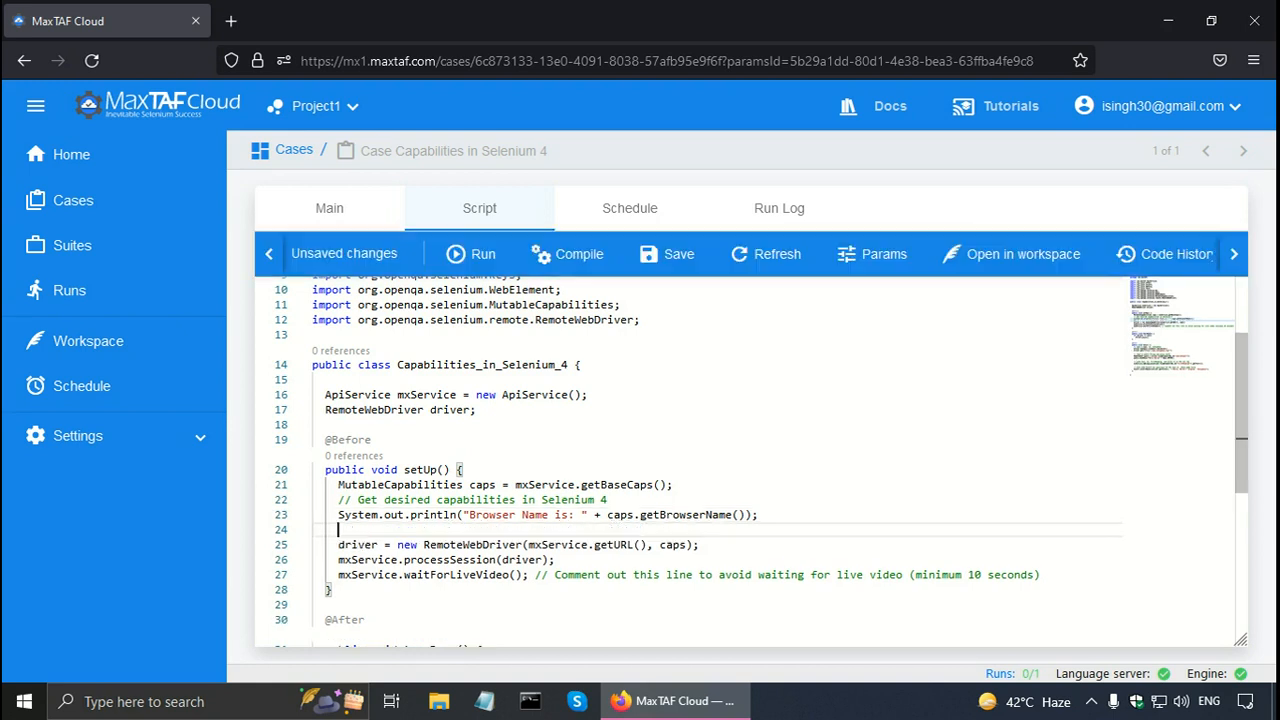
Step: Add the comment '// Selenium 4 new features' on a new line in setUp
{"action": "type", "text": "//"}
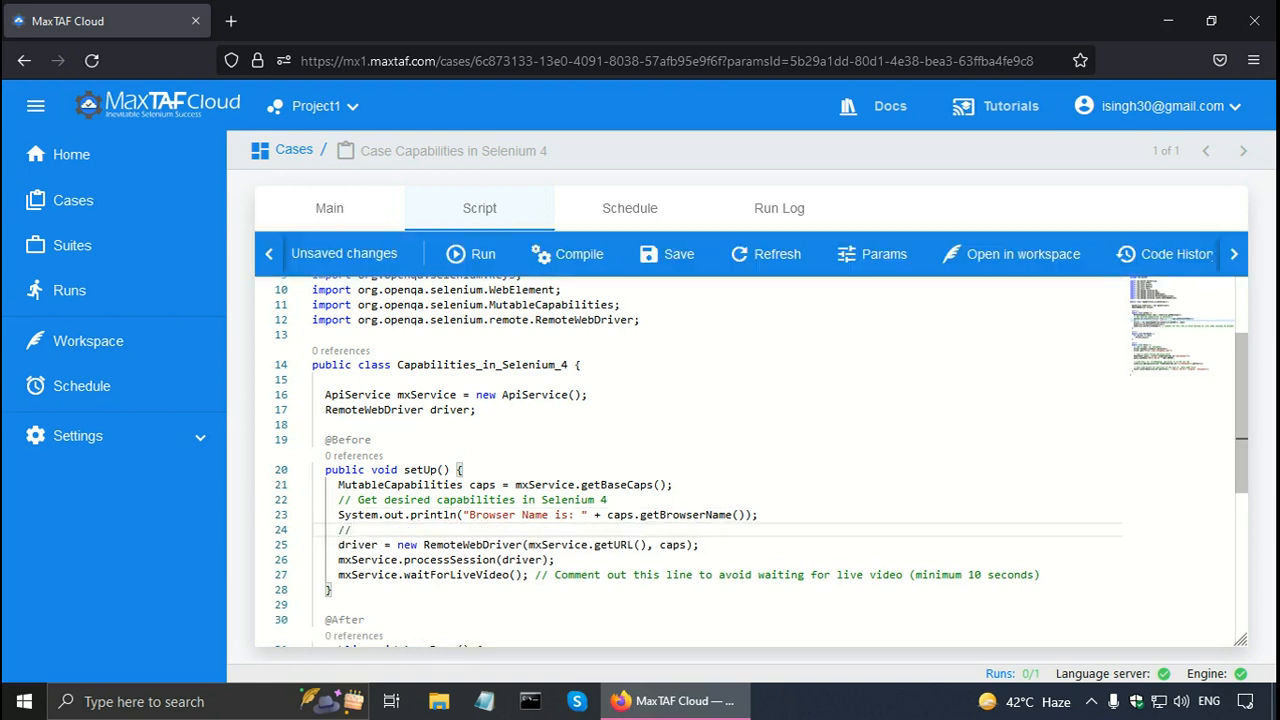
{"action": "type", "text": "S"}
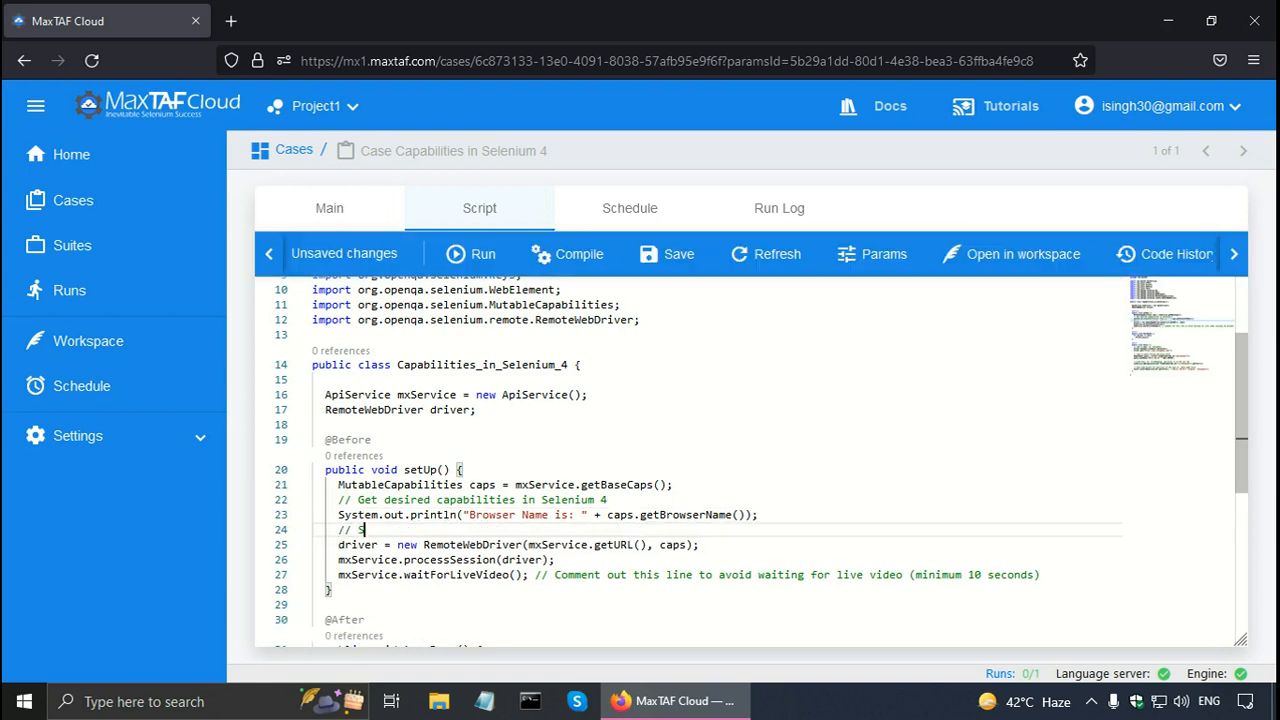
{"action": "type", "text": "Selenium 4"}
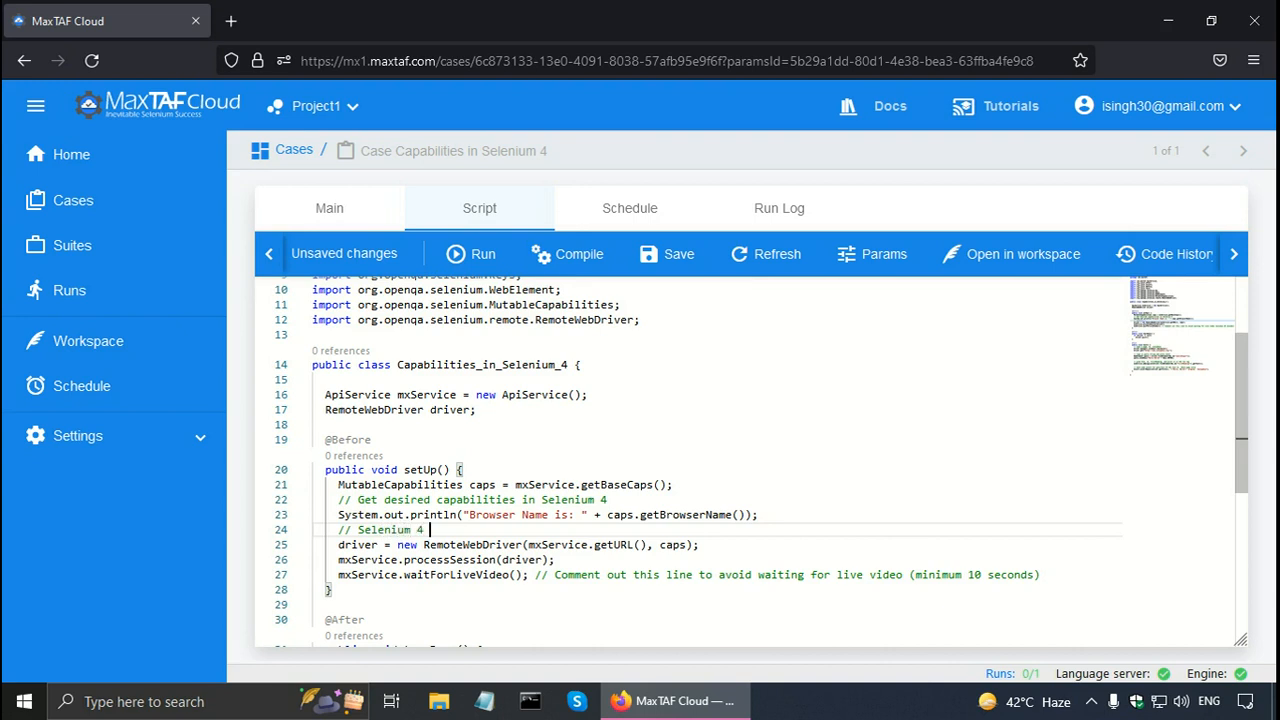
{"action": "type", "text": "new features"}
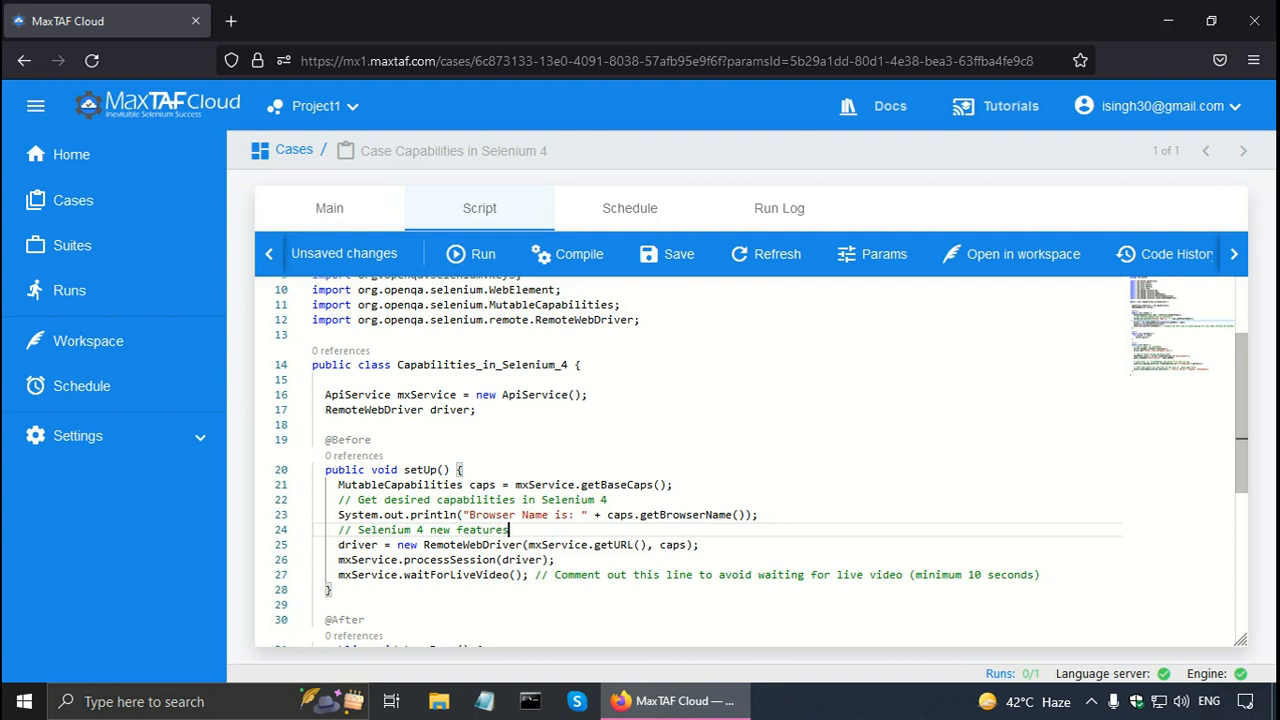
{"action": "key", "text": "Enter"}
{"action": "type", "text": "caps"}
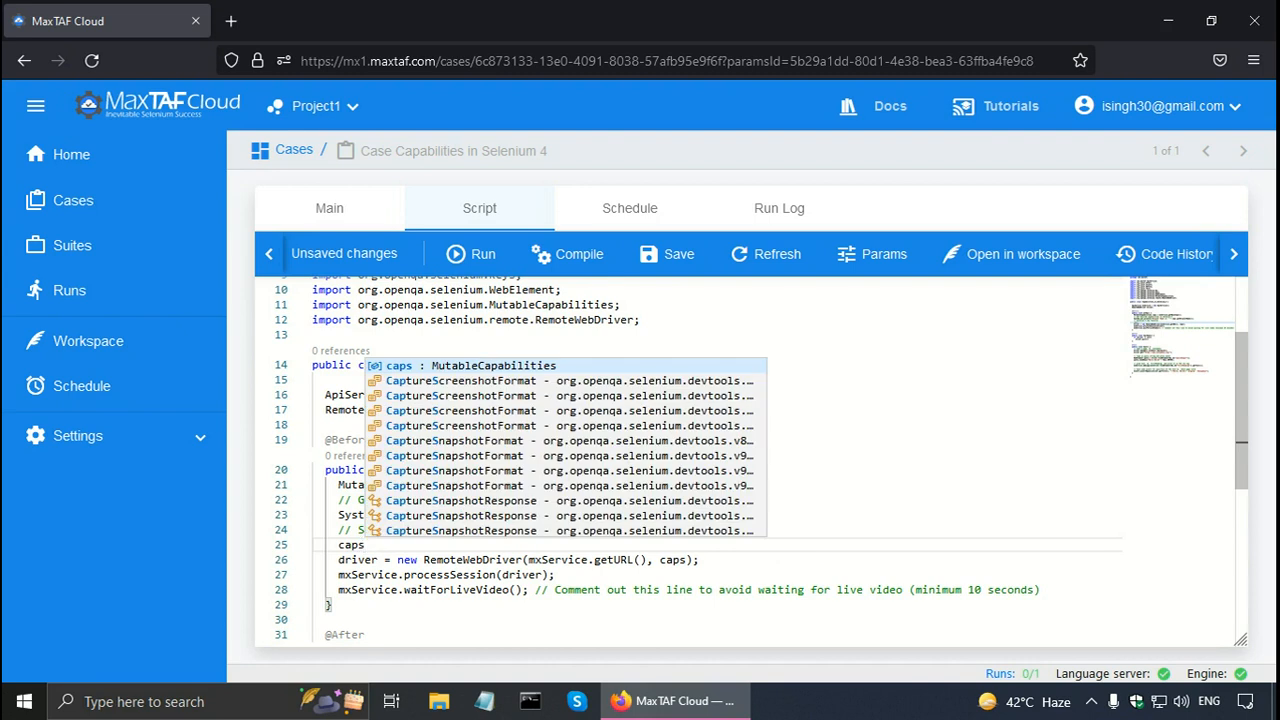
Step: Add caps.setCapability("browserName", "firefox") and comment out the browser-name print
{"action": "type", "text": "."}
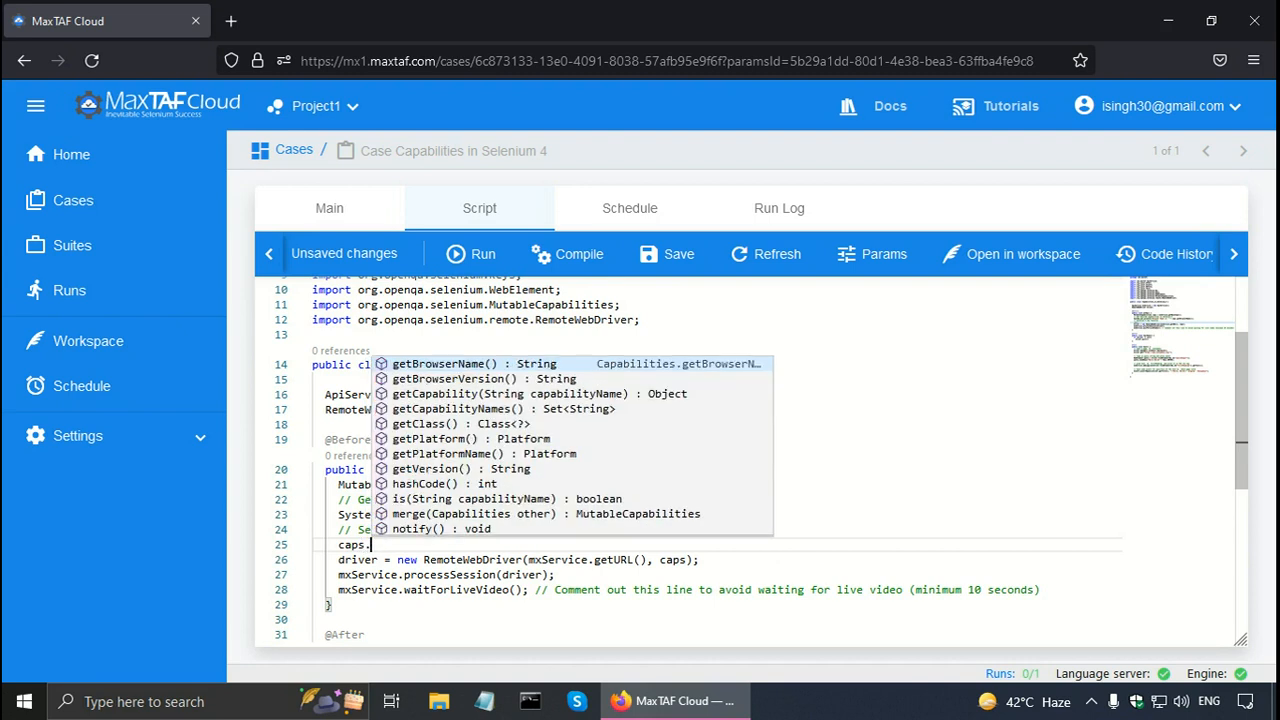
{"action": "type", "text": "se"}
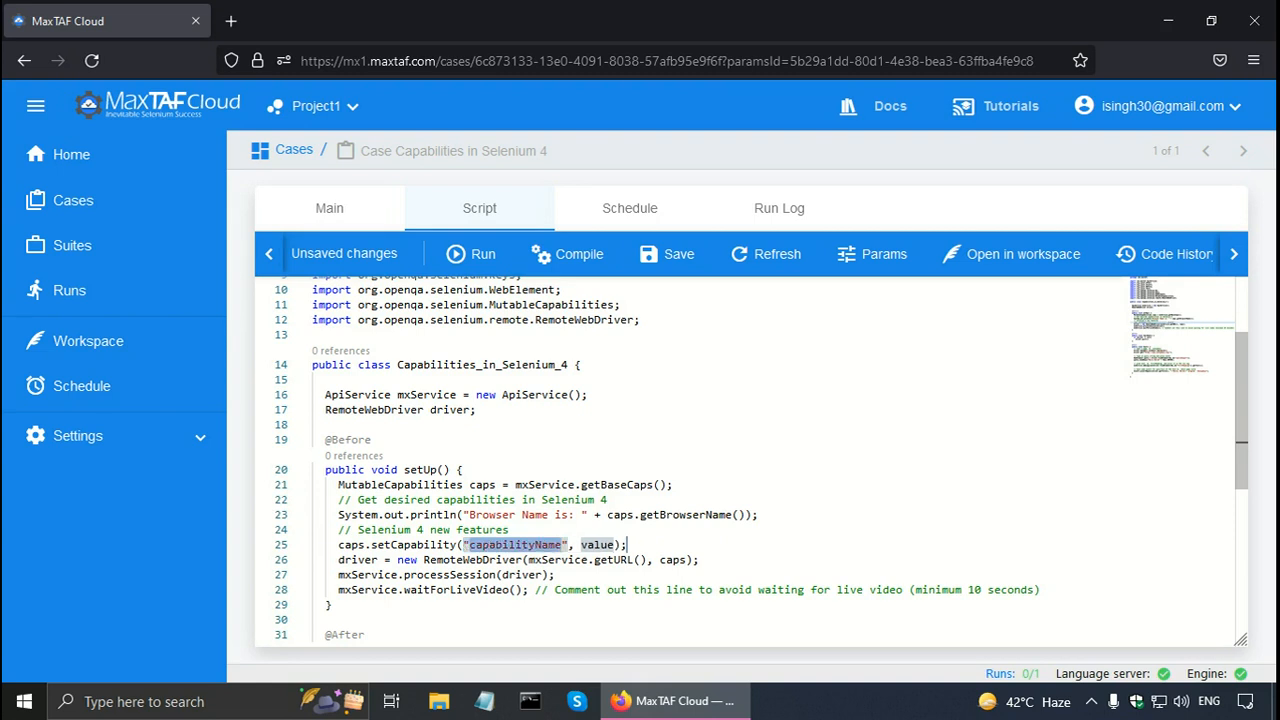
{"action": "type", "text": "browser"}
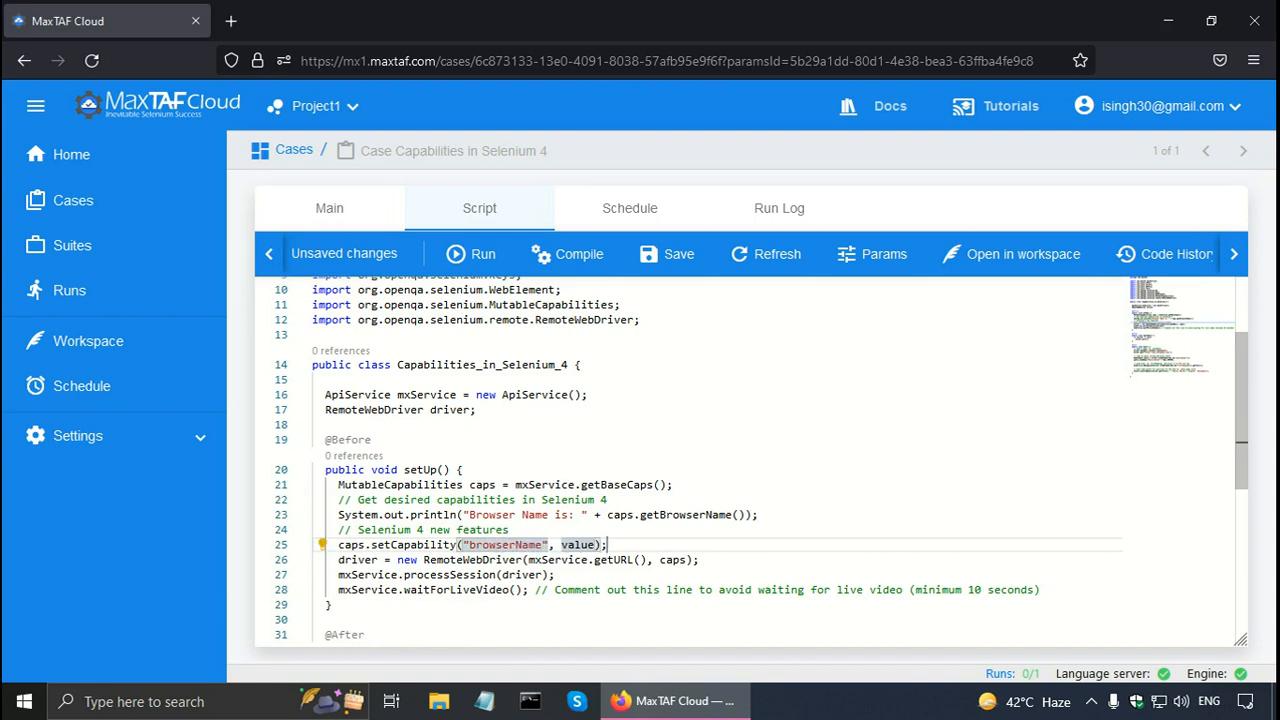
{"action": "double_click", "coordinate": [580, 545]}
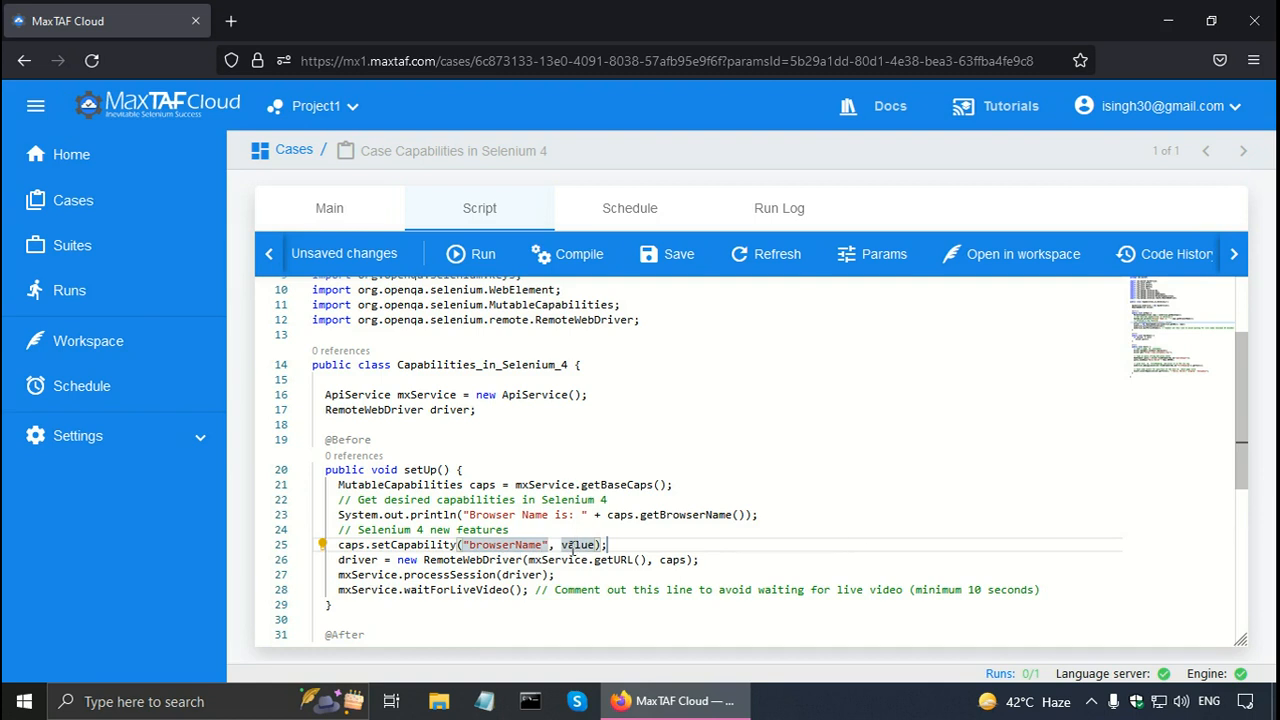
{"action": "double_click", "coordinate": [585, 544]}
{"action": "type", "text": "\"firefox\""}
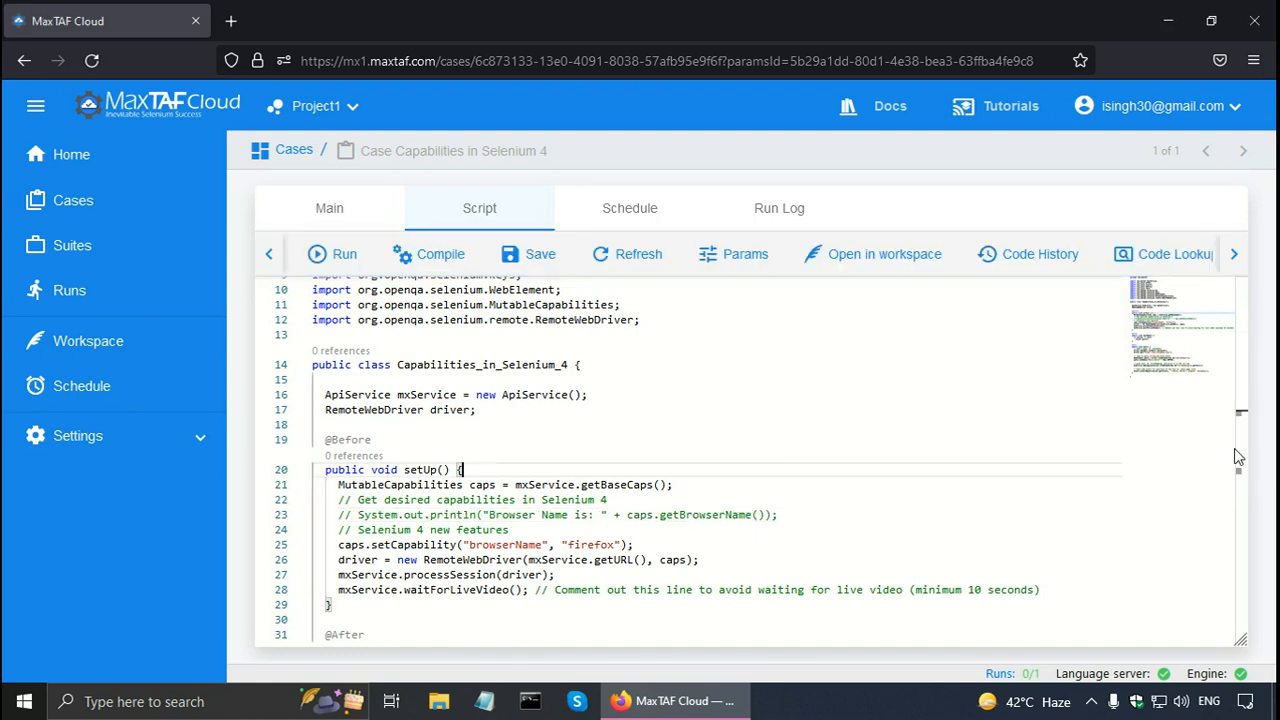
{"action": "scroll", "scroll_direction": "down", "scroll_amount": 3}
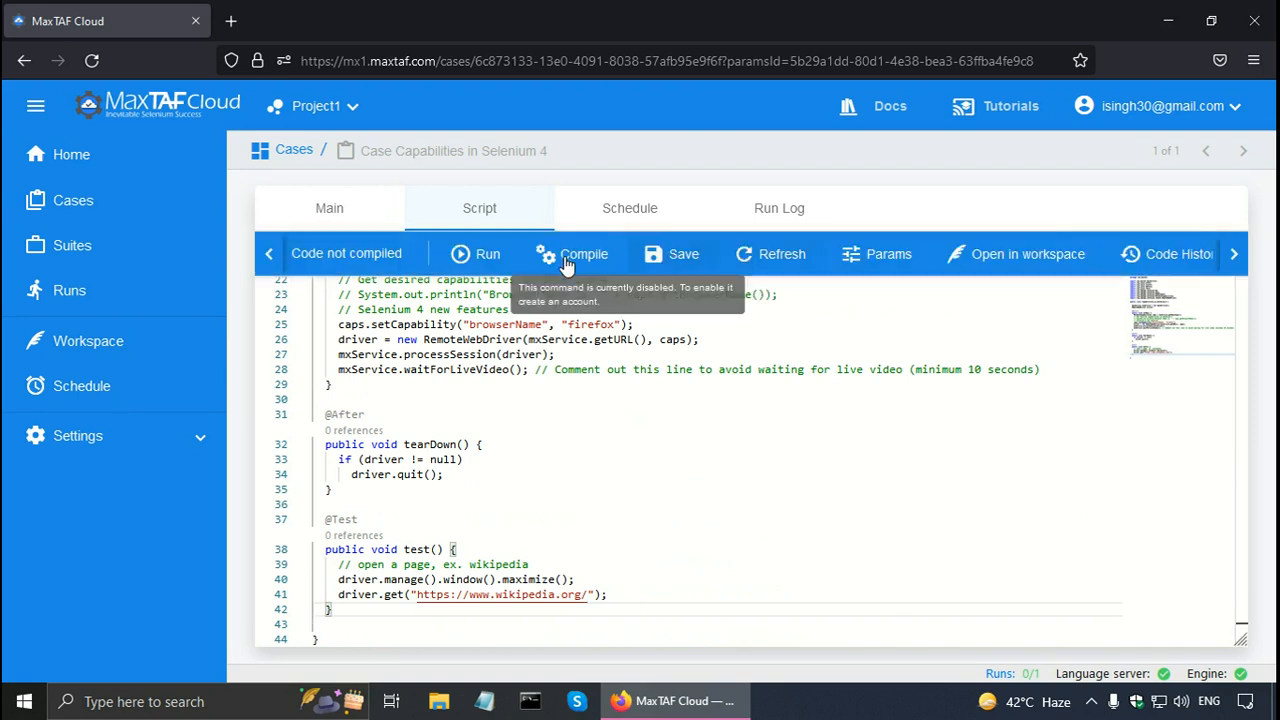
Step: Compile and run the firefox case, view its recording full screen, then close run details
{"action": "left_click", "coordinate": [584, 253]}
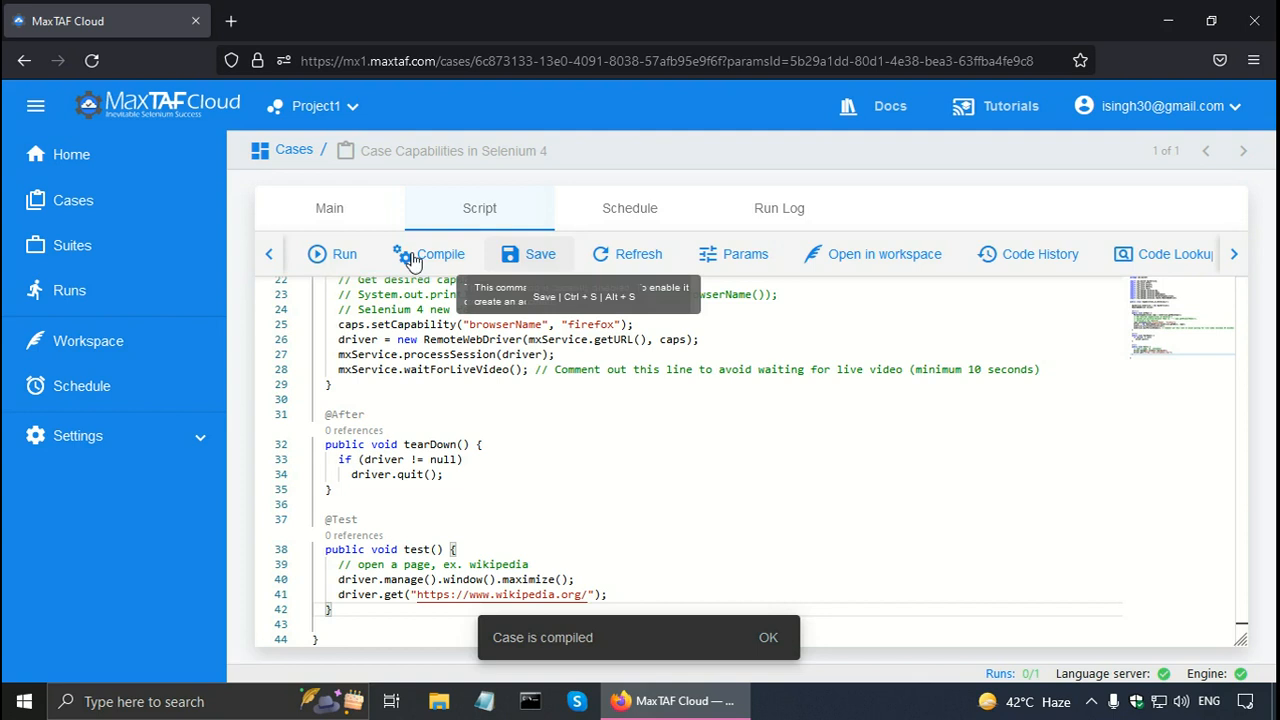
{"action": "mouse_move", "coordinate": [344, 253]}
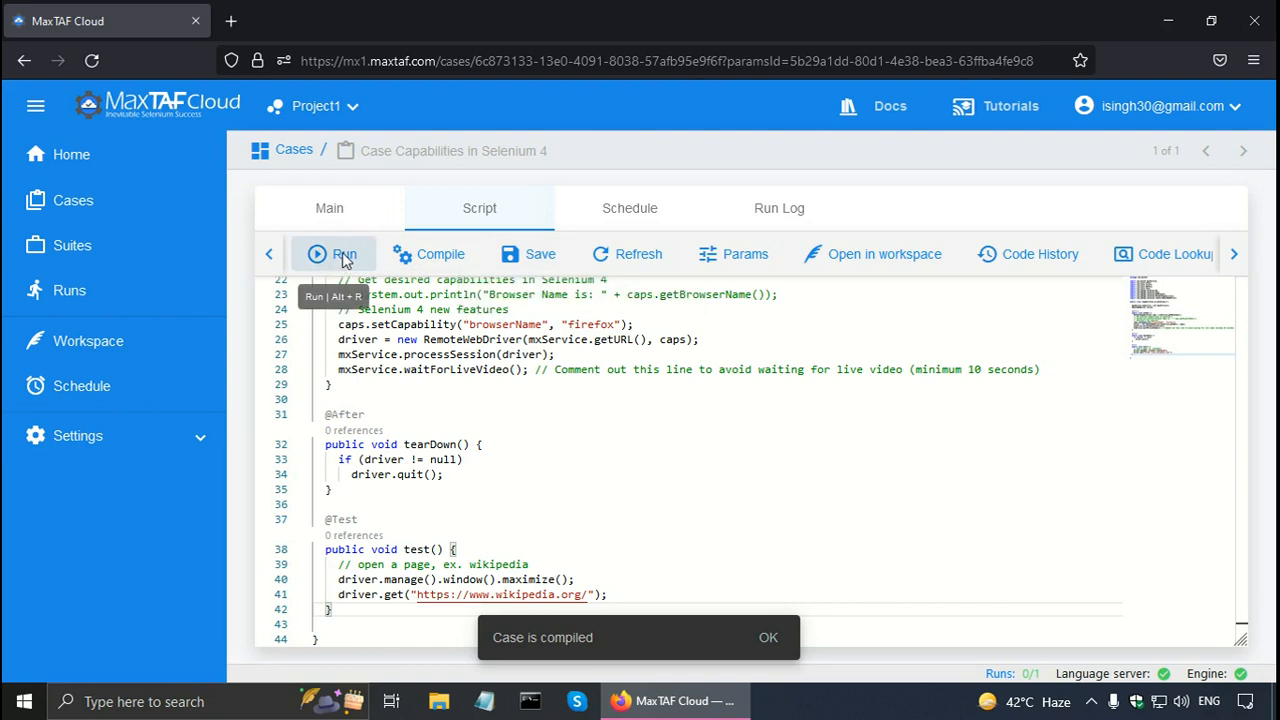
{"action": "left_click", "coordinate": [332, 253]}
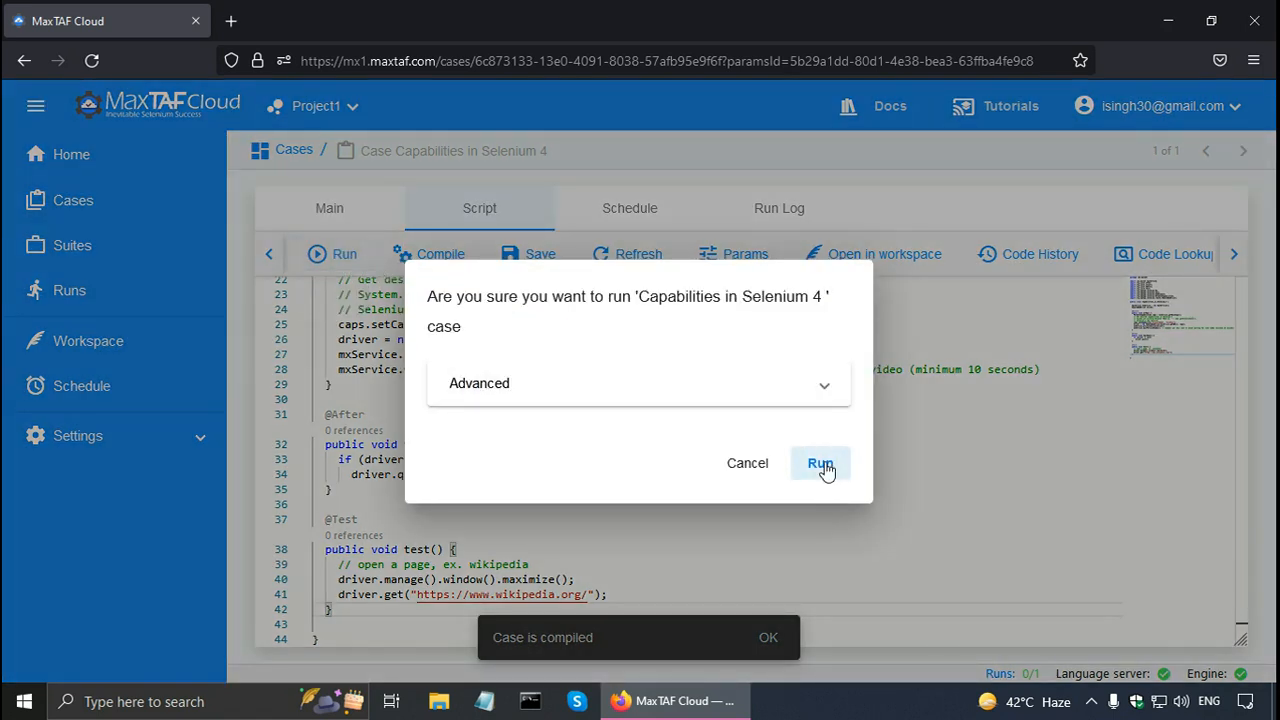
{"action": "left_click", "coordinate": [819, 463]}
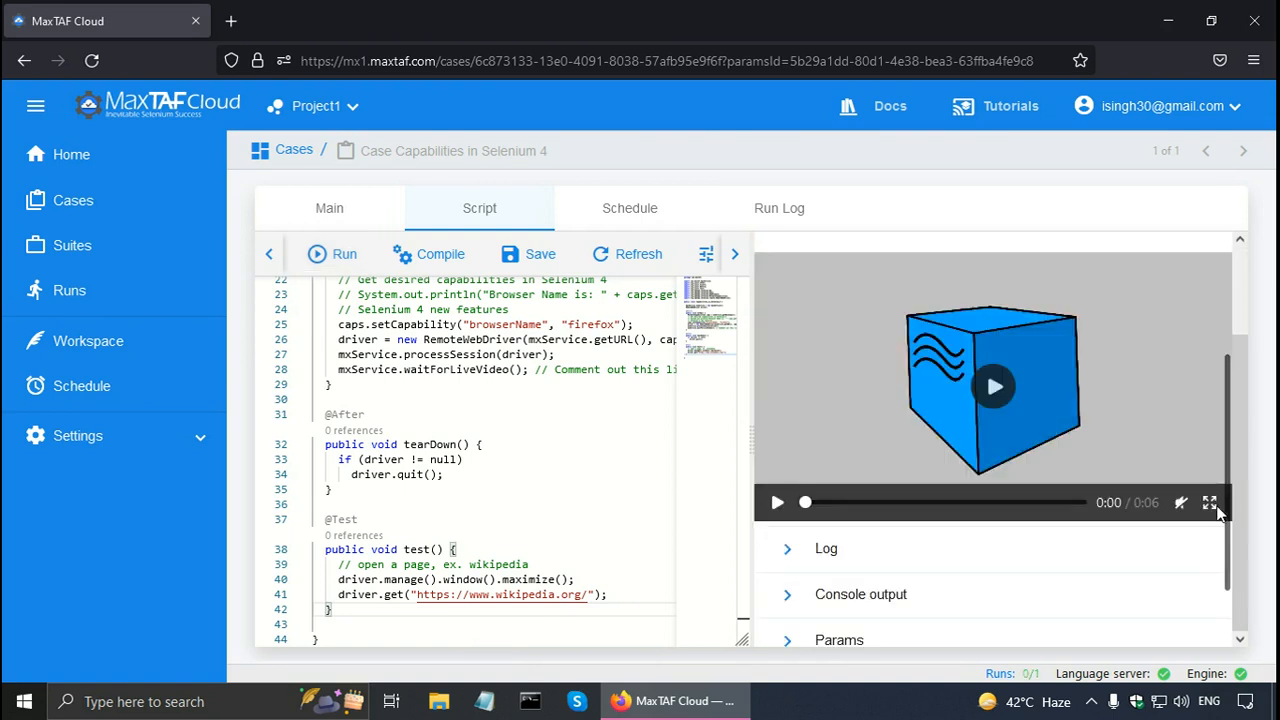
{"action": "left_click", "coordinate": [1209, 502]}
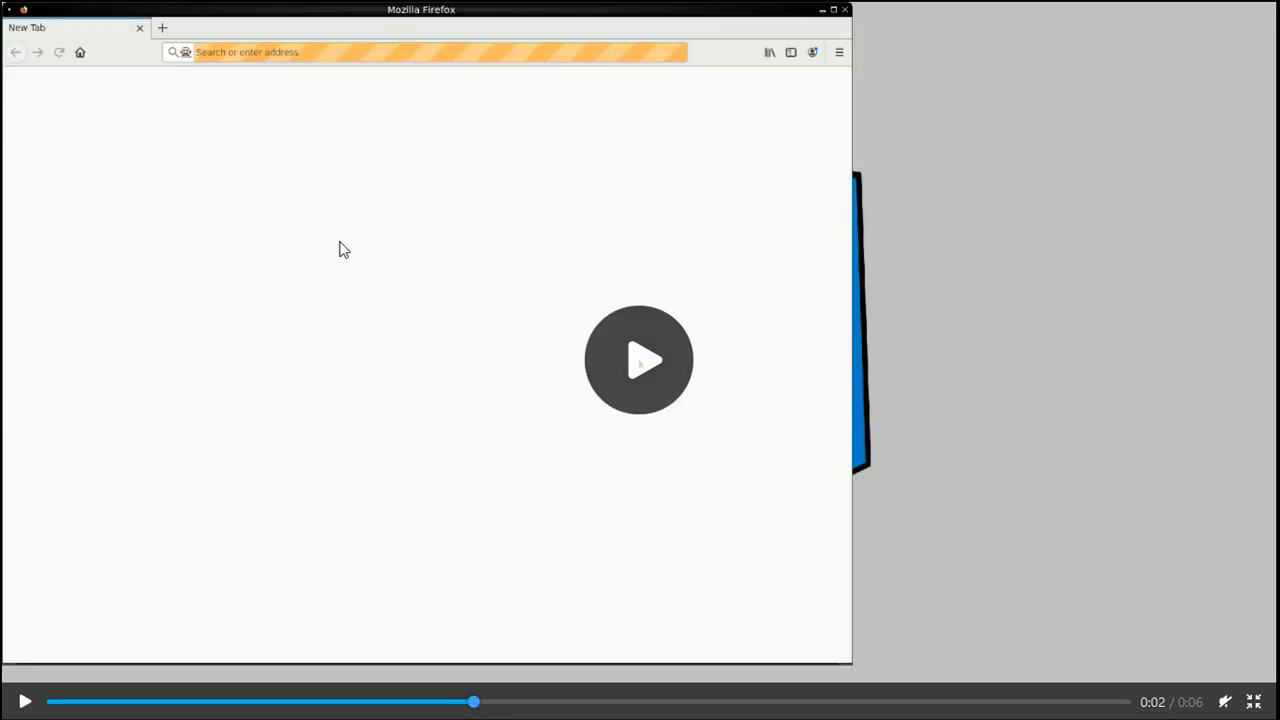
{"action": "mouse_move", "coordinate": [428, 26]}
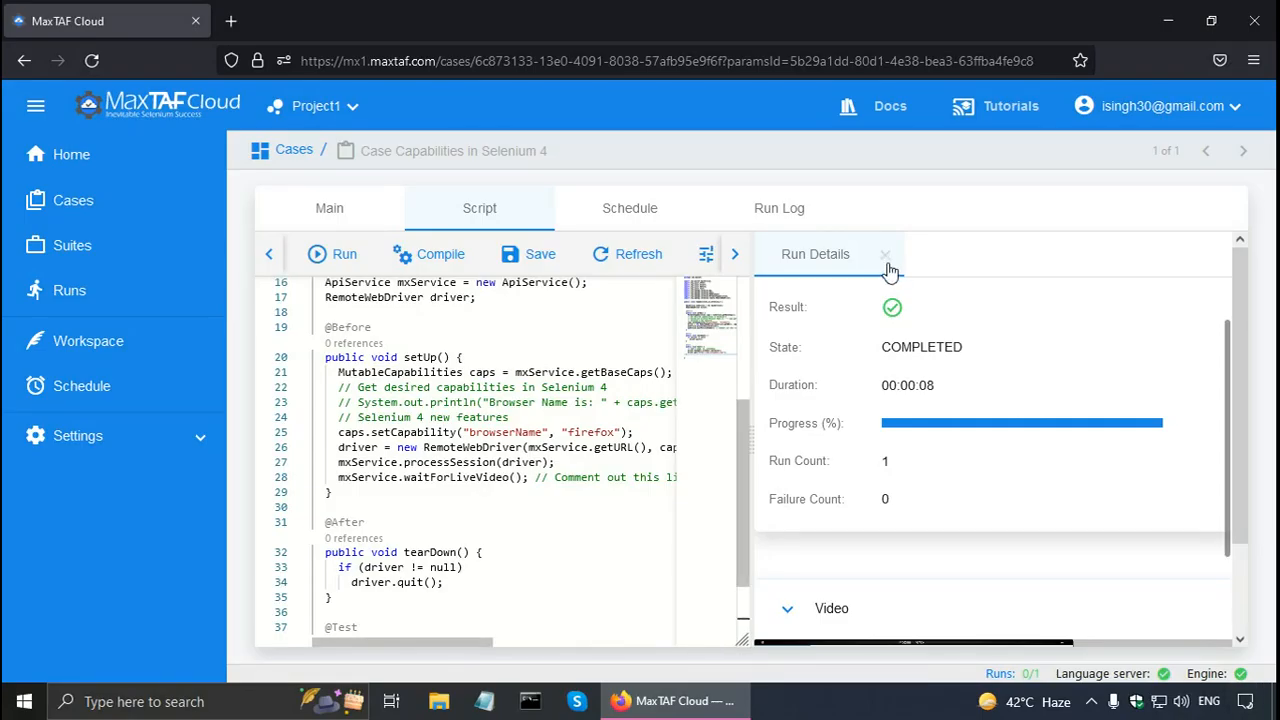
{"action": "left_click", "coordinate": [884, 254]}
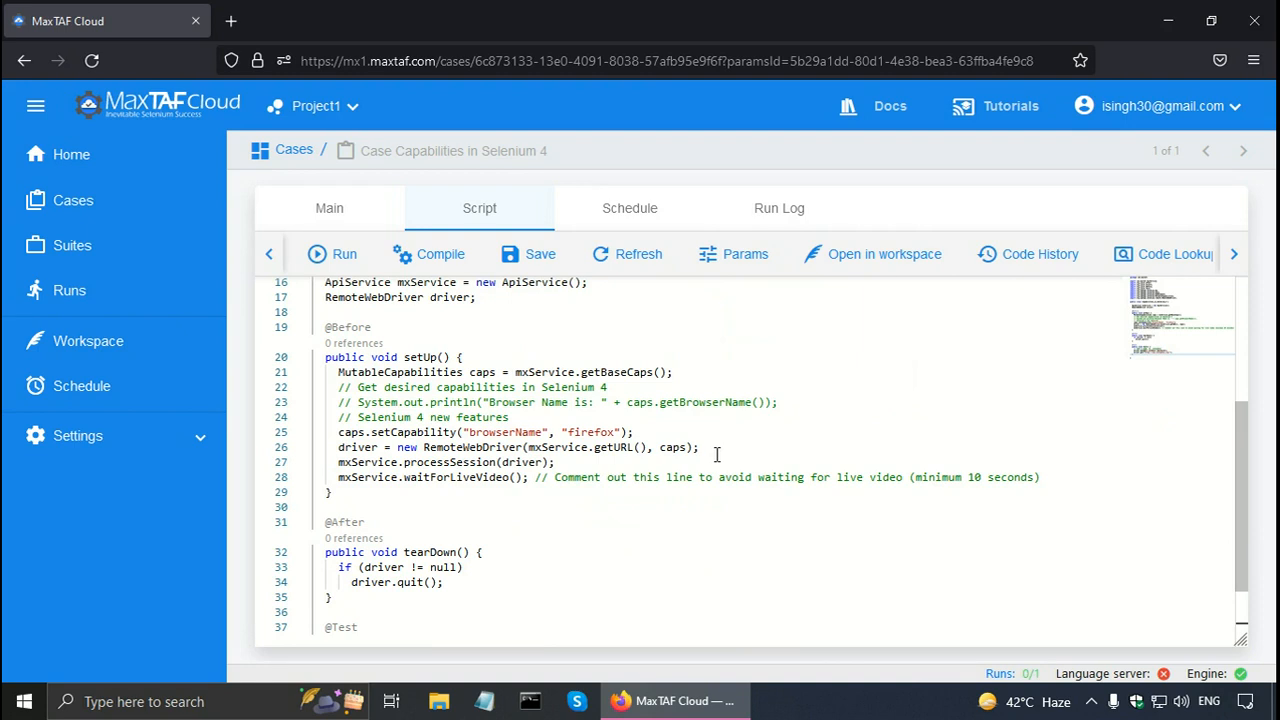
{"action": "mouse_move", "coordinate": [712, 452]}
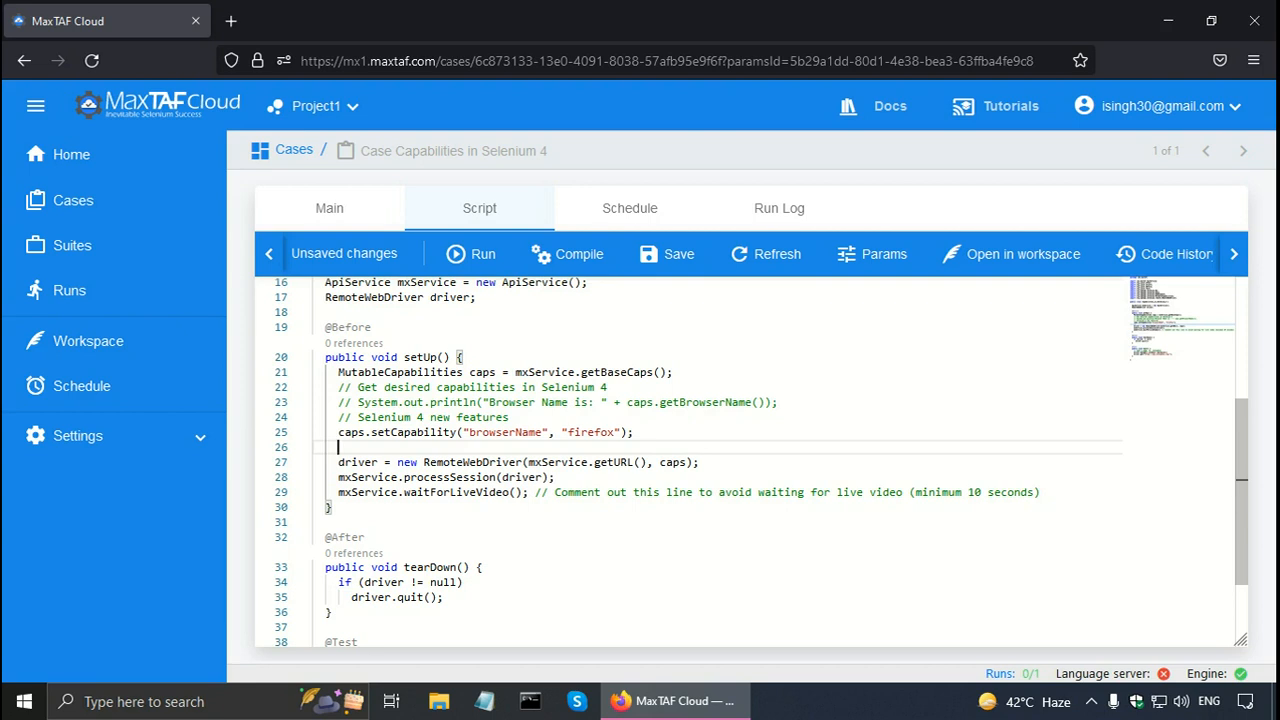
Step: Add caps.setCapability("browserVersion", "101") below the browserName line
{"action": "type", "text": "caps."}
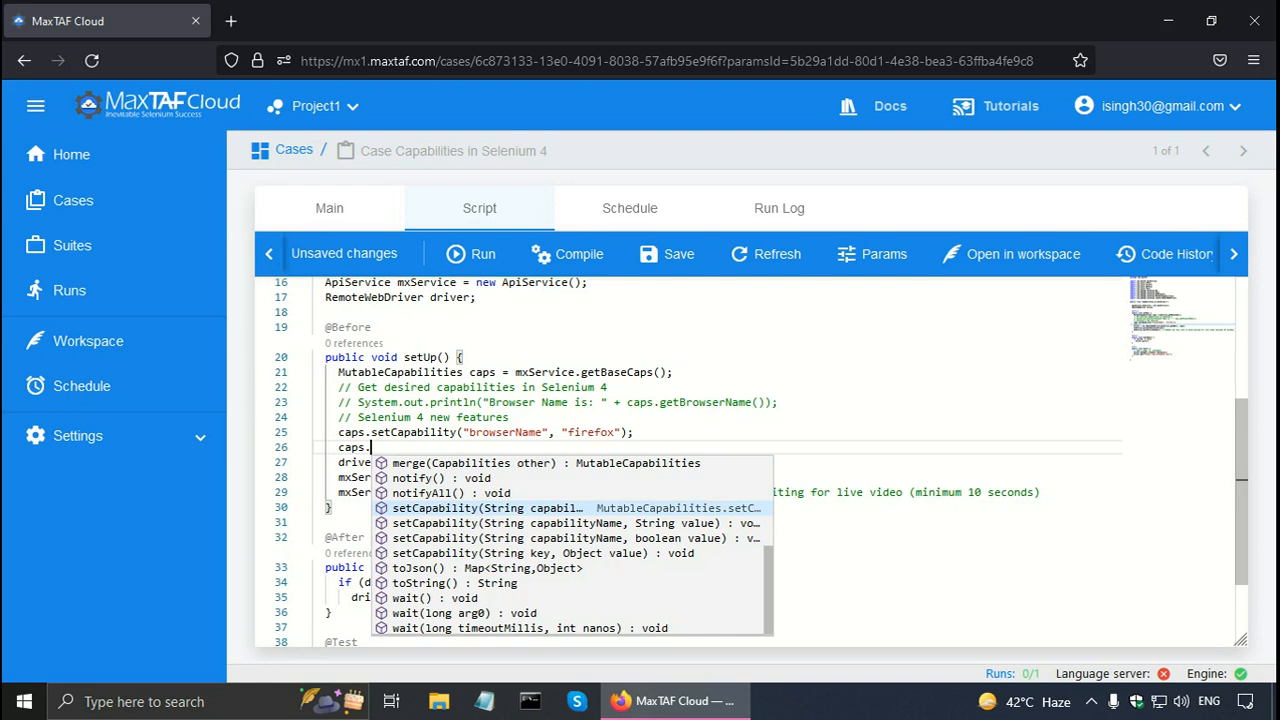
{"action": "left_click", "coordinate": [575, 523]}
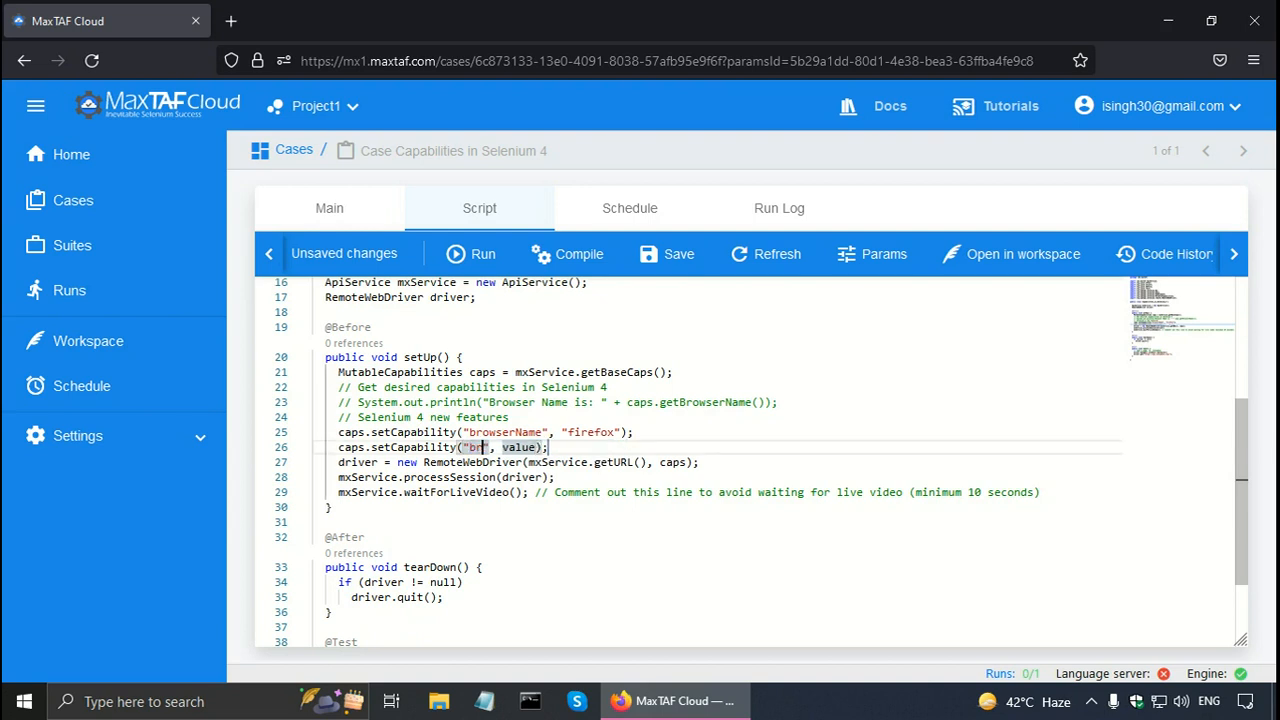
{"action": "type", "text": "owserVersion"}
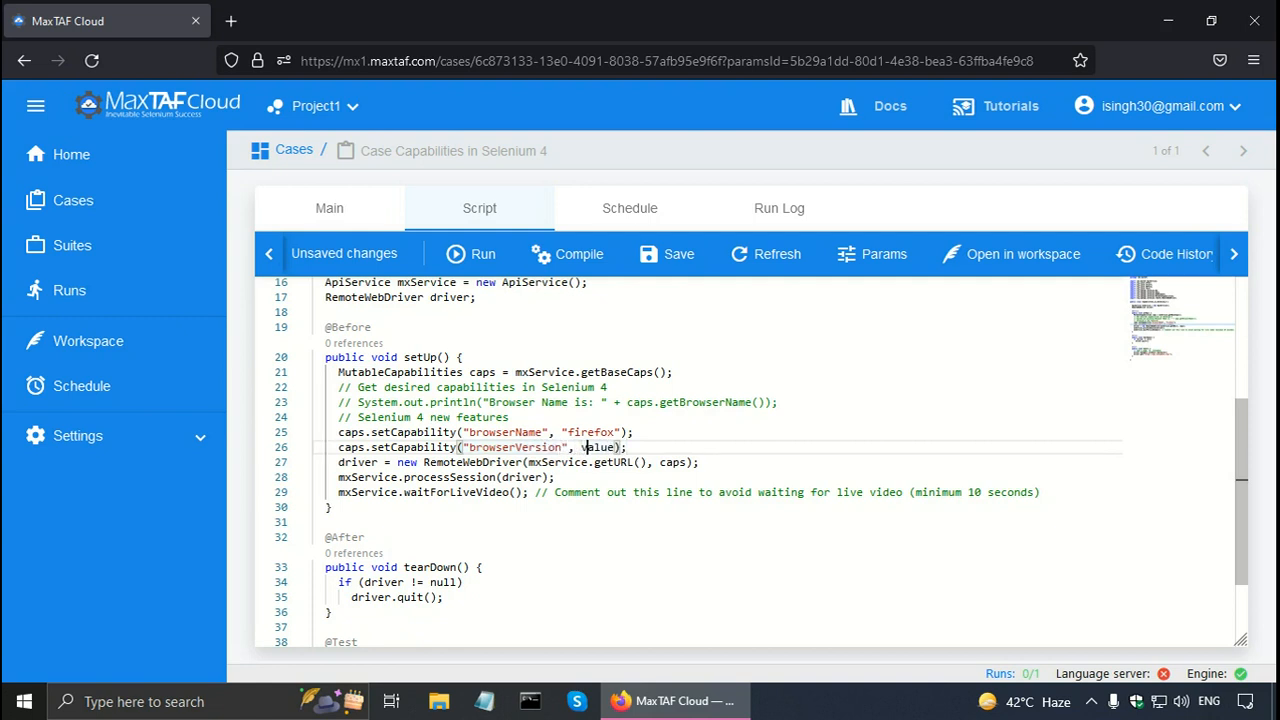
{"action": "double_click", "coordinate": [597, 447]}
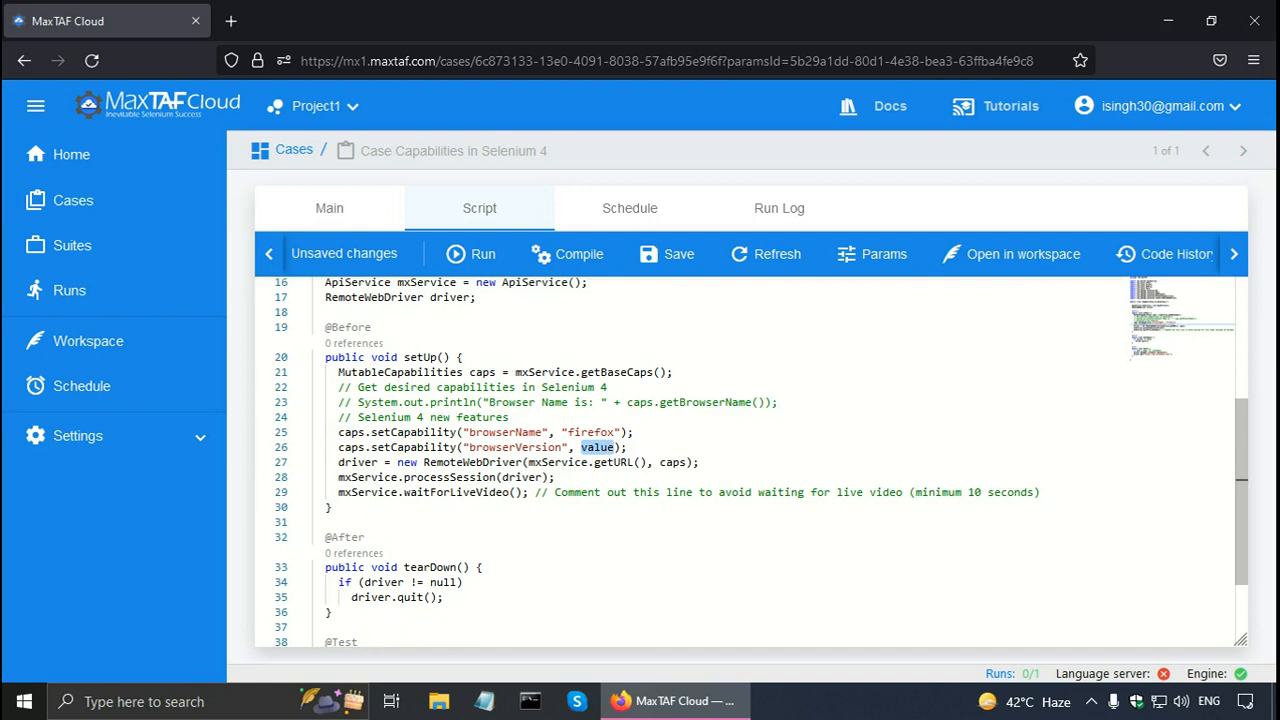
{"action": "type", "text": "101\""}
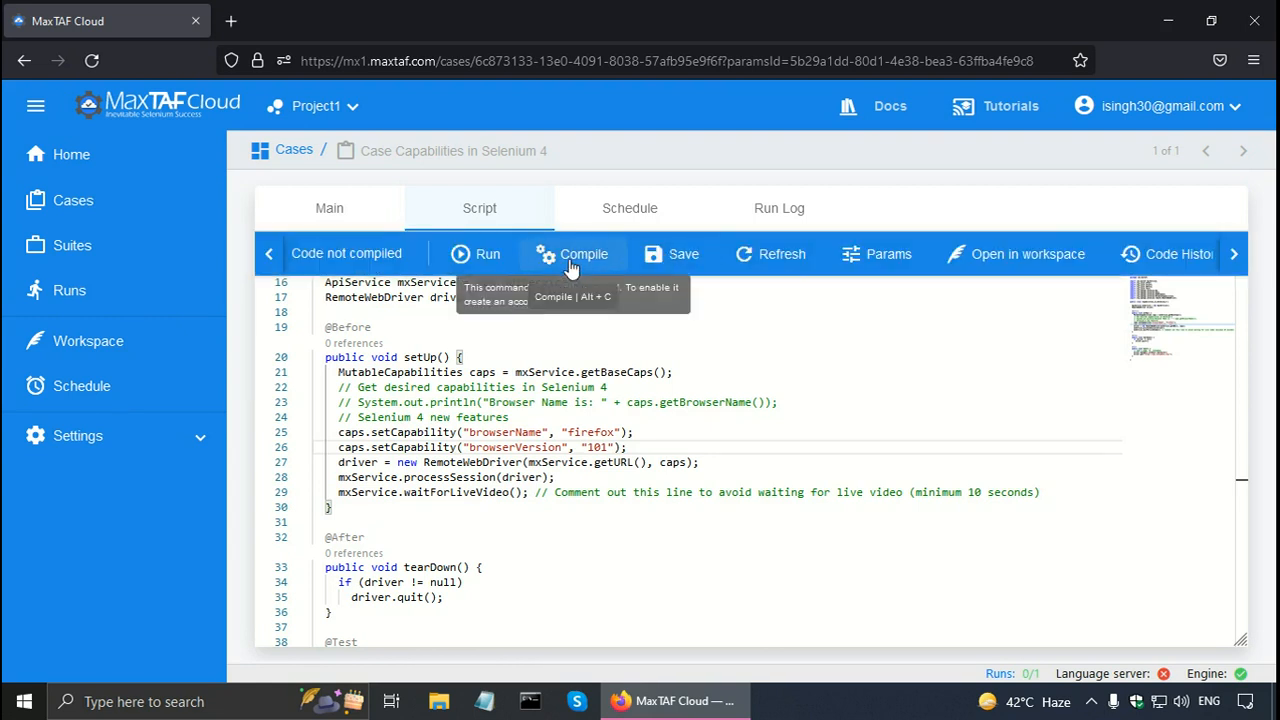
Step: Compile and run the edited case, then review its line-27 session-start failure in Run Details
{"action": "left_click", "coordinate": [583, 253]}
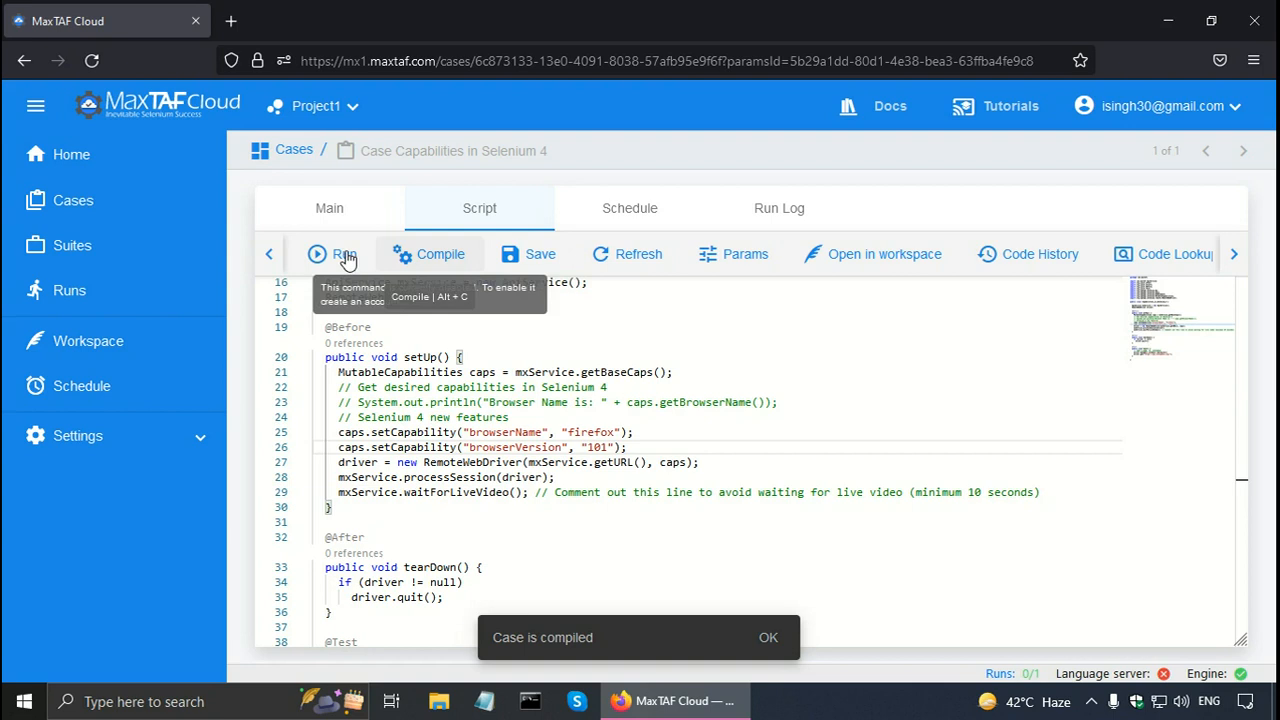
{"action": "left_click", "coordinate": [344, 253]}
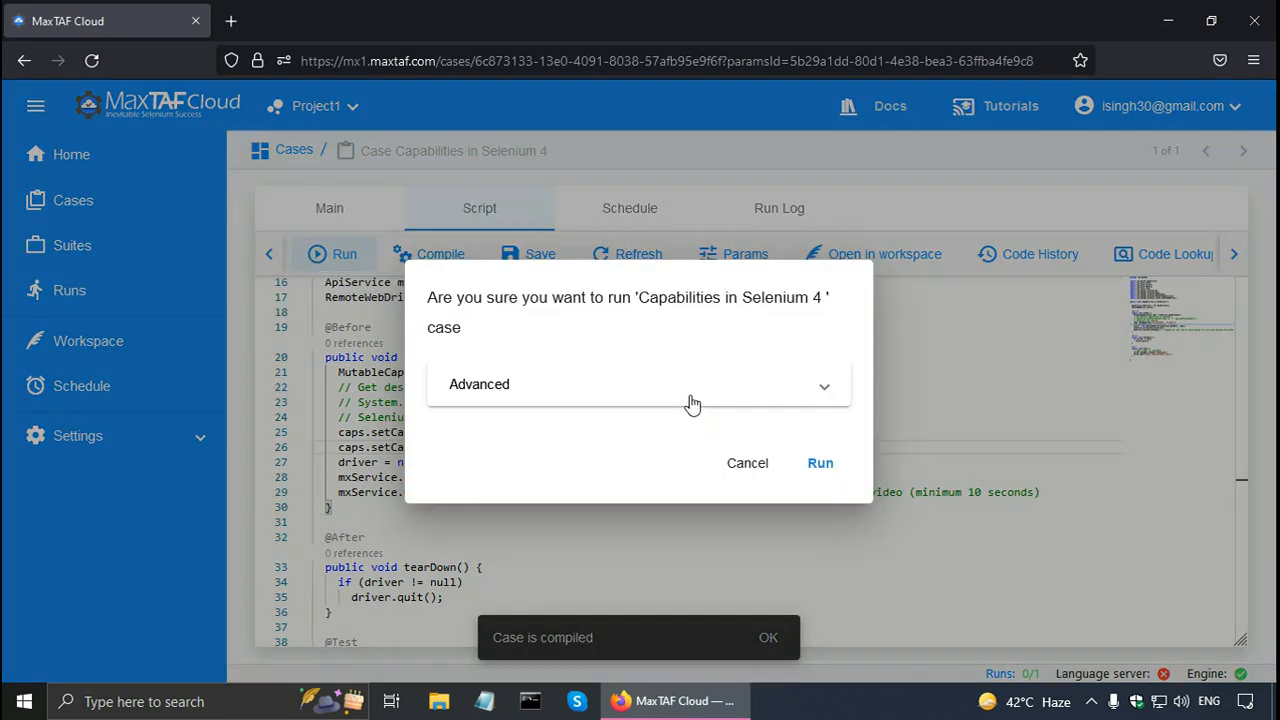
{"action": "left_click", "coordinate": [820, 462]}
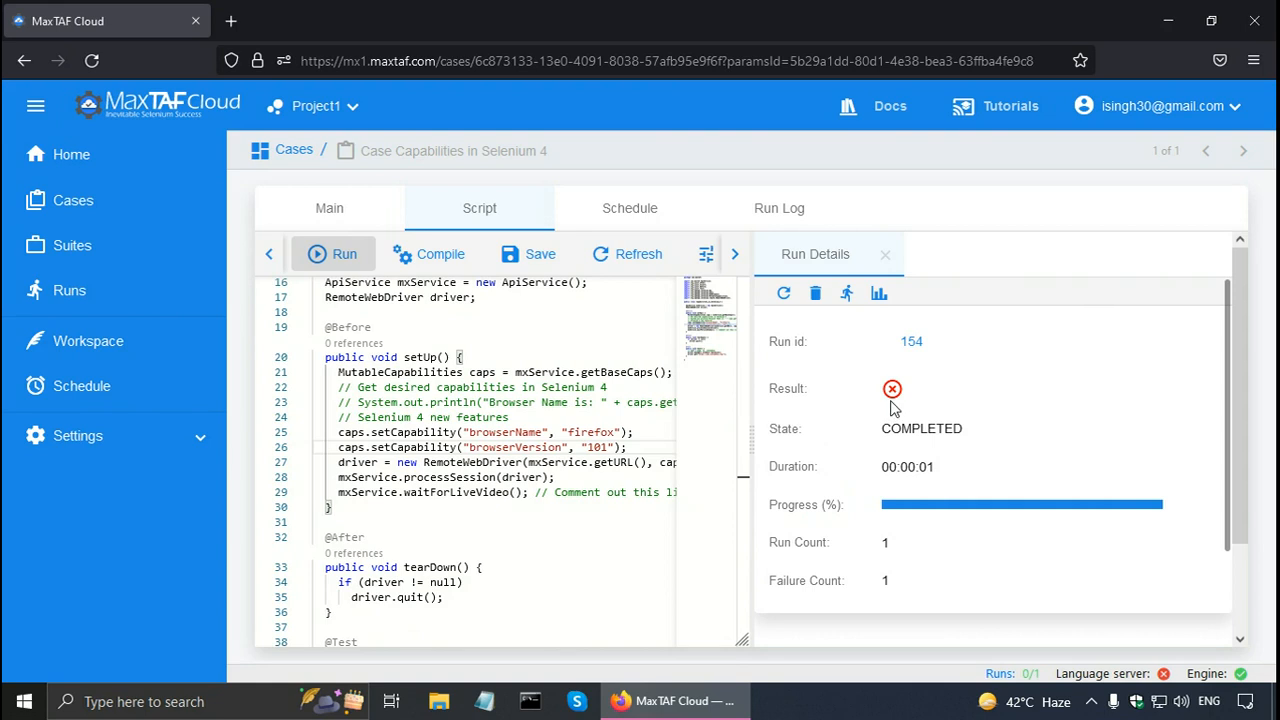
{"action": "mouse_move", "coordinate": [1227, 404]}
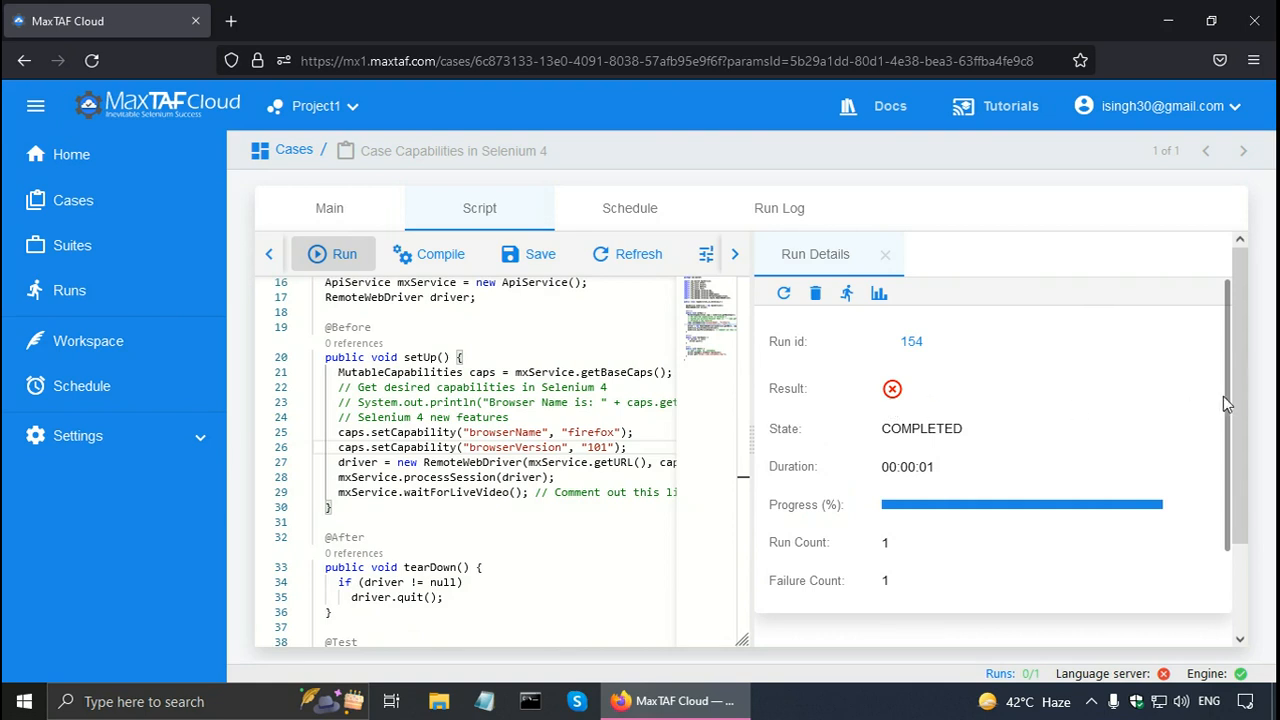
{"action": "scroll", "scroll_direction": "down", "scroll_amount": 3}
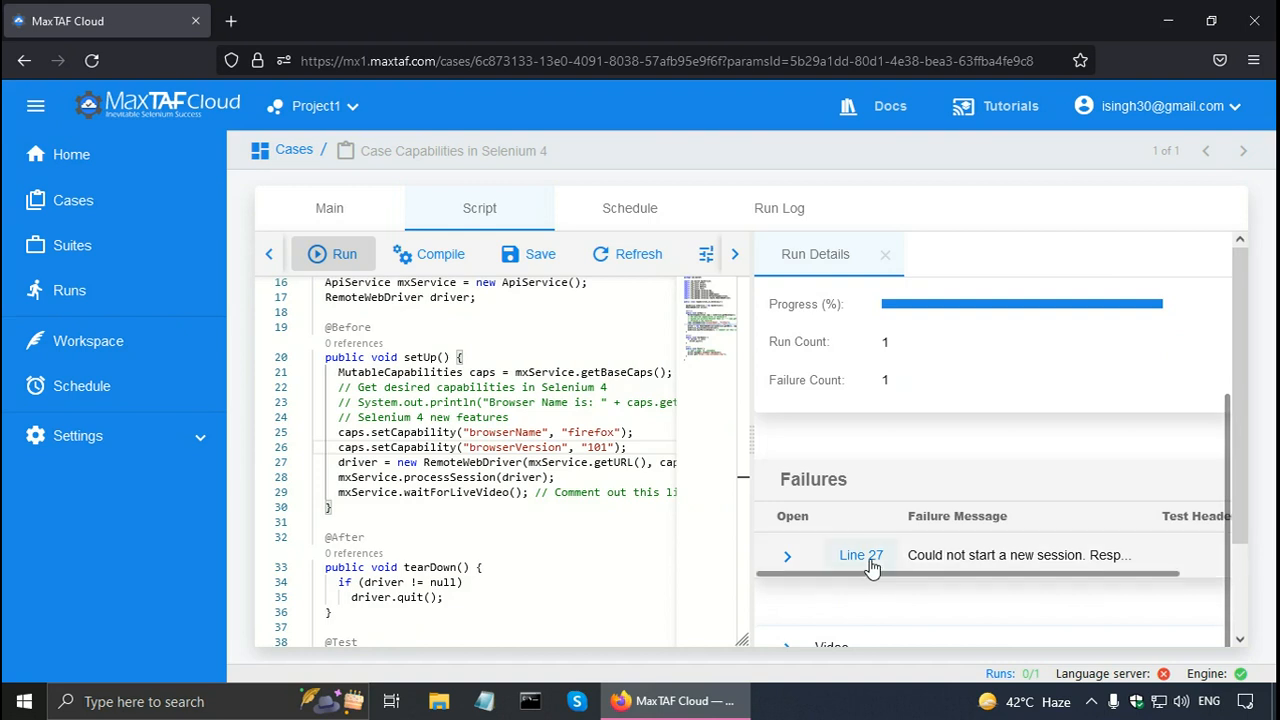
{"action": "mouse_move", "coordinate": [963, 555]}
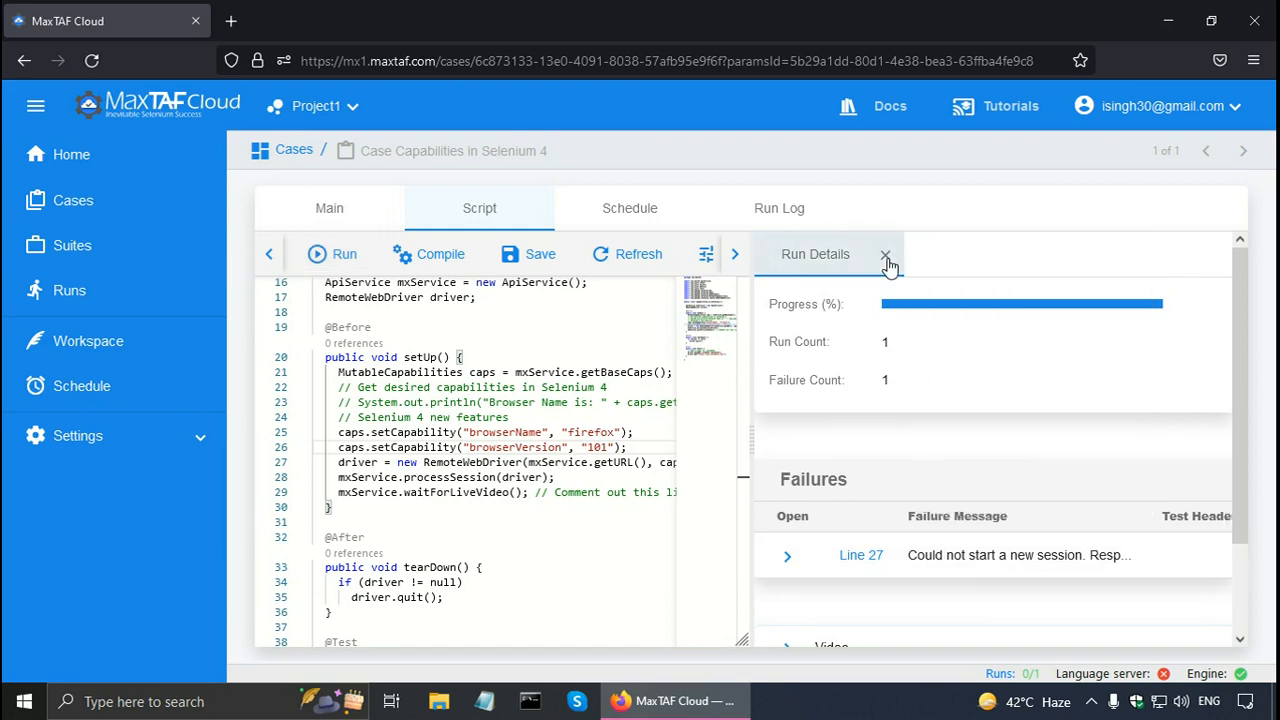
{"action": "left_click", "coordinate": [885, 254]}
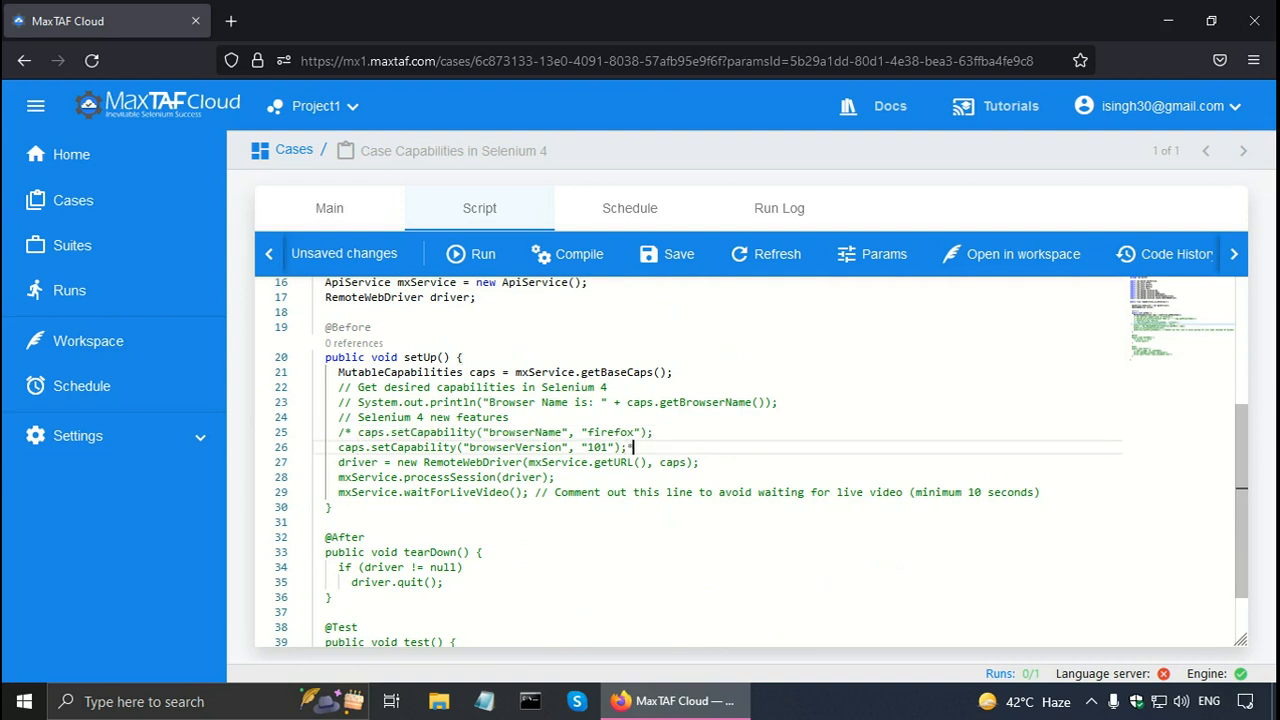
Step: Block-comment both setCapability lines and add System.out.println(caps.toString()); on line 27
{"action": "type", "text": "*/"}
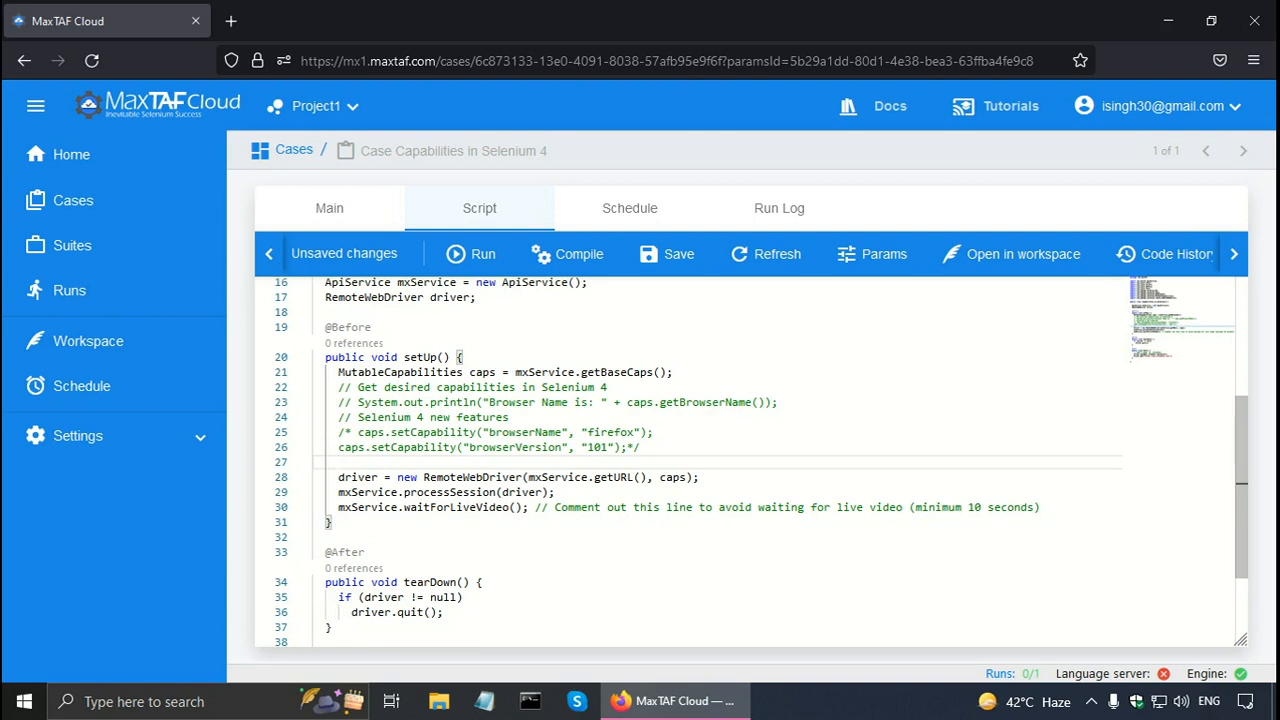
{"action": "left_click", "coordinate": [338, 461]}
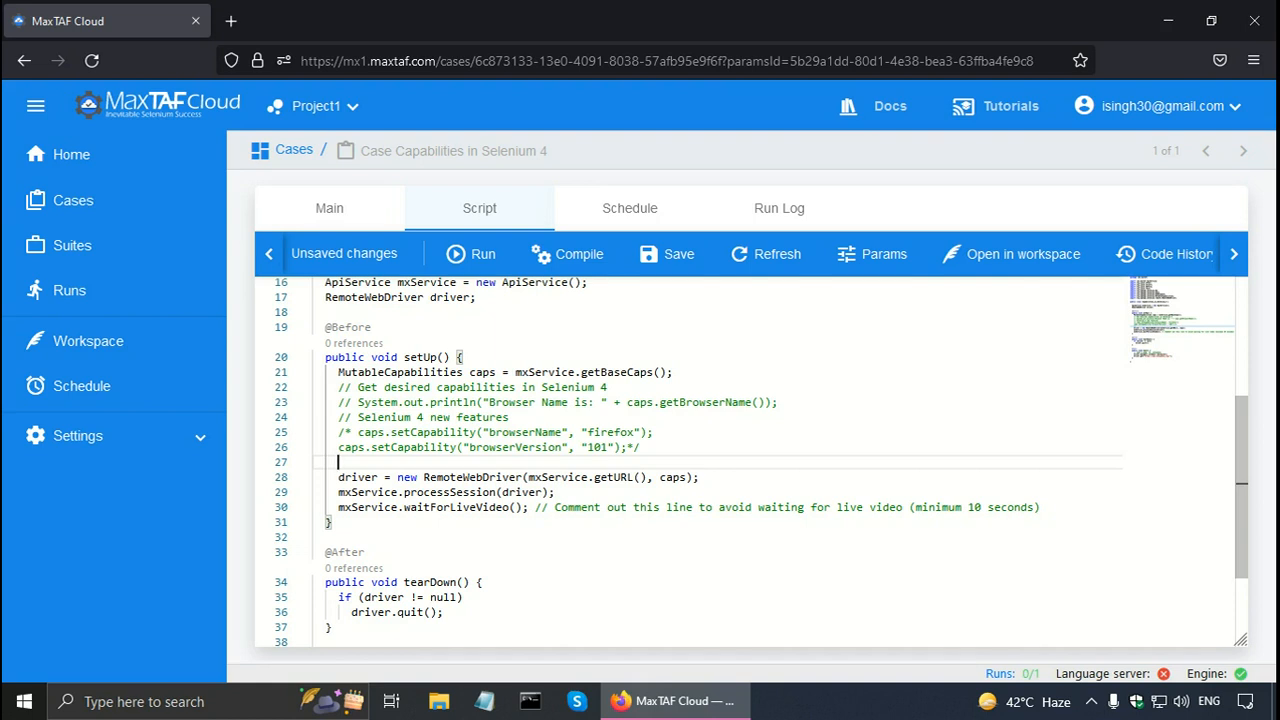
{"action": "type", "text": "Syste"}
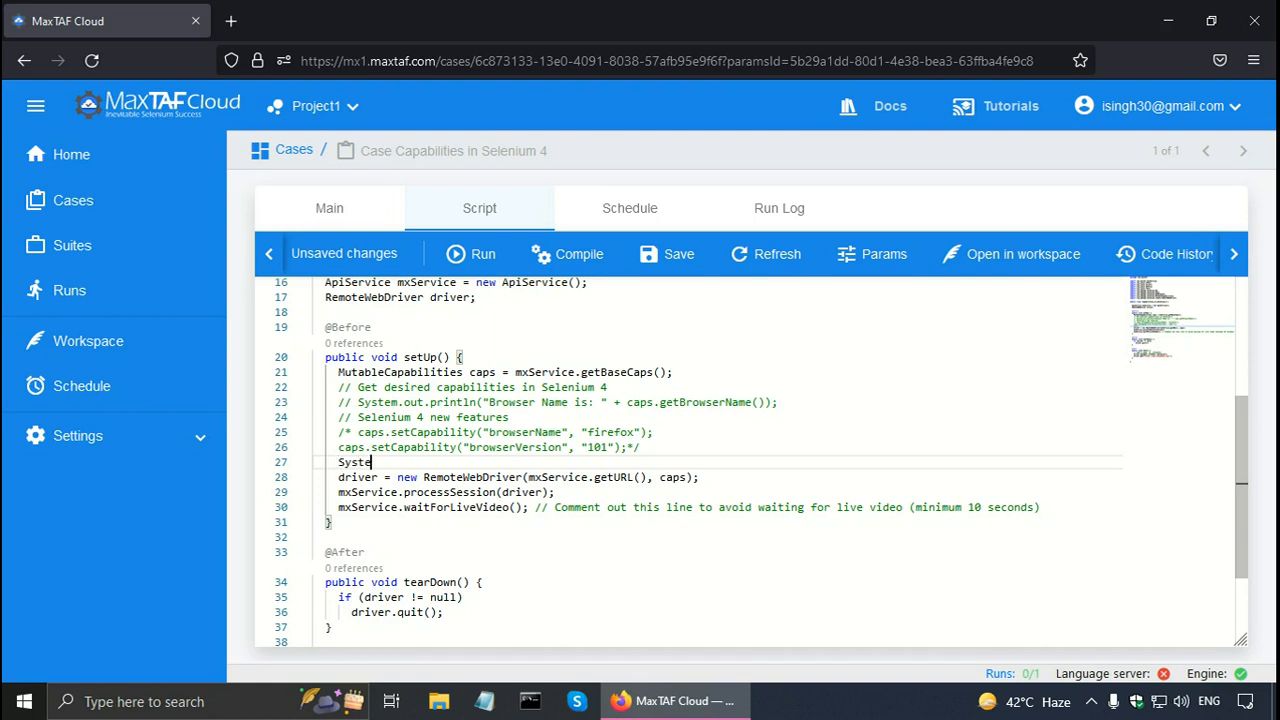
{"action": "type", "text": "m.out."}
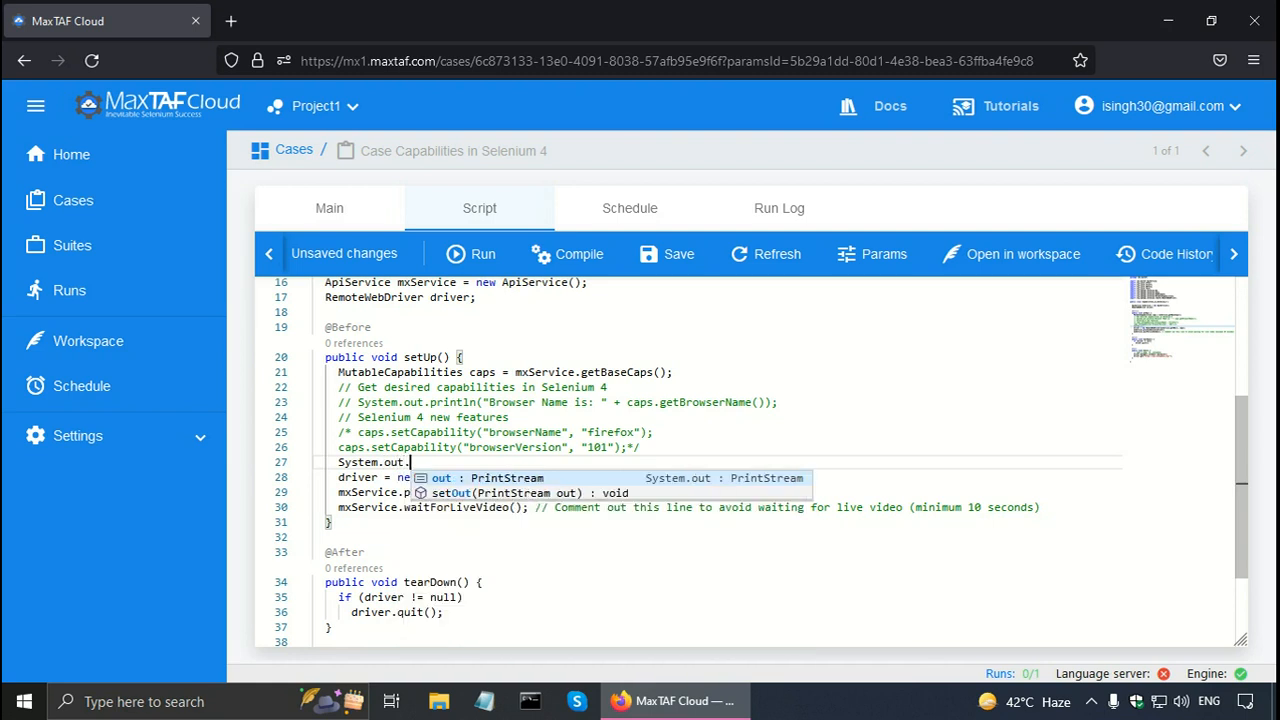
{"action": "type", "text": "println("}
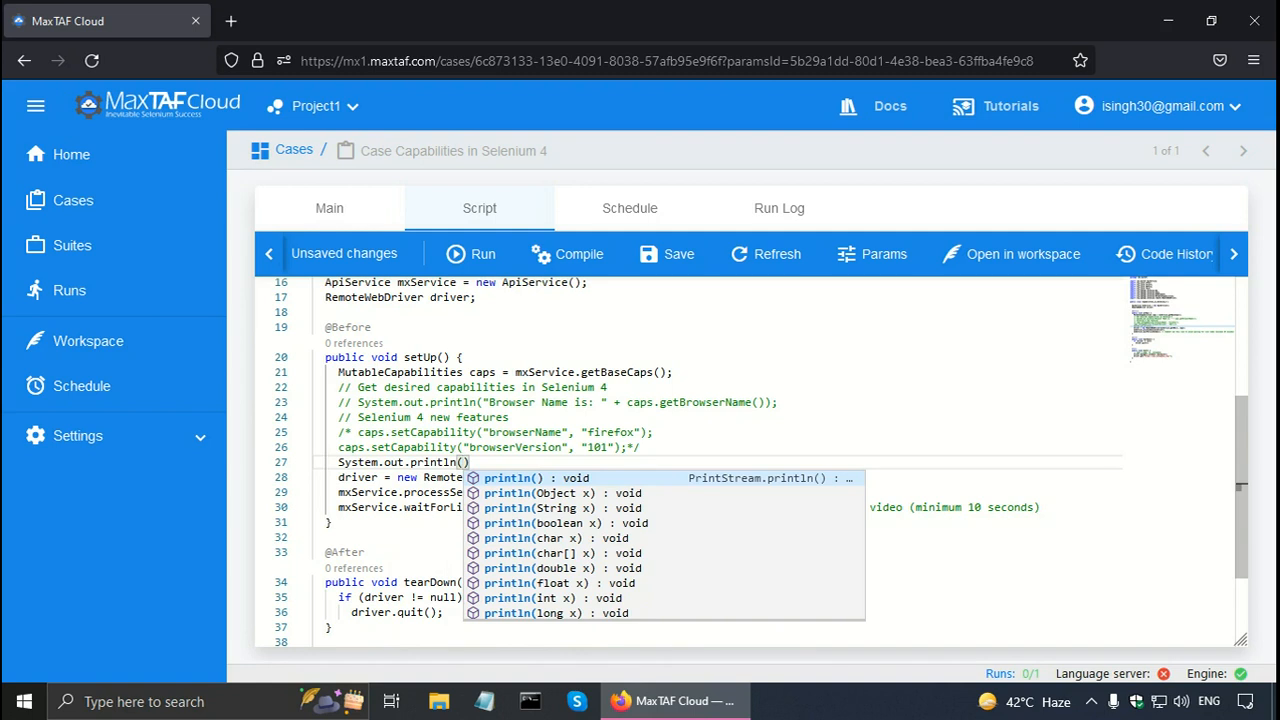
{"action": "type", "text": "caps.toString("}
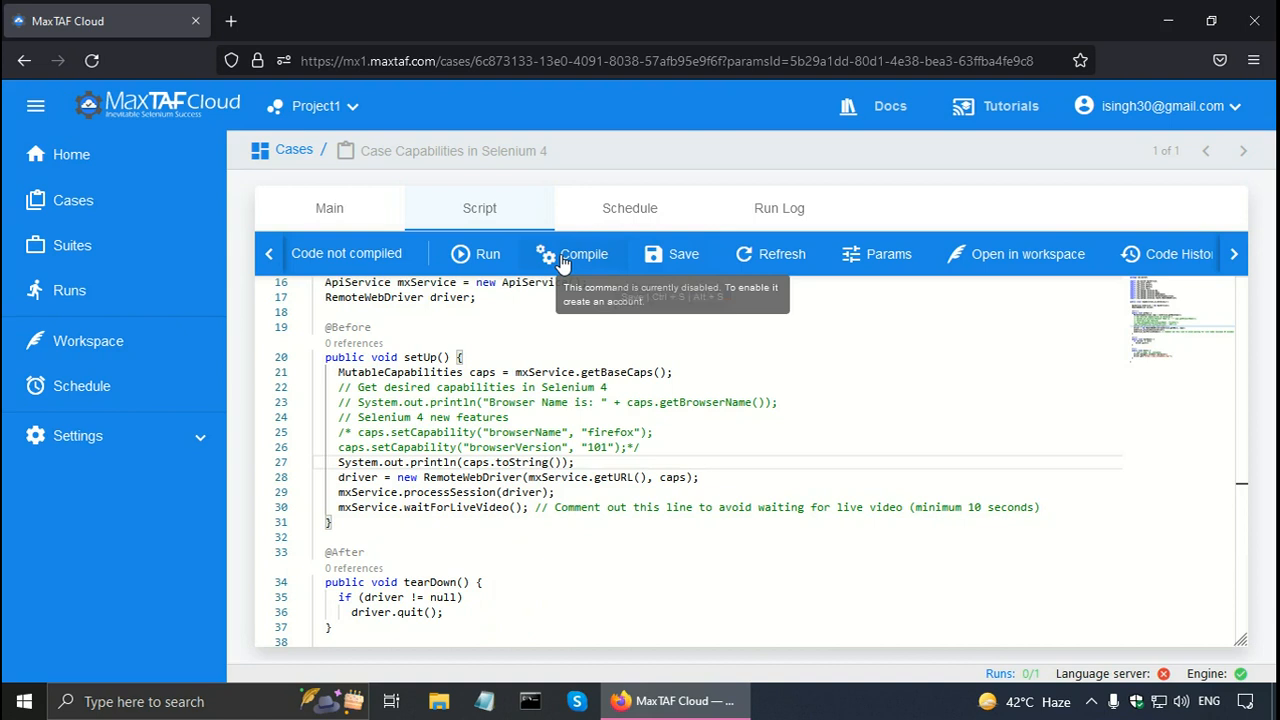
Step: Recompile and rerun the case, then select the console output listing Capabilities with browserName chrome
{"action": "left_click", "coordinate": [583, 253]}
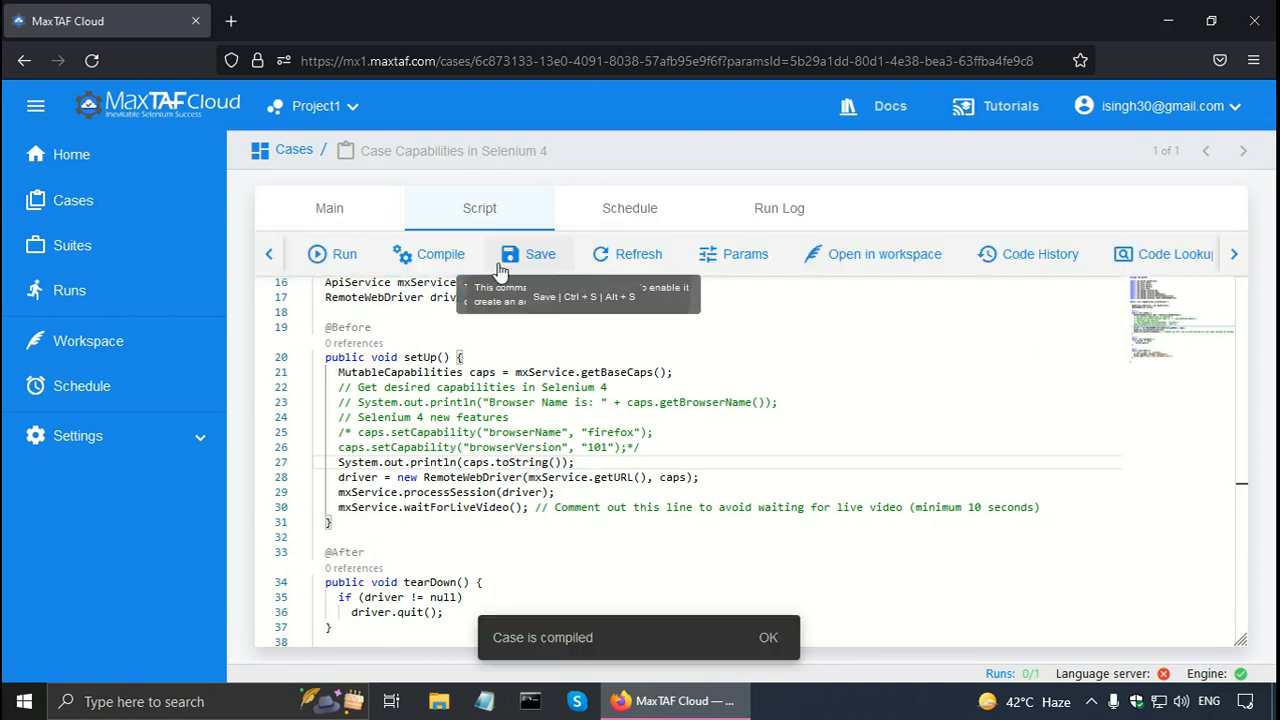
{"action": "mouse_move", "coordinate": [343, 253]}
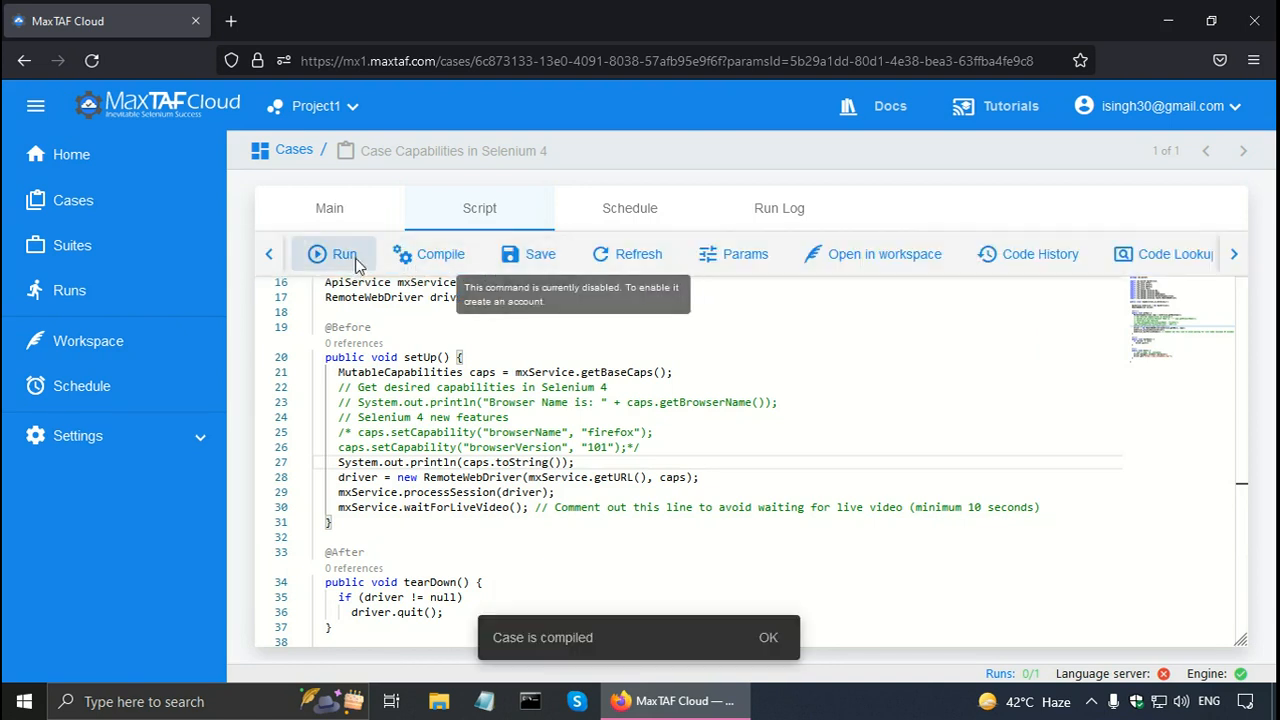
{"action": "left_click", "coordinate": [343, 253]}
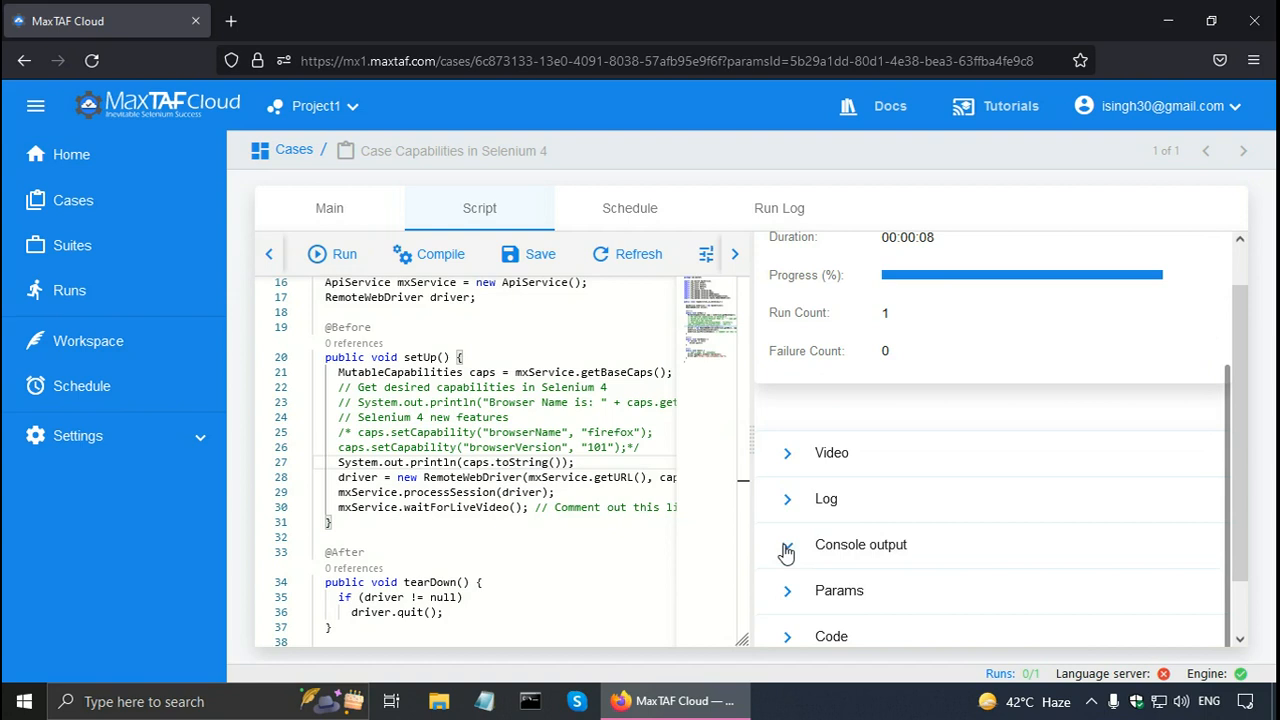
{"action": "left_click", "coordinate": [787, 544]}
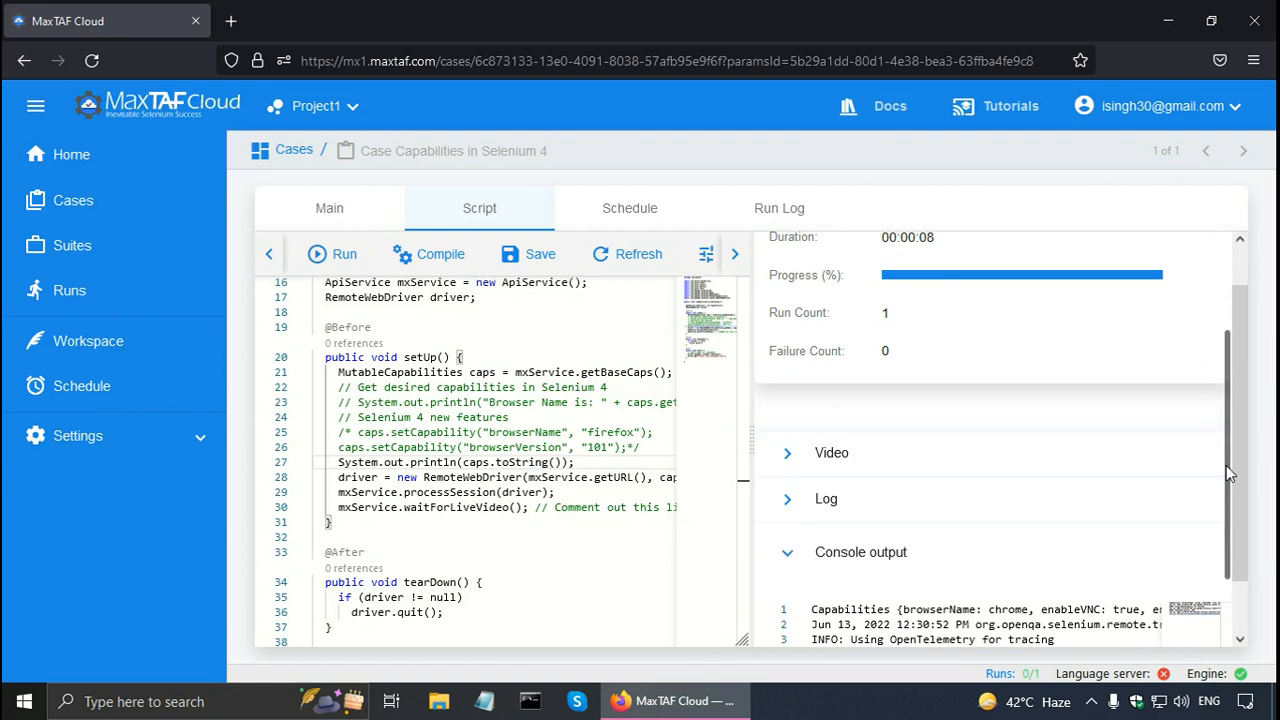
{"action": "scroll", "scroll_direction": "down", "scroll_amount": 3}
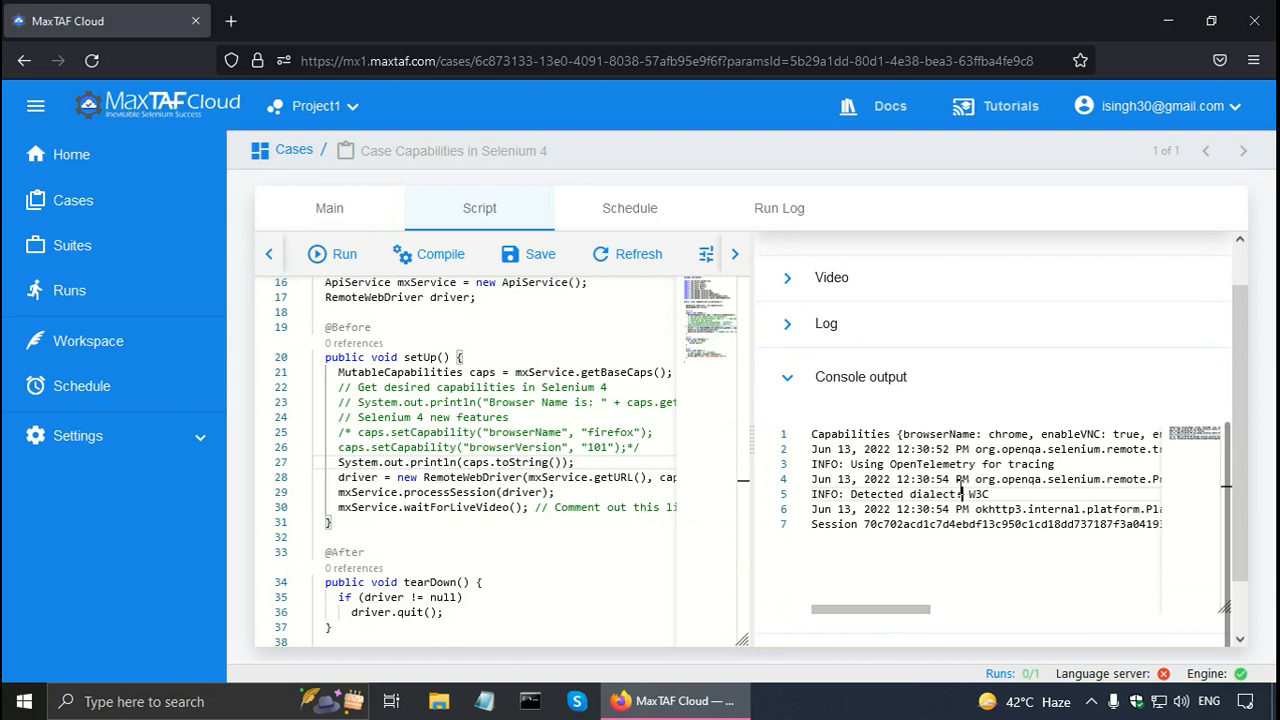
{"action": "left_click_drag", "start_coordinate": [812, 433], "coordinate": [1160, 523]}
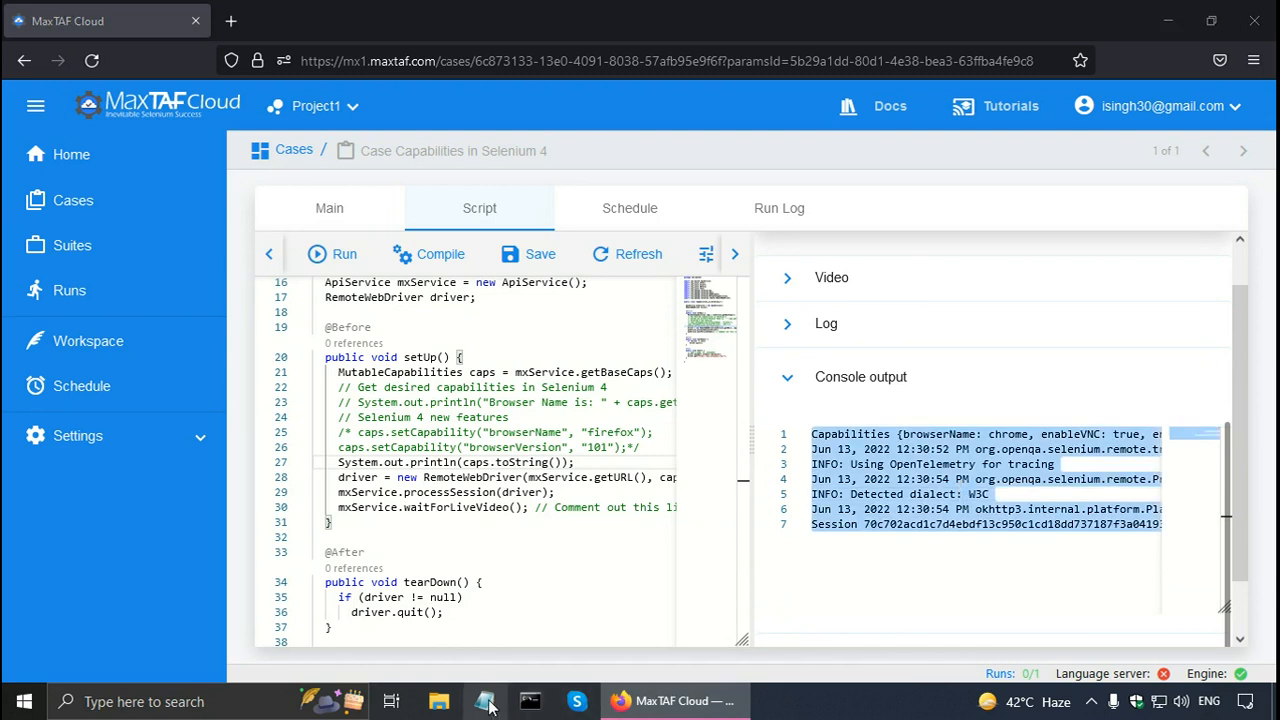
{"action": "left_click", "coordinate": [484, 700]}
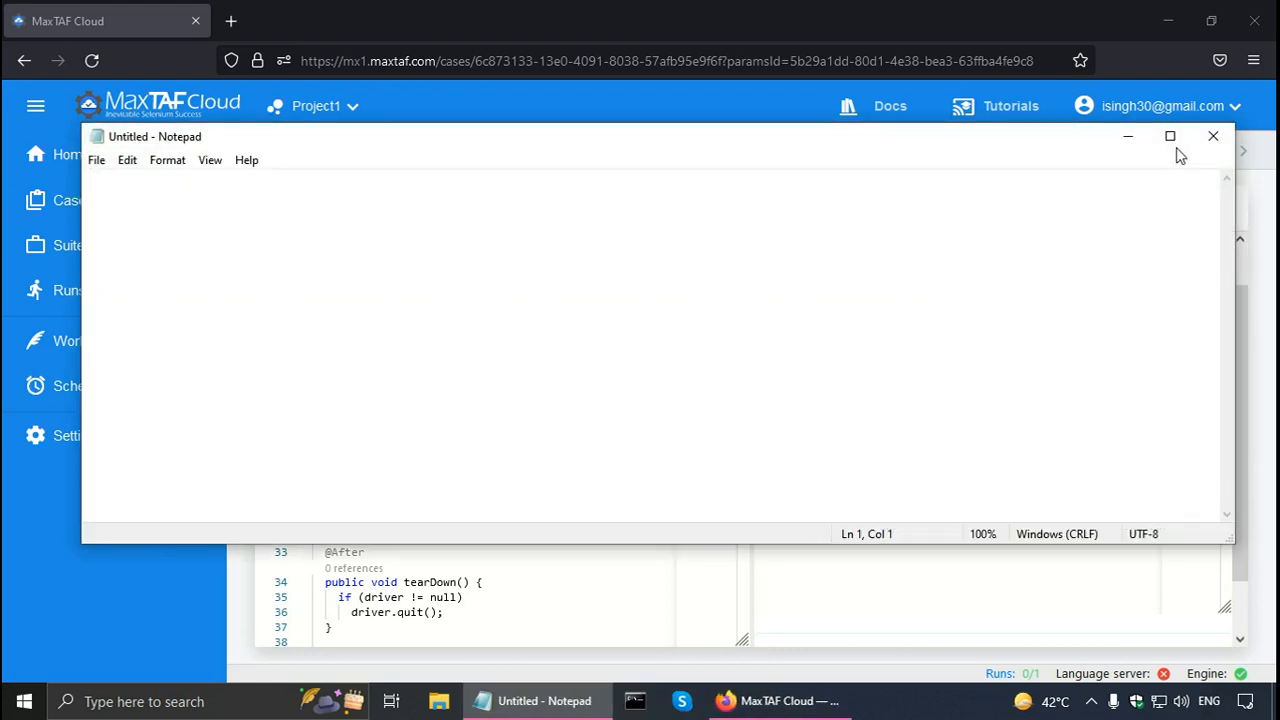
Step: Maximize Notepad and highlight the Capabilities {browserName: chrome…} line of the pasted log
{"action": "left_click", "coordinate": [1169, 136]}
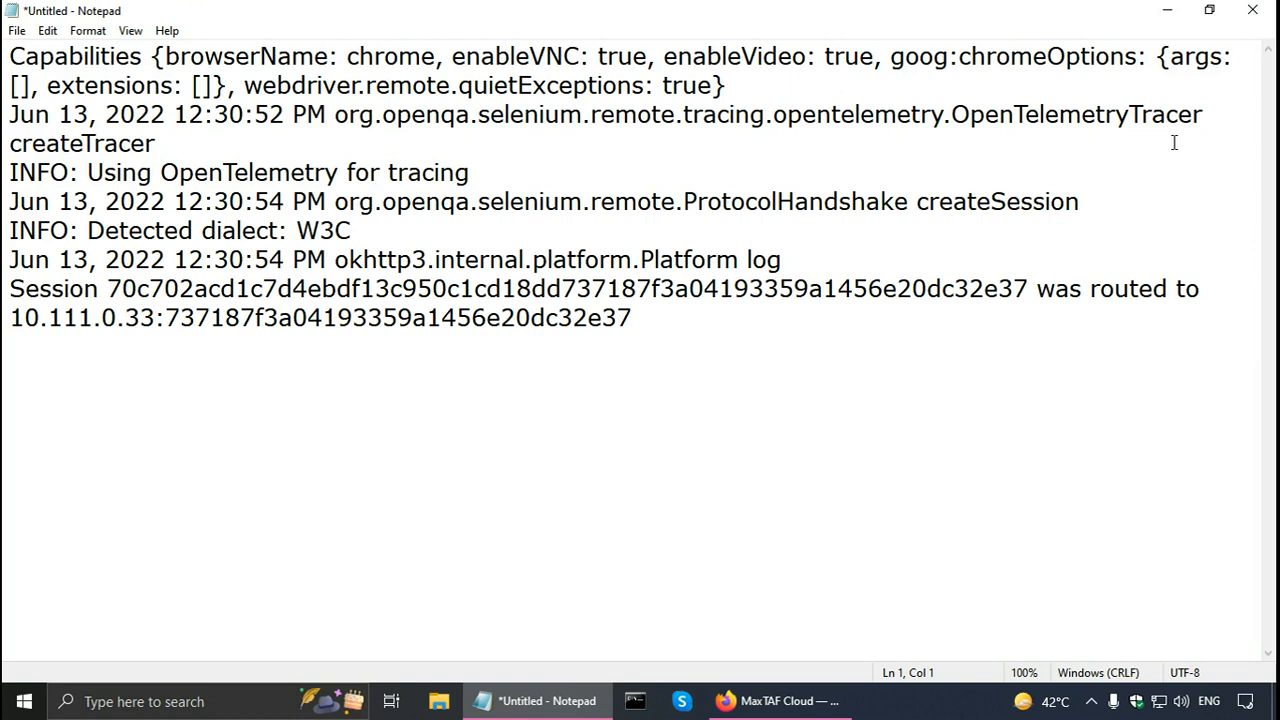
{"action": "left_click_drag", "start_coordinate": [10, 56], "coordinate": [727, 86]}
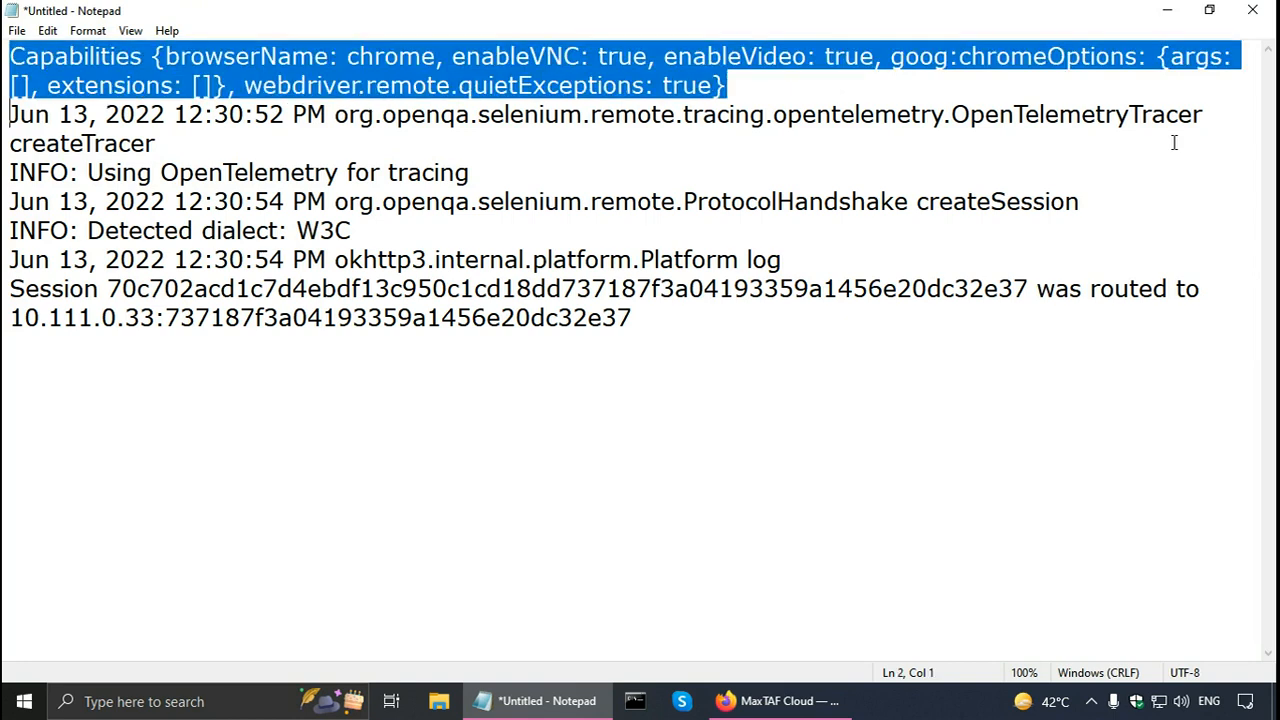
{"action": "mouse_move", "coordinate": [962, 91]}
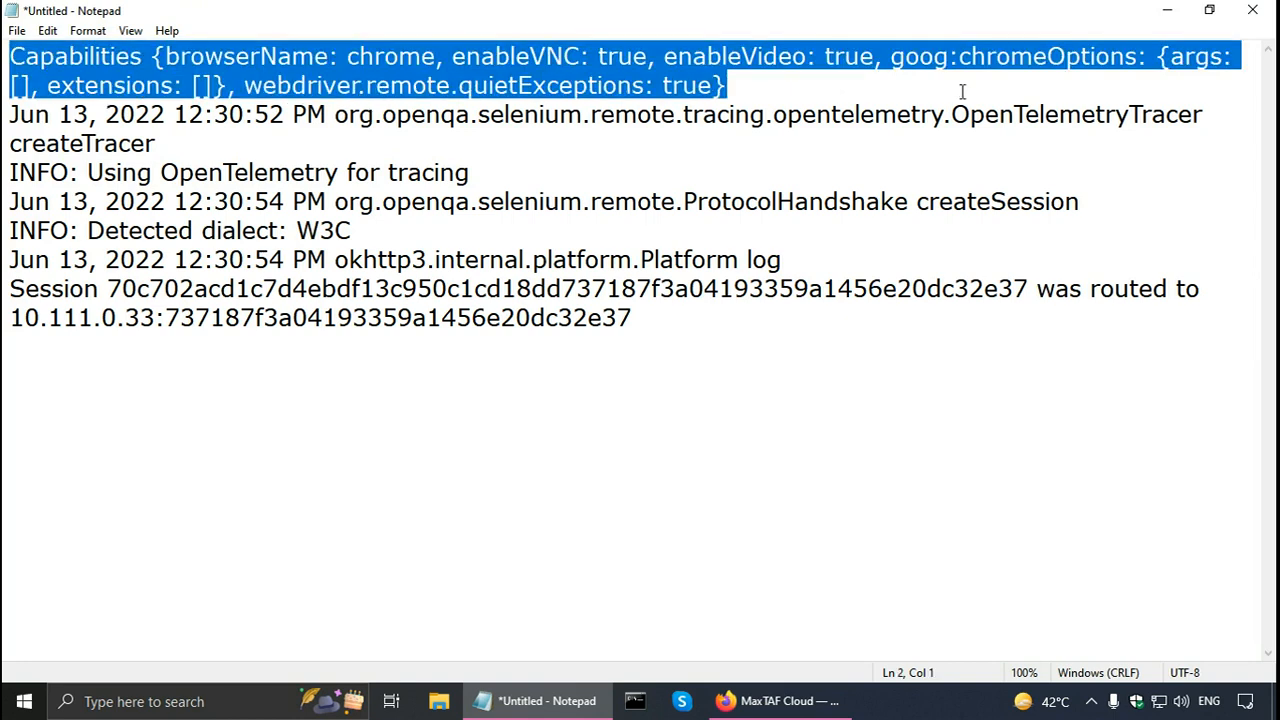
{"action": "mouse_move", "coordinate": [370, 57]}
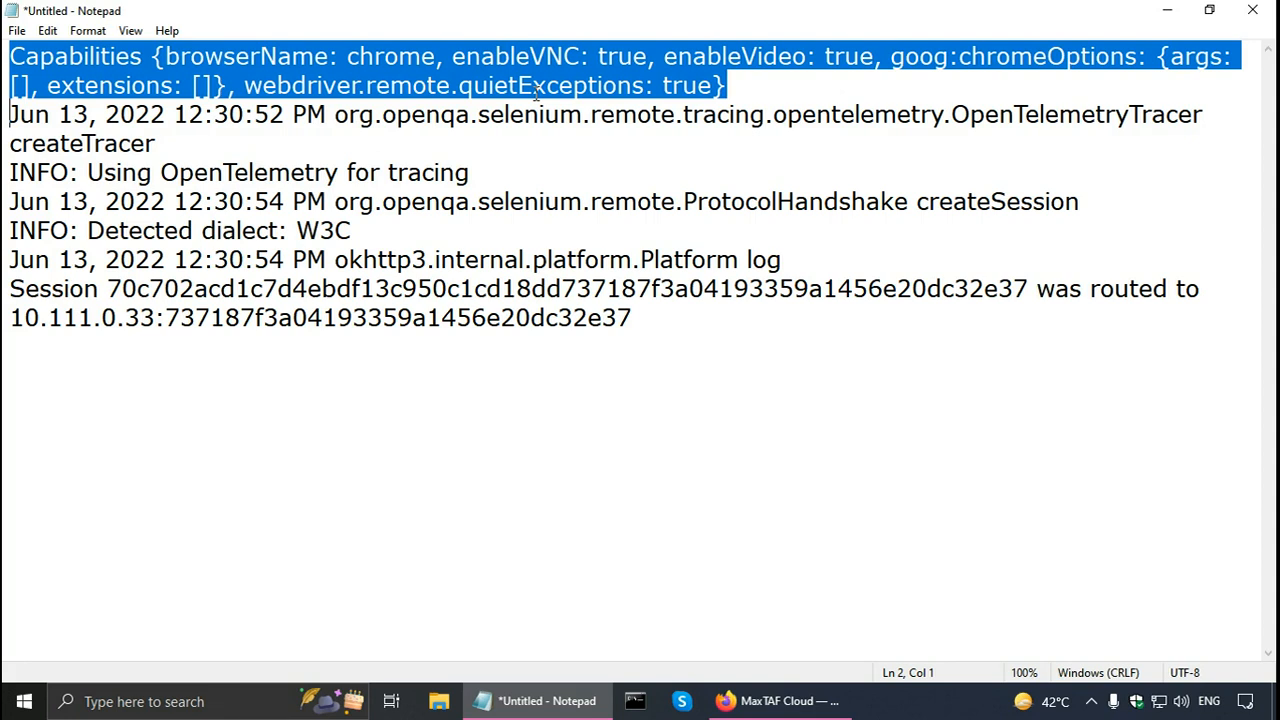
{"action": "left_click", "coordinate": [674, 700]}
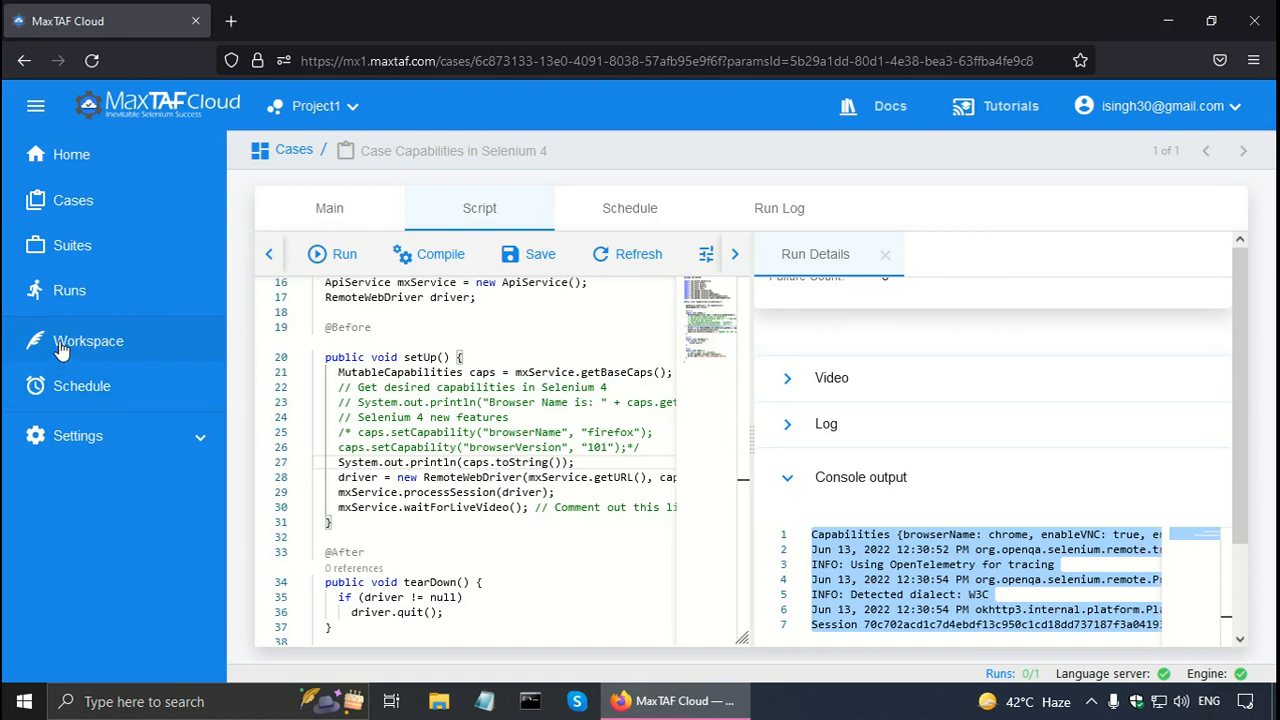
Step: Expand the workspace tree project1_1 > java > src > test down to the com.maxtaf test classes
{"action": "left_click", "coordinate": [88, 341]}
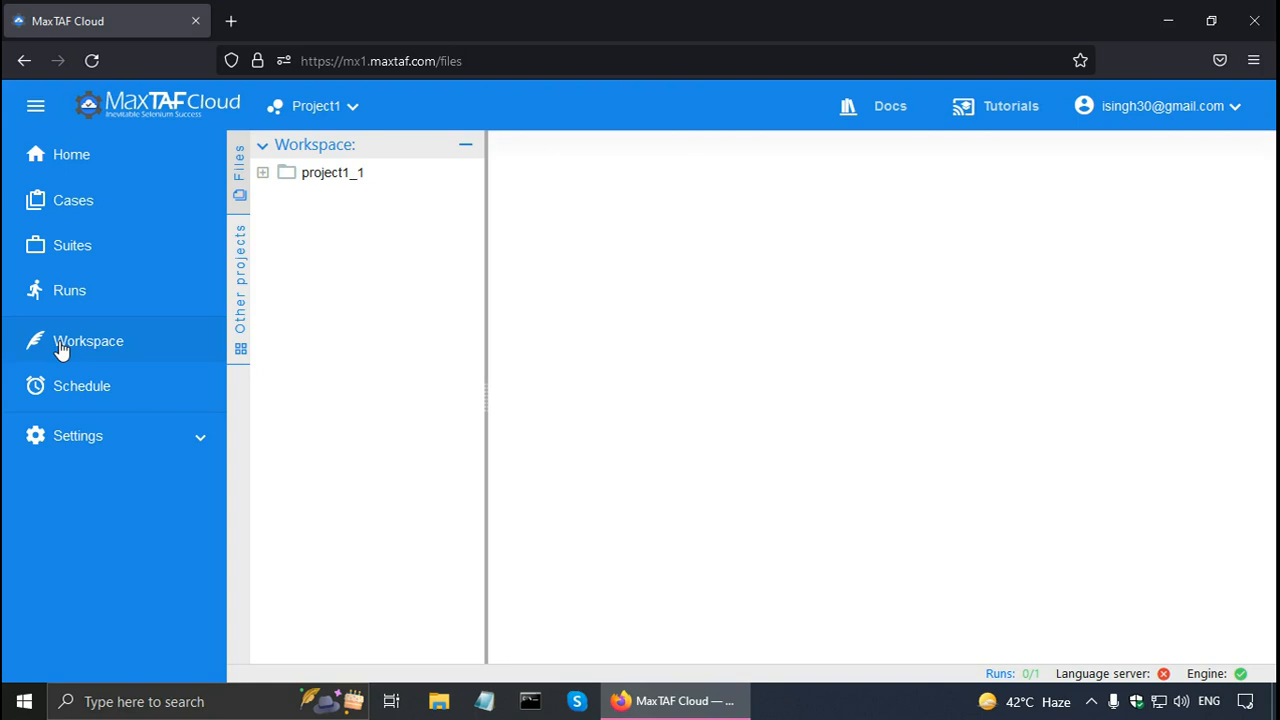
{"action": "mouse_move", "coordinate": [379, 342]}
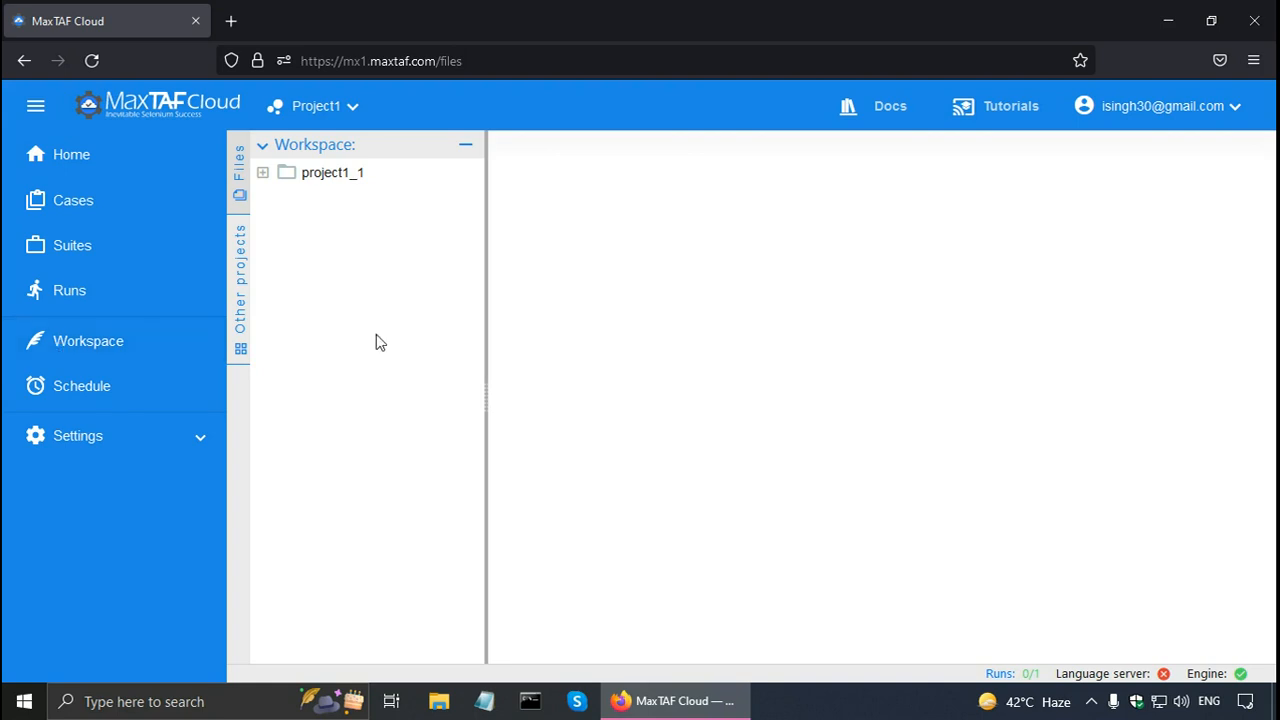
{"action": "mouse_move", "coordinate": [358, 316]}
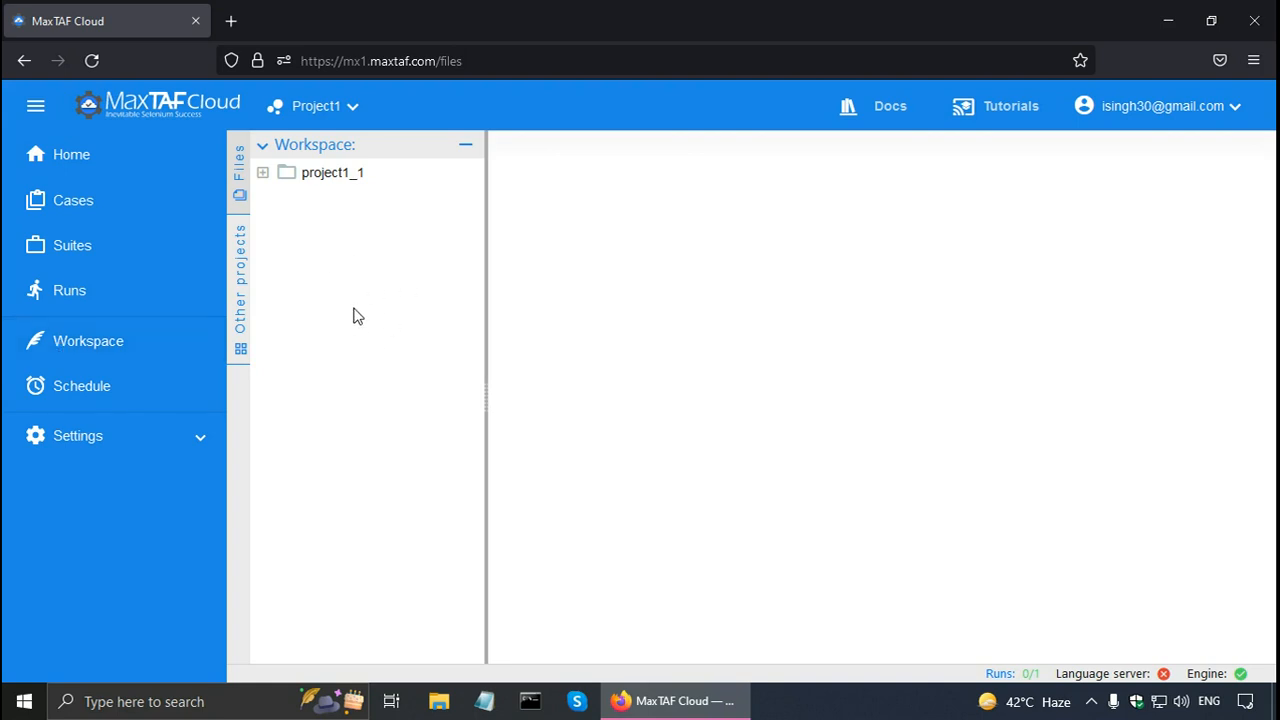
{"action": "mouse_move", "coordinate": [704, 230]}
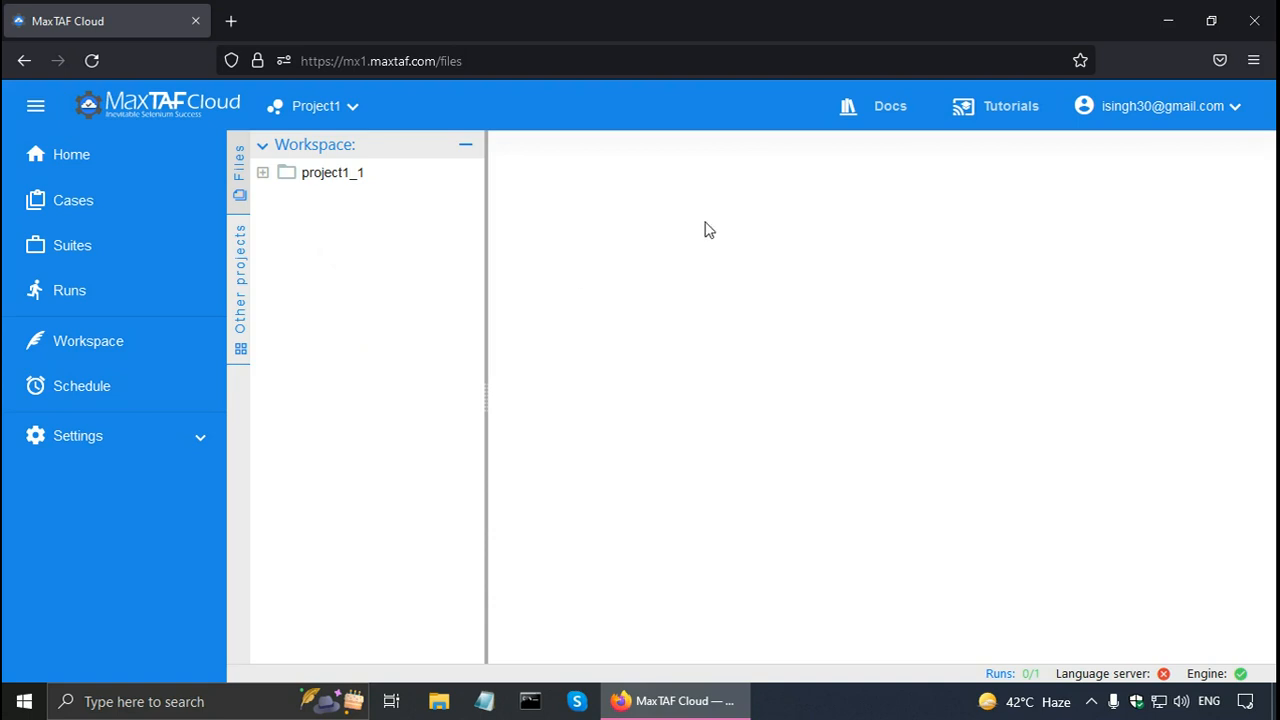
{"action": "mouse_move", "coordinate": [823, 438]}
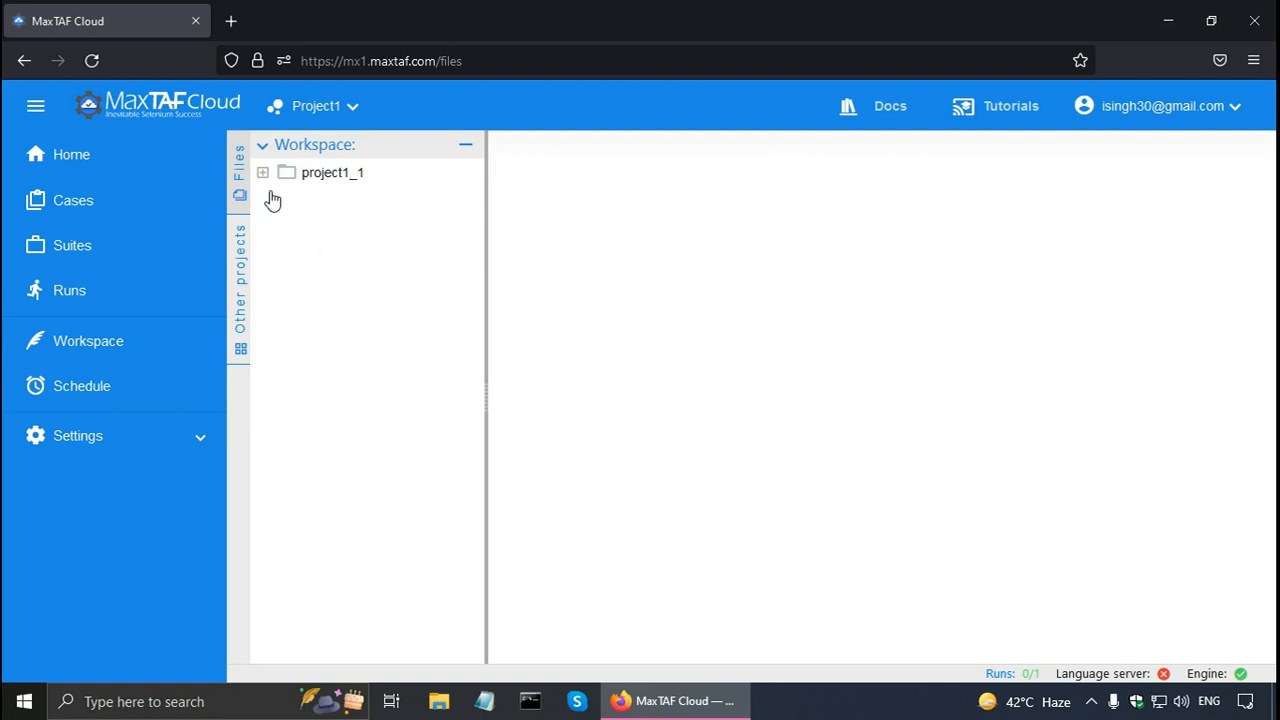
{"action": "left_click", "coordinate": [262, 172]}
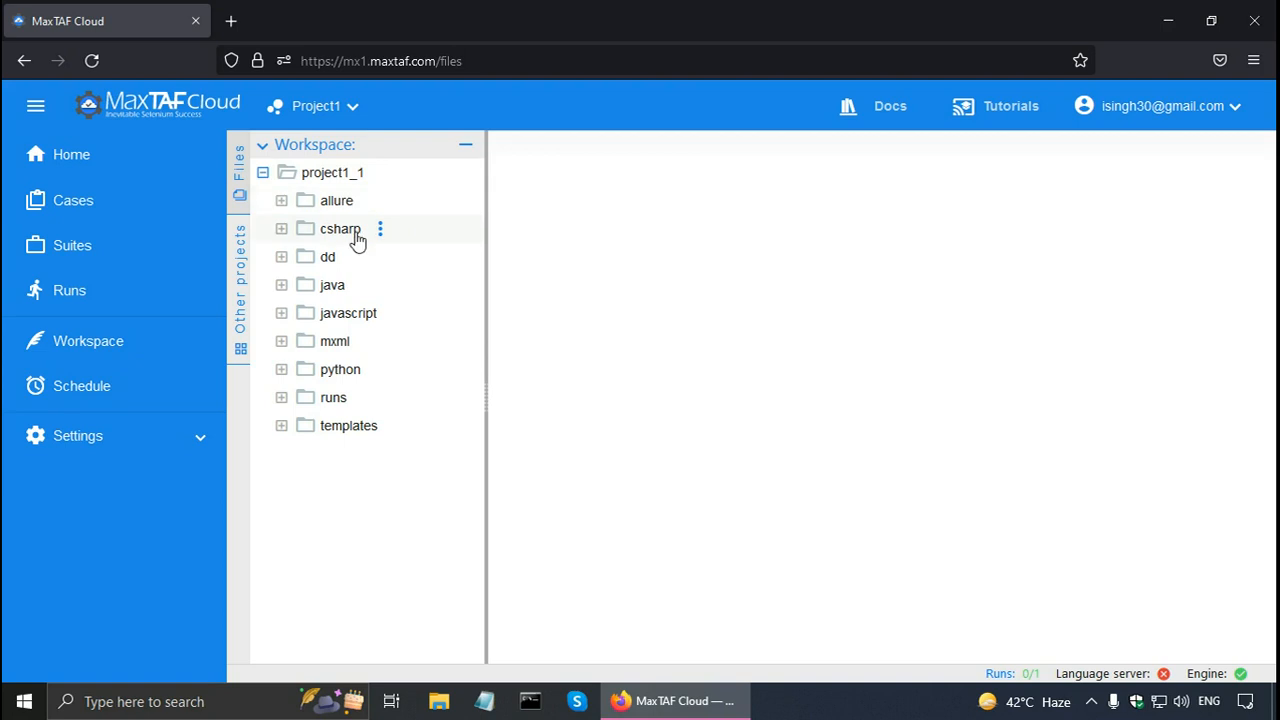
{"action": "mouse_move", "coordinate": [347, 285]}
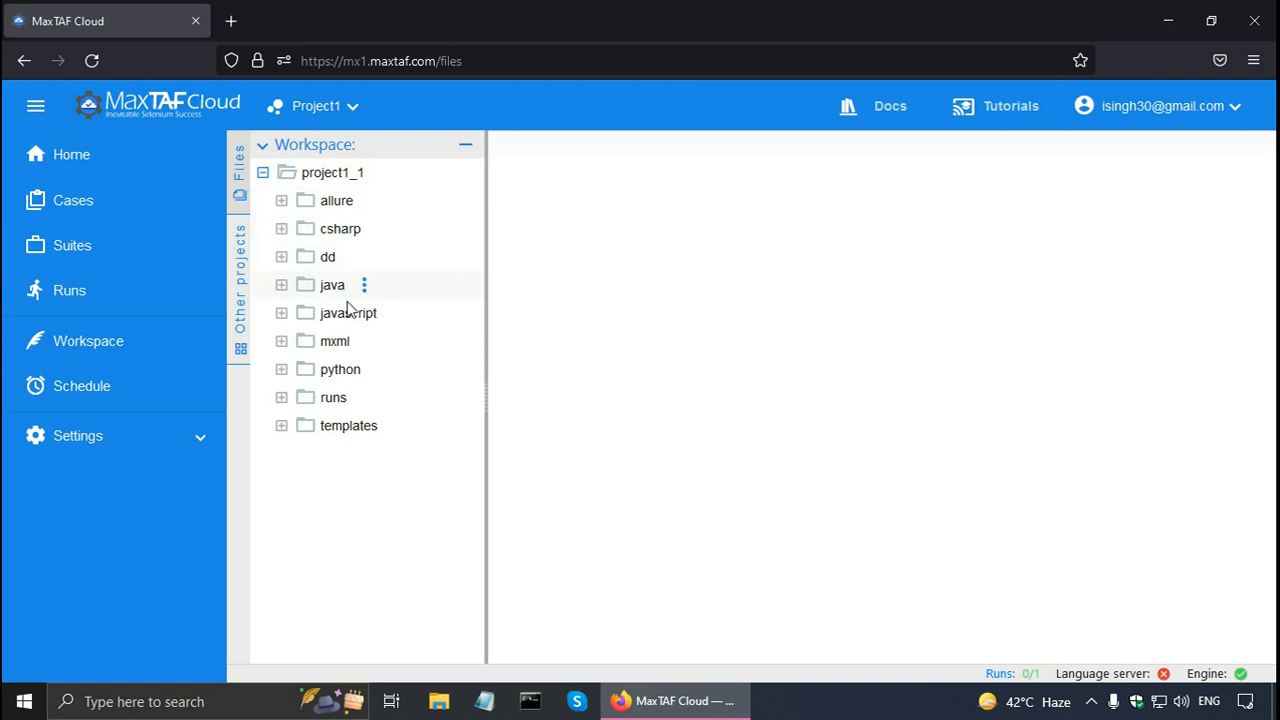
{"action": "mouse_move", "coordinate": [360, 369]}
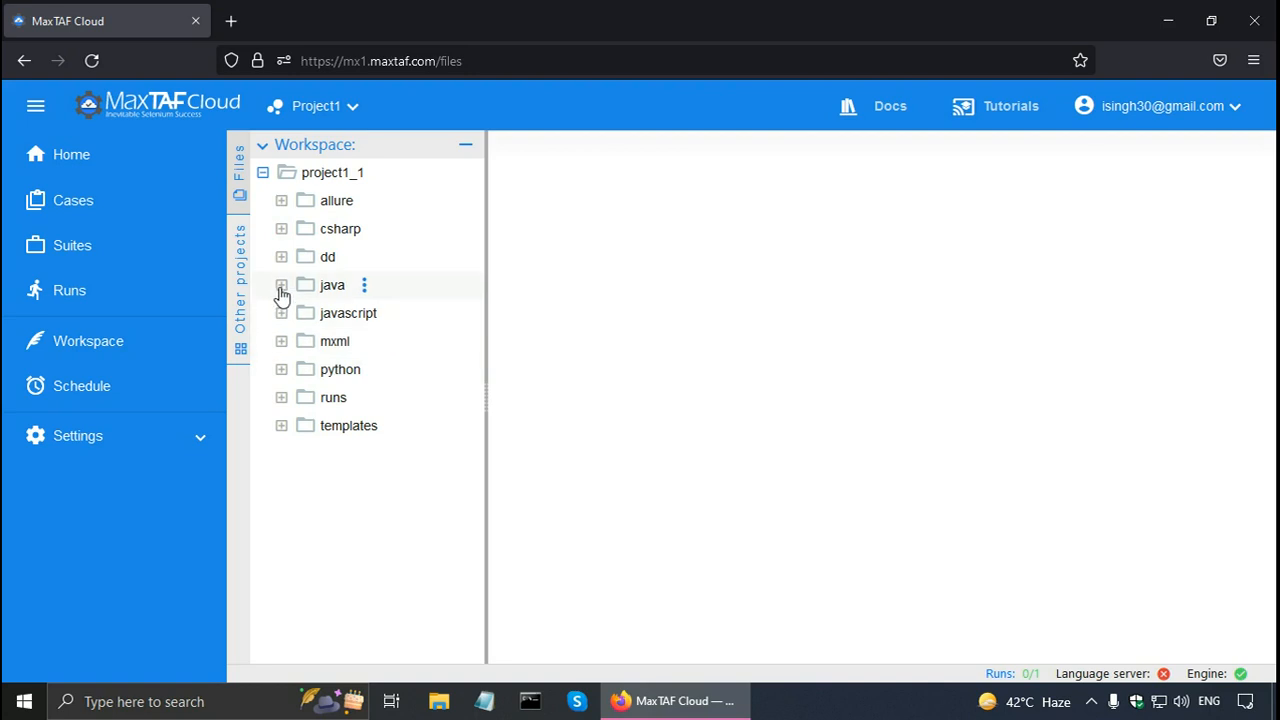
{"action": "left_click", "coordinate": [282, 285]}
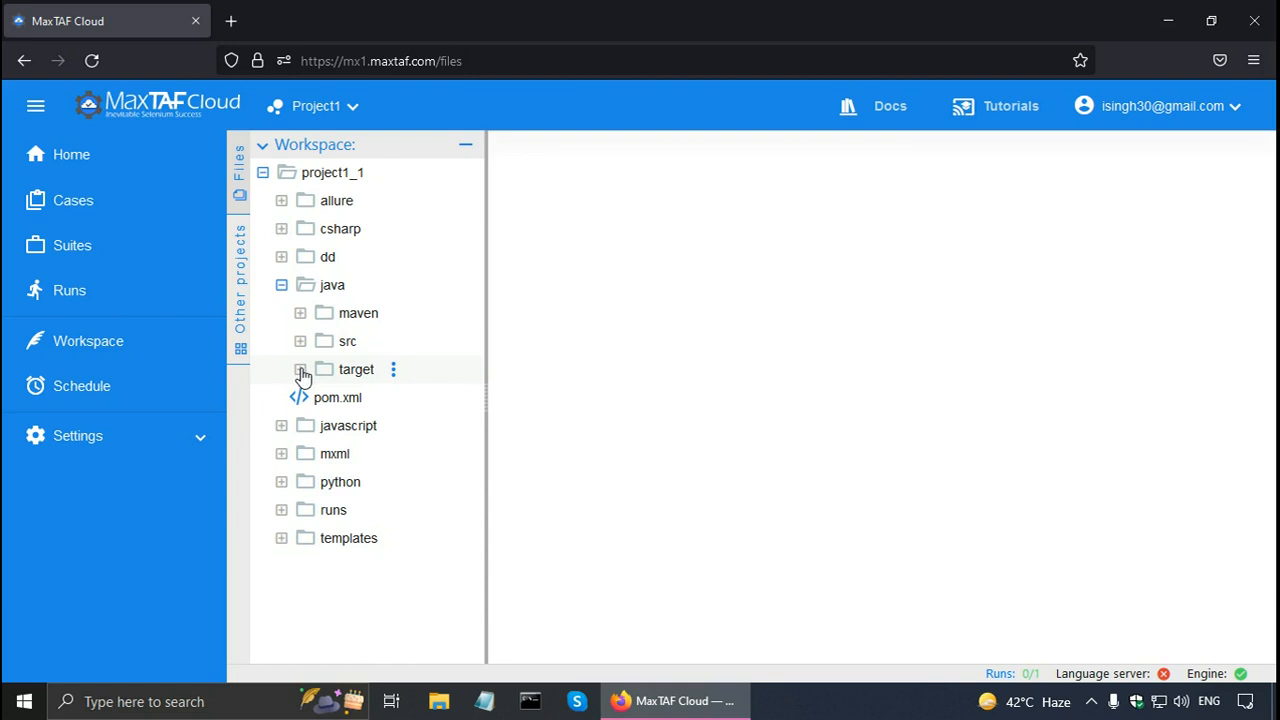
{"action": "mouse_move", "coordinate": [305, 365]}
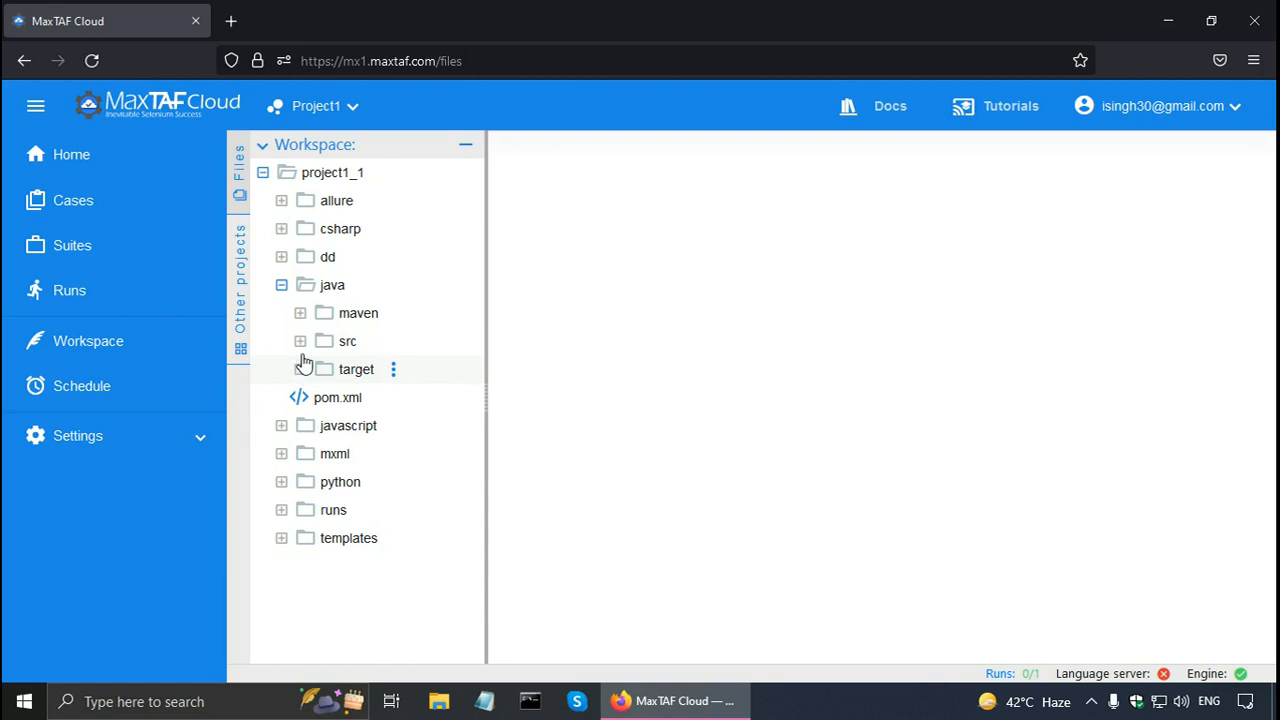
{"action": "left_click", "coordinate": [300, 341]}
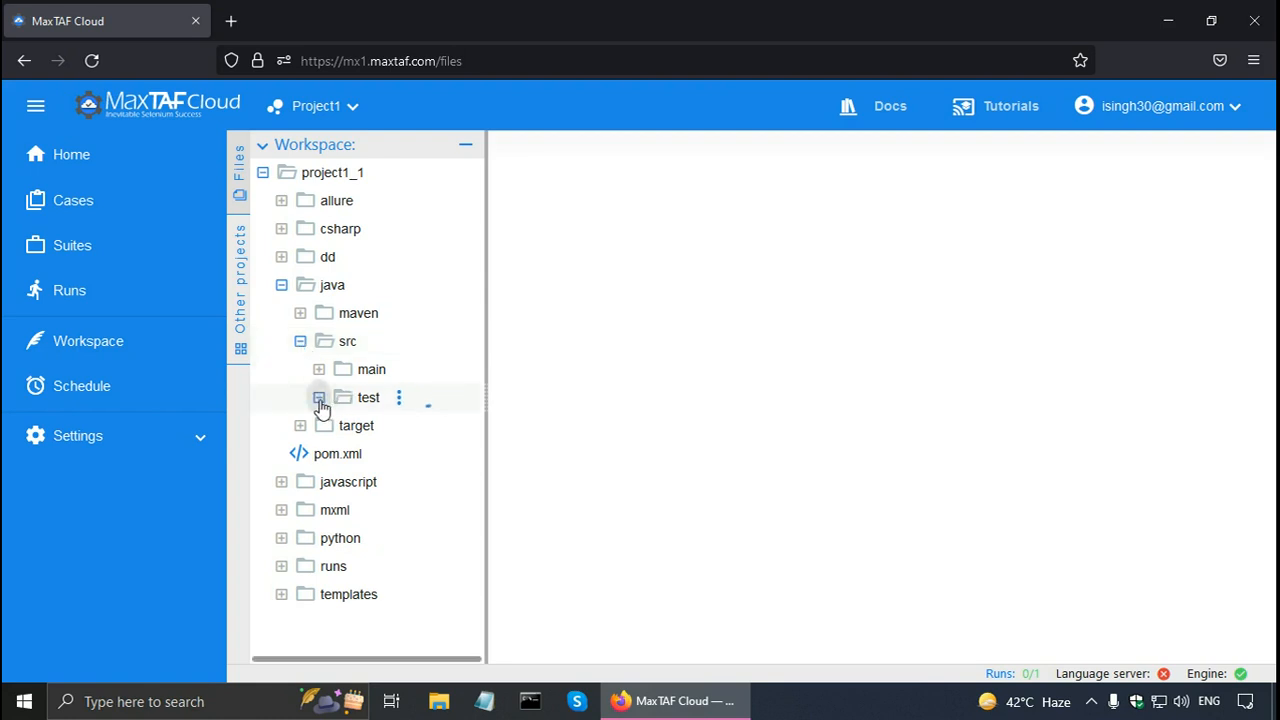
{"action": "left_click", "coordinate": [318, 397]}
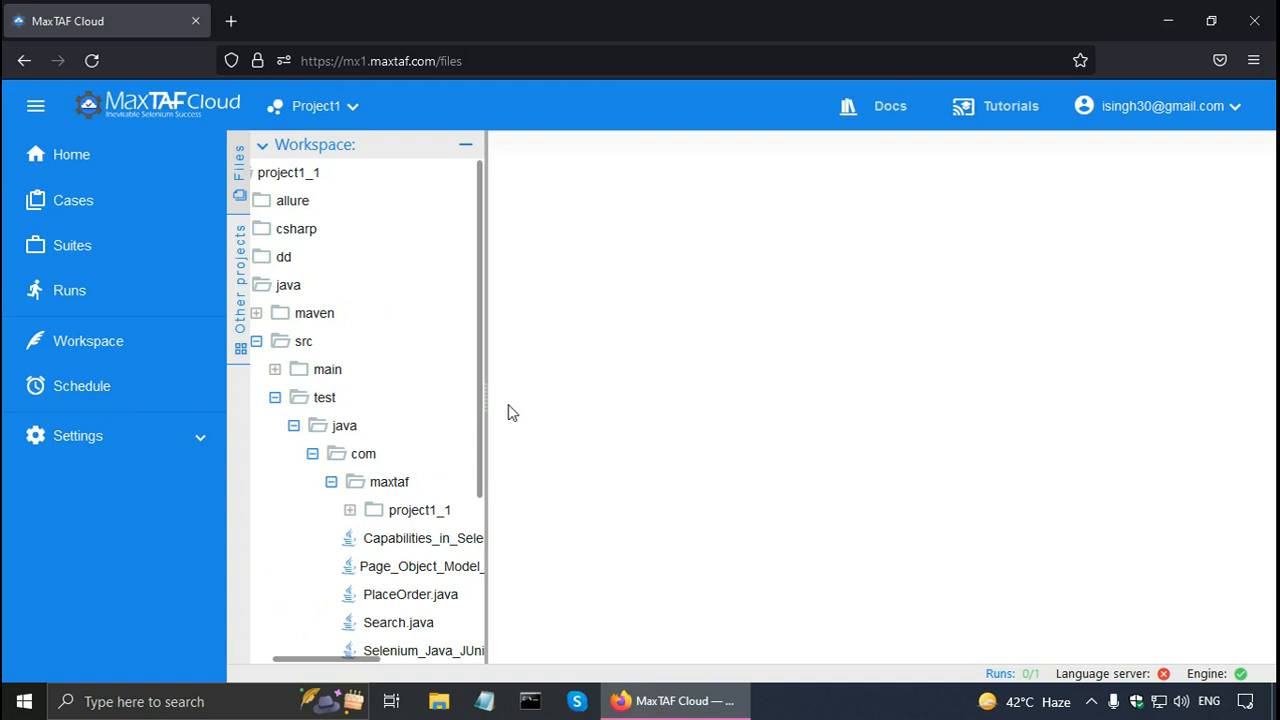
{"action": "scroll", "scroll_direction": "down", "scroll_amount": 3}
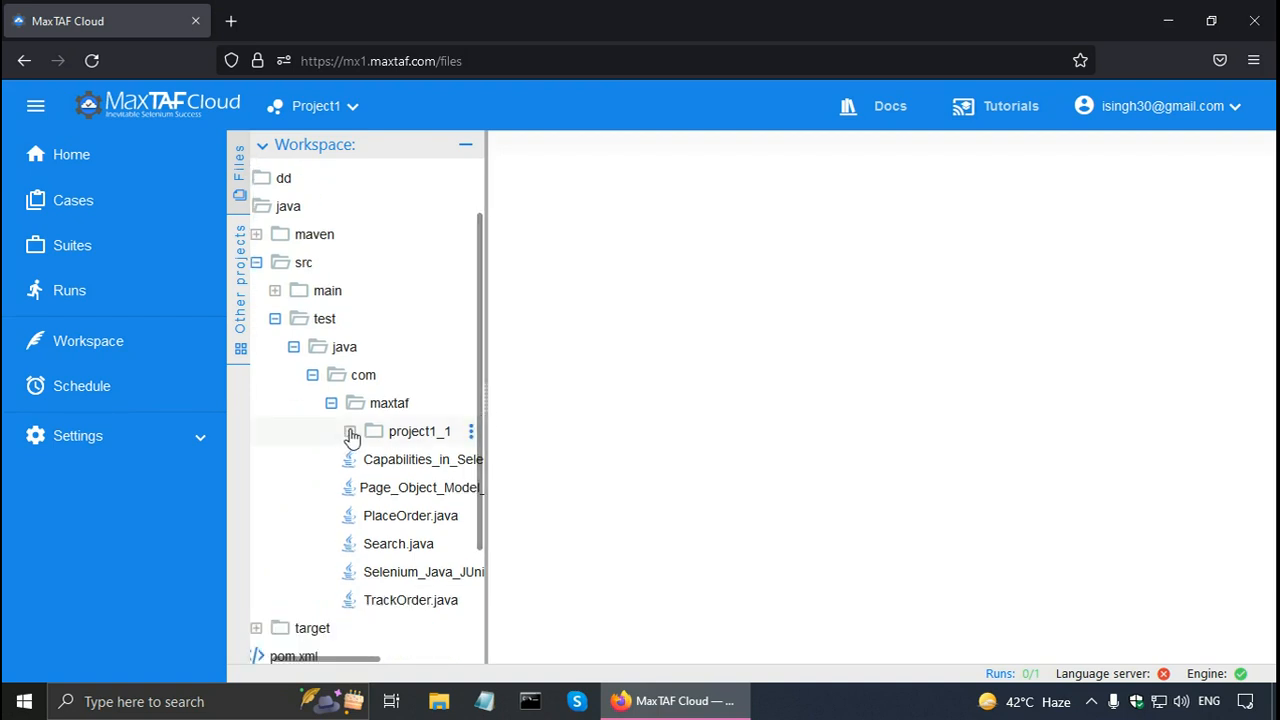
{"action": "left_click", "coordinate": [350, 431]}
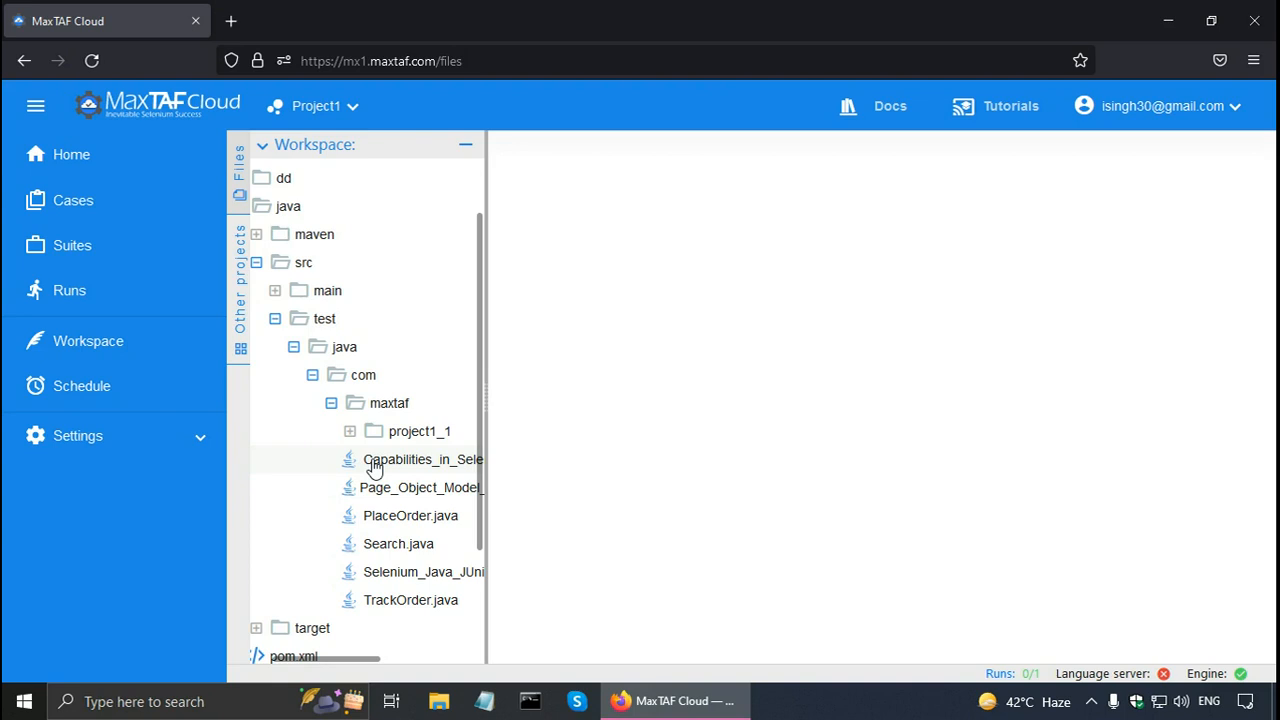
{"action": "right_click", "coordinate": [423, 459]}
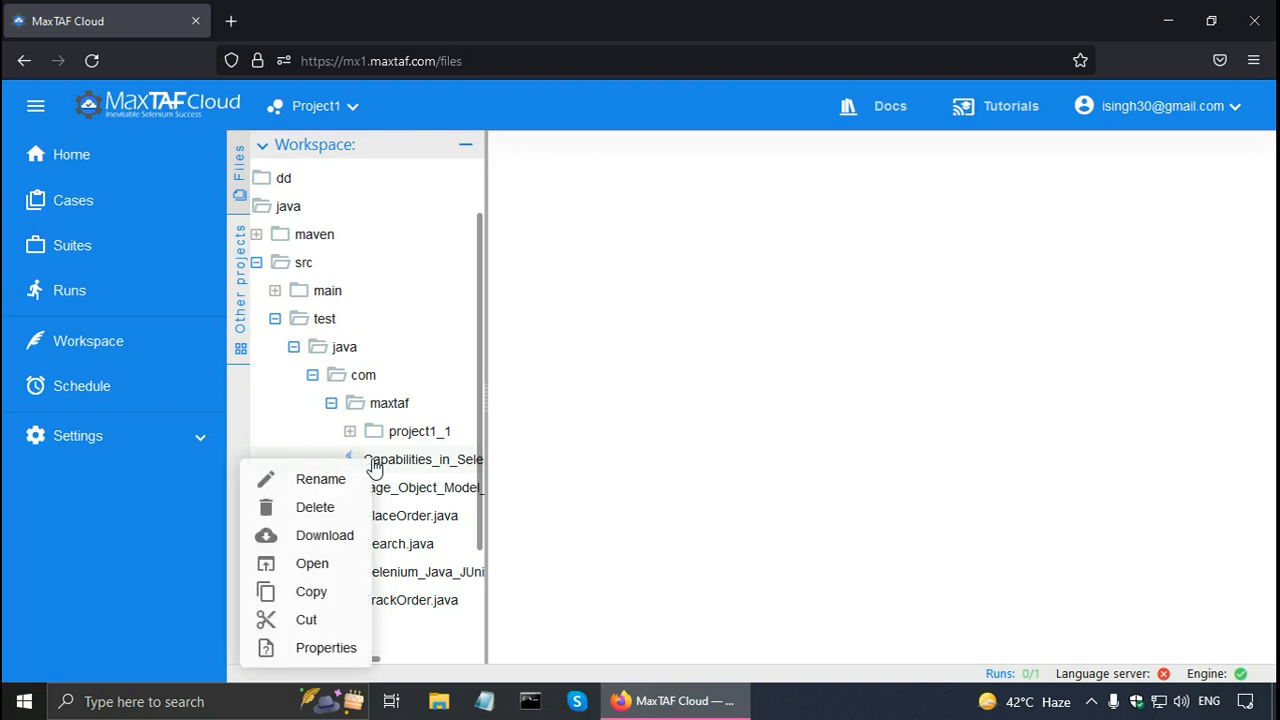
{"action": "mouse_move", "coordinate": [320, 479]}
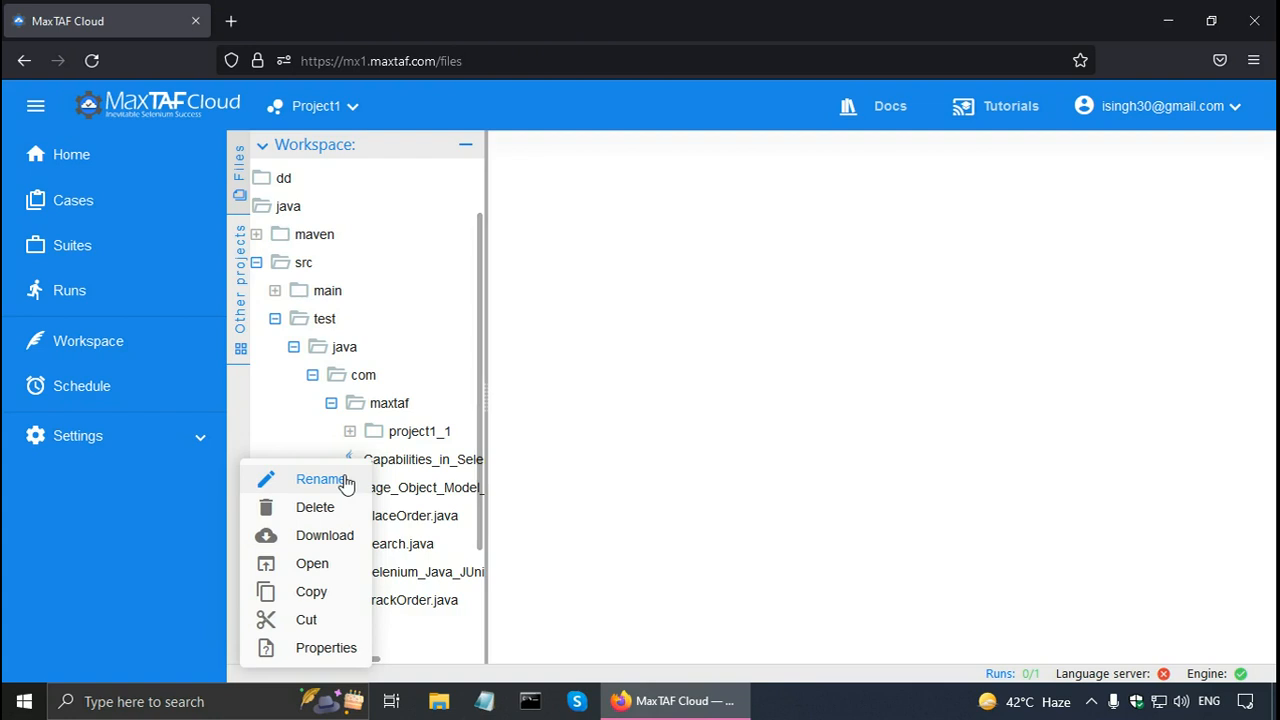
{"action": "mouse_move", "coordinate": [315, 507]}
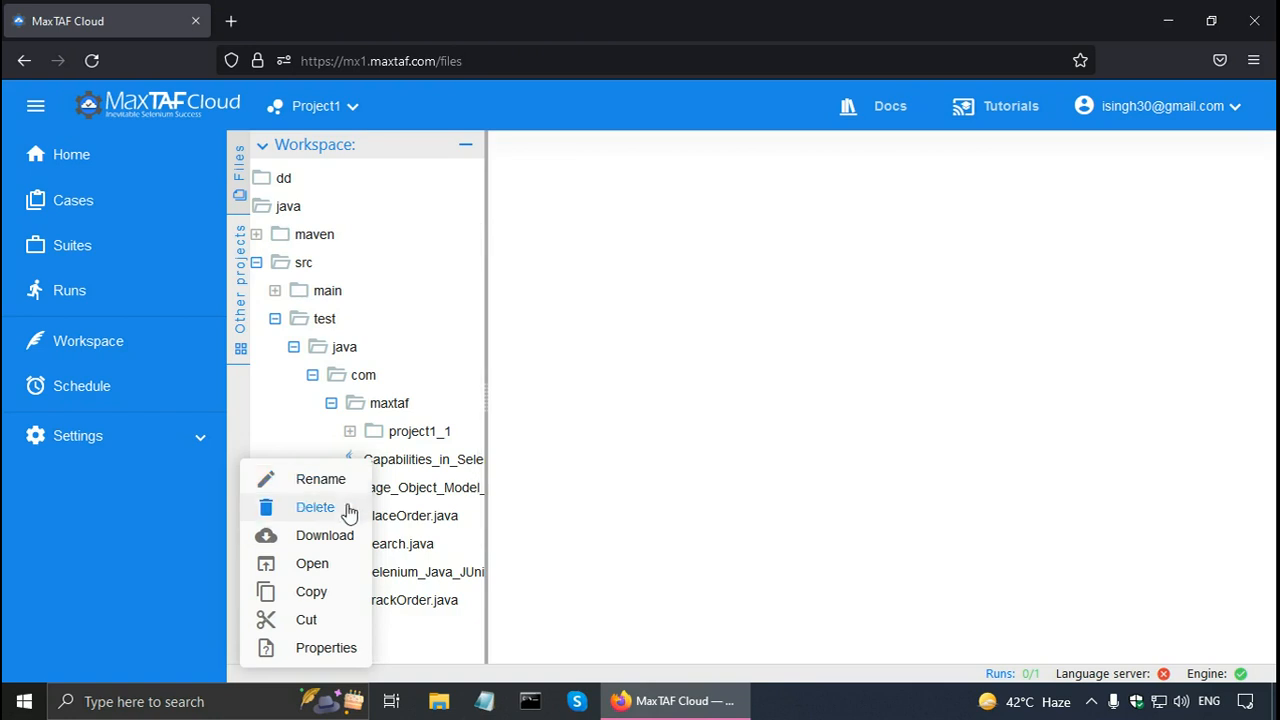
{"action": "mouse_move", "coordinate": [324, 535]}
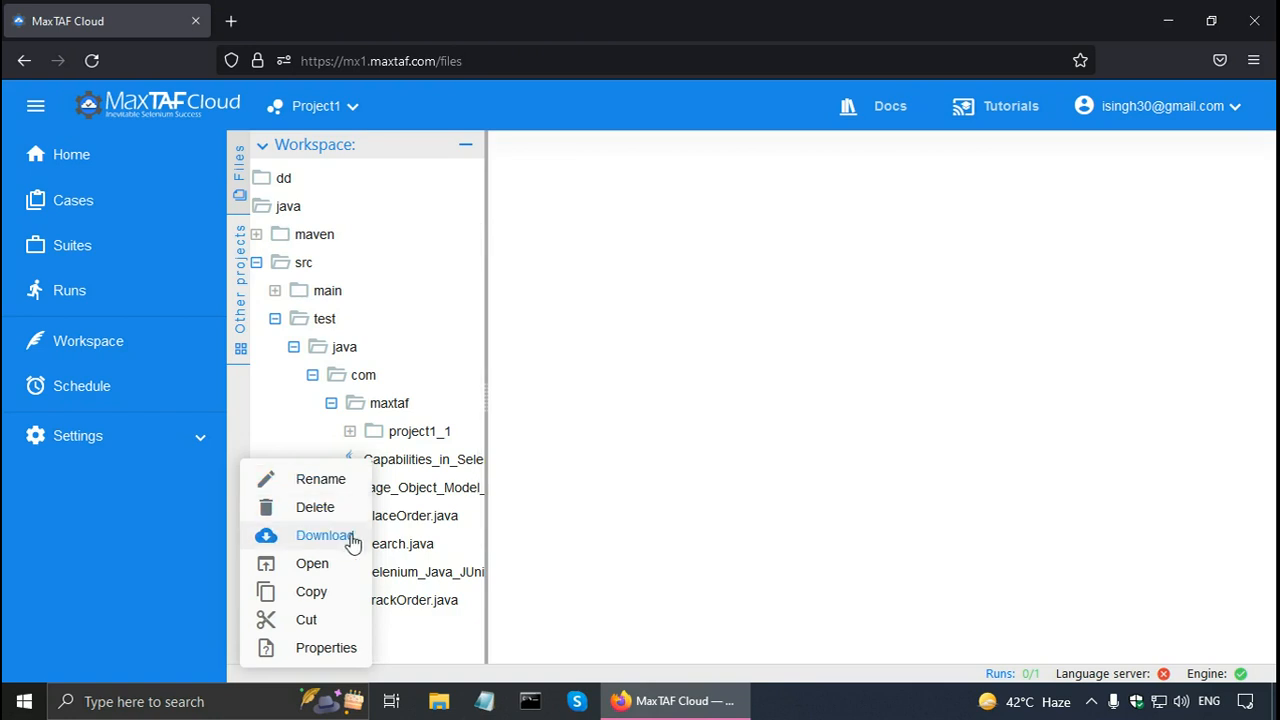
{"action": "mouse_move", "coordinate": [347, 568]}
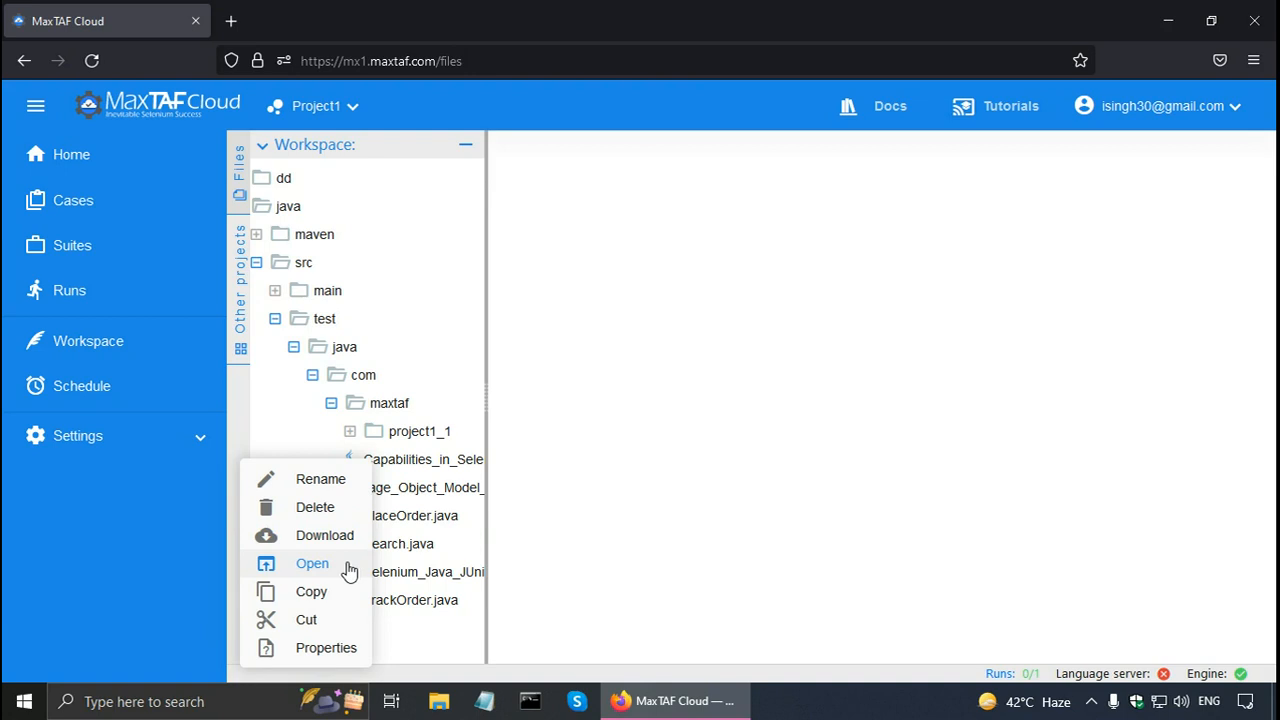
{"action": "mouse_move", "coordinate": [307, 619]}
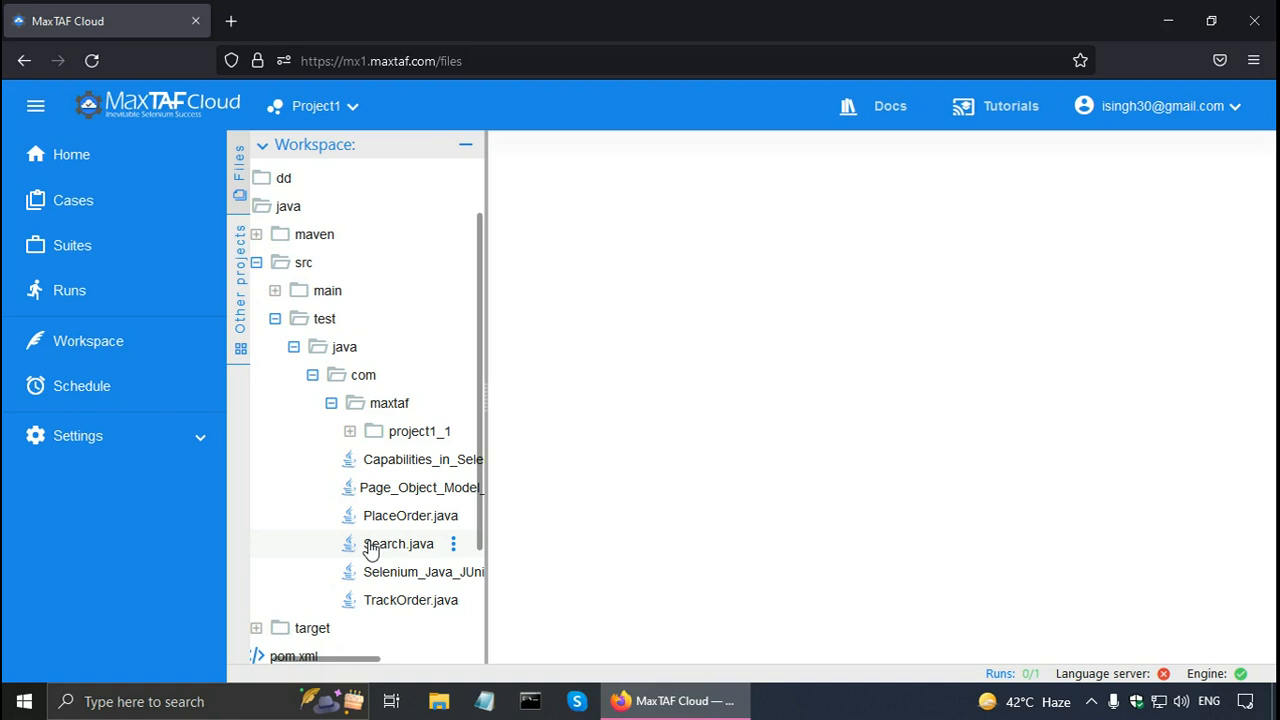
Step: Open Search.java, change its print message to "Running Search Case...", and save
{"action": "left_click", "coordinate": [452, 543]}
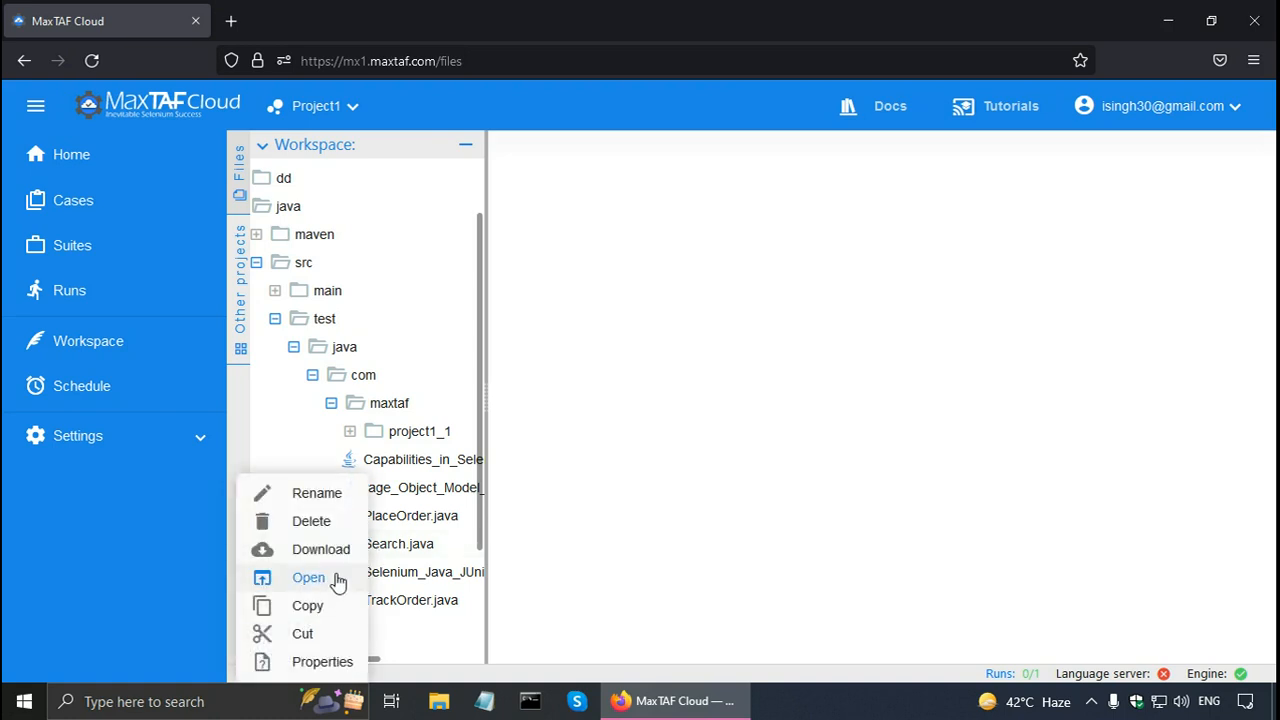
{"action": "left_click", "coordinate": [308, 577]}
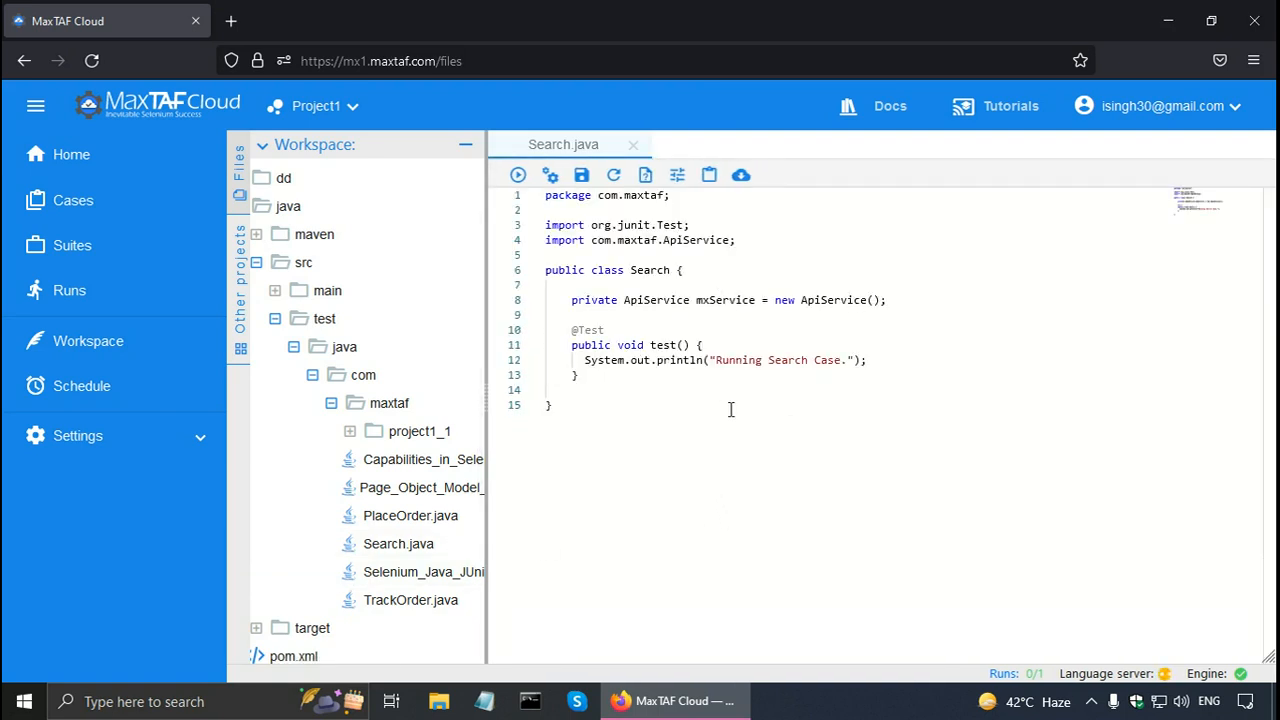
{"action": "left_click", "coordinate": [845, 360]}
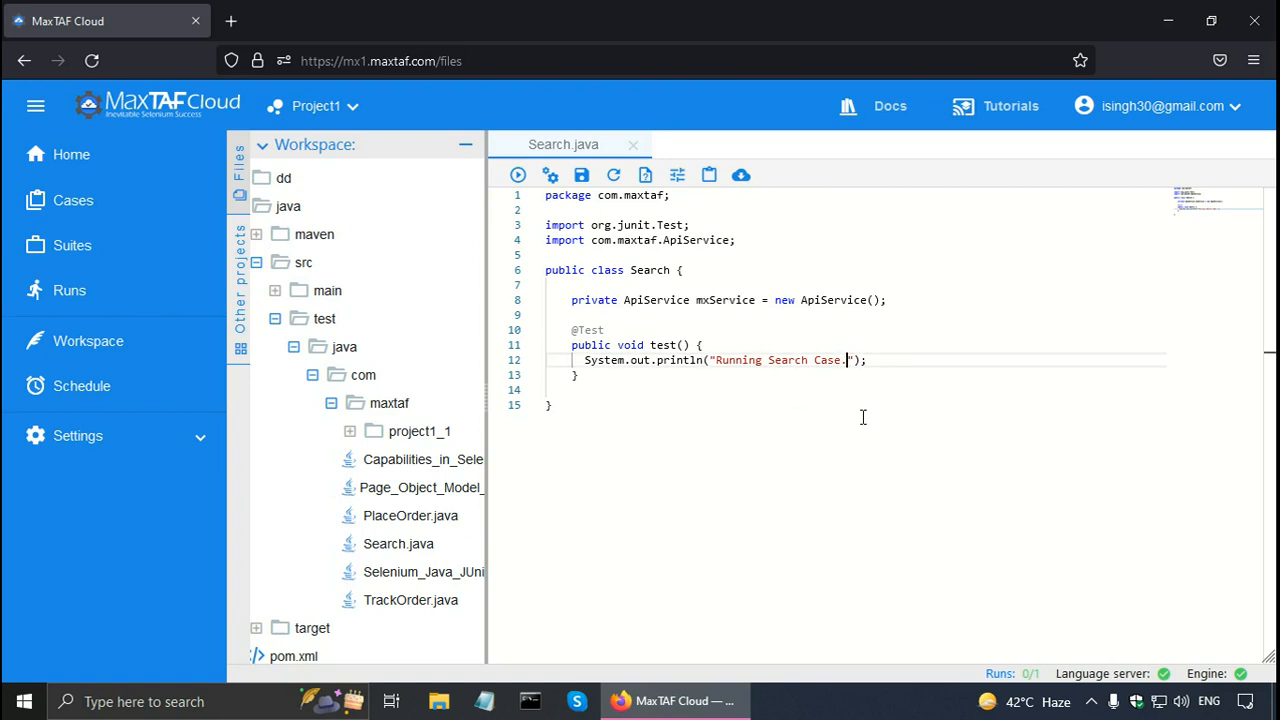
{"action": "type", "text": "."}
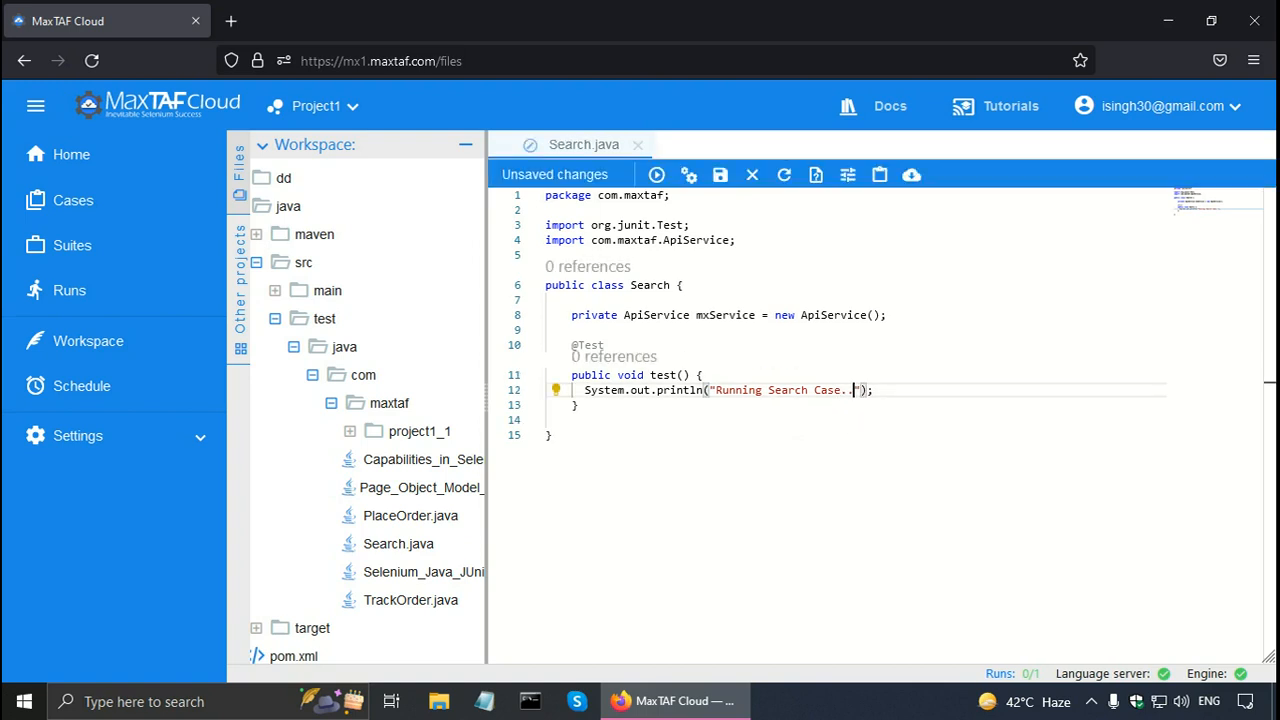
{"action": "type", "text": ".."}
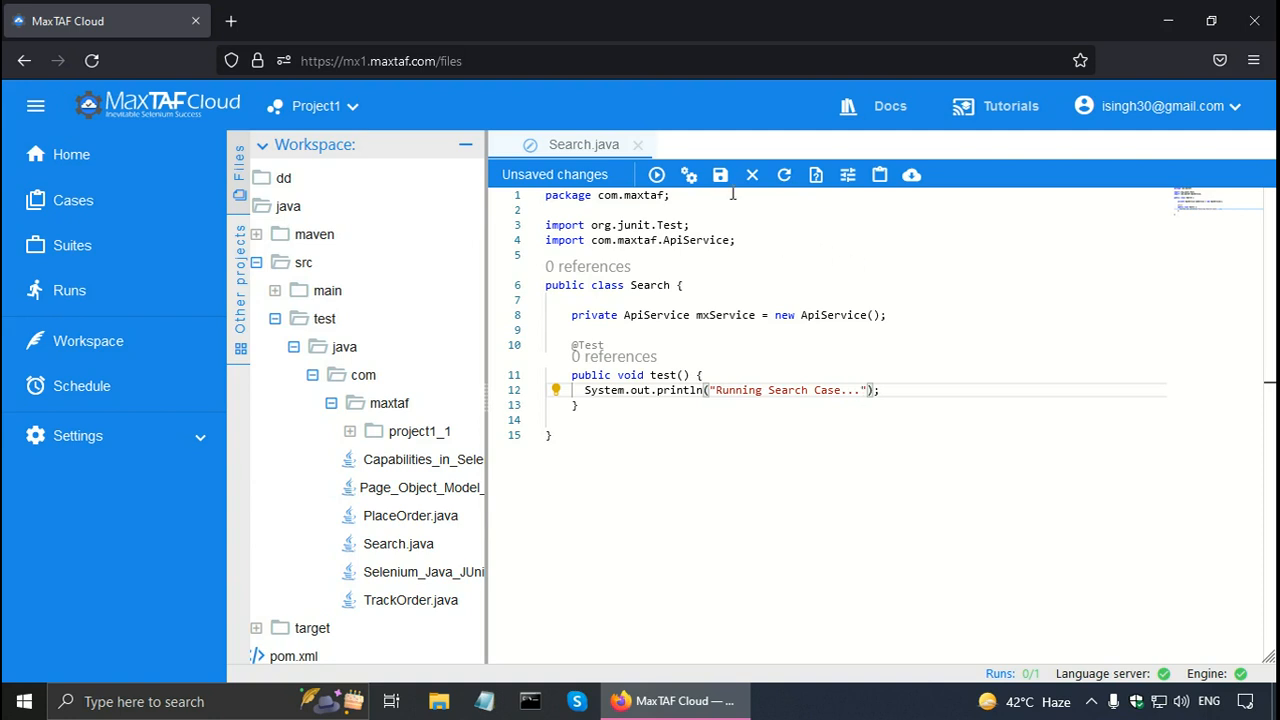
{"action": "mouse_move", "coordinate": [720, 175]}
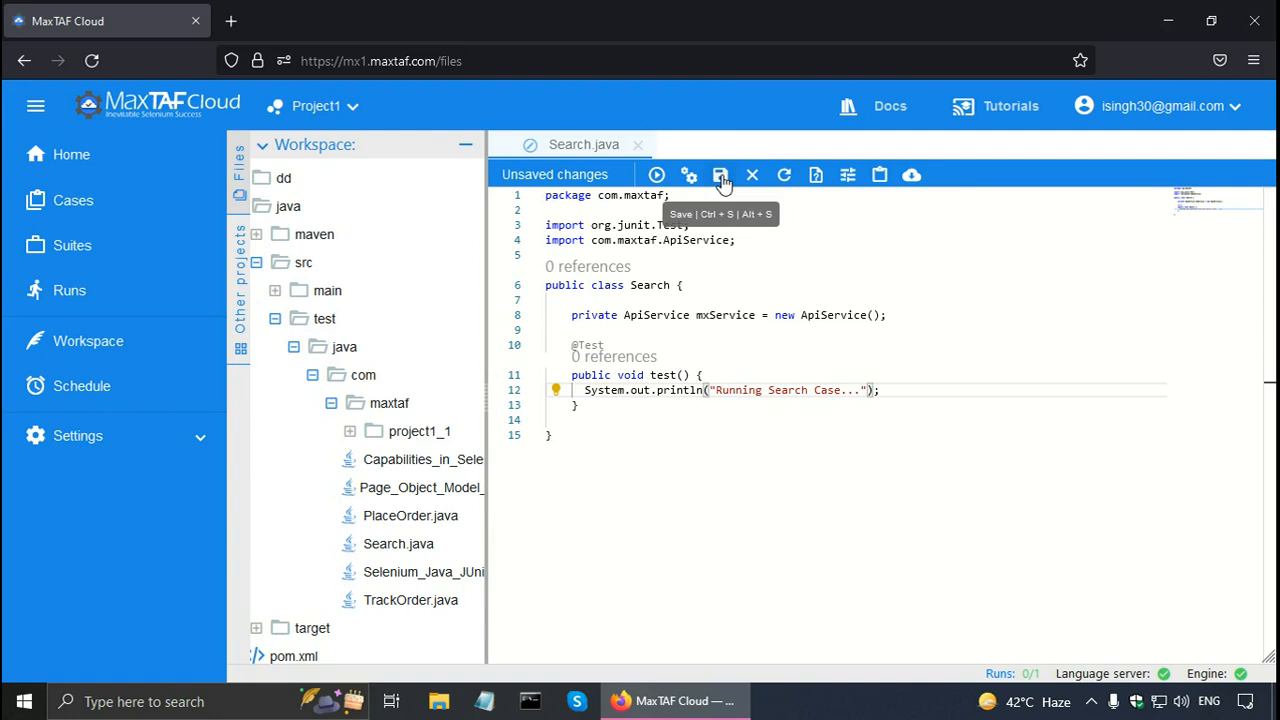
{"action": "left_click", "coordinate": [721, 175]}
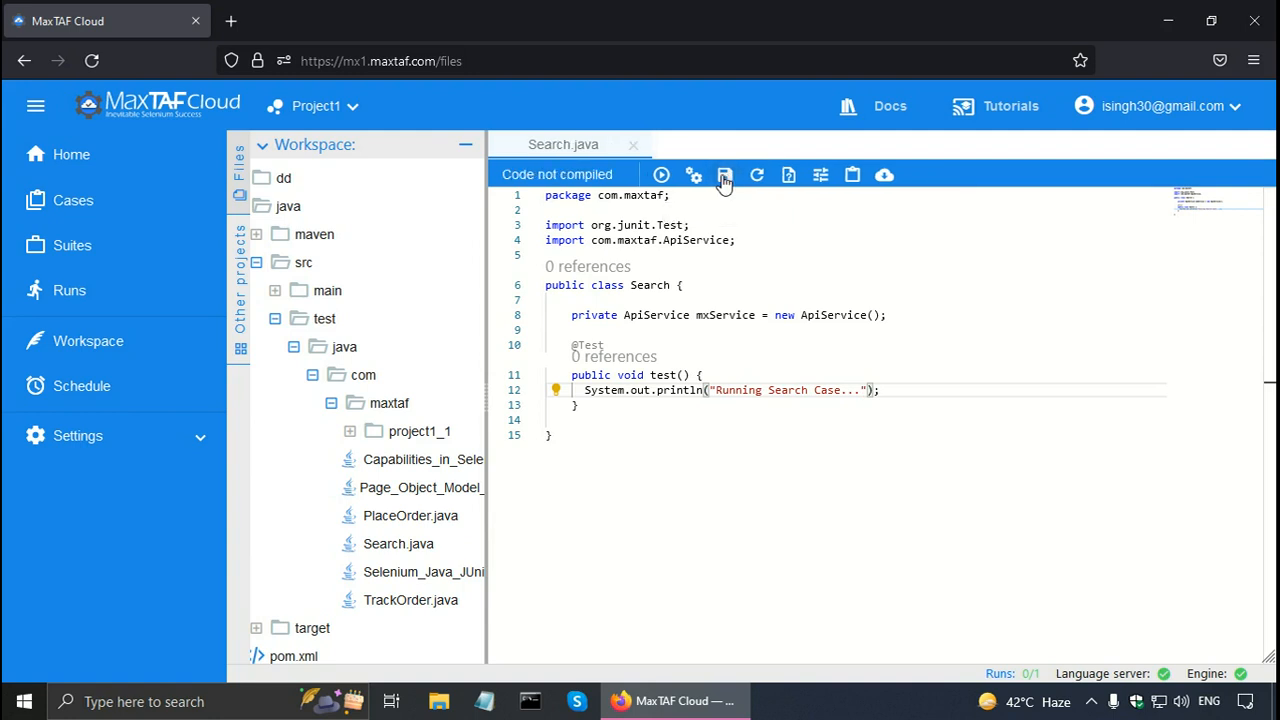
{"action": "mouse_move", "coordinate": [693, 175]}
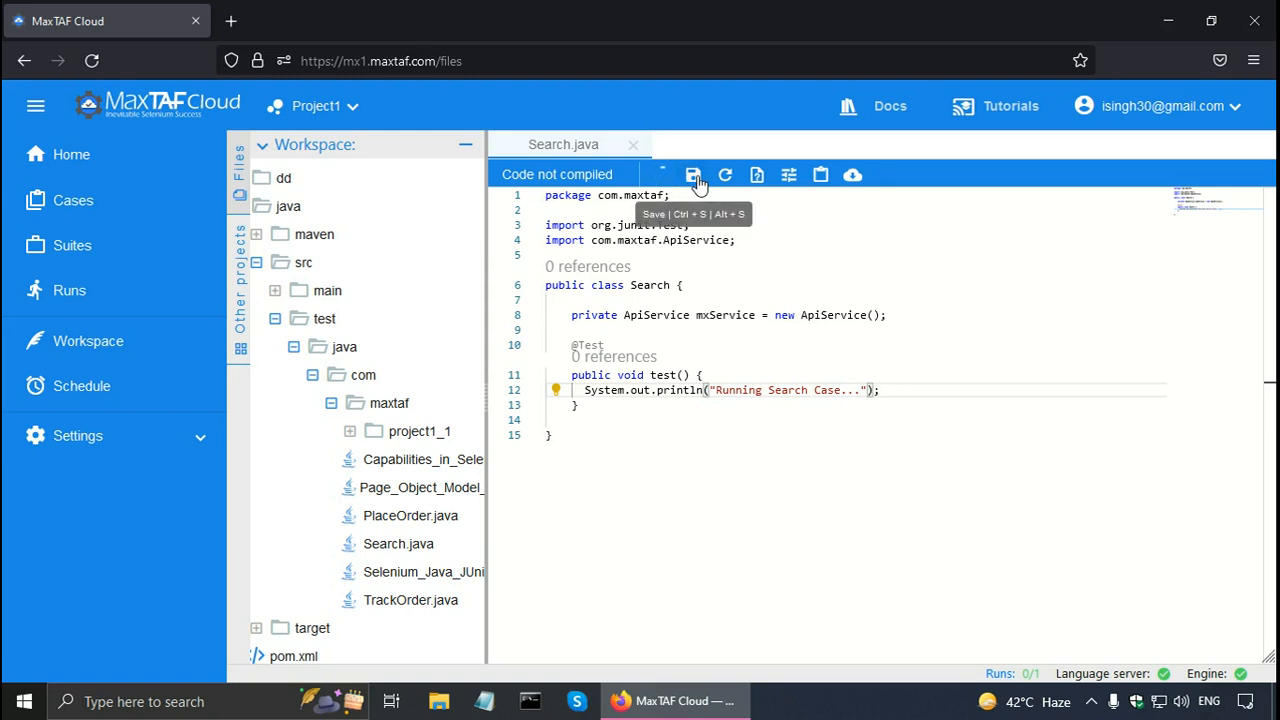
{"action": "left_click", "coordinate": [693, 175]}
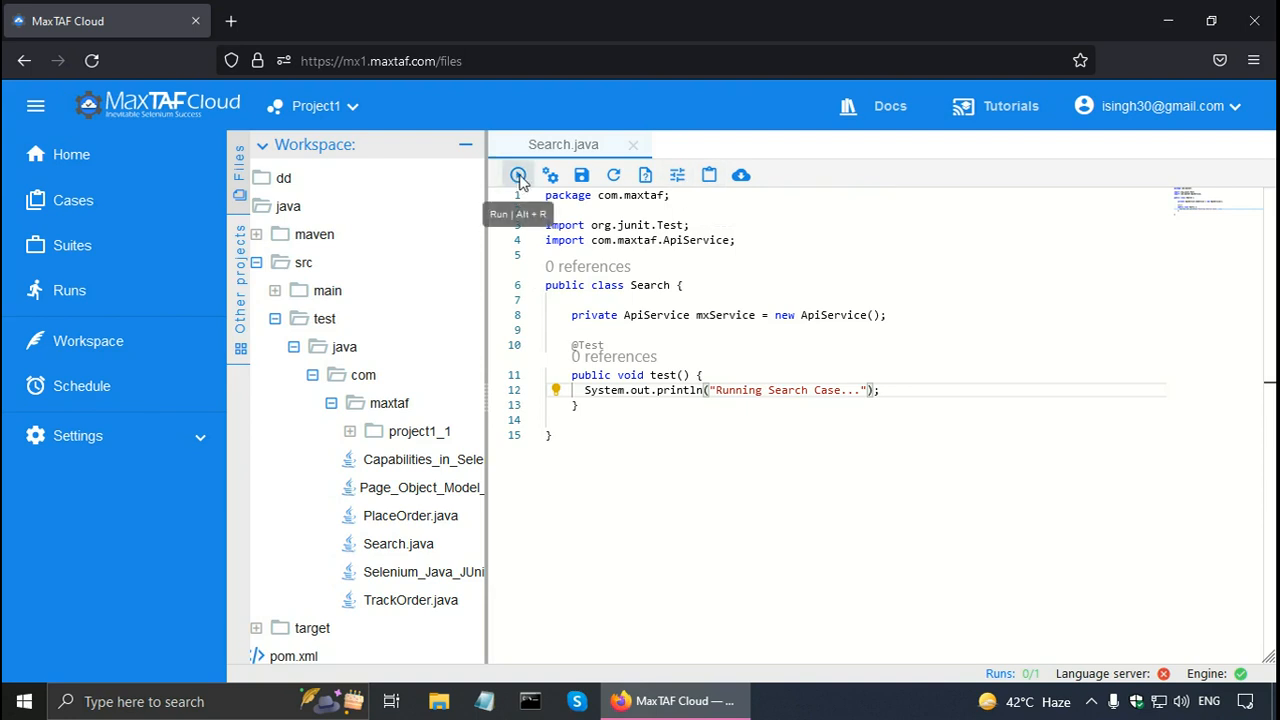
Step: Run Search.java, confirm the run, and close the zero-failure Run Details
{"action": "left_click", "coordinate": [517, 175]}
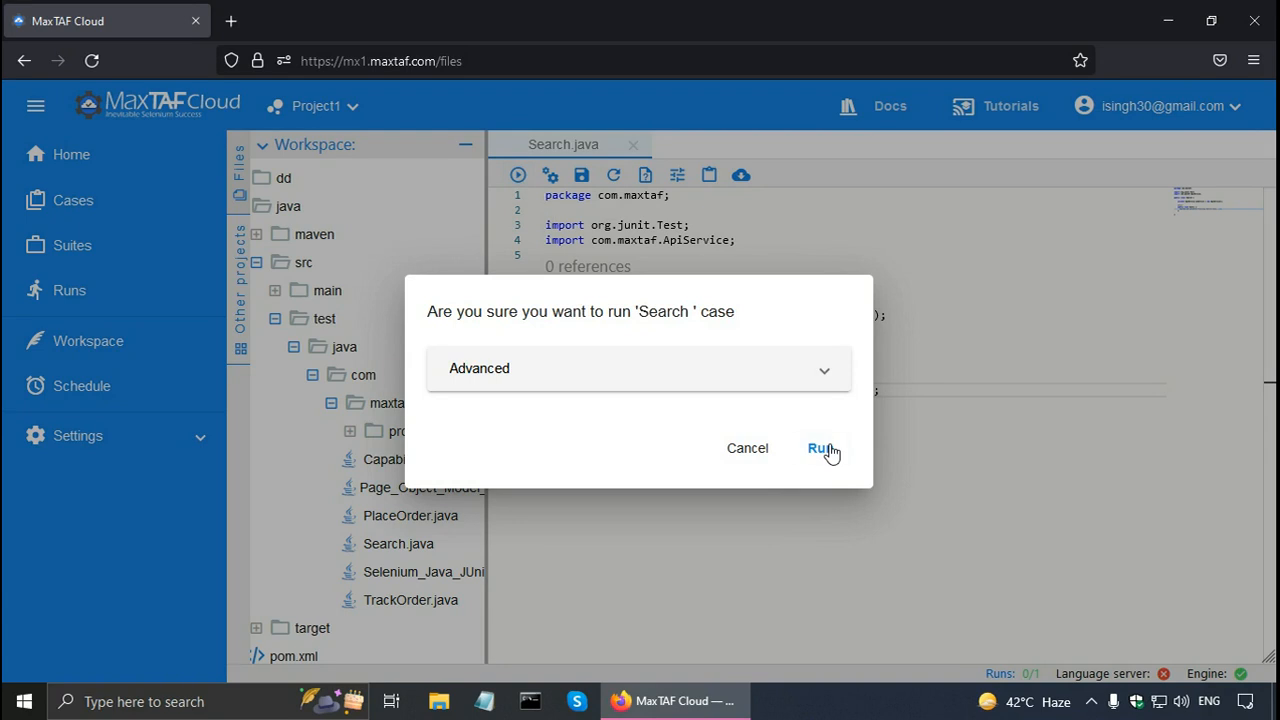
{"action": "left_click", "coordinate": [820, 447]}
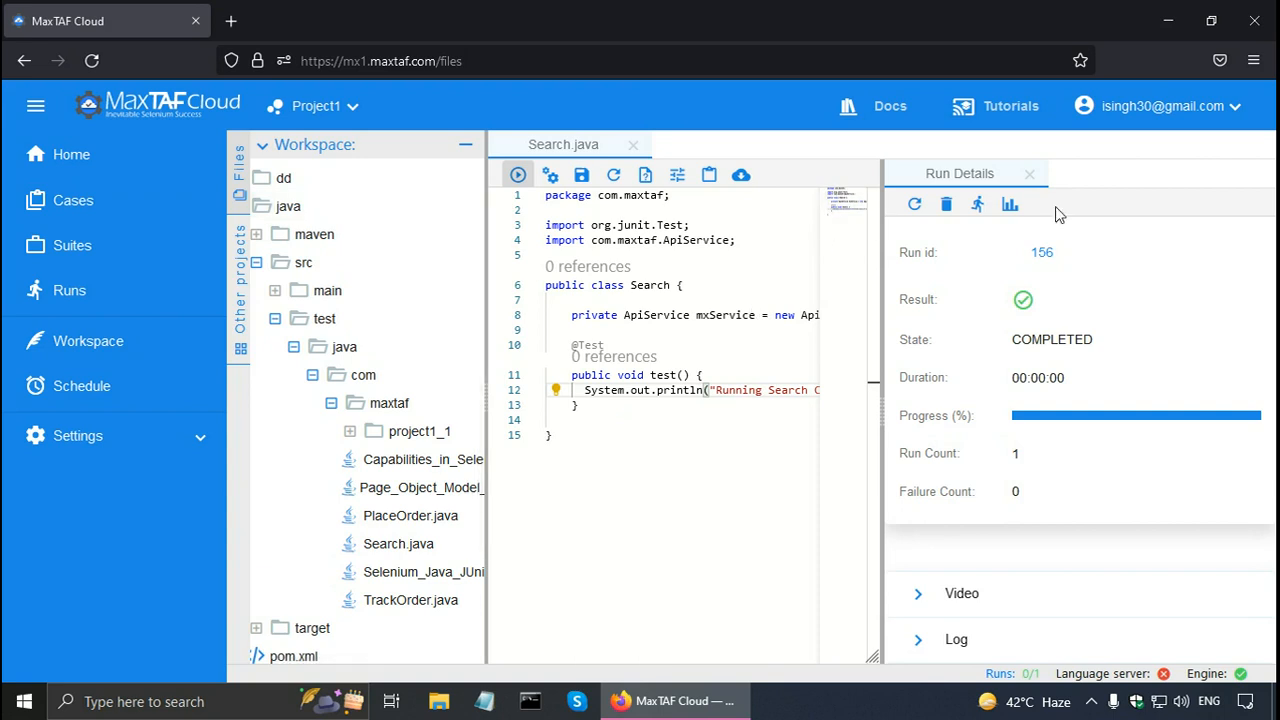
{"action": "left_click", "coordinate": [1029, 173]}
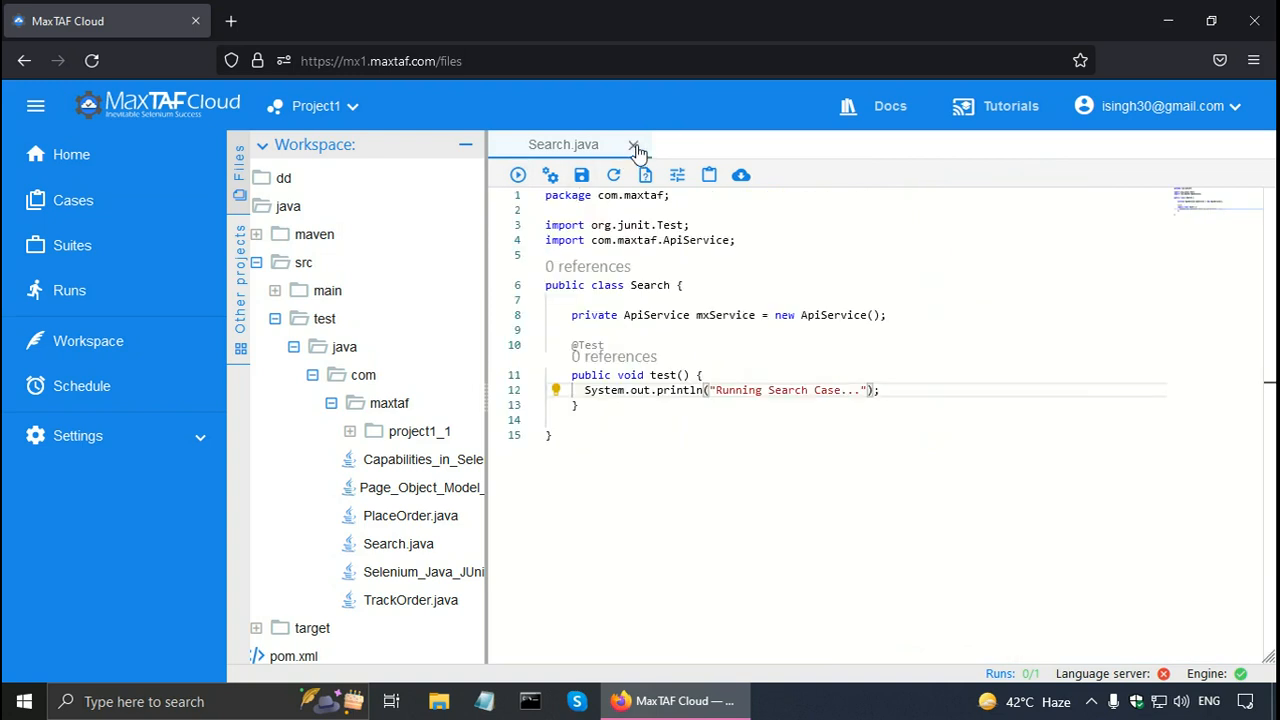
Step: Close Search.java, collapse the src folder, and bring up pom.xml's file actions
{"action": "left_click", "coordinate": [632, 144]}
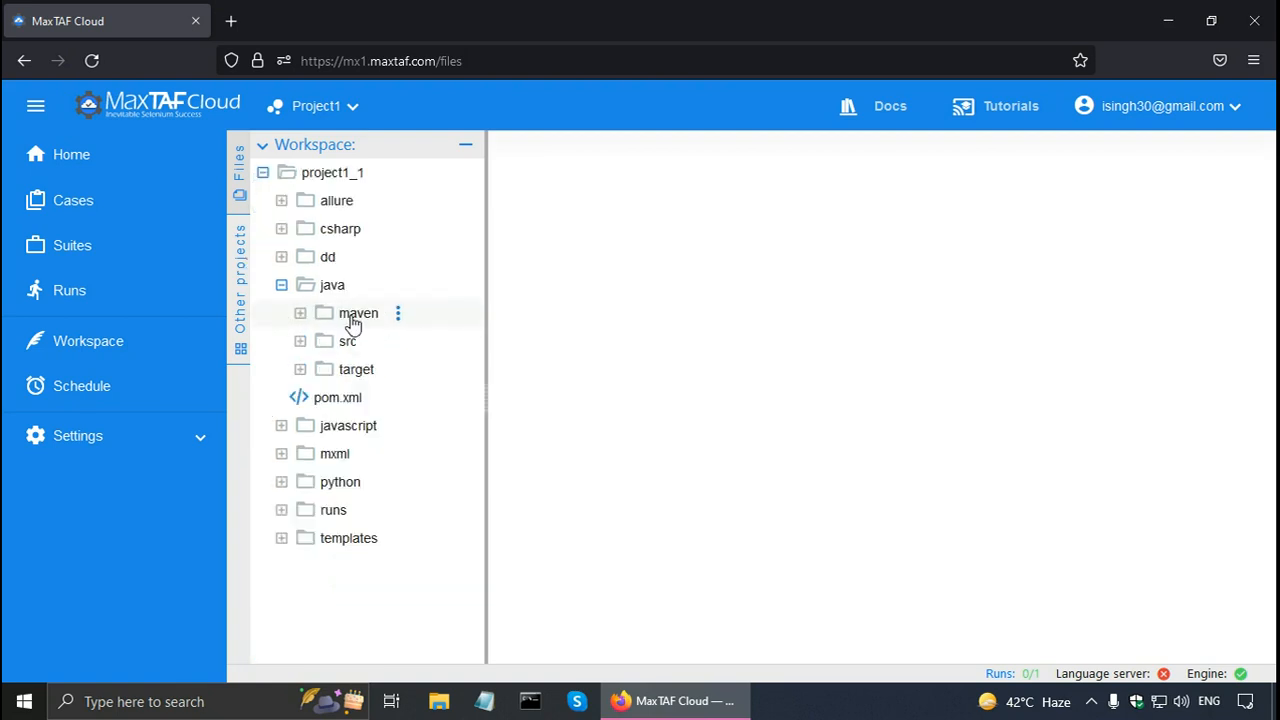
{"action": "mouse_move", "coordinate": [347, 341]}
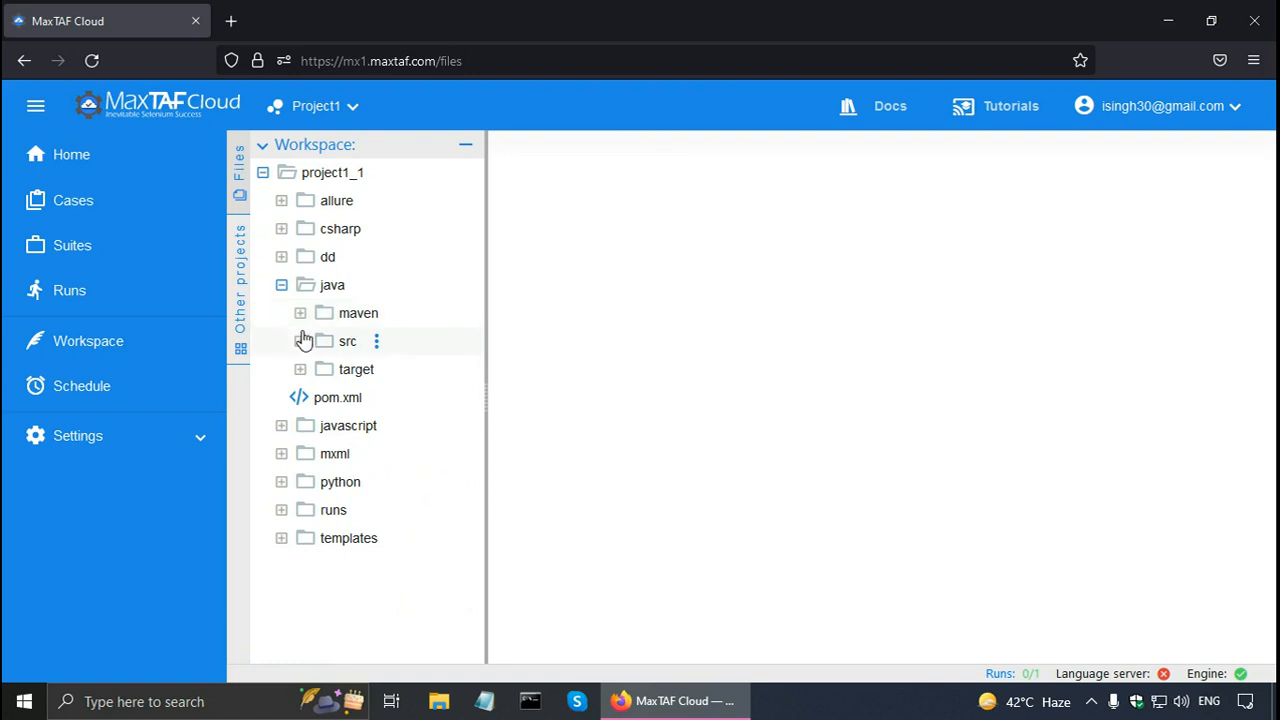
{"action": "left_click", "coordinate": [300, 313]}
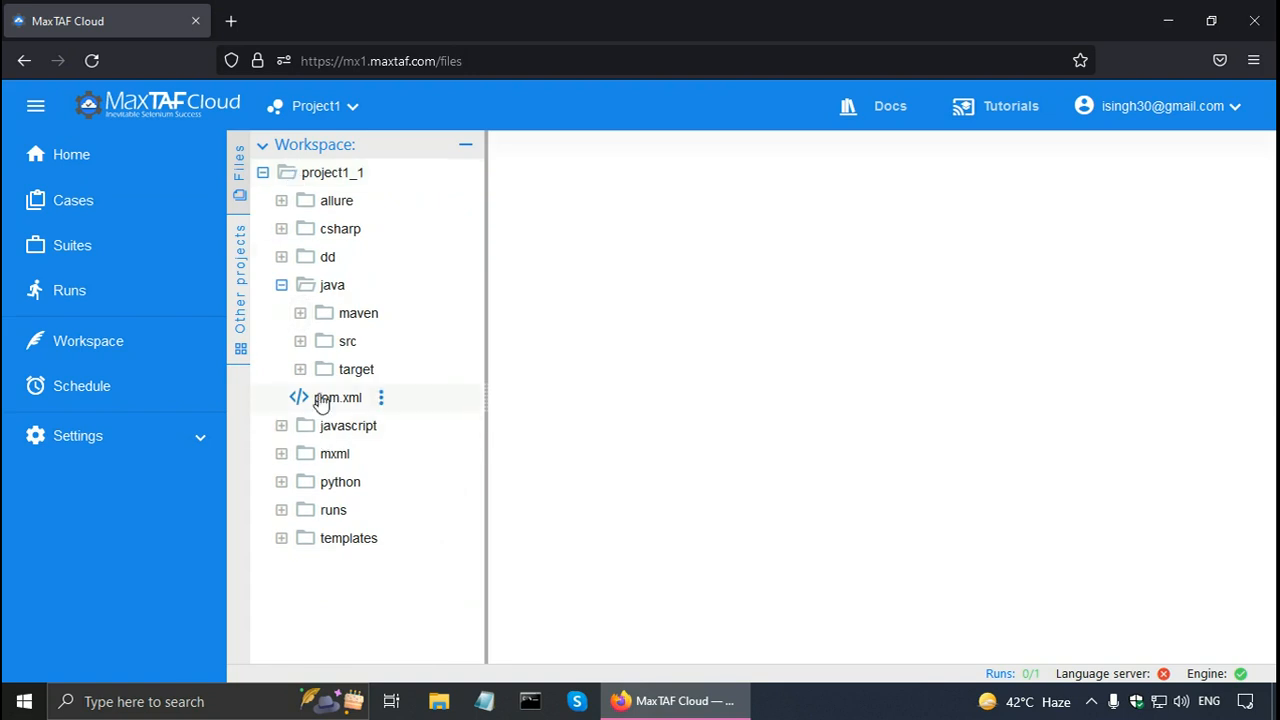
{"action": "left_click", "coordinate": [380, 397]}
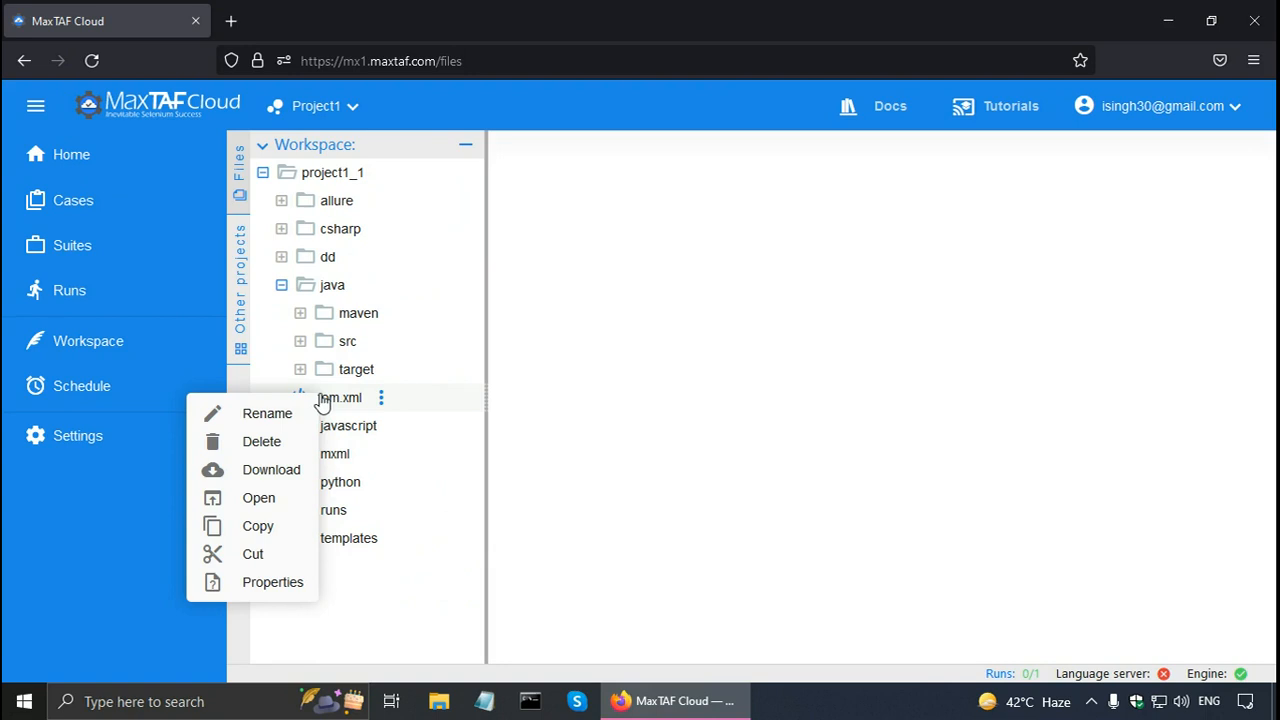
Step: Open pom.xml to view its junit, hamcrest and rest-assured dependencies
{"action": "left_click", "coordinate": [258, 497]}
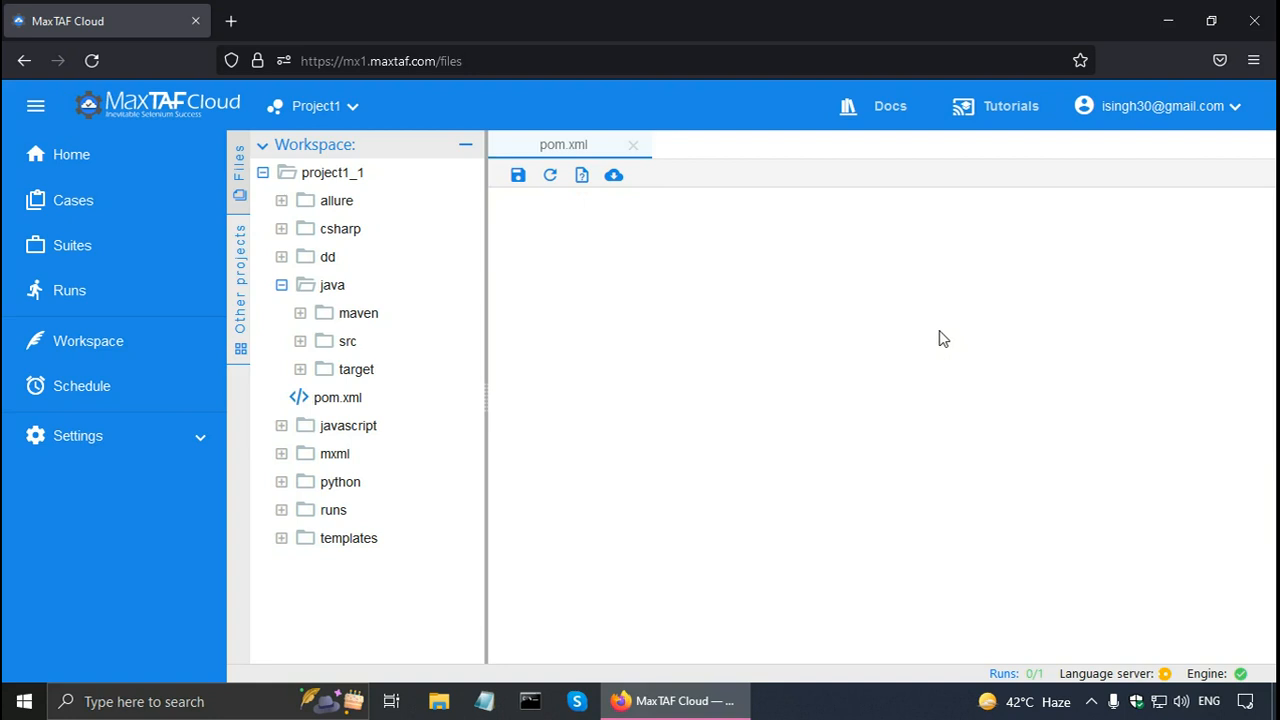
{"action": "left_click", "coordinate": [337, 397]}
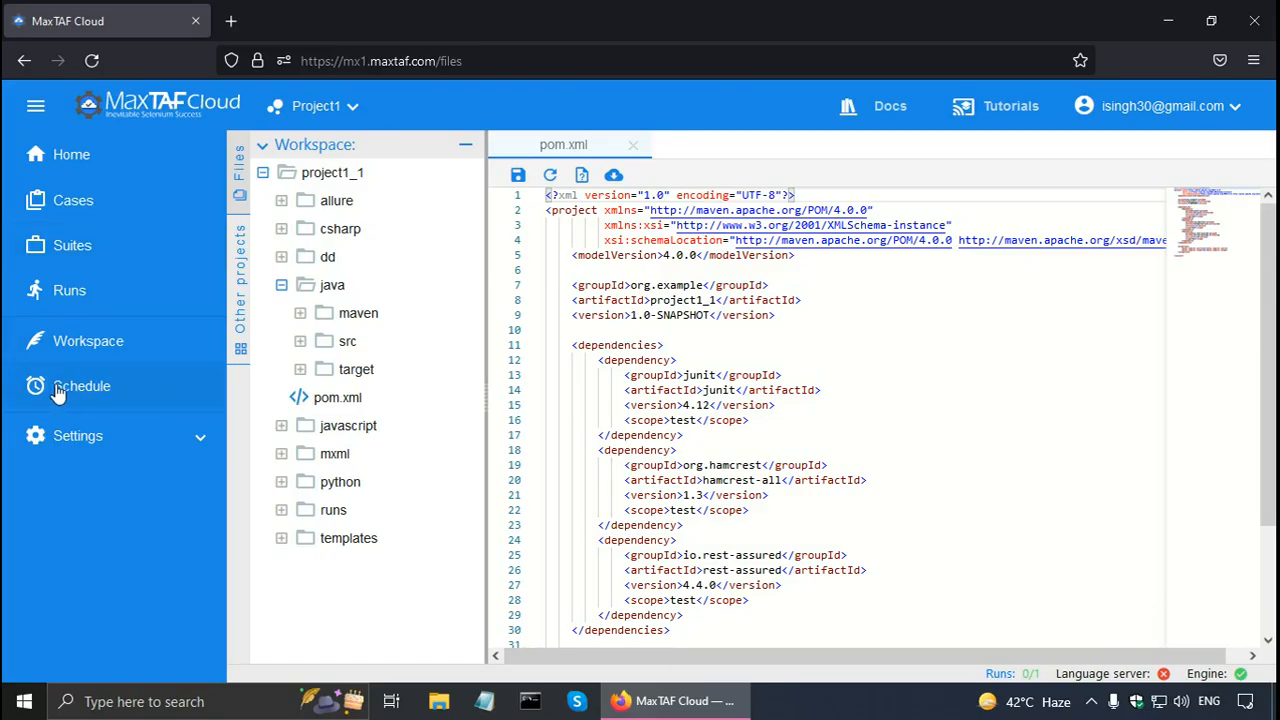
{"action": "left_click", "coordinate": [82, 386]}
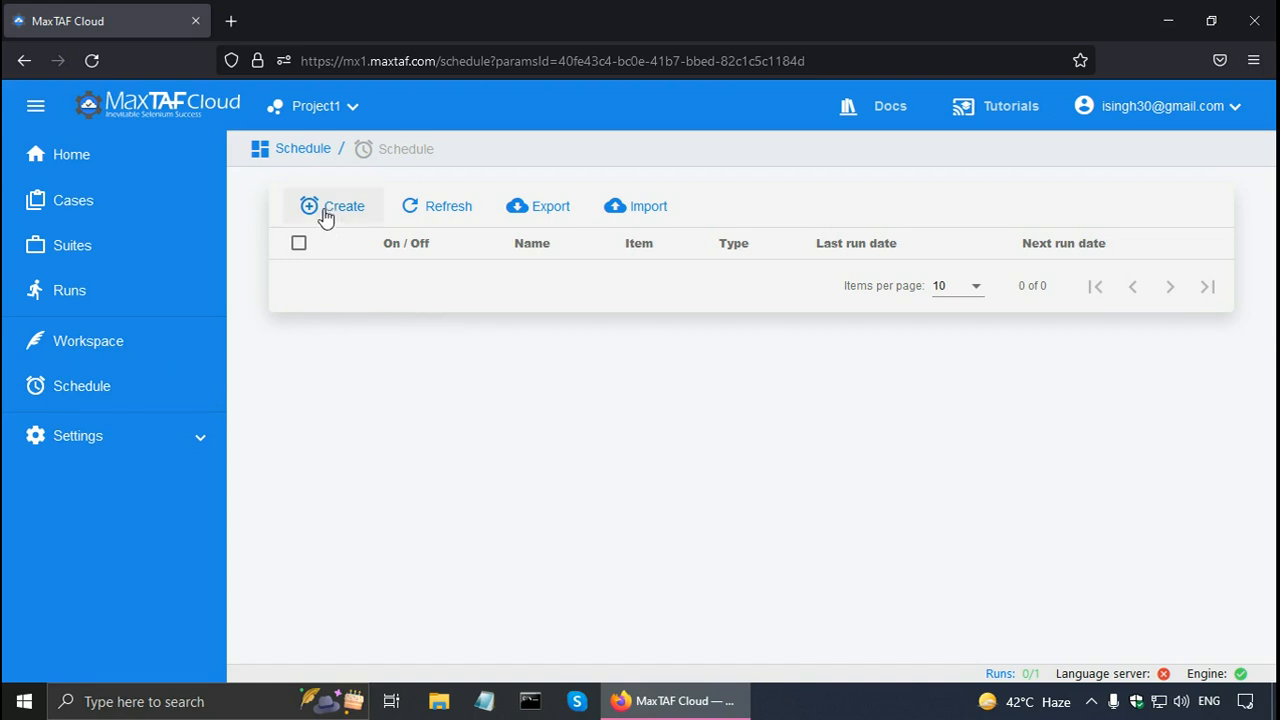
Step: Create a new schedule named SearchSchedule and select the Search case for it
{"action": "left_click", "coordinate": [333, 206]}
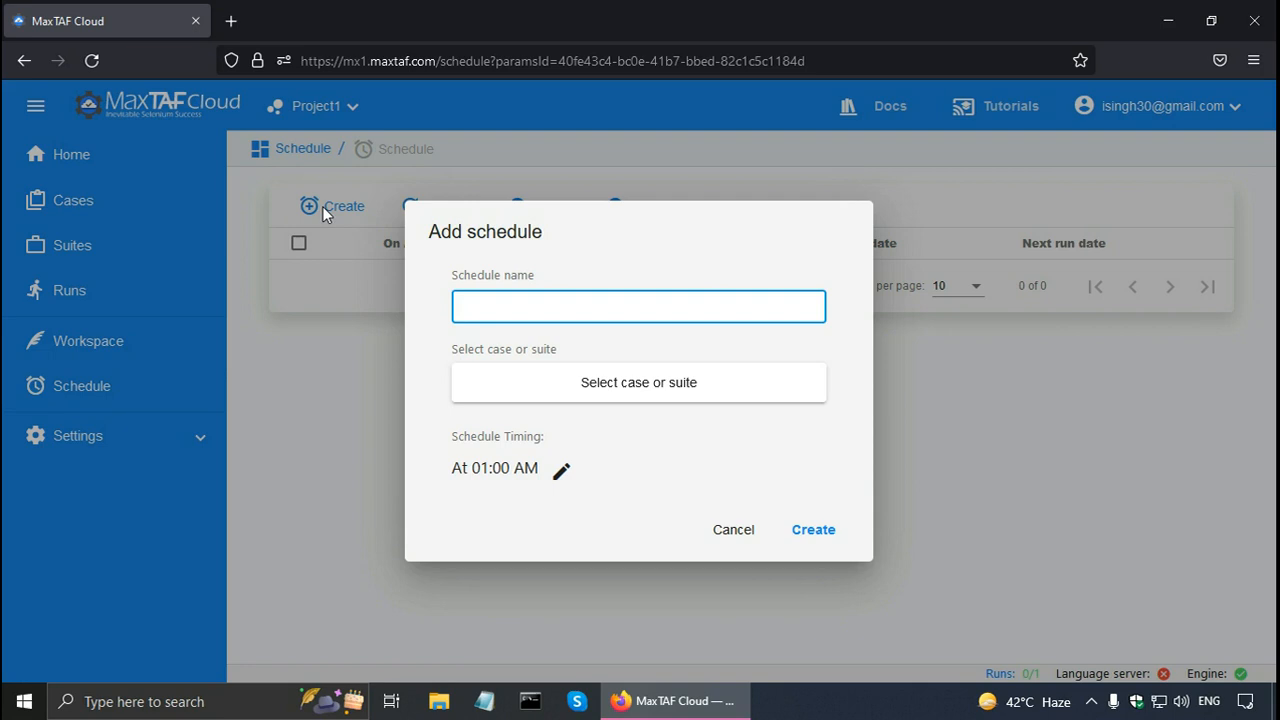
{"action": "left_click", "coordinate": [638, 306]}
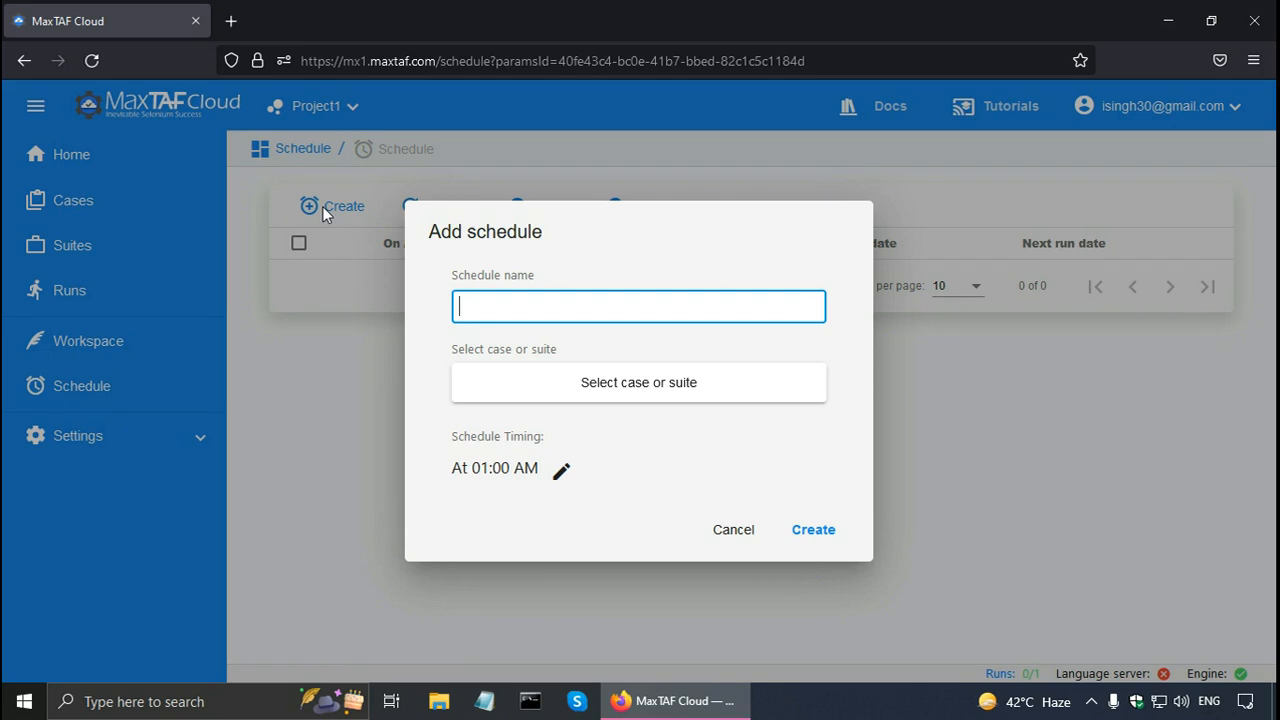
{"action": "type", "text": "SearchSc"}
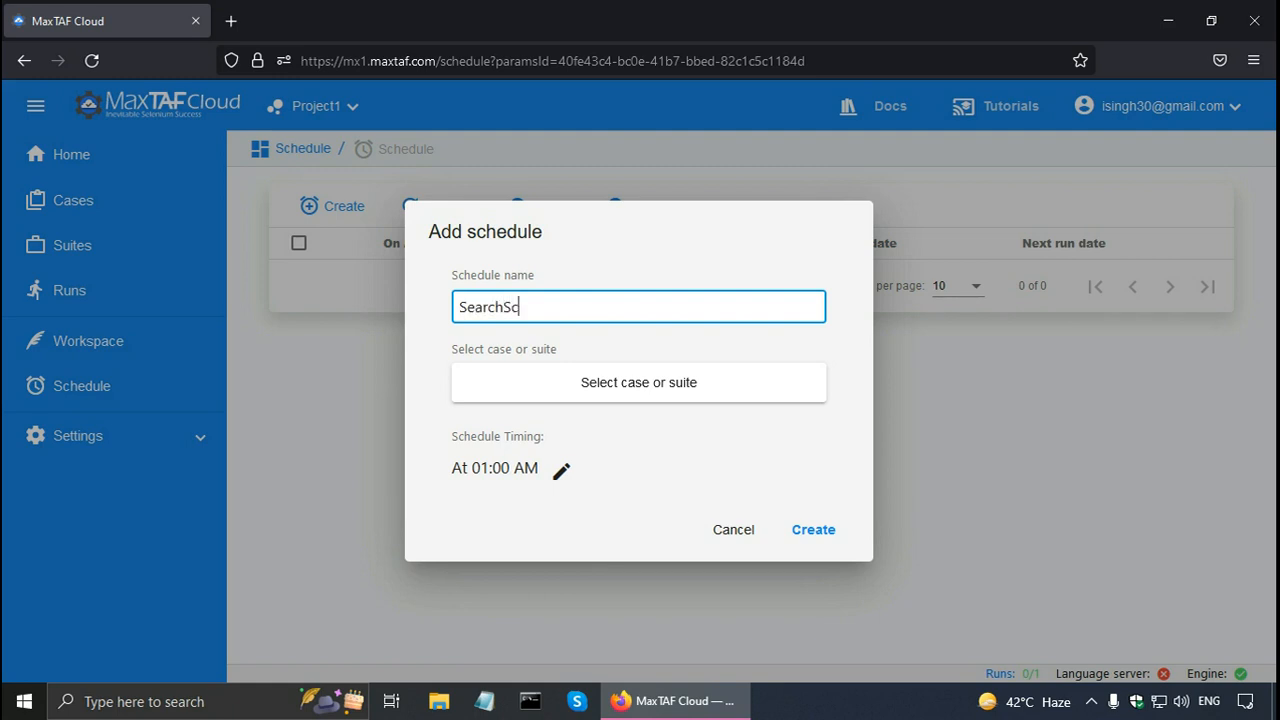
{"action": "type", "text": "hedue"}
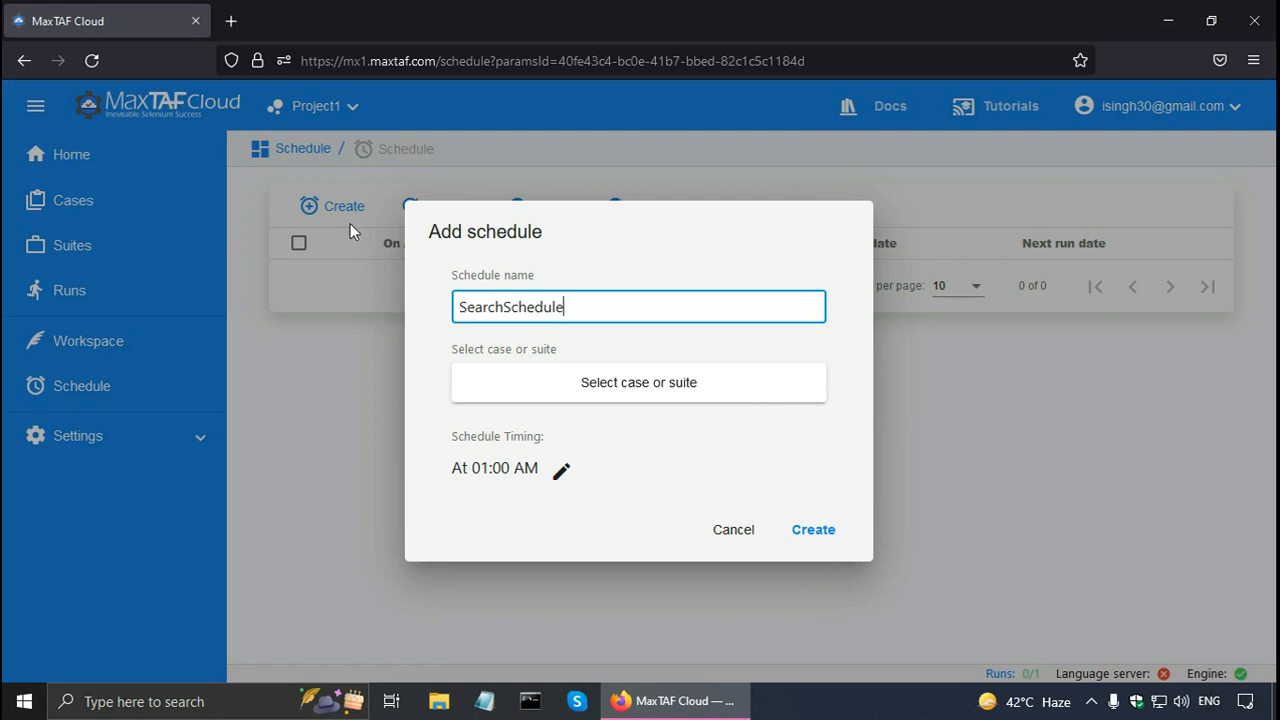
{"action": "mouse_move", "coordinate": [556, 390]}
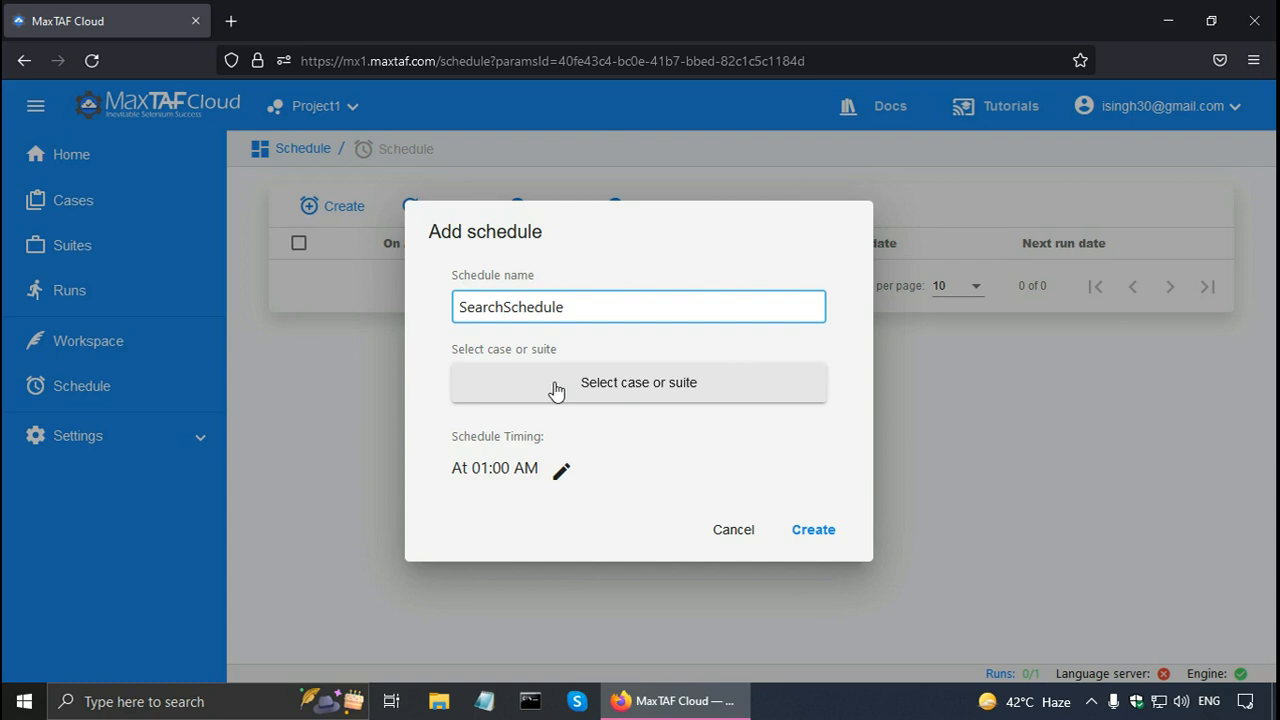
{"action": "left_click", "coordinate": [638, 382]}
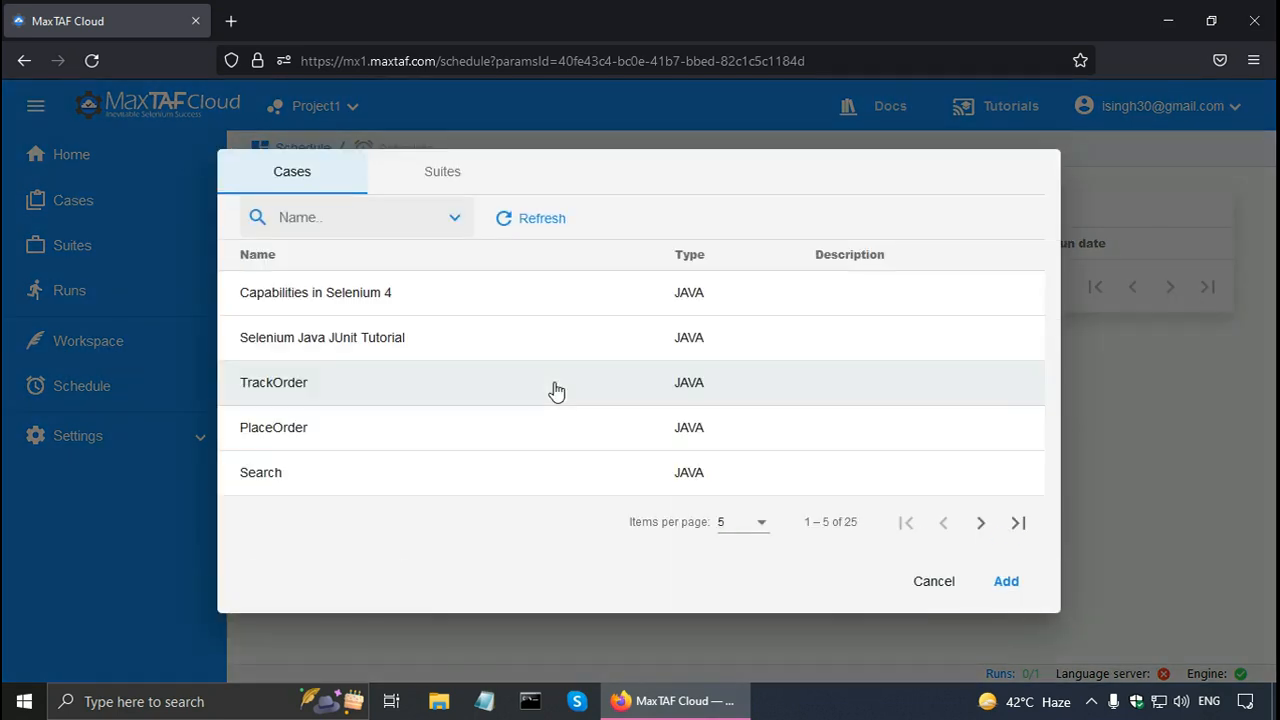
{"action": "mouse_move", "coordinate": [308, 472]}
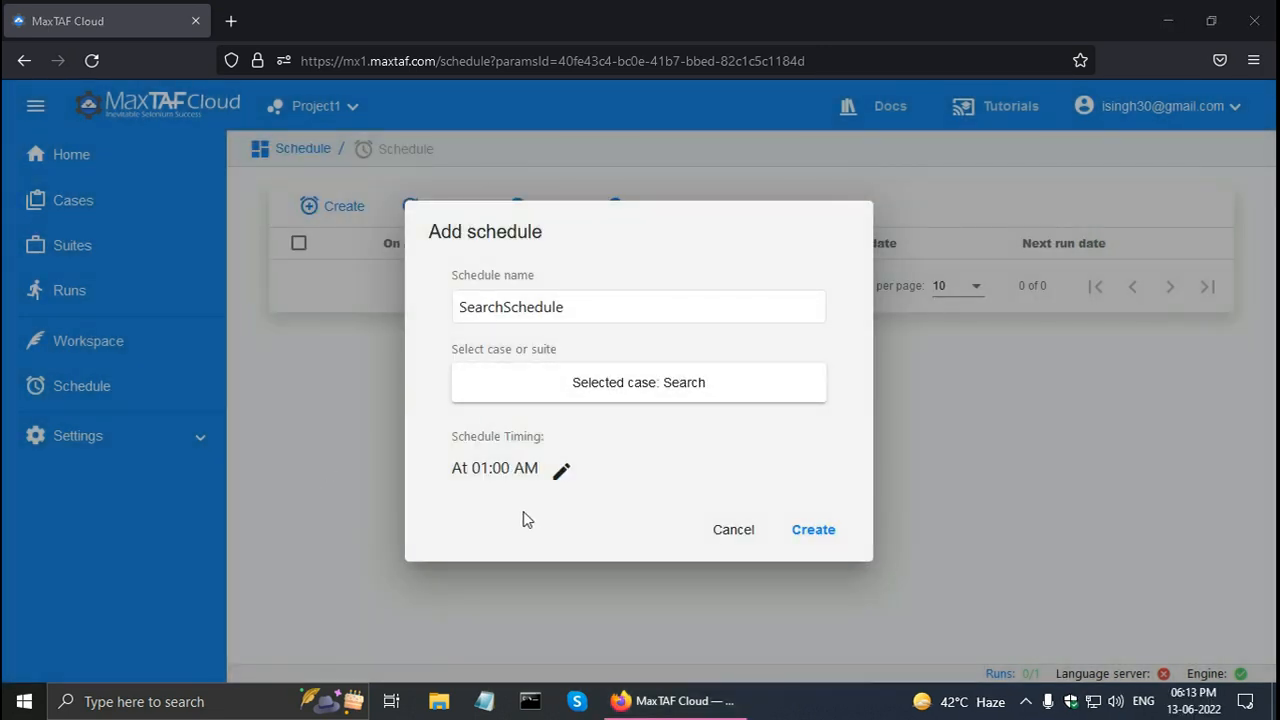
{"action": "mouse_move", "coordinate": [562, 470]}
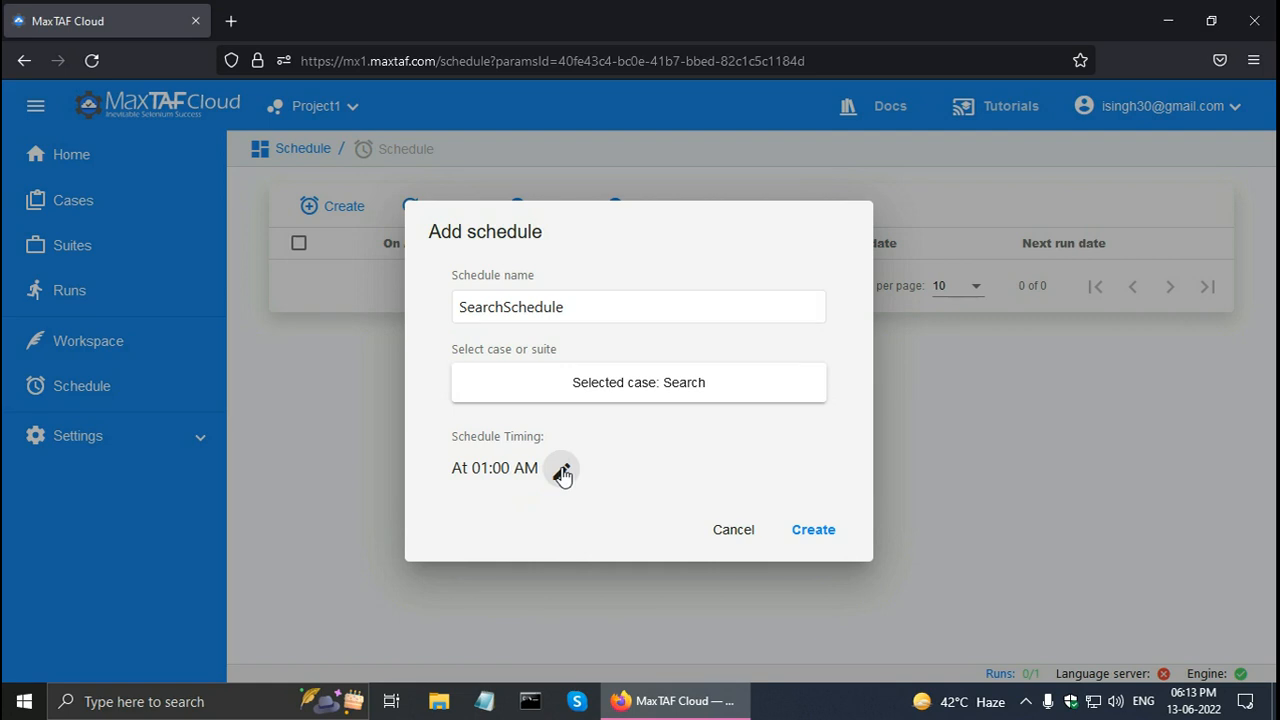
Step: Set the schedule timing to Daily at hour 18, minute 15, and save it
{"action": "left_click", "coordinate": [561, 468]}
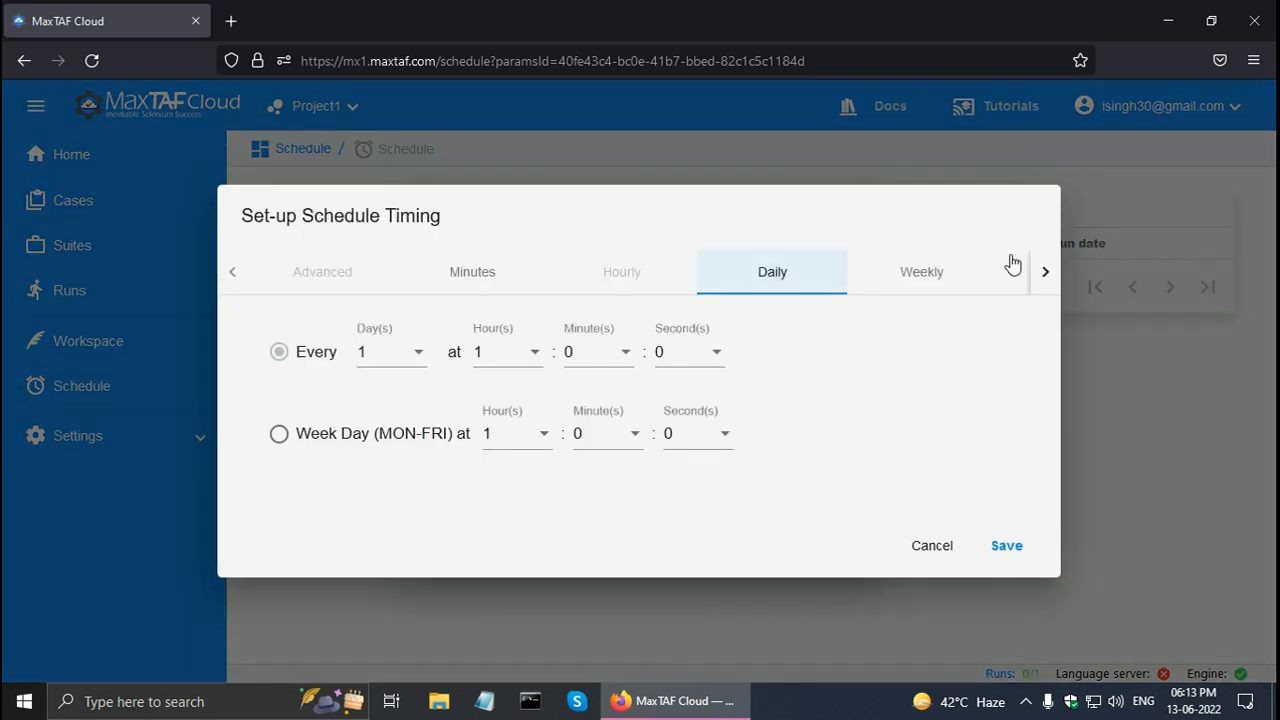
{"action": "left_click", "coordinate": [1045, 271]}
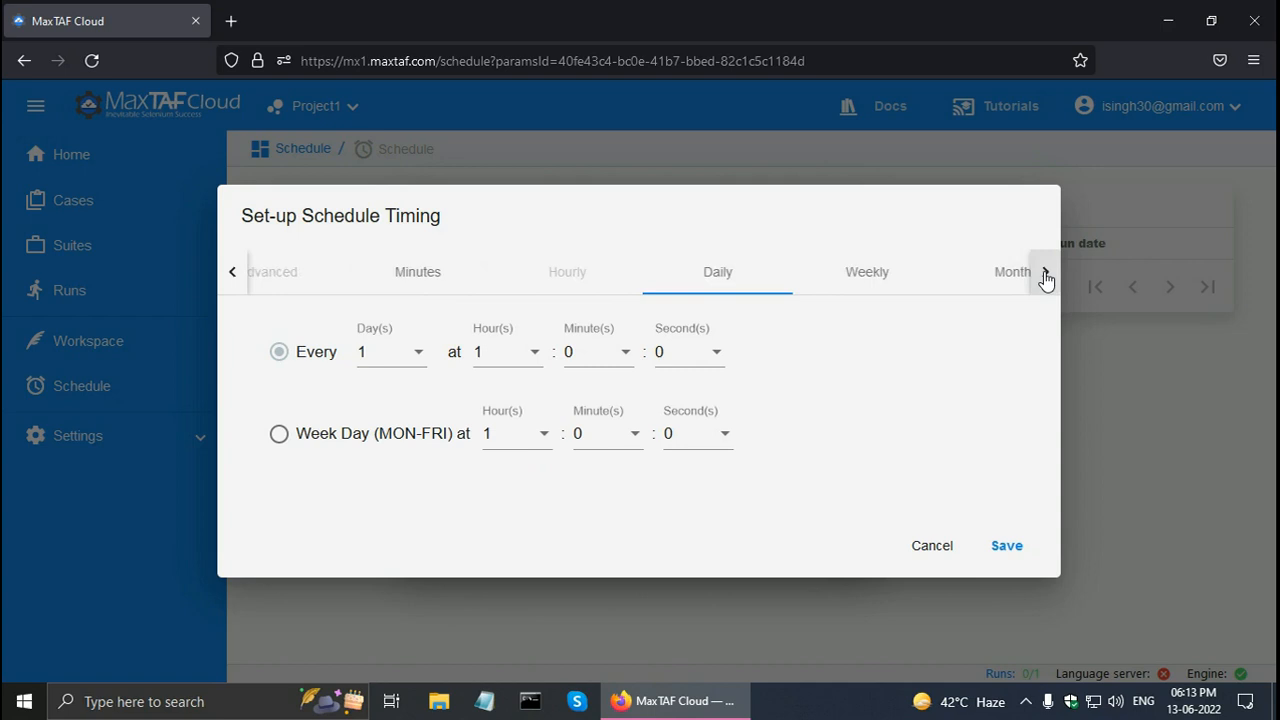
{"action": "left_click", "coordinate": [1045, 272]}
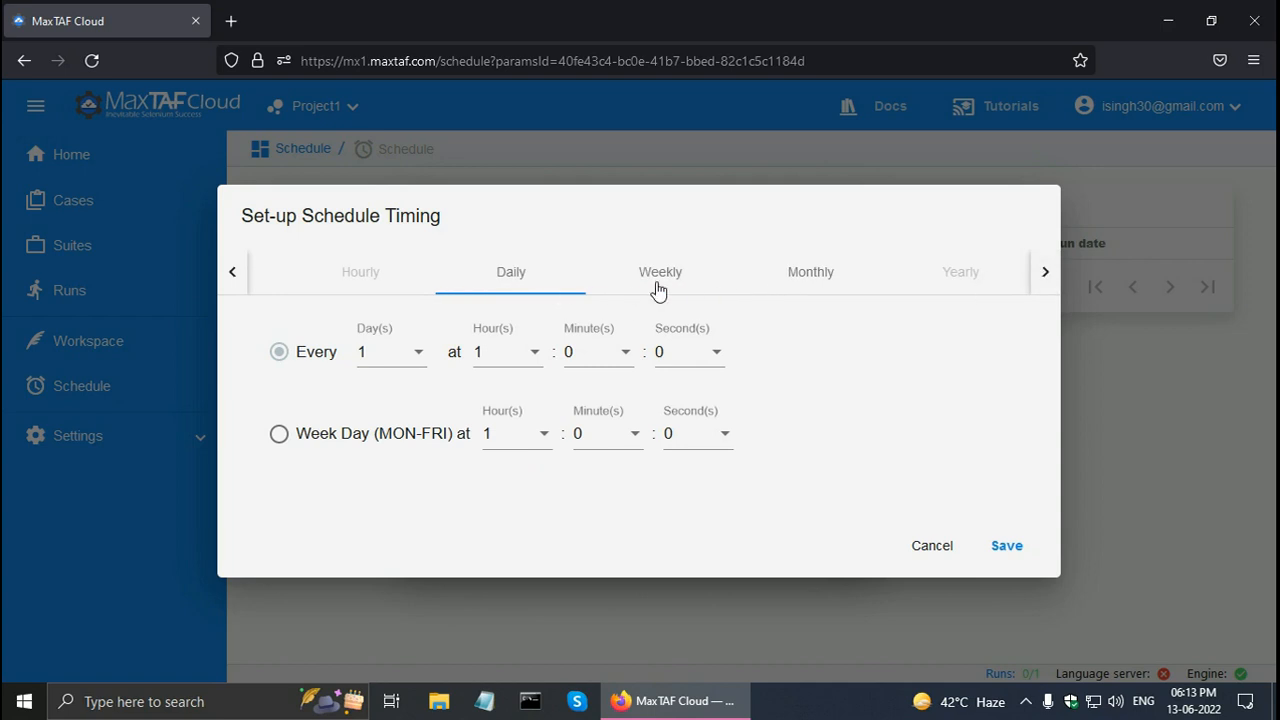
{"action": "mouse_move", "coordinate": [790, 280]}
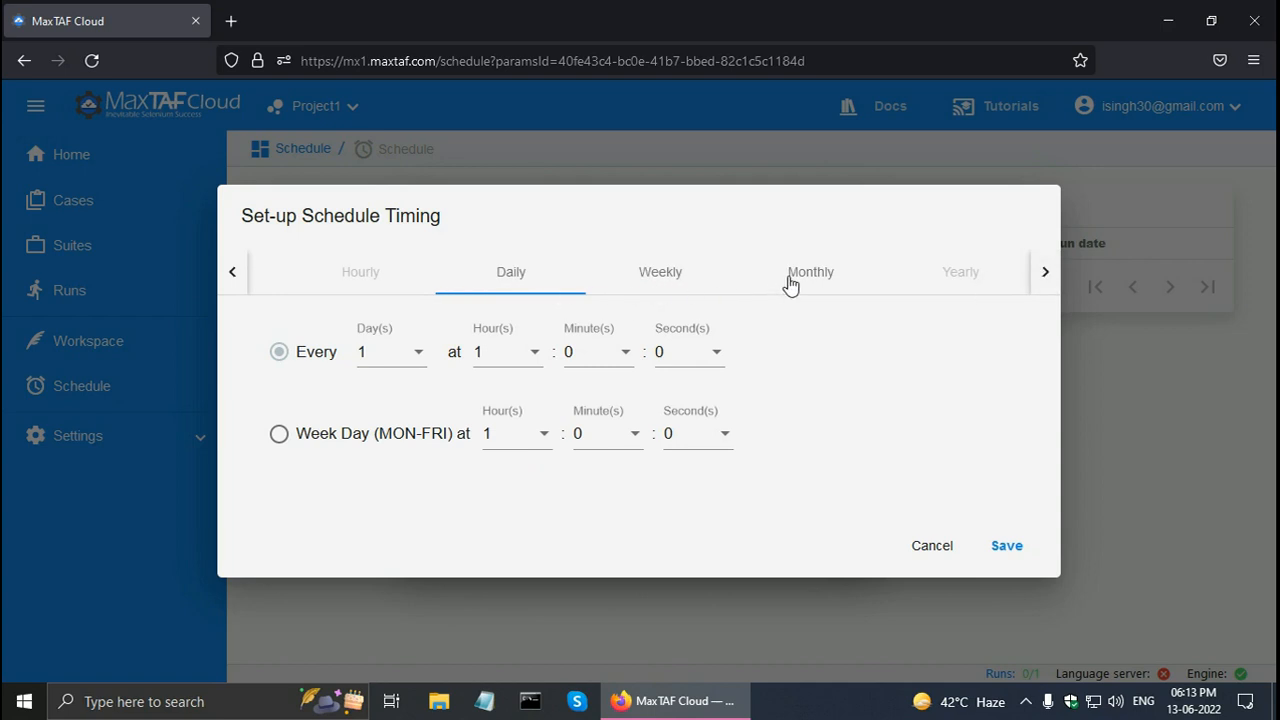
{"action": "mouse_move", "coordinate": [316, 446]}
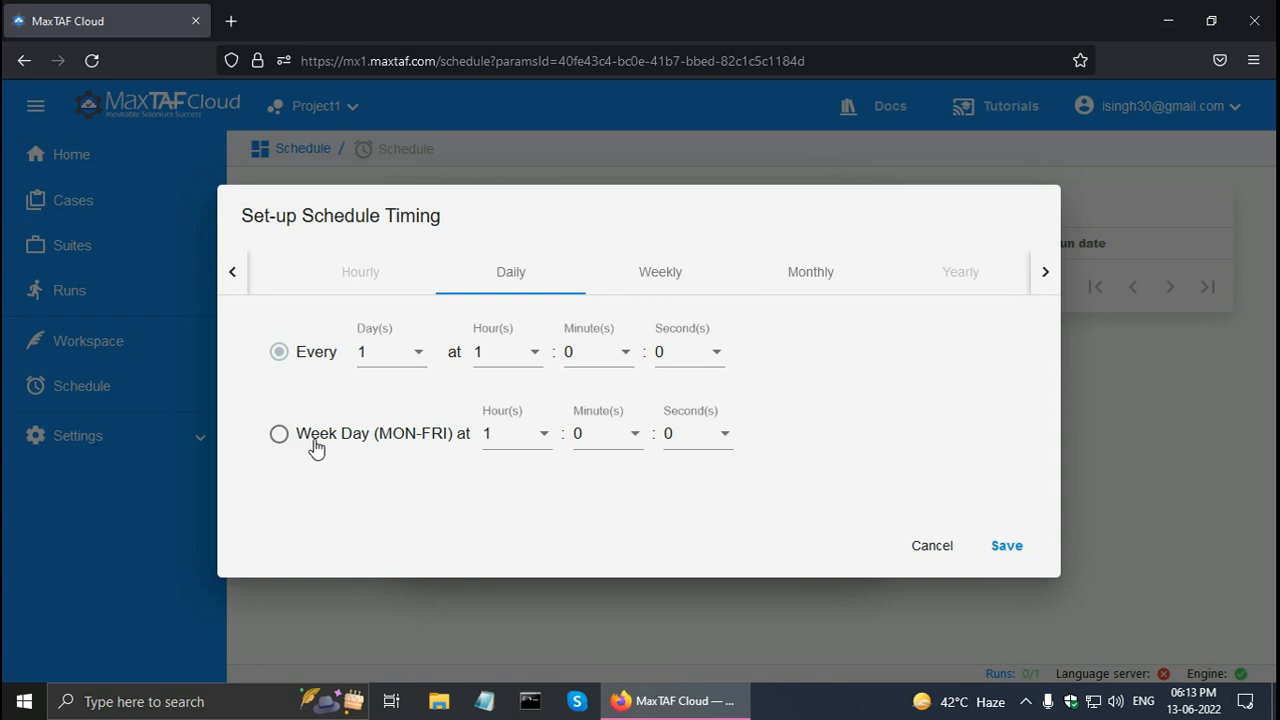
{"action": "mouse_move", "coordinate": [493, 450]}
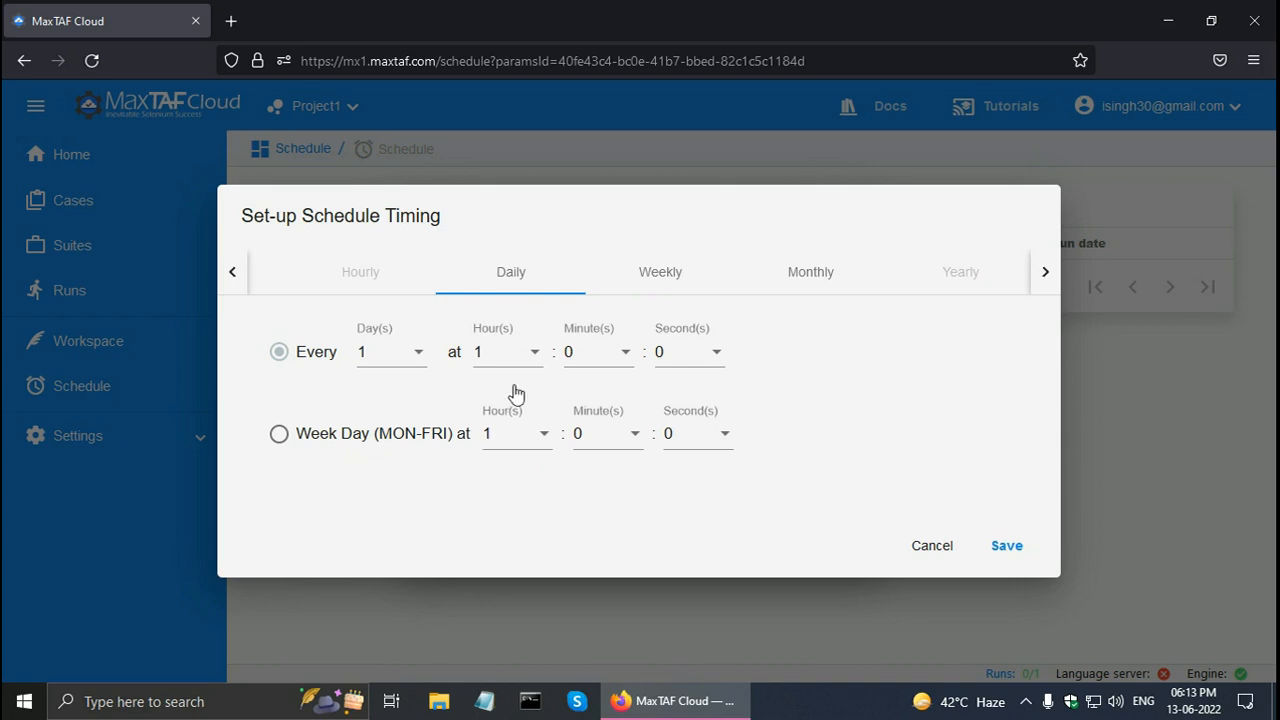
{"action": "left_click", "coordinate": [505, 351]}
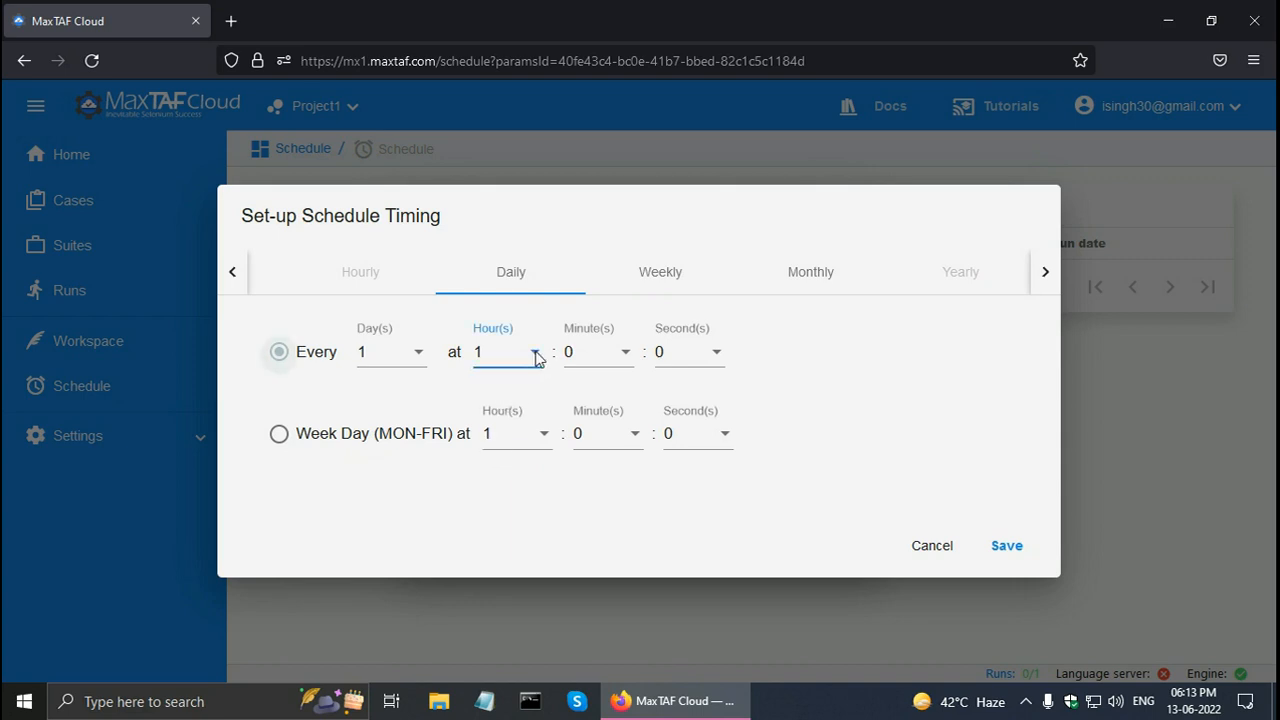
{"action": "left_click", "coordinate": [510, 351]}
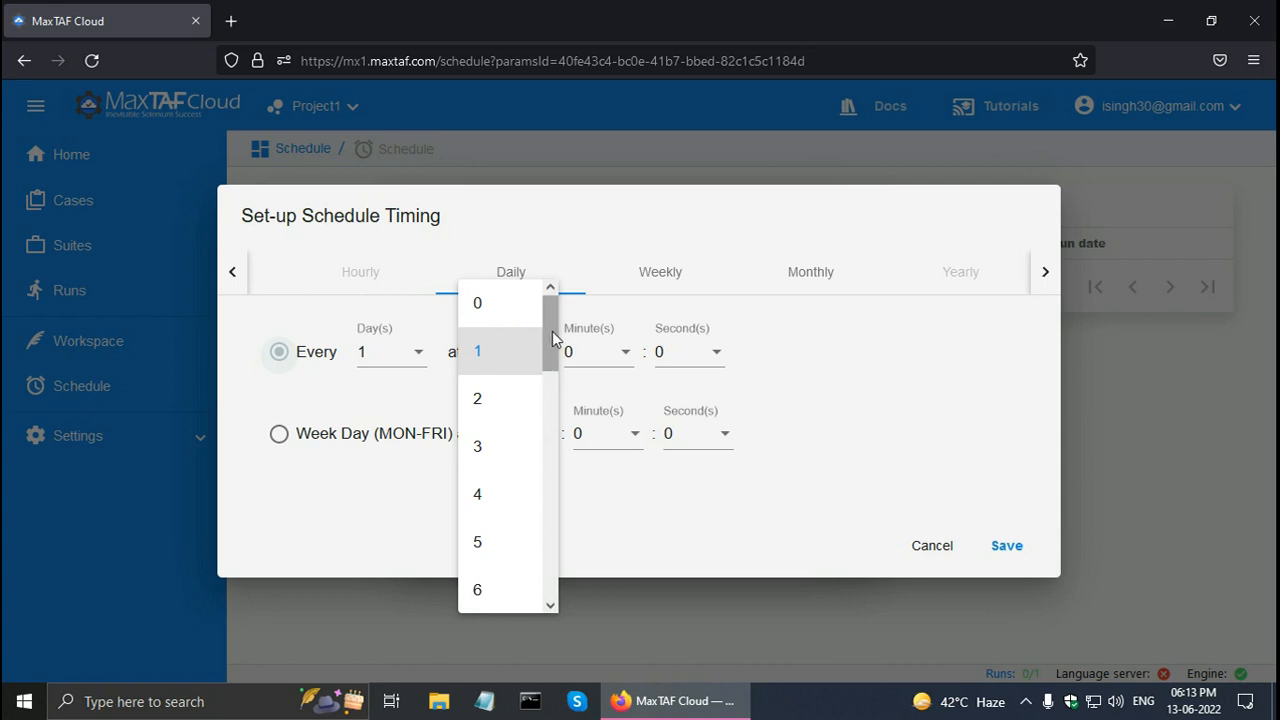
{"action": "scroll", "scroll_direction": "down", "scroll_amount": 3}
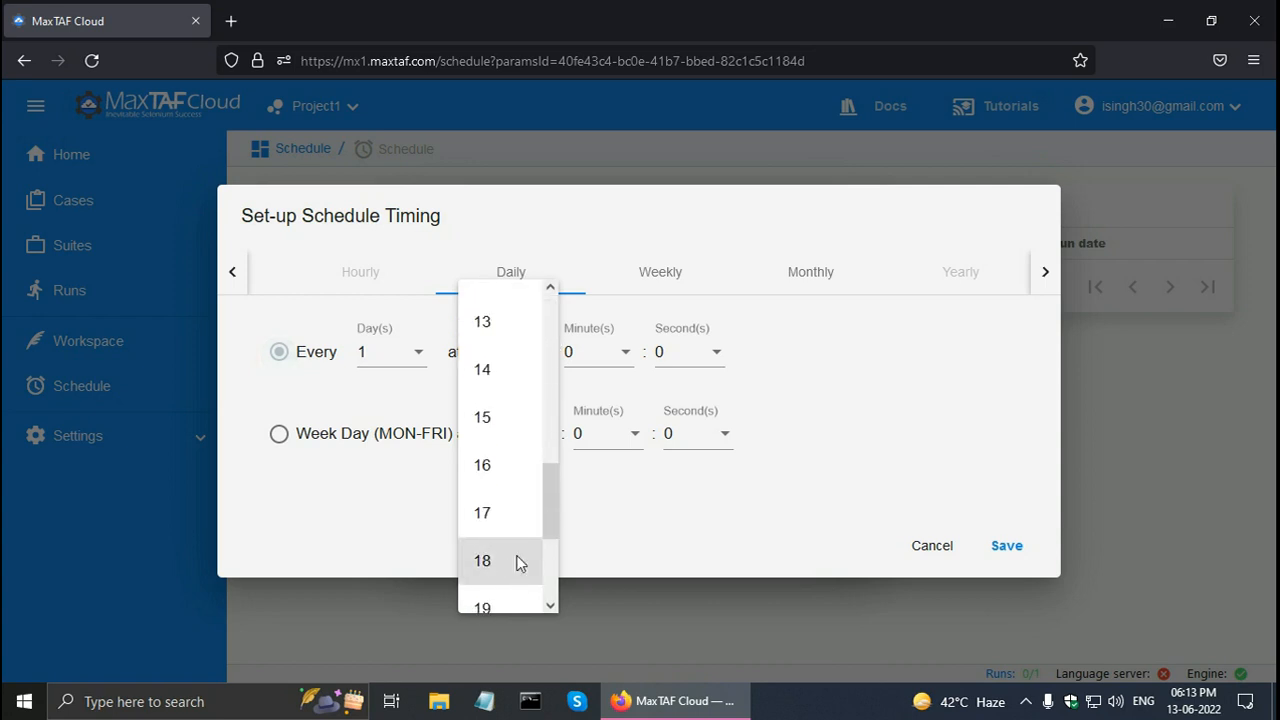
{"action": "left_click", "coordinate": [482, 560]}
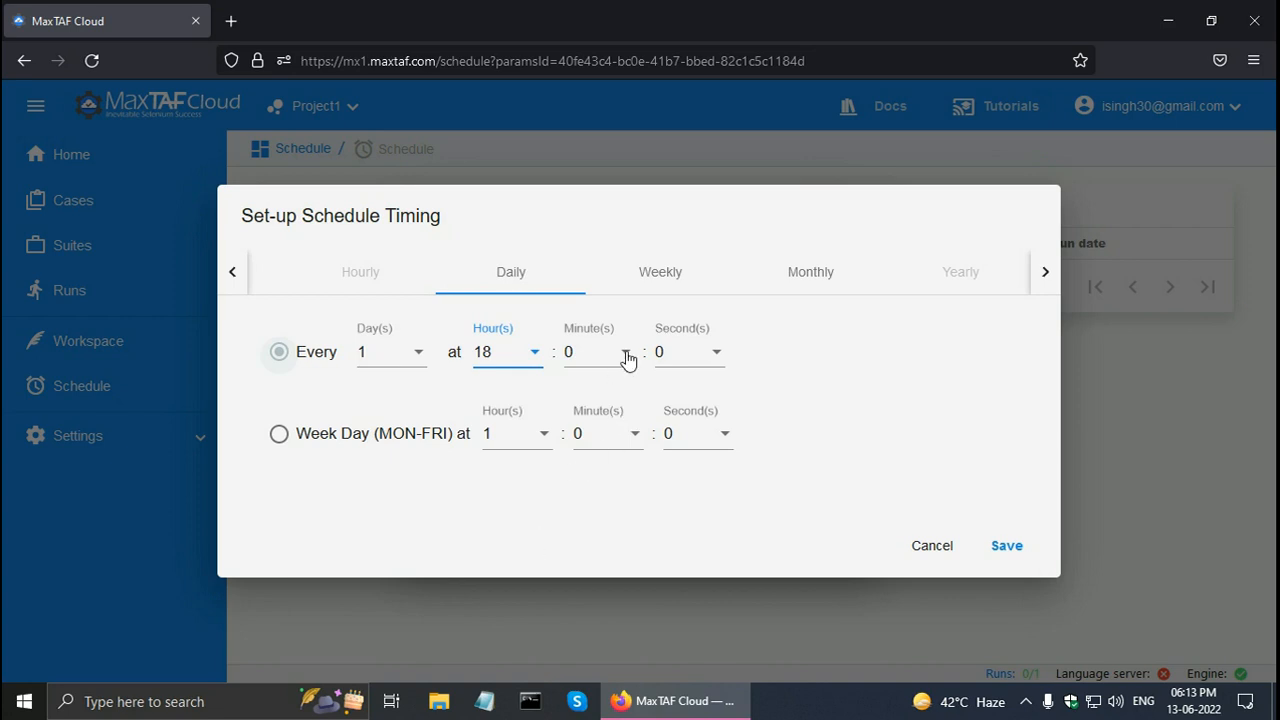
{"action": "left_click", "coordinate": [590, 351]}
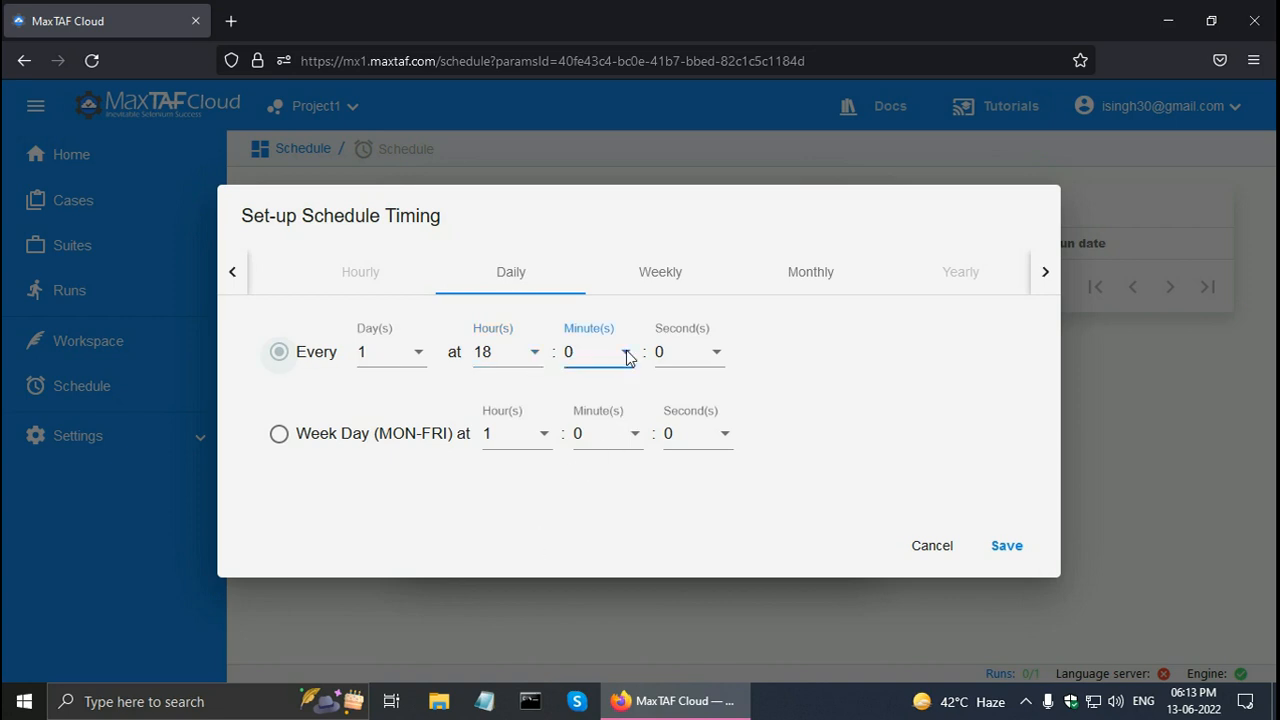
{"action": "left_click", "coordinate": [628, 351]}
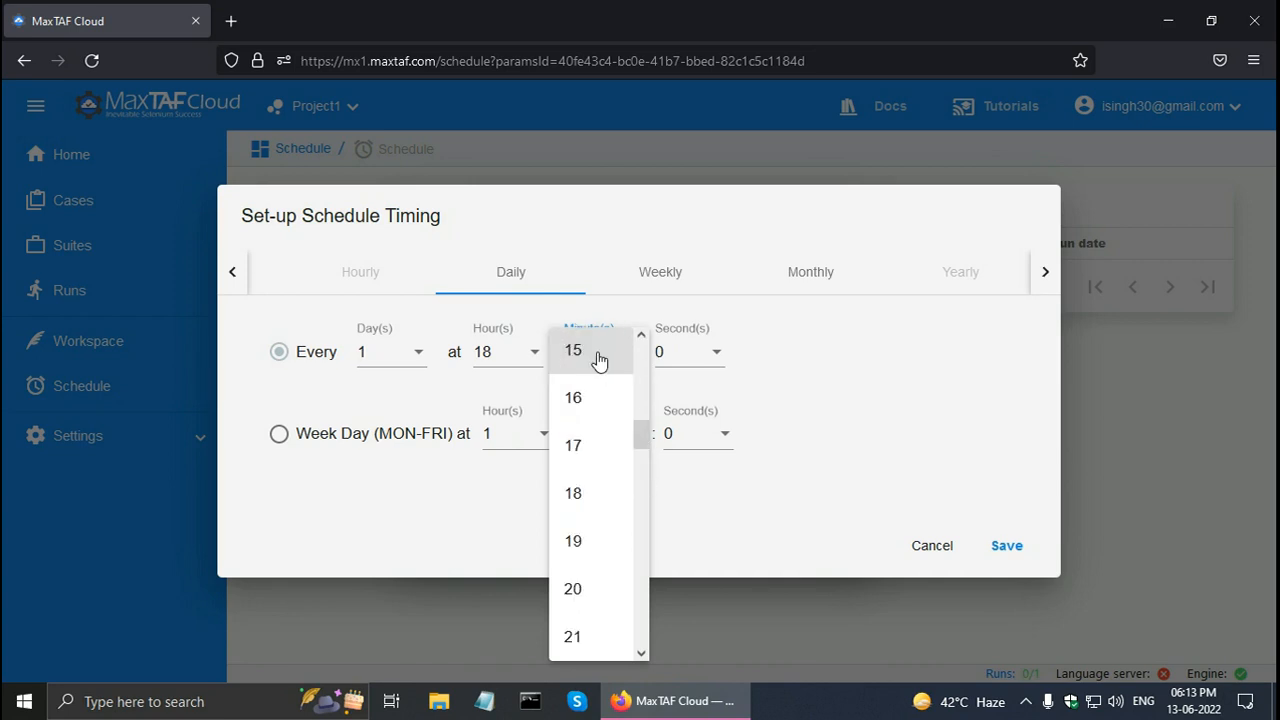
{"action": "left_click", "coordinate": [573, 350]}
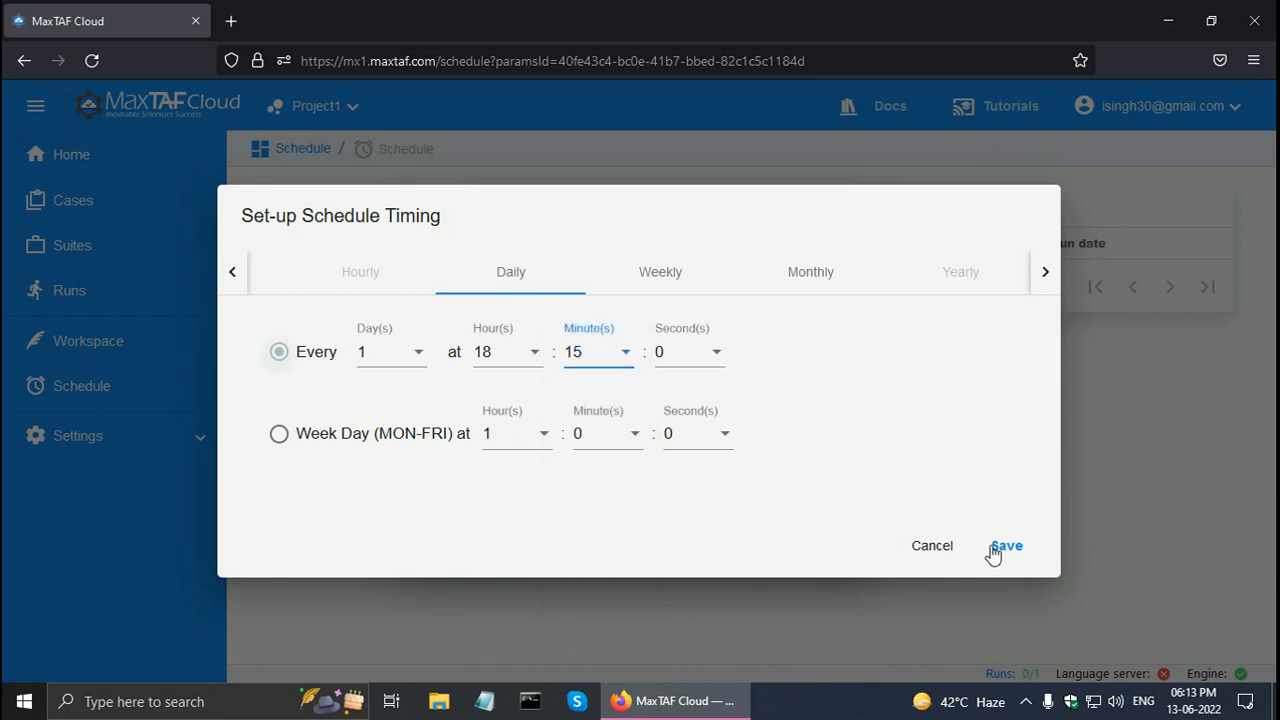
{"action": "left_click", "coordinate": [1005, 545]}
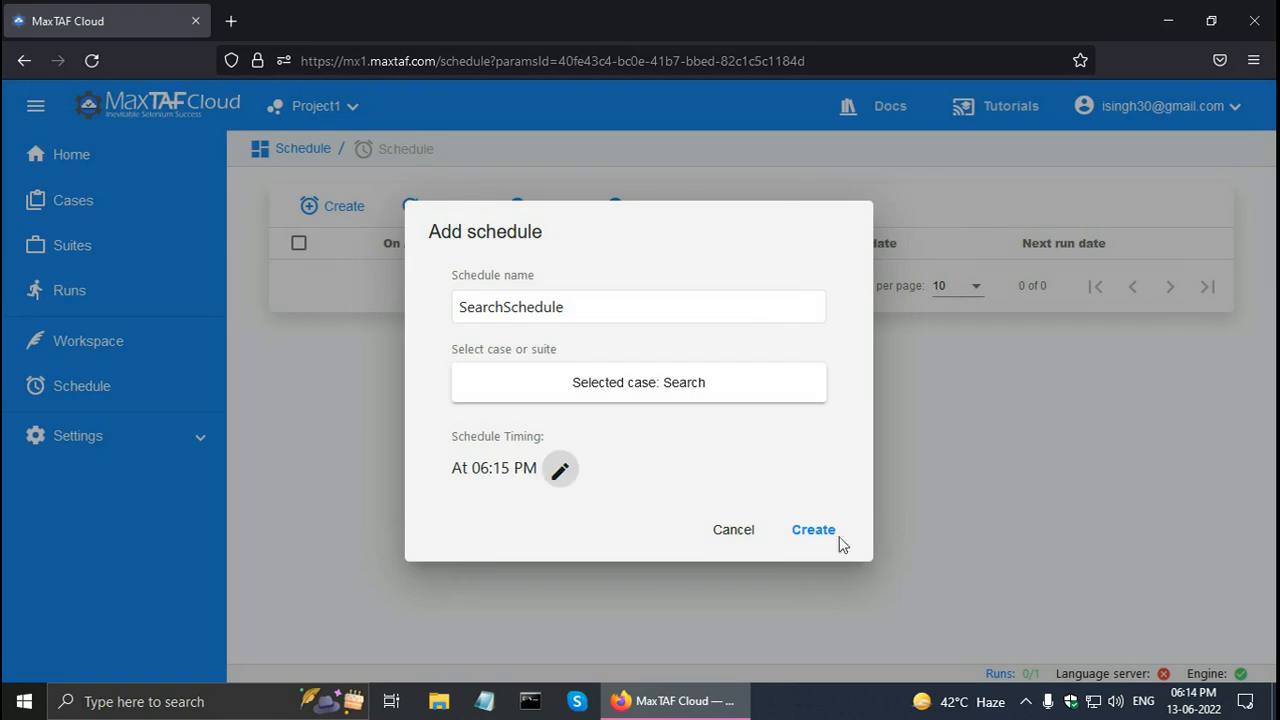
{"action": "left_click", "coordinate": [813, 529]}
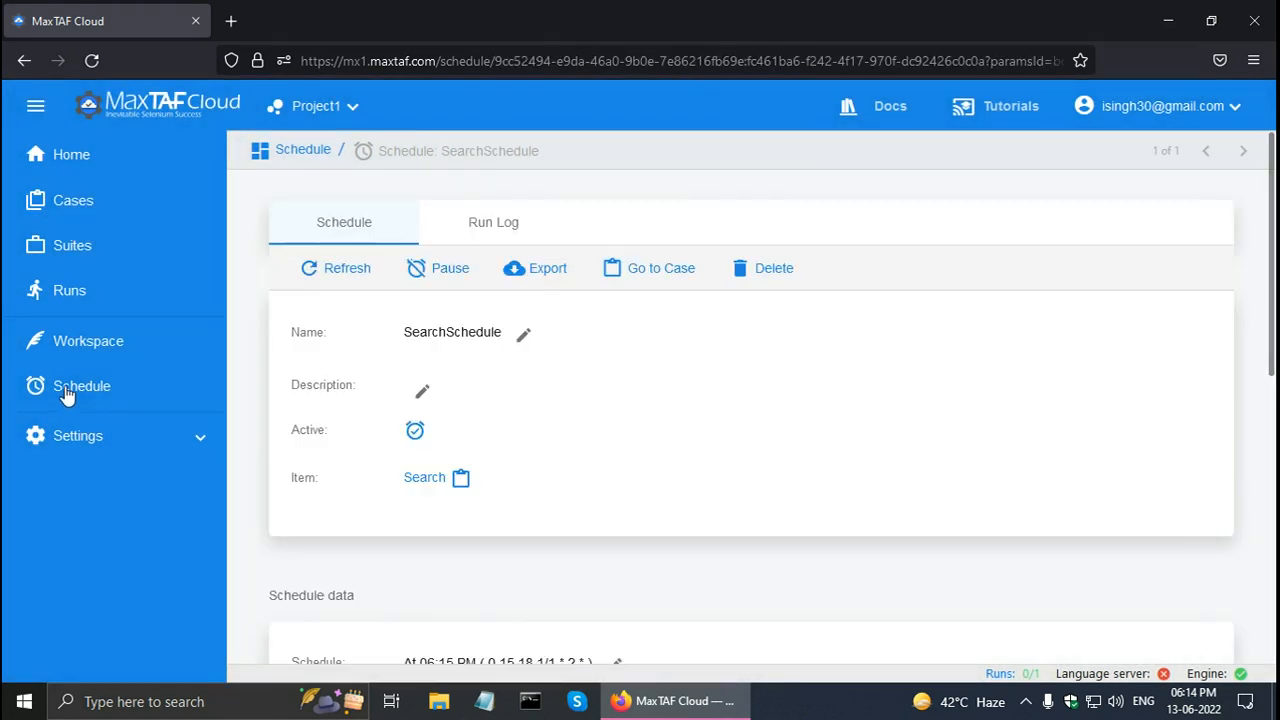
{"action": "left_click", "coordinate": [82, 386]}
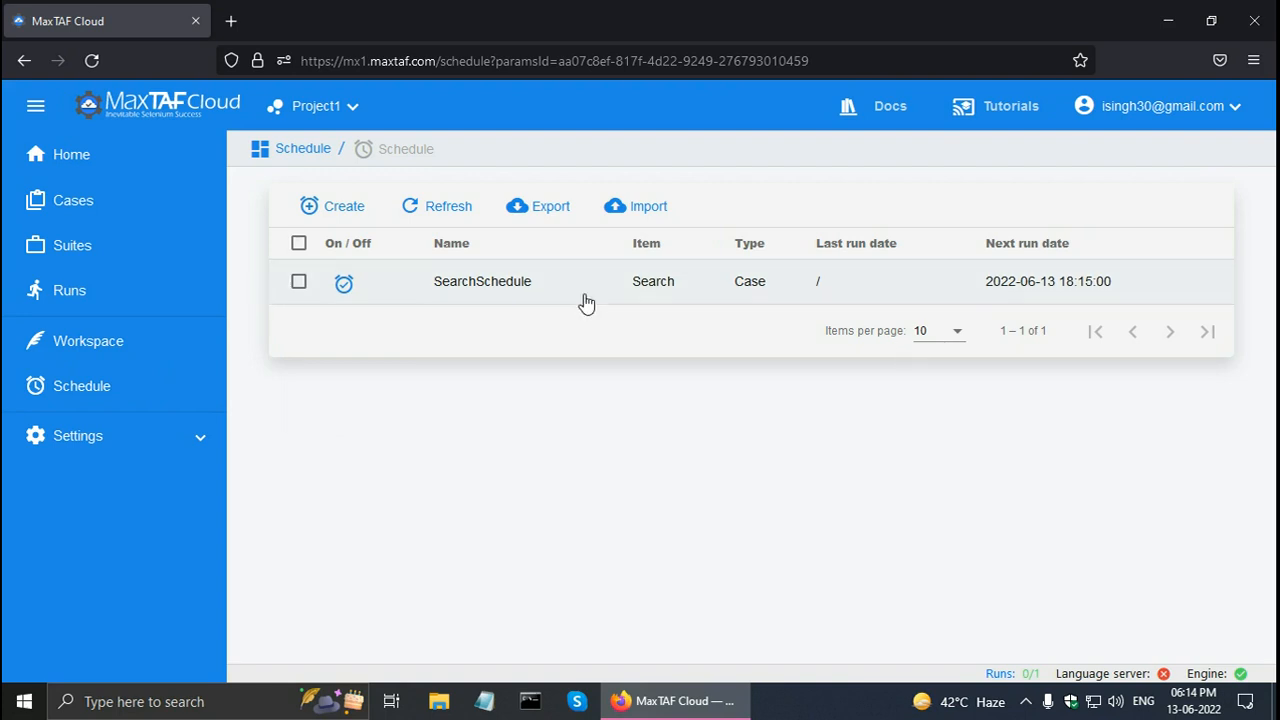
{"action": "mouse_move", "coordinate": [737, 303]}
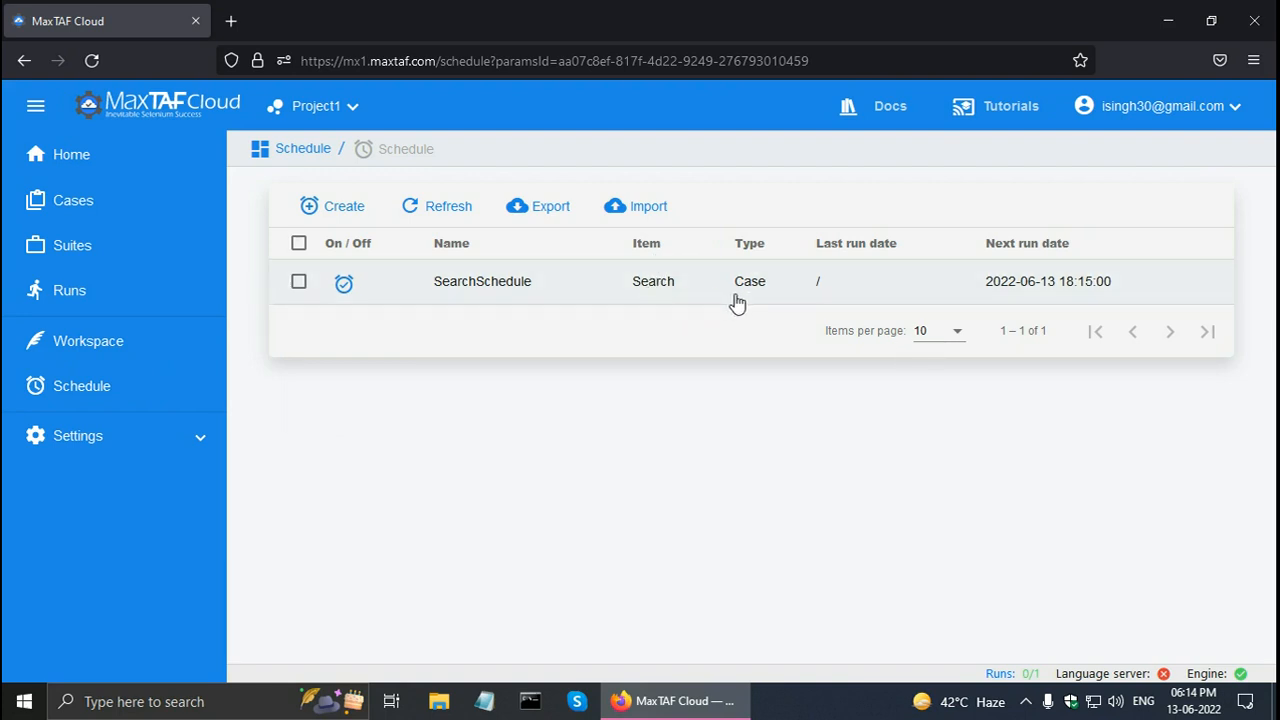
{"action": "mouse_move", "coordinate": [862, 273]}
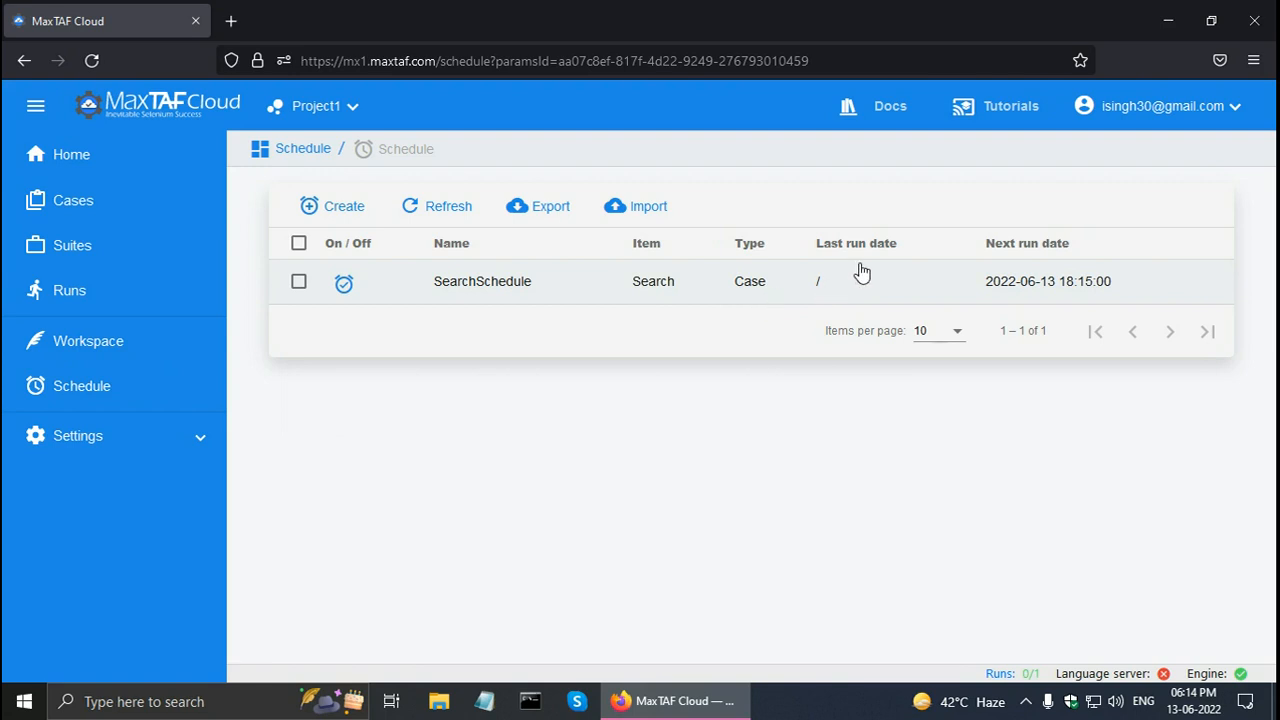
{"action": "mouse_move", "coordinate": [851, 291]}
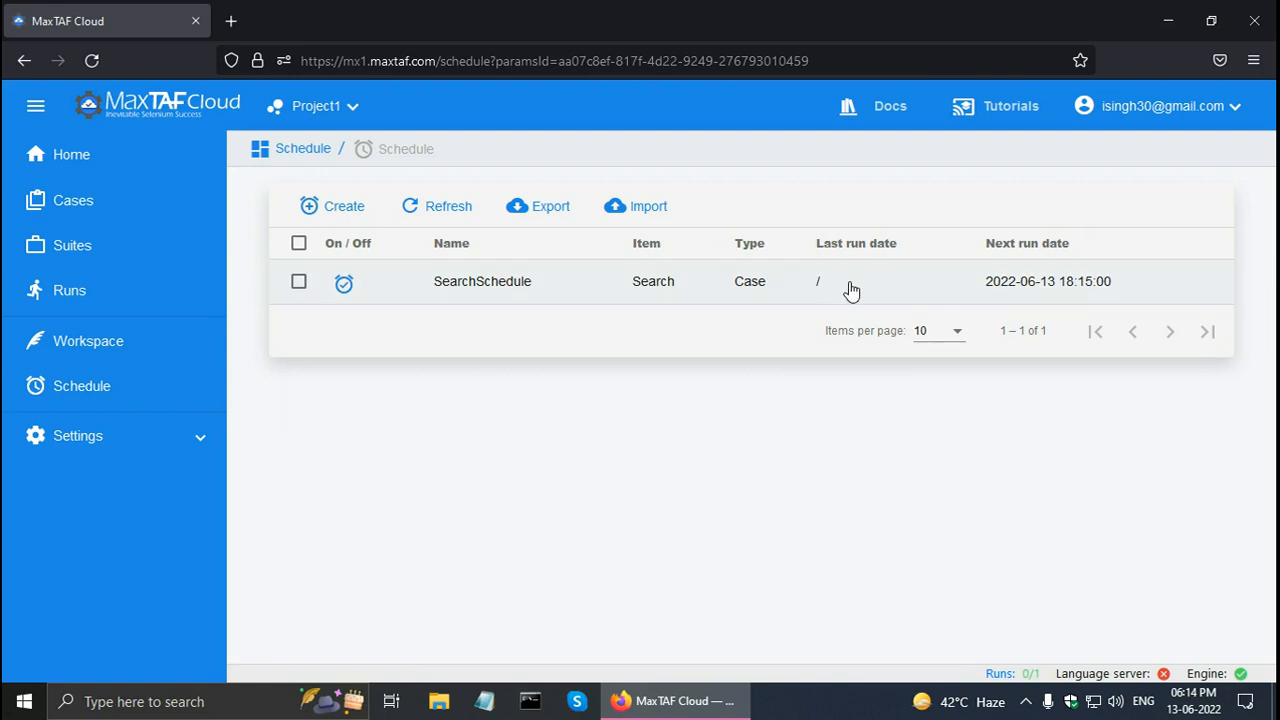
{"action": "mouse_move", "coordinate": [1010, 320]}
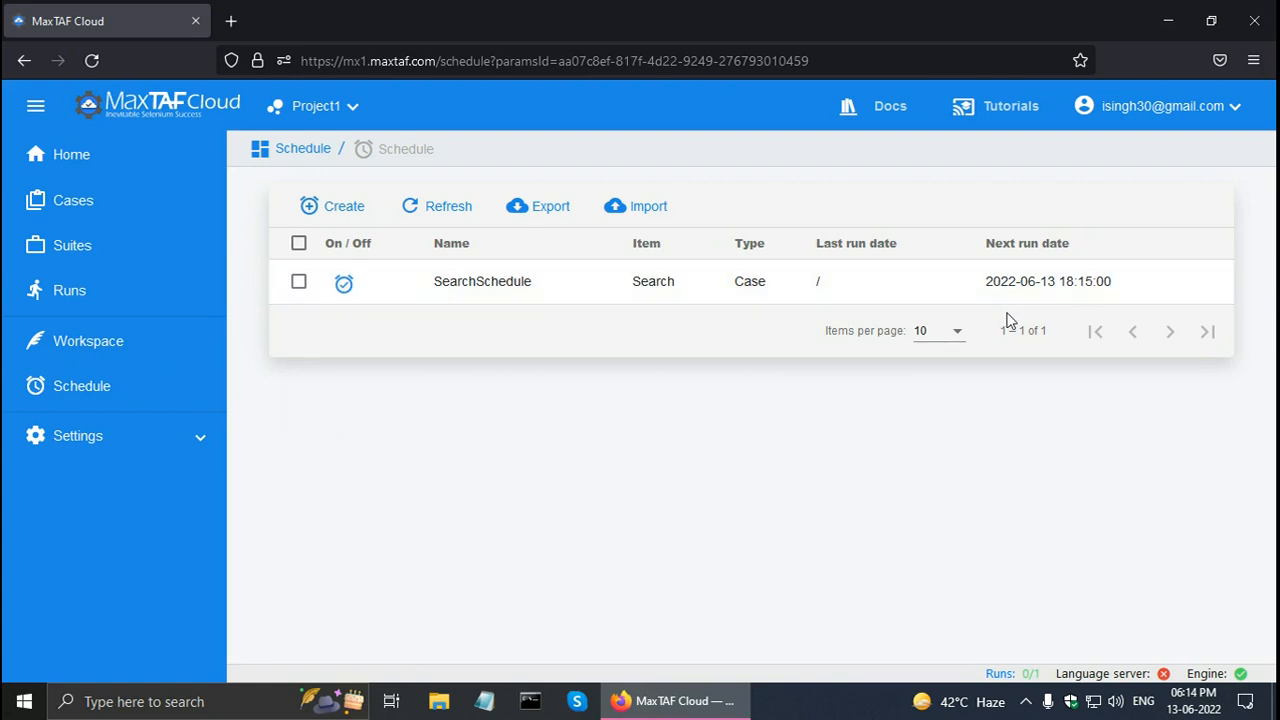
{"action": "mouse_move", "coordinate": [1070, 303]}
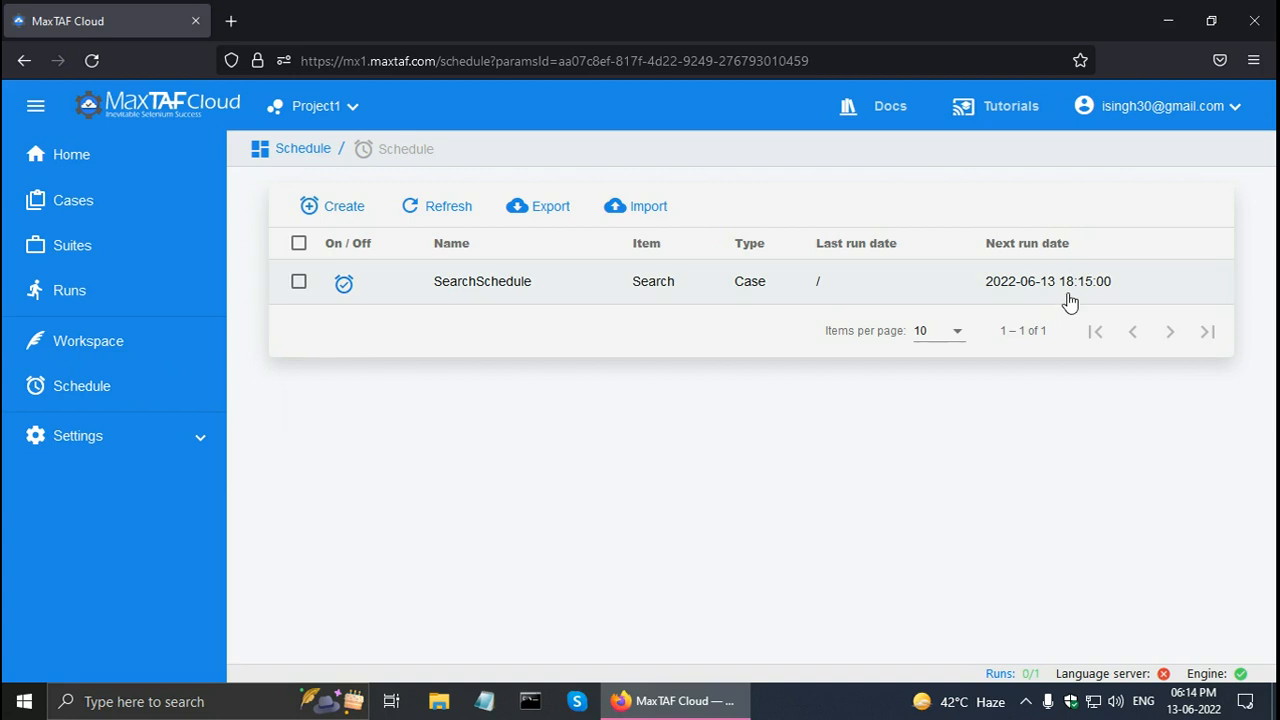
{"action": "mouse_move", "coordinate": [1101, 307]}
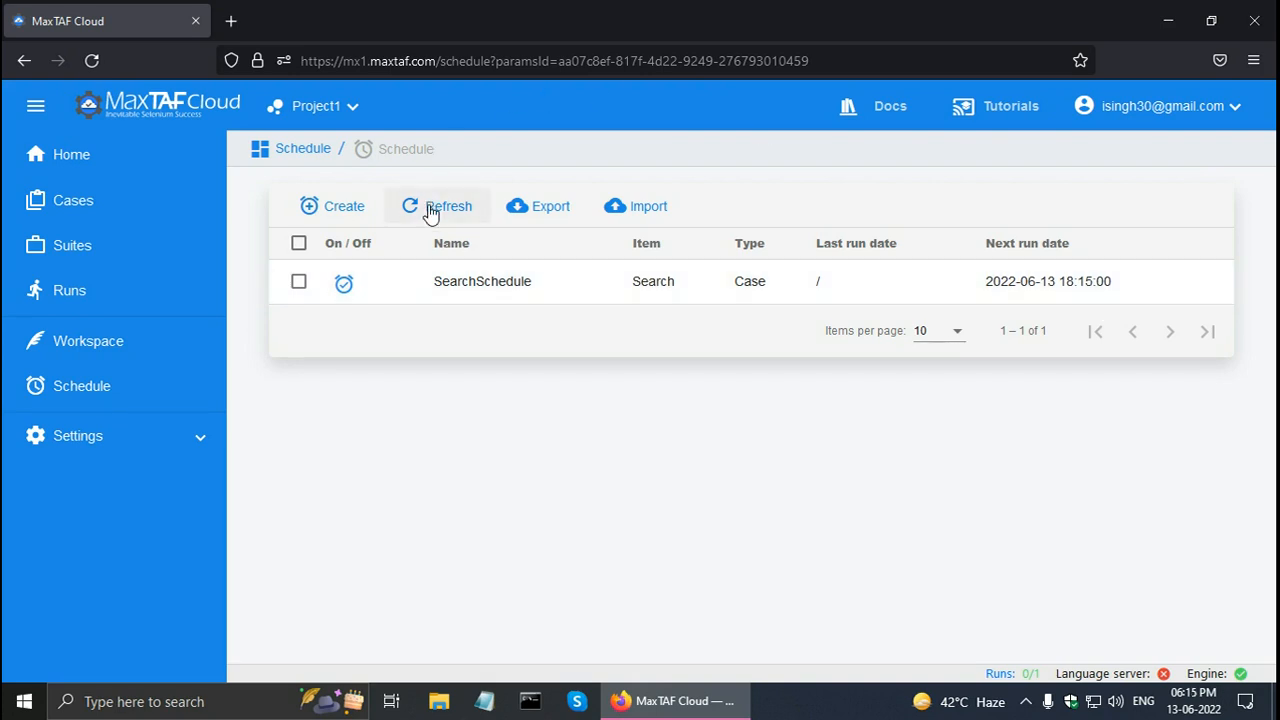
Step: Refresh the schedules and open SearchSchedule's Run Log to view run 157's details
{"action": "left_click", "coordinate": [437, 206]}
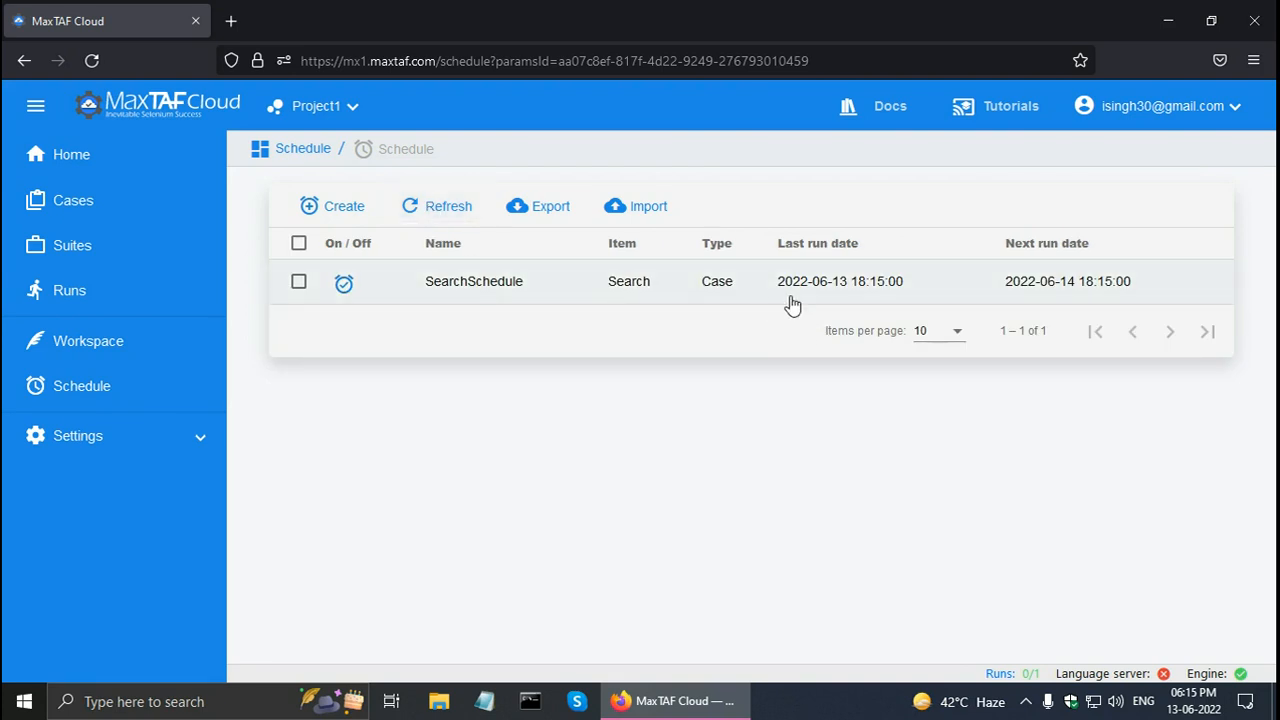
{"action": "mouse_move", "coordinate": [858, 305]}
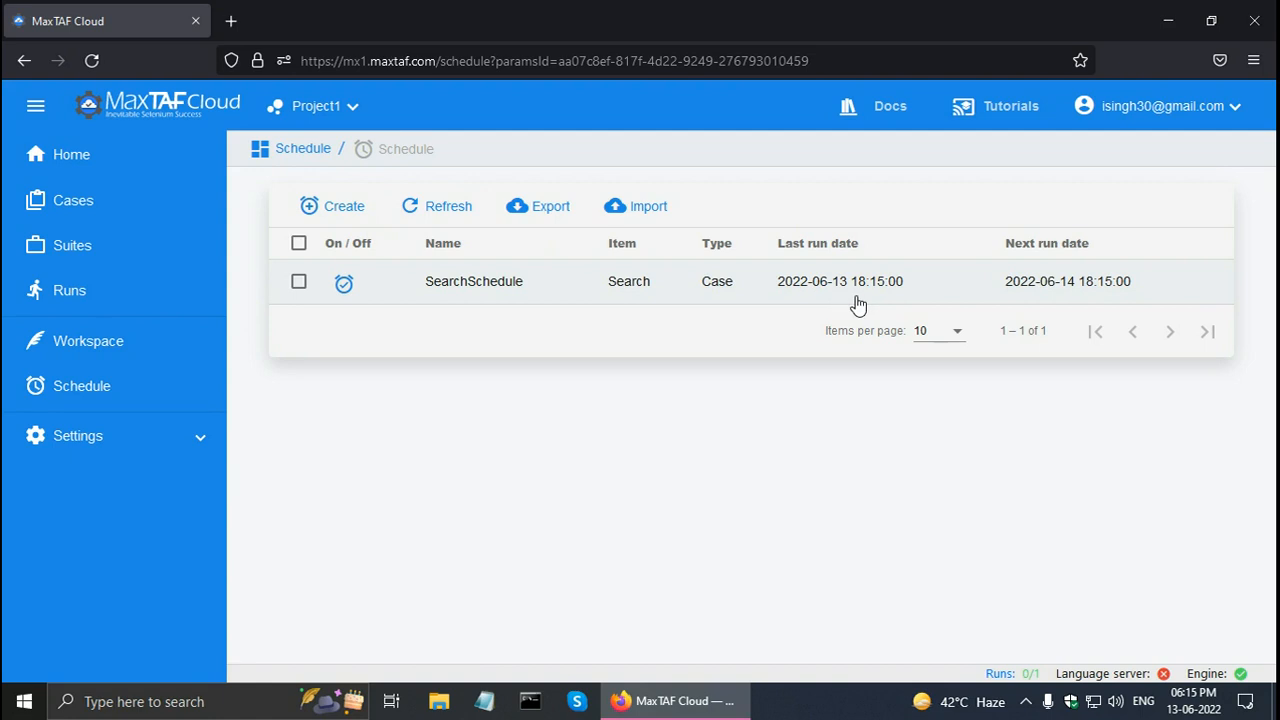
{"action": "mouse_move", "coordinate": [435, 326]}
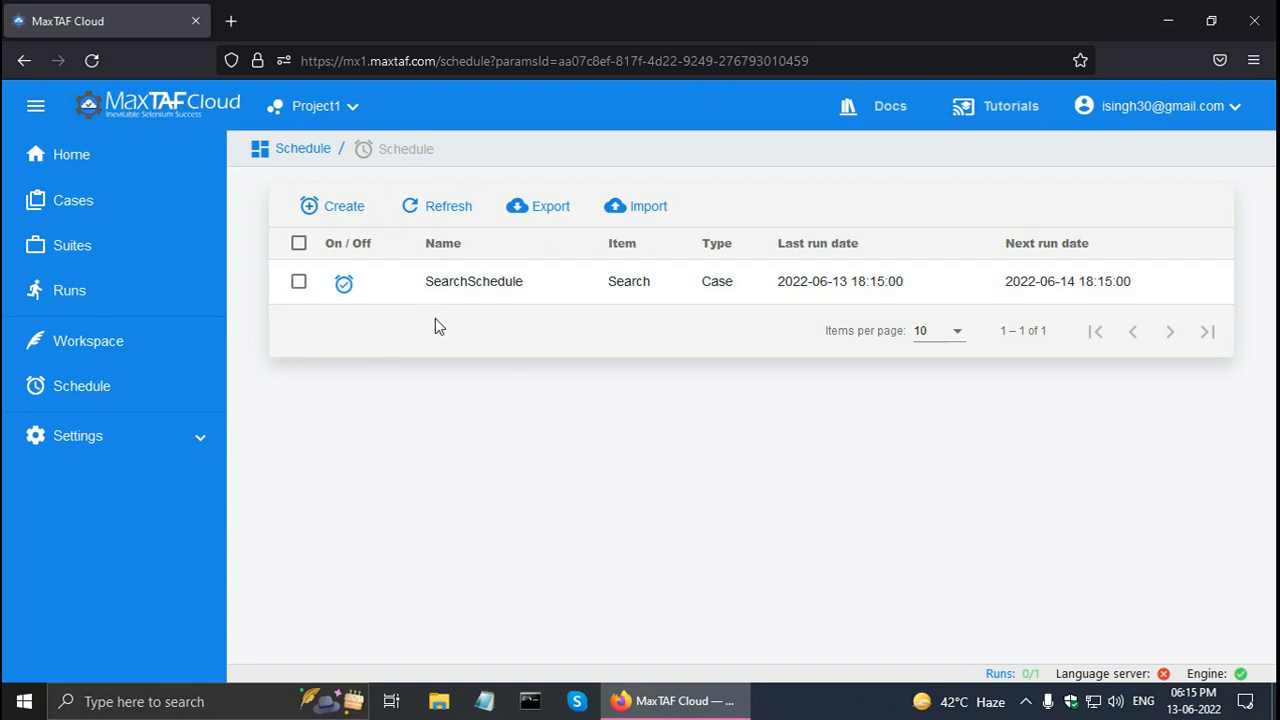
{"action": "left_click", "coordinate": [473, 281]}
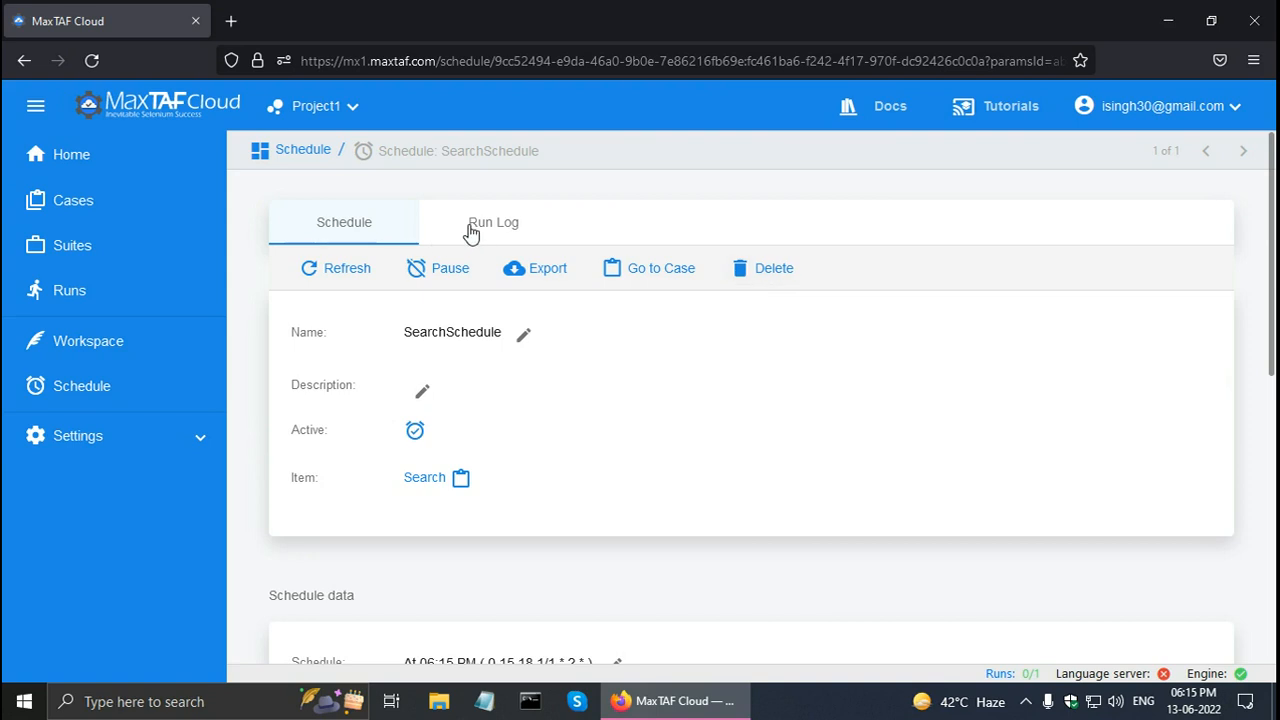
{"action": "left_click", "coordinate": [493, 222]}
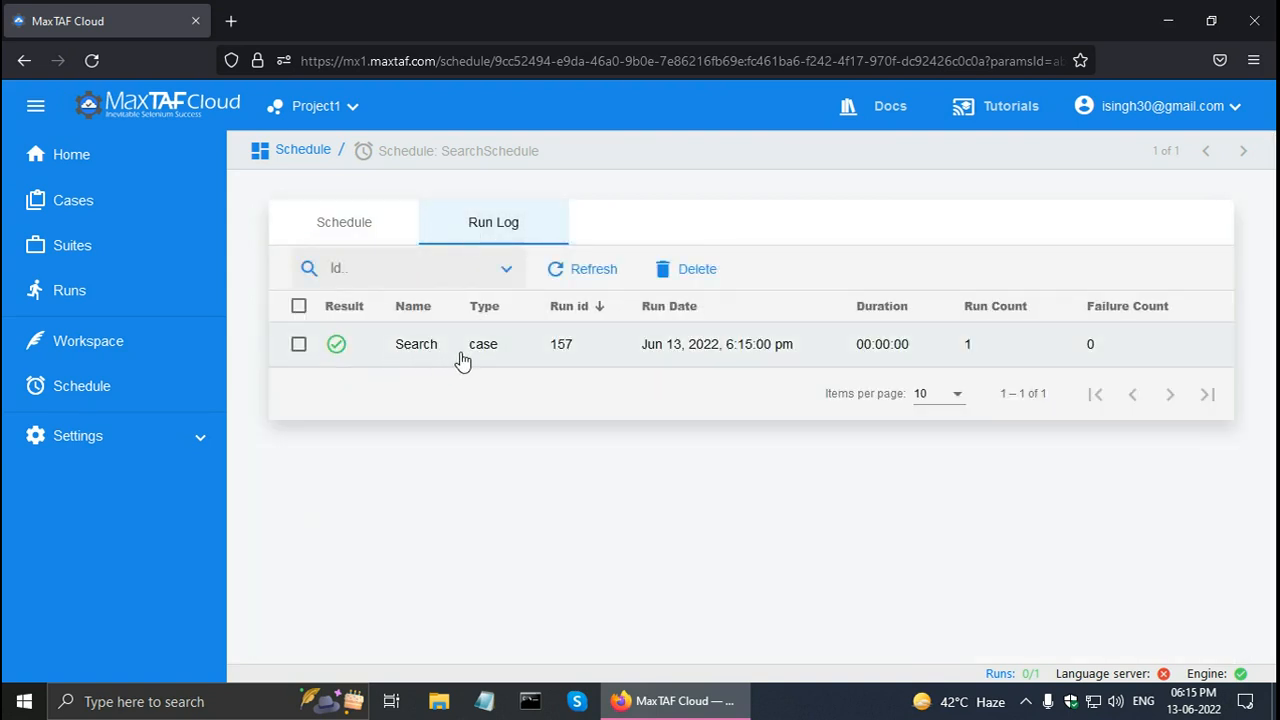
{"action": "mouse_move", "coordinate": [495, 358]}
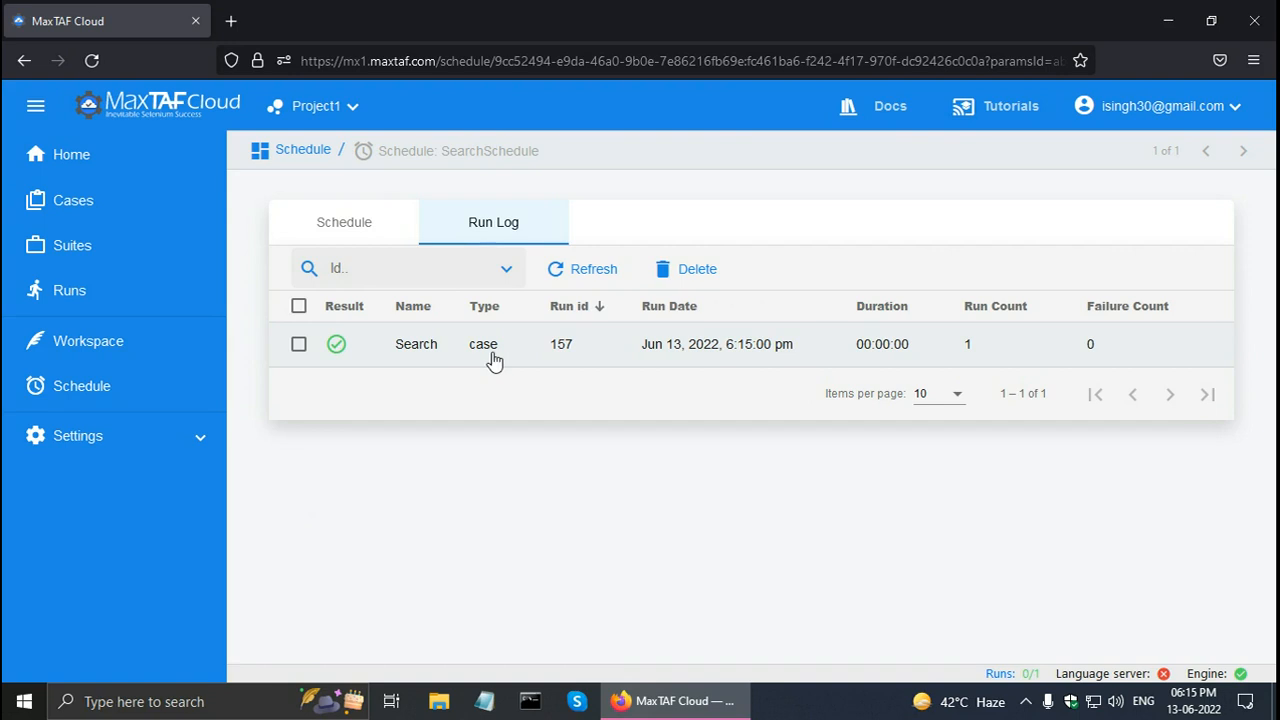
{"action": "mouse_move", "coordinate": [405, 355]}
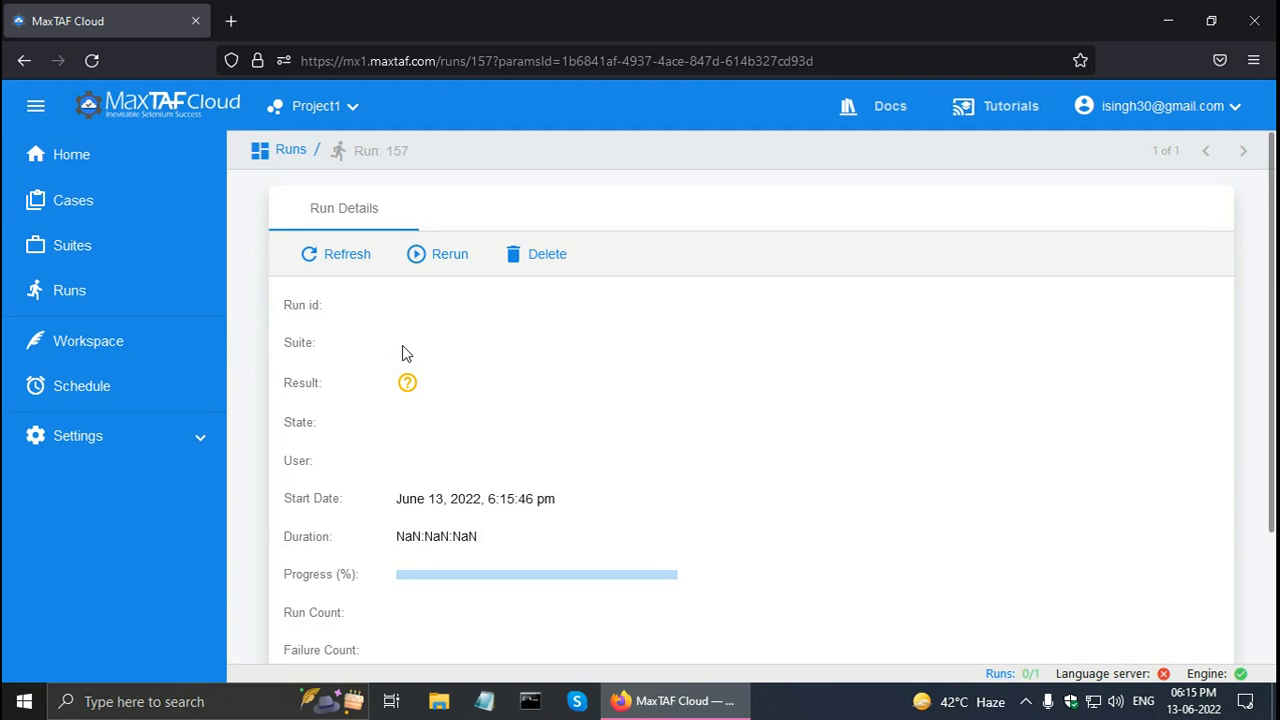
{"action": "left_click", "coordinate": [335, 253]}
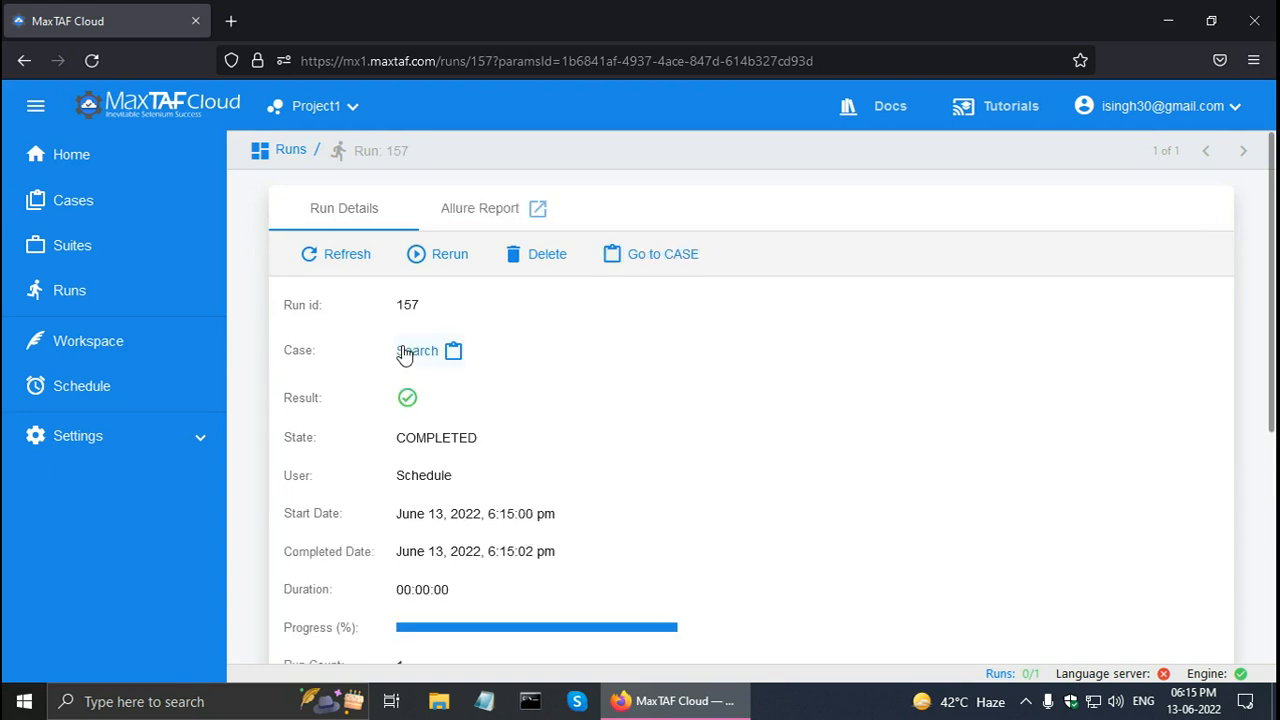
{"action": "scroll", "scroll_direction": "down", "scroll_amount": 3}
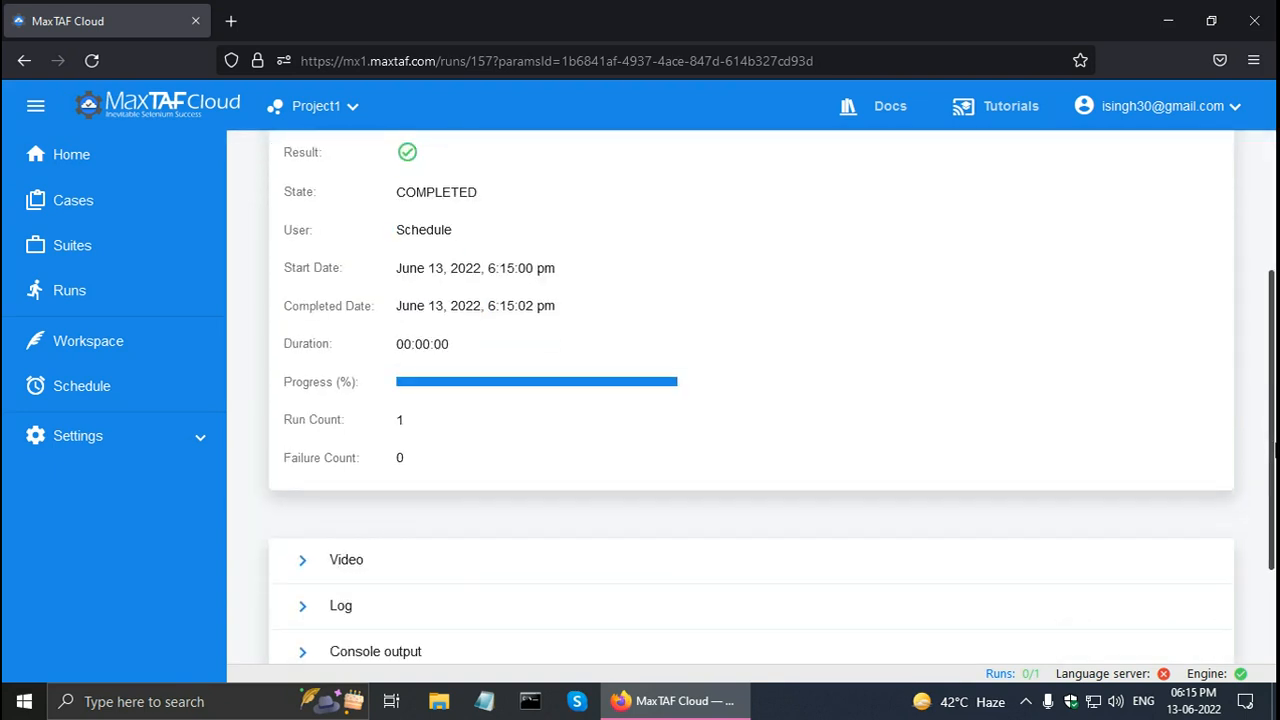
{"action": "scroll", "scroll_direction": "down", "scroll_amount": 3}
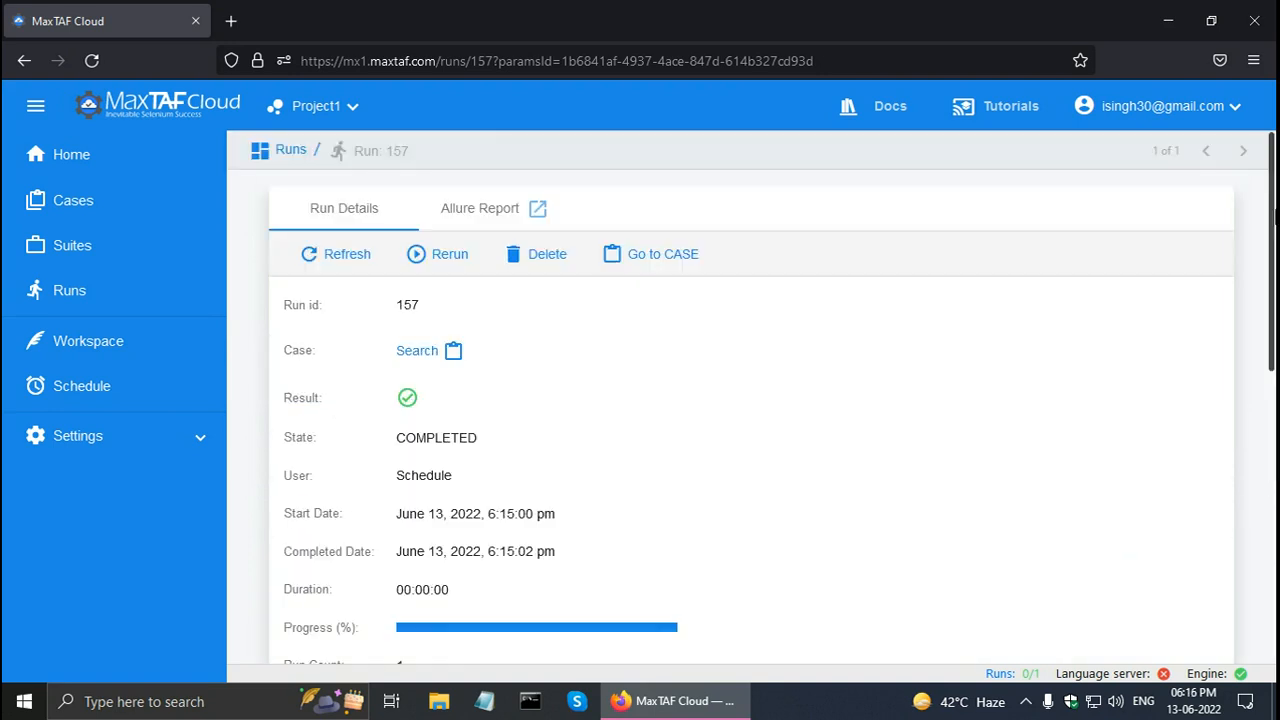
{"action": "mouse_move", "coordinate": [210, 340]}
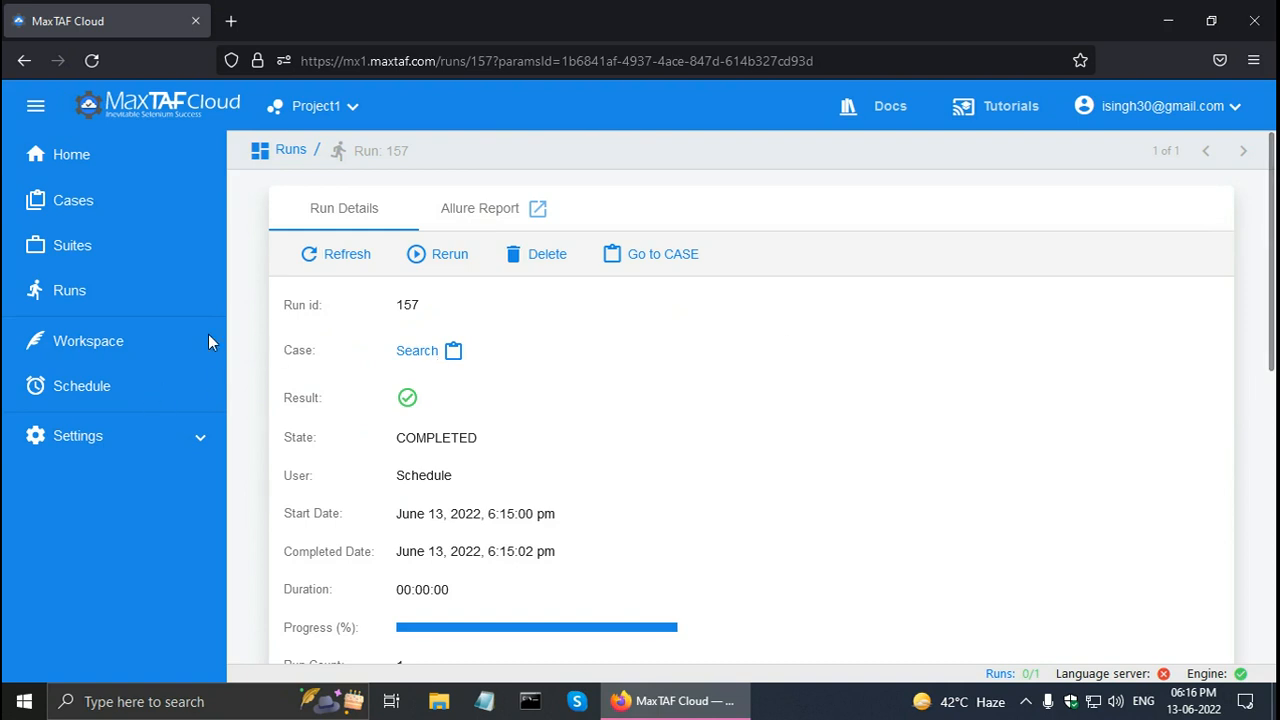
Step: Start a new schedule named AllSchedule and pick the All suite from Suites
{"action": "left_click", "coordinate": [81, 386]}
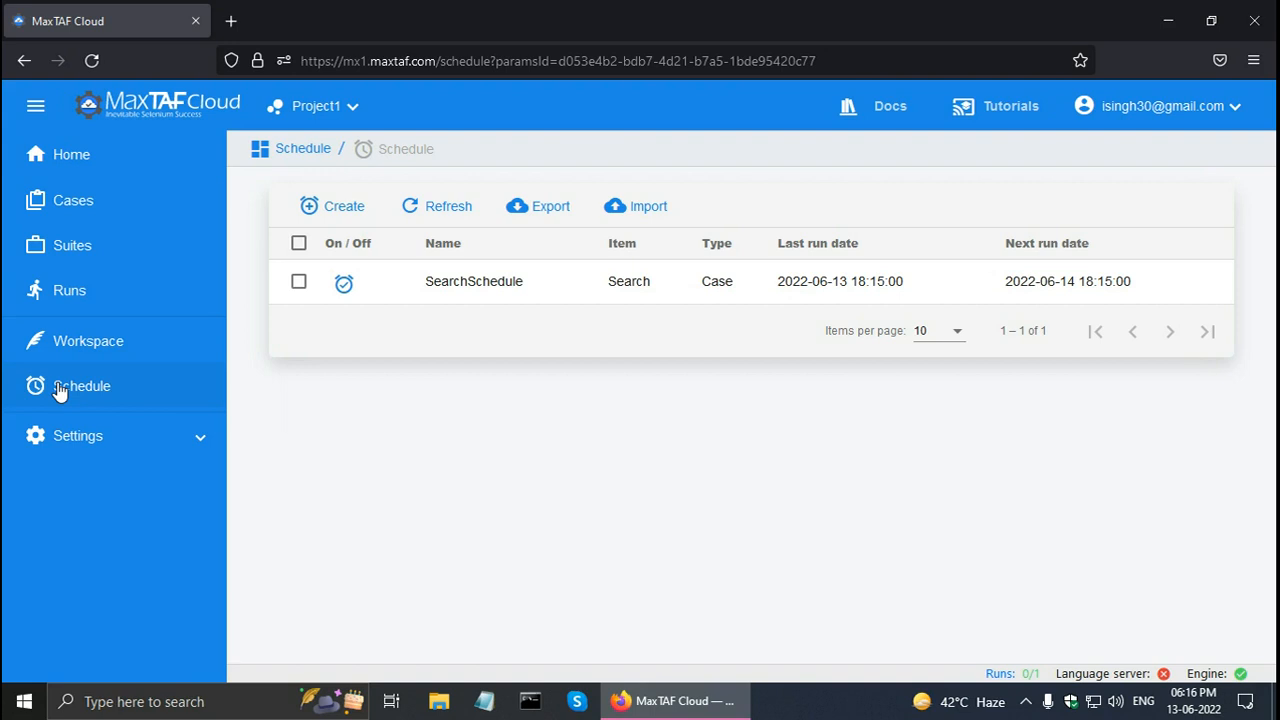
{"action": "left_click", "coordinate": [343, 206]}
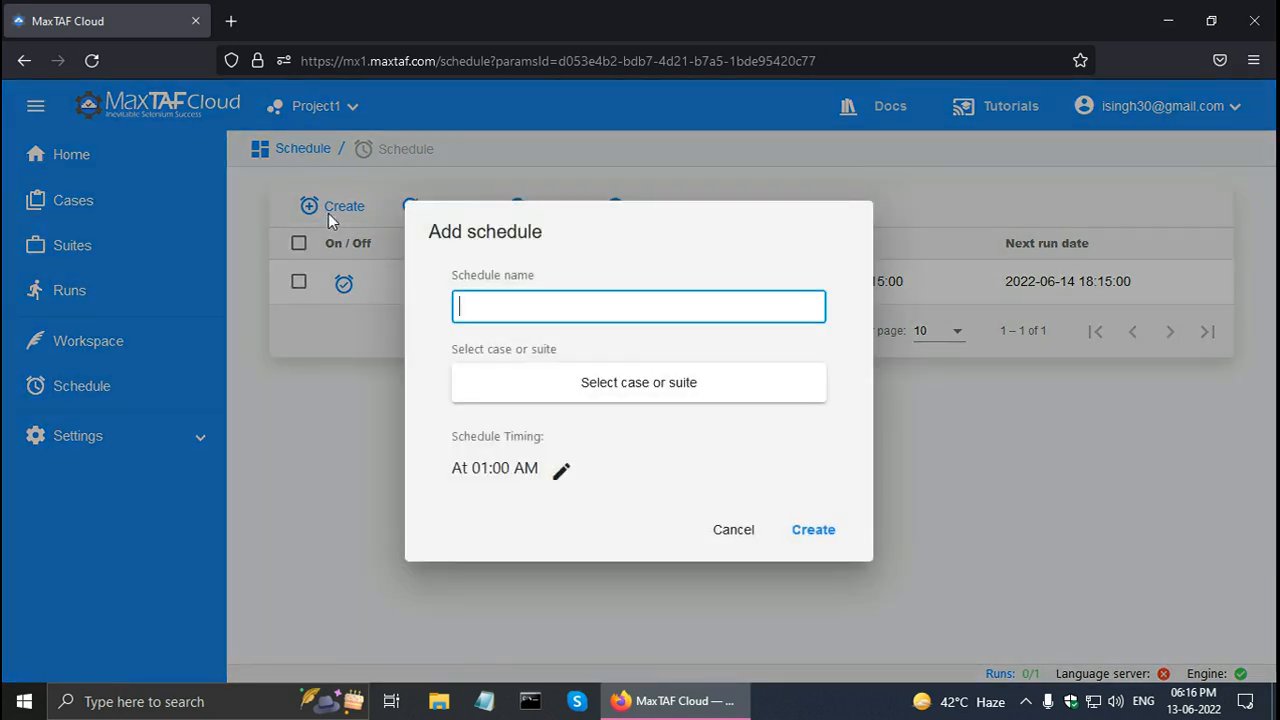
{"action": "type", "text": "A"}
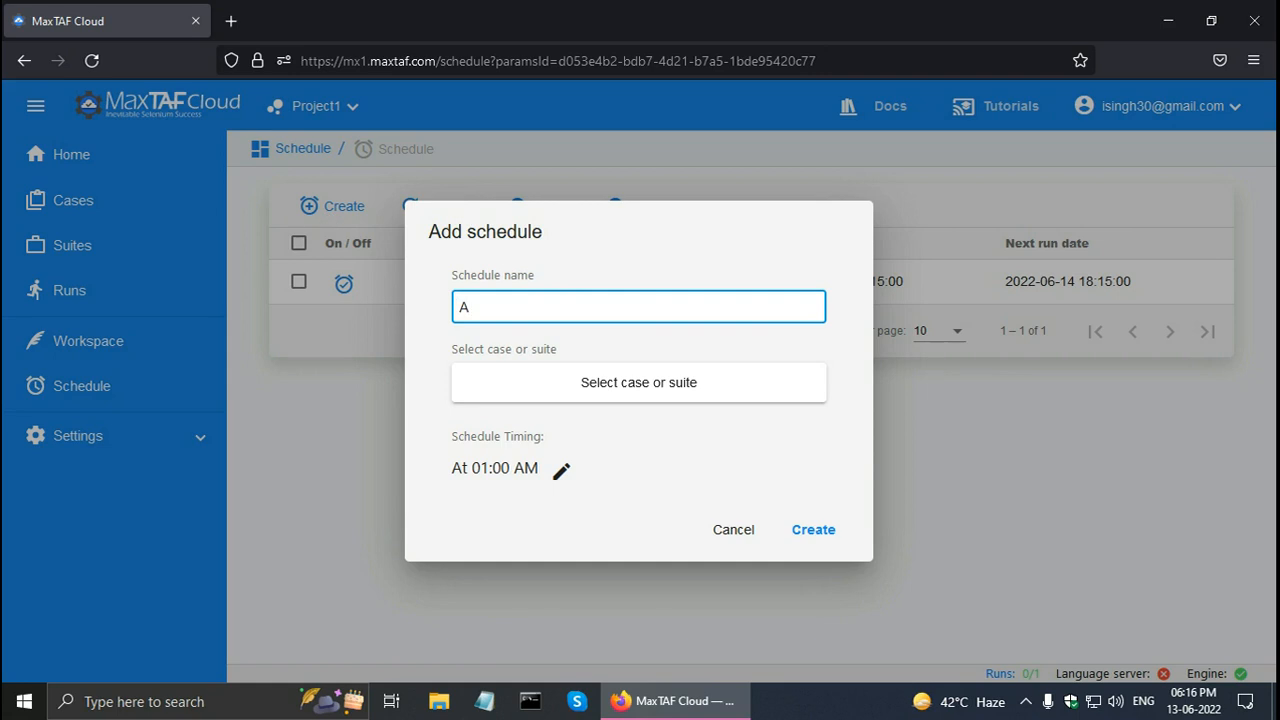
{"action": "type", "text": "llSc"}
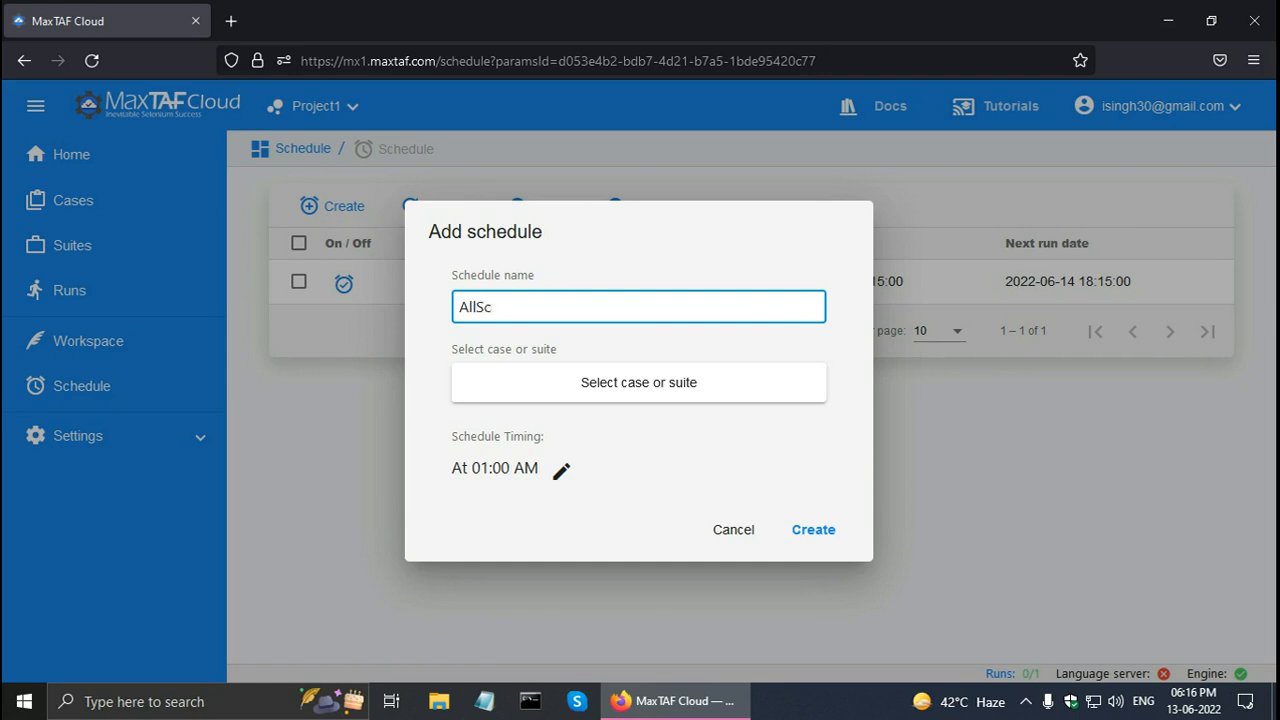
{"action": "type", "text": "hedule"}
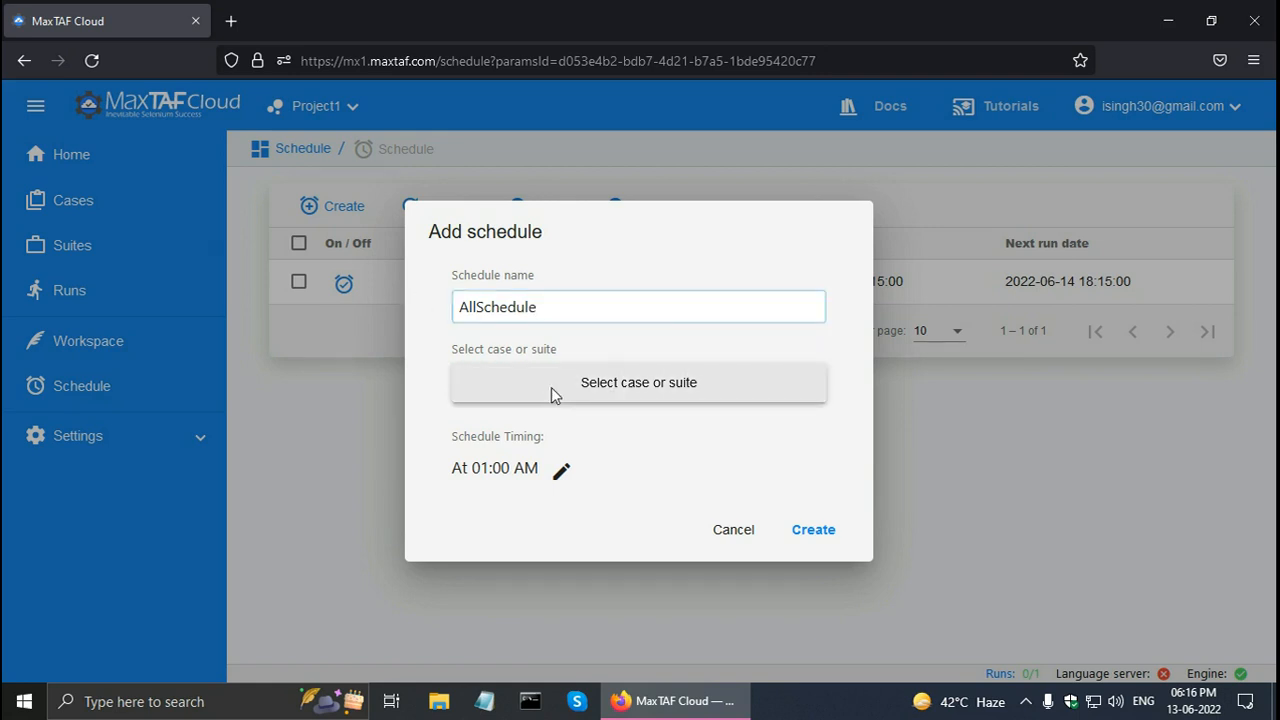
{"action": "left_click", "coordinate": [638, 382]}
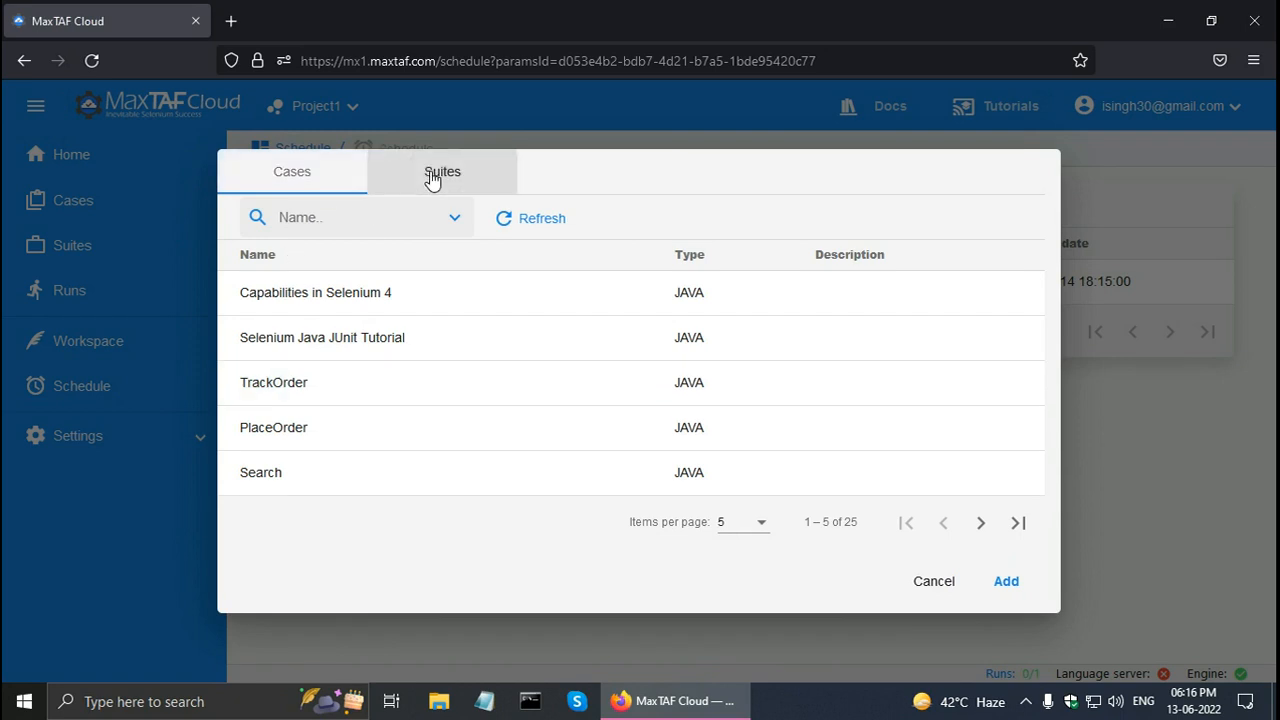
{"action": "left_click", "coordinate": [442, 171]}
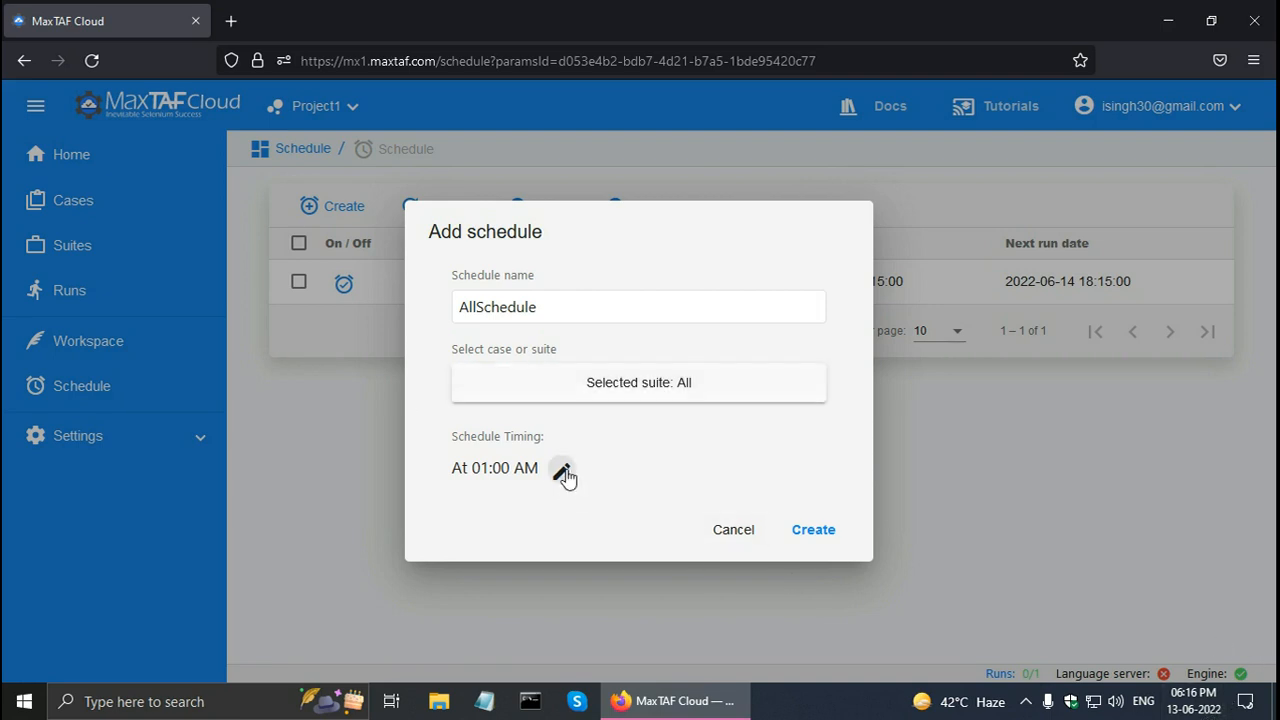
Step: Set AllSchedule's timing to Daily at hour 18, minute 18 (6:18 PM) and save
{"action": "left_click", "coordinate": [562, 468]}
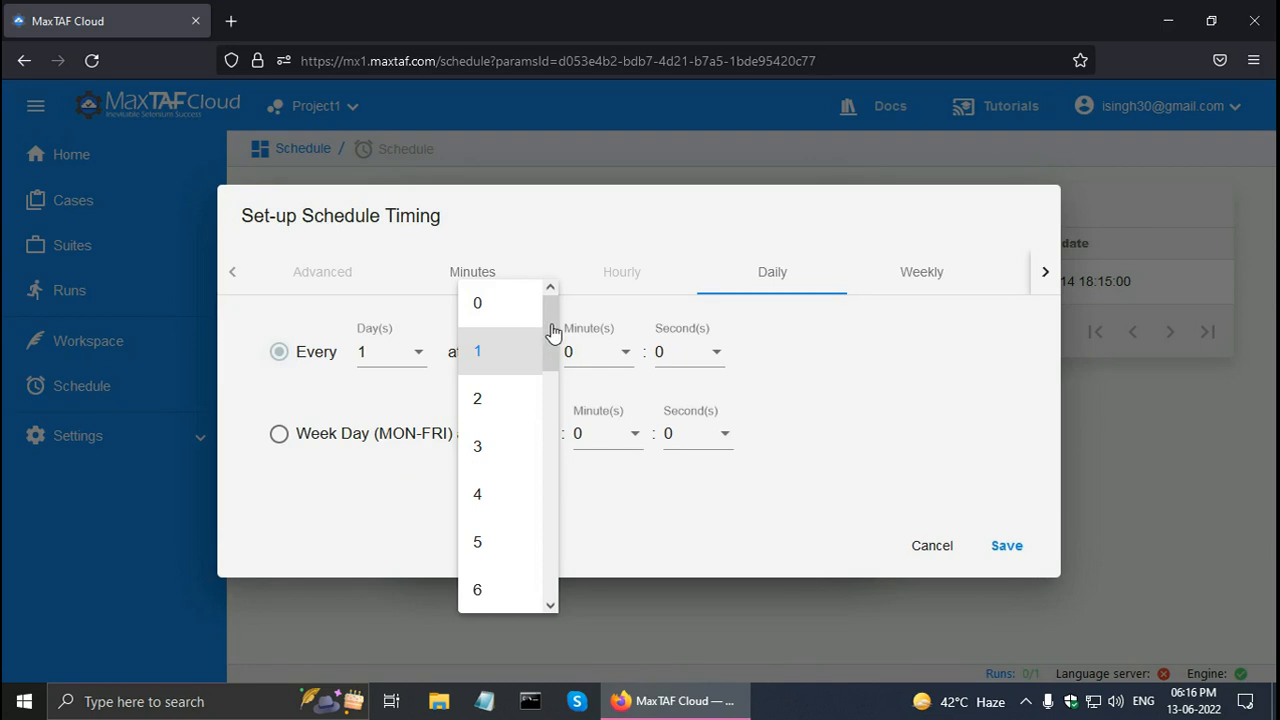
{"action": "scroll", "scroll_direction": "down", "scroll_amount": 3}
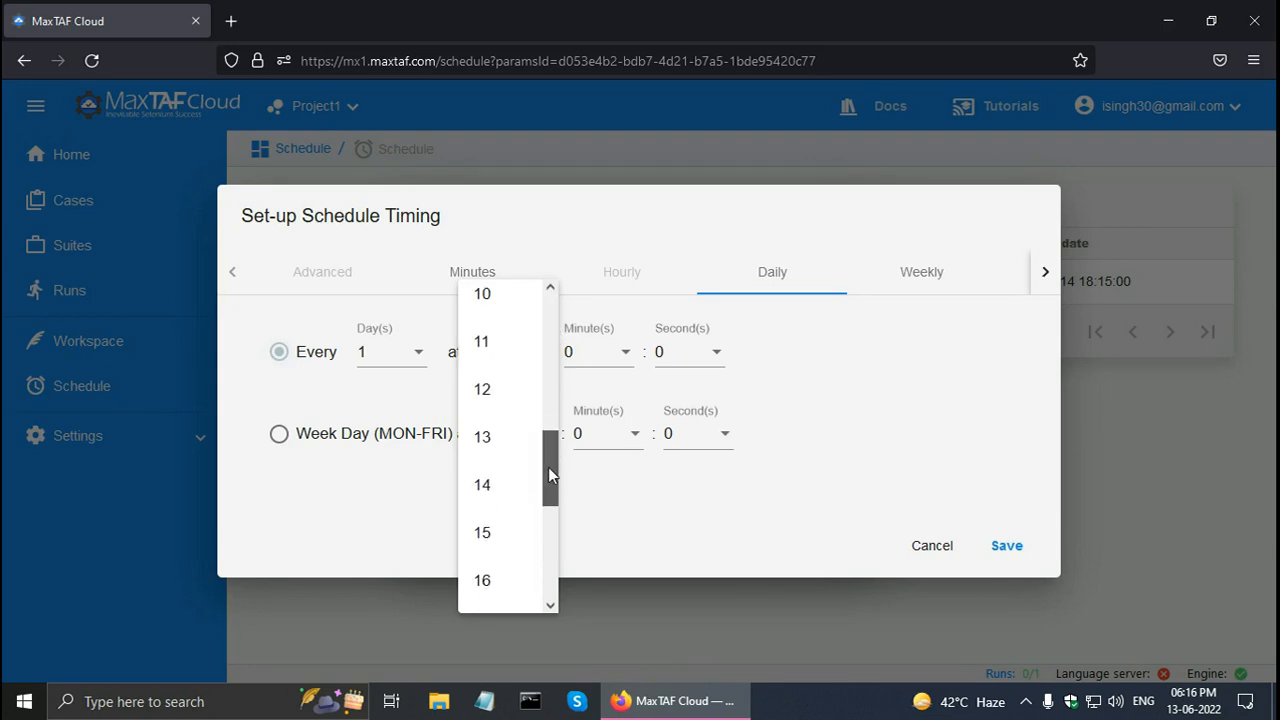
{"action": "scroll", "scroll_direction": "down", "scroll_amount": 3}
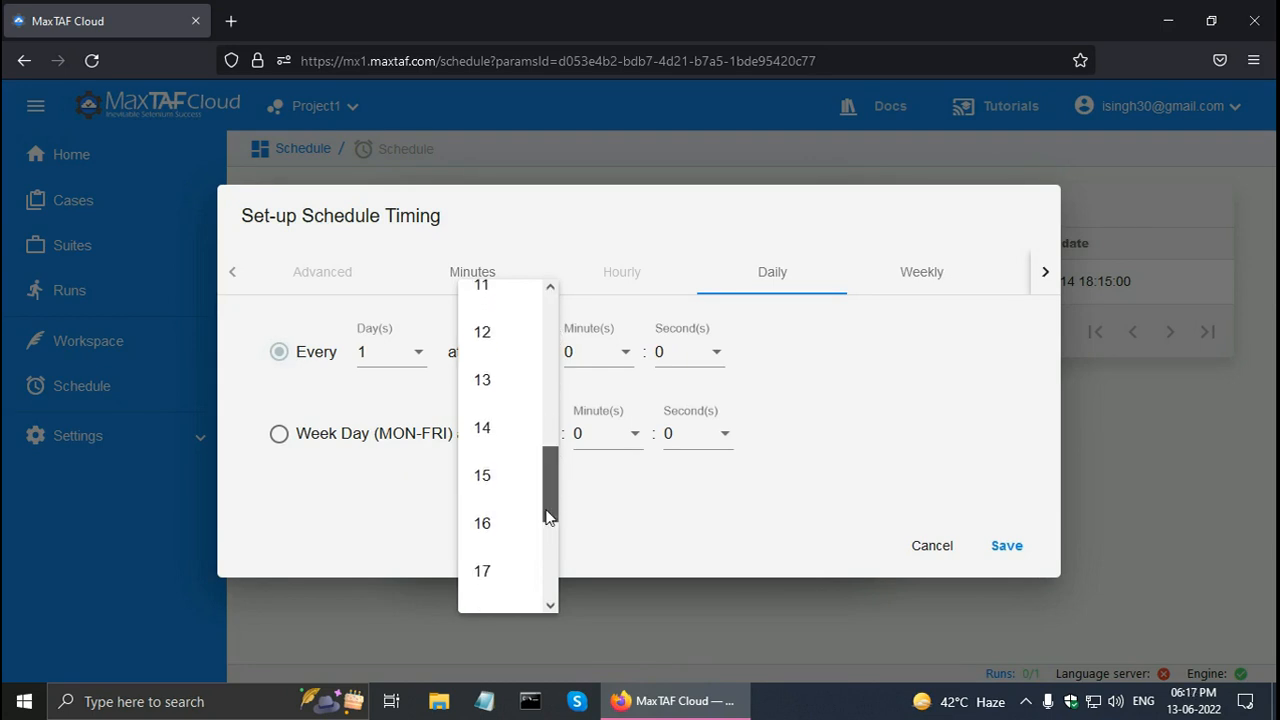
{"action": "scroll", "scroll_direction": "down", "scroll_amount": 3}
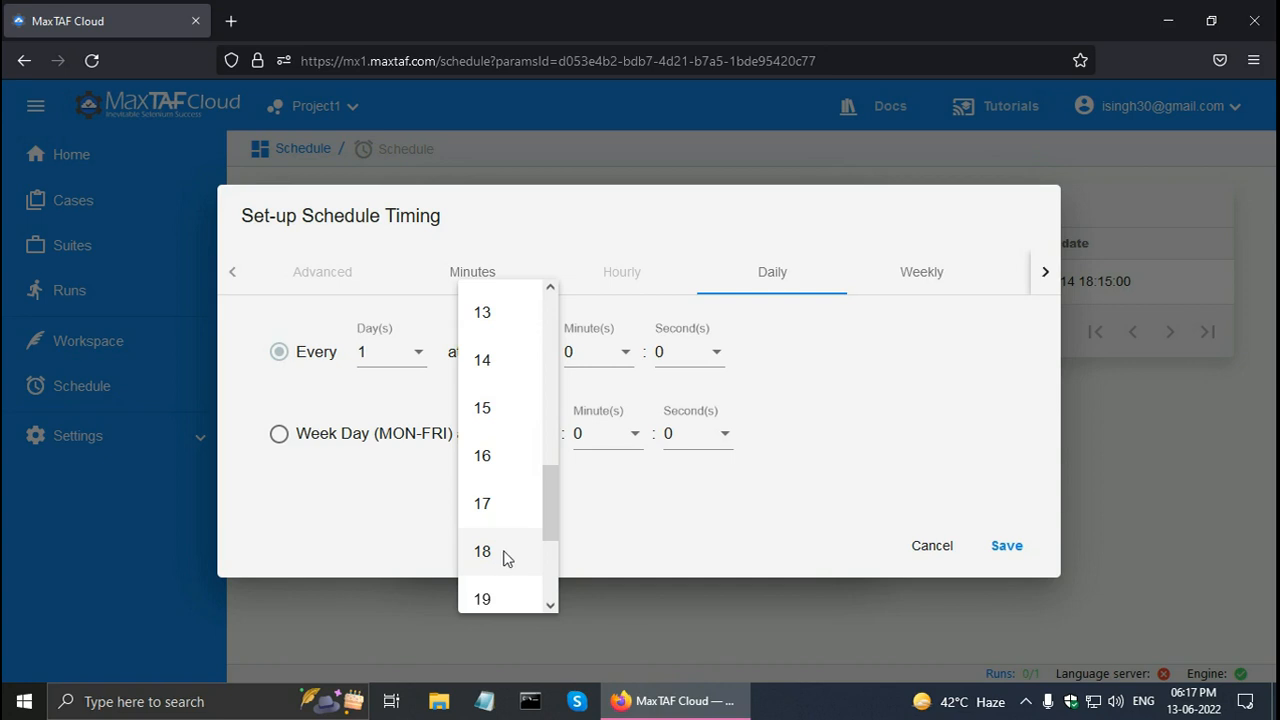
{"action": "left_click", "coordinate": [482, 551]}
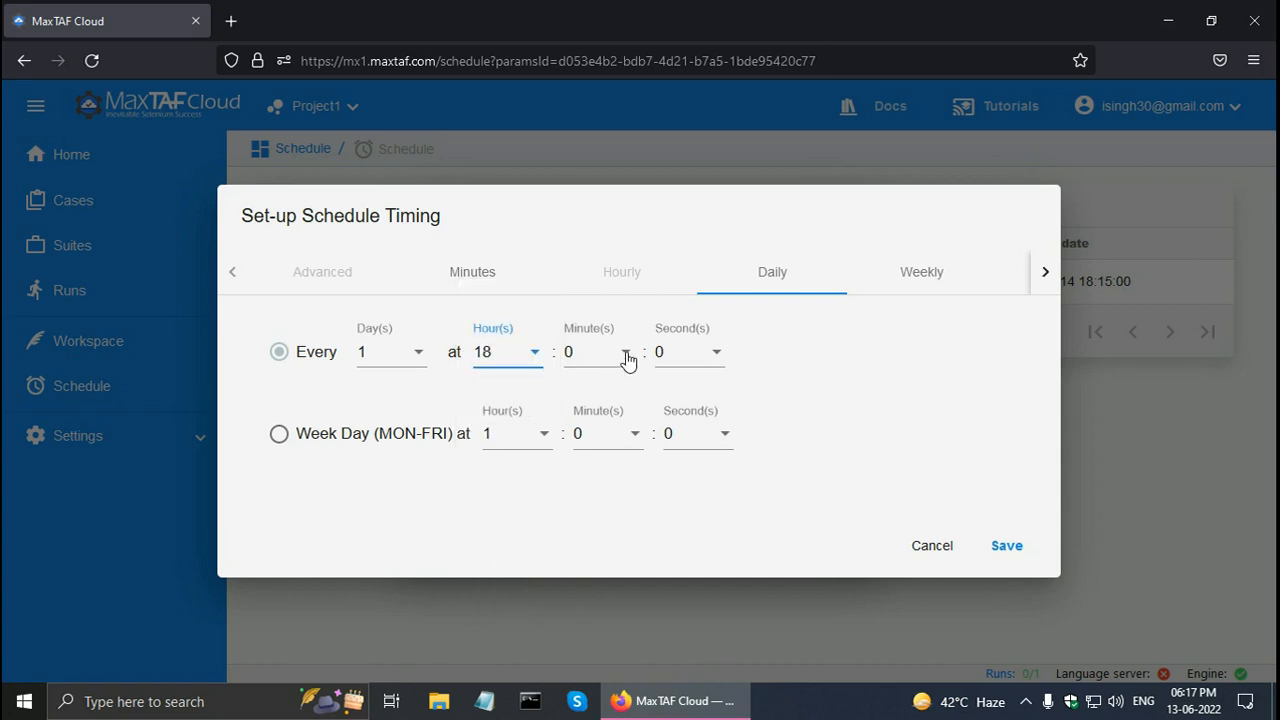
{"action": "left_click", "coordinate": [595, 351]}
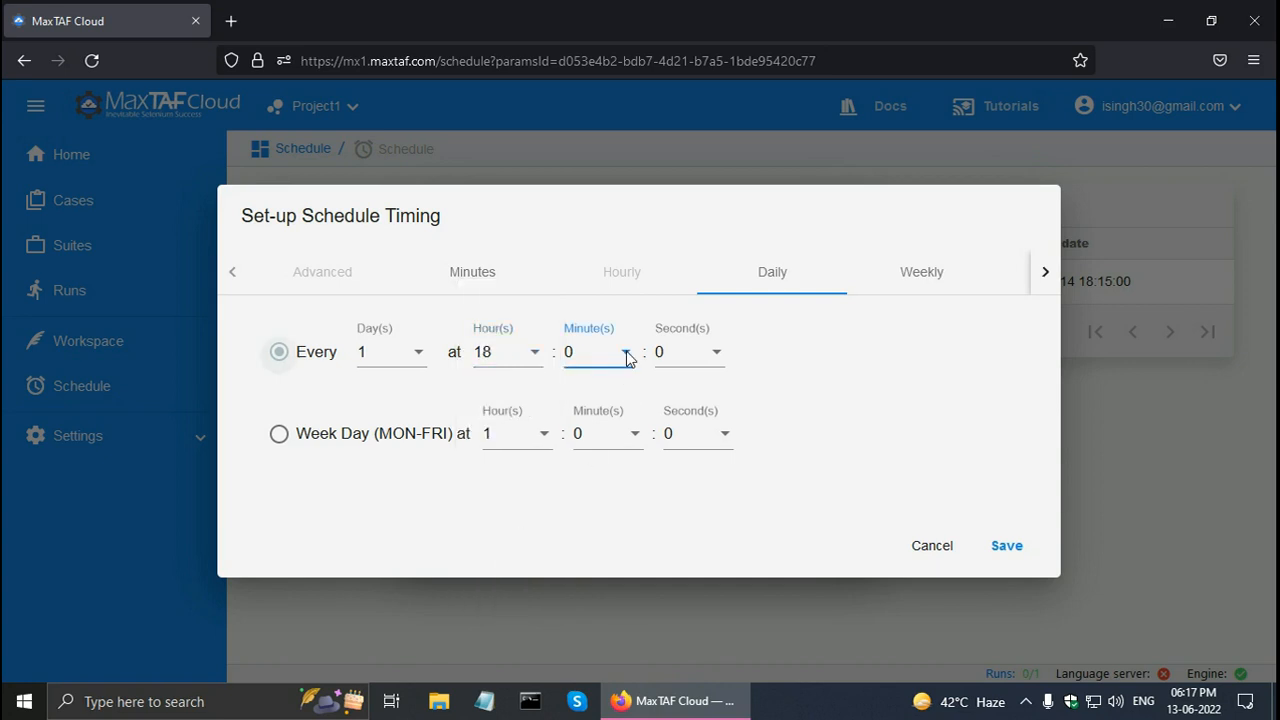
{"action": "left_click", "coordinate": [625, 351]}
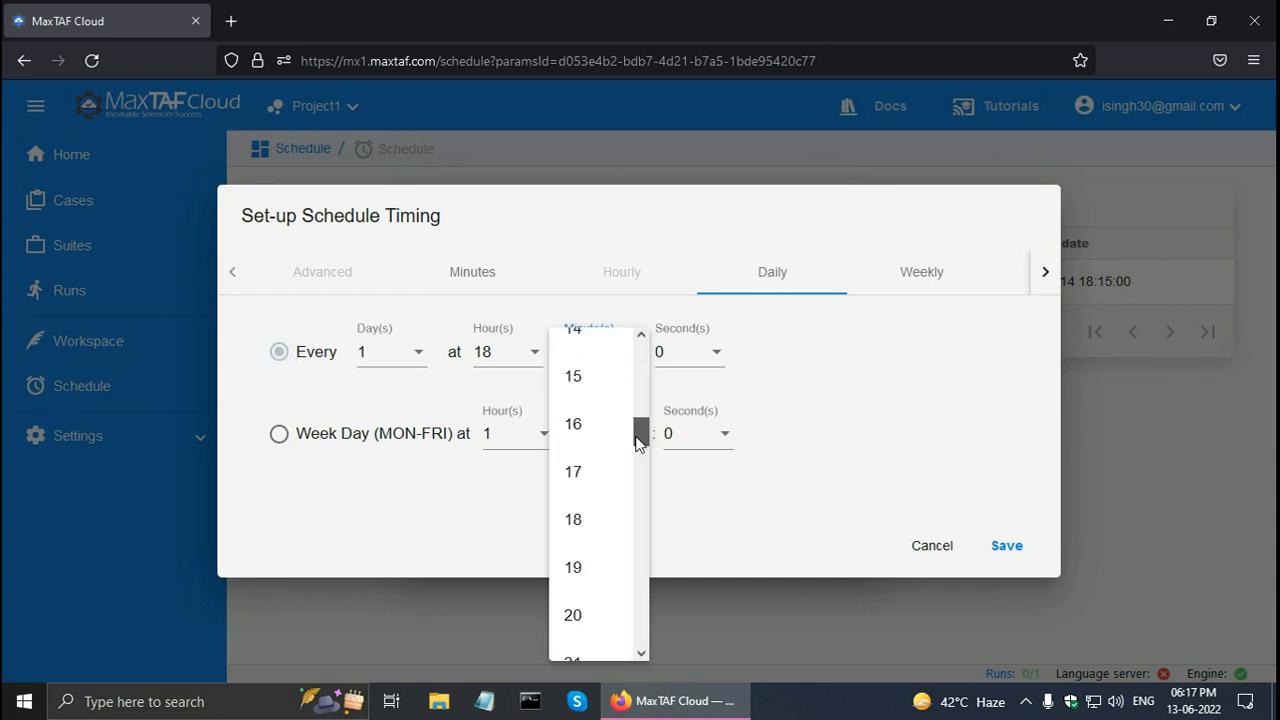
{"action": "left_click", "coordinate": [573, 519]}
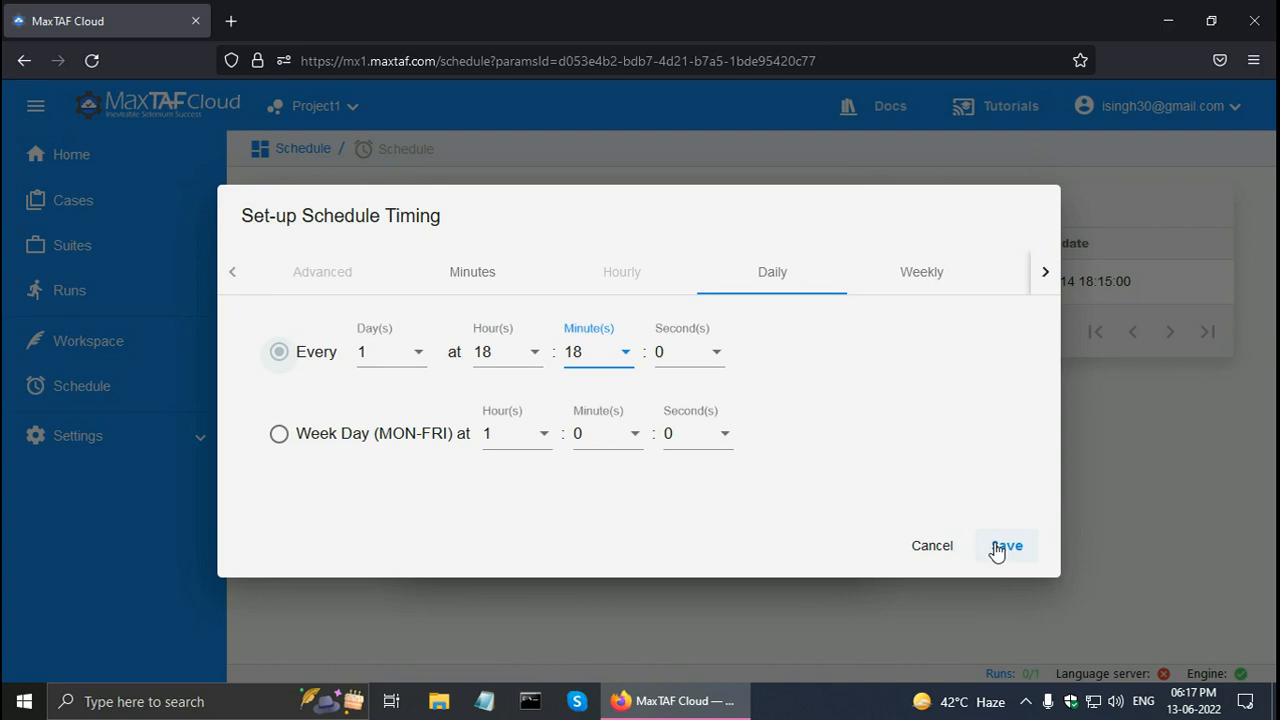
{"action": "left_click", "coordinate": [1005, 546]}
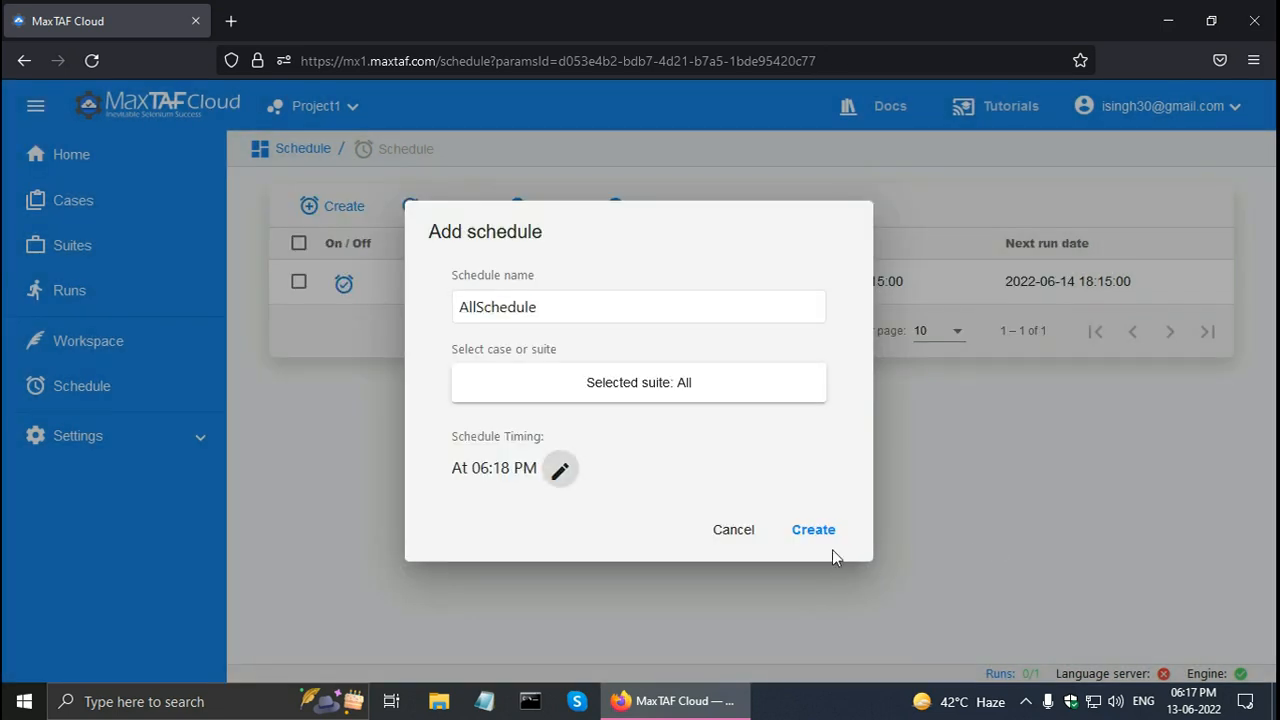
Step: Create AllSchedule and open its details from the Schedule list
{"action": "left_click", "coordinate": [813, 529]}
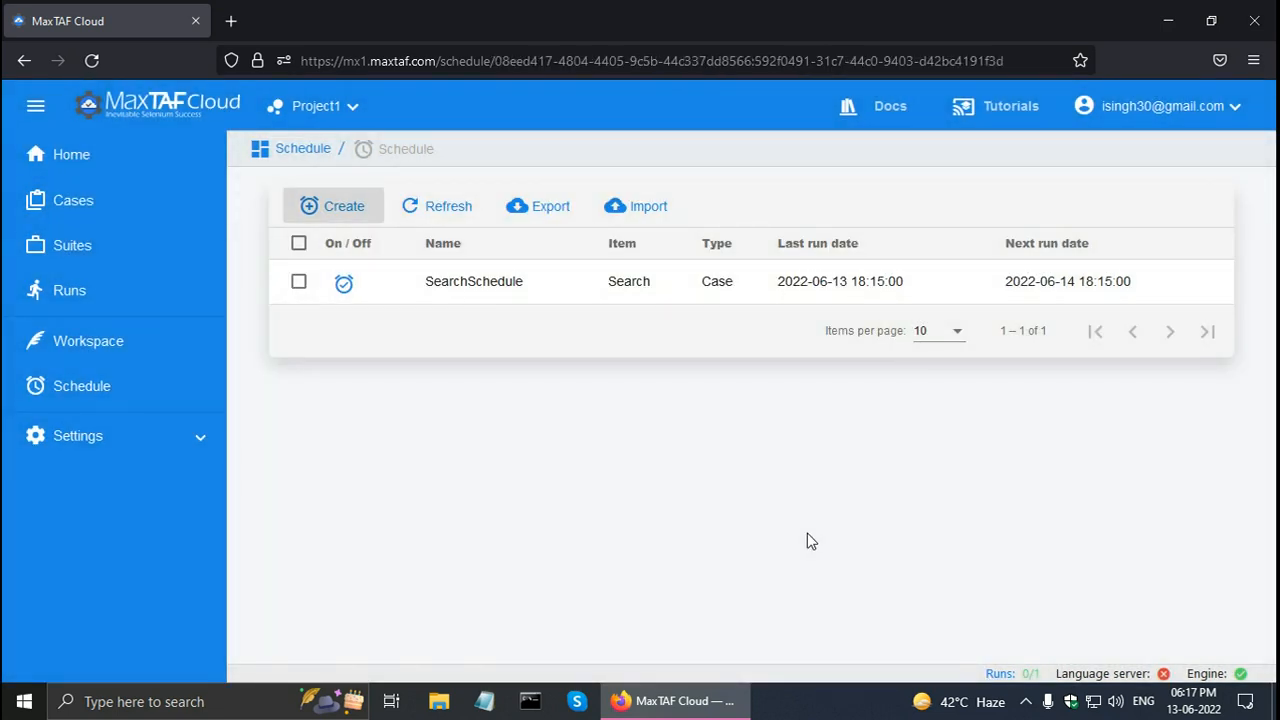
{"action": "left_click", "coordinate": [473, 281]}
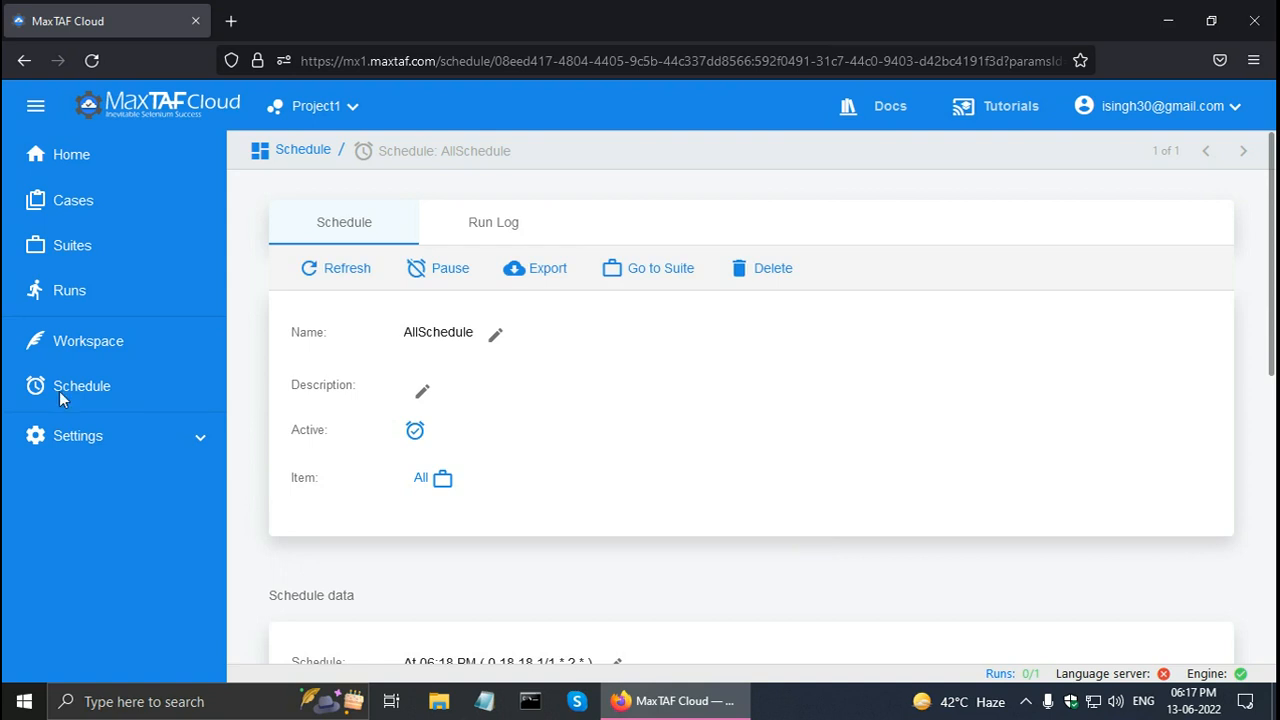
{"action": "left_click", "coordinate": [82, 386]}
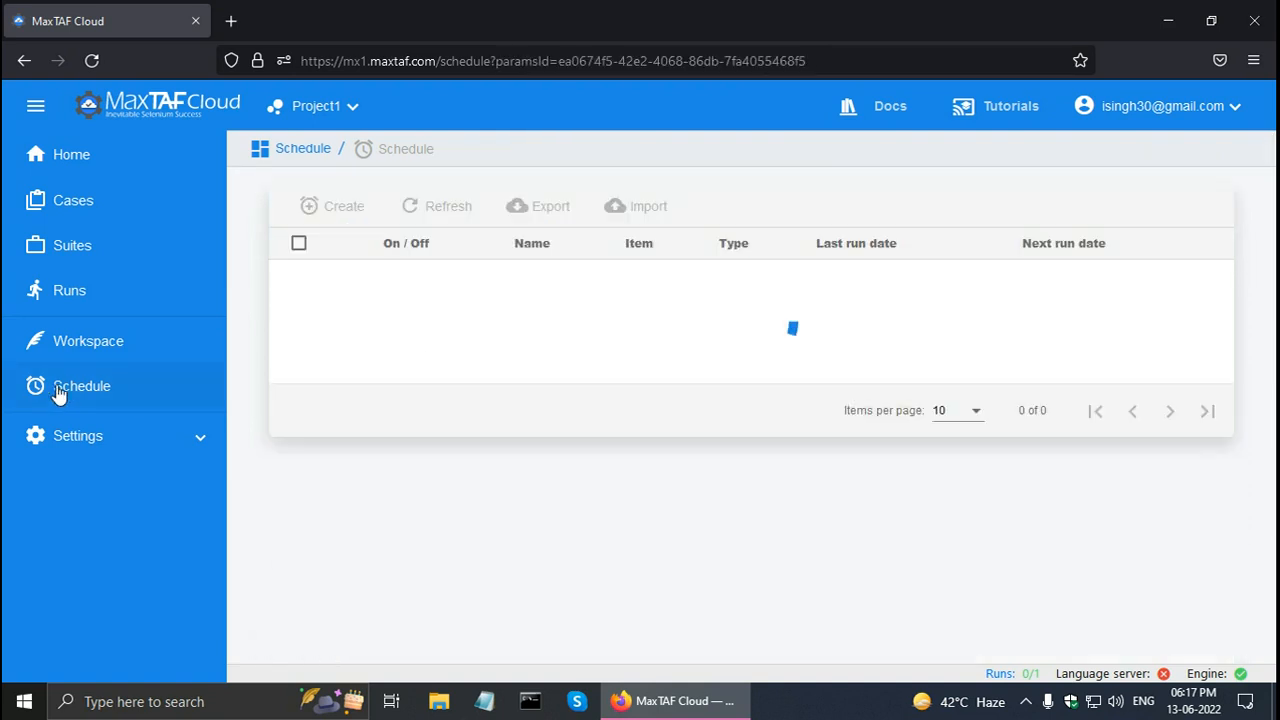
{"action": "left_click", "coordinate": [82, 386]}
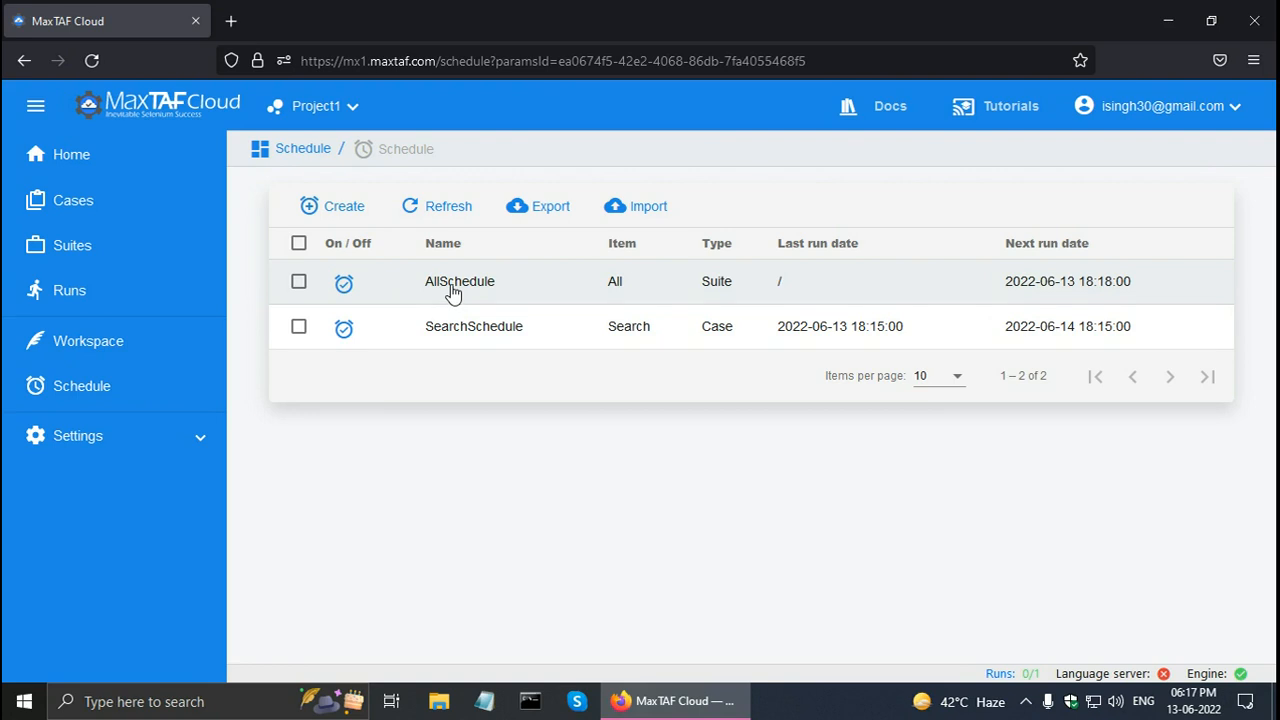
{"action": "left_click", "coordinate": [459, 281]}
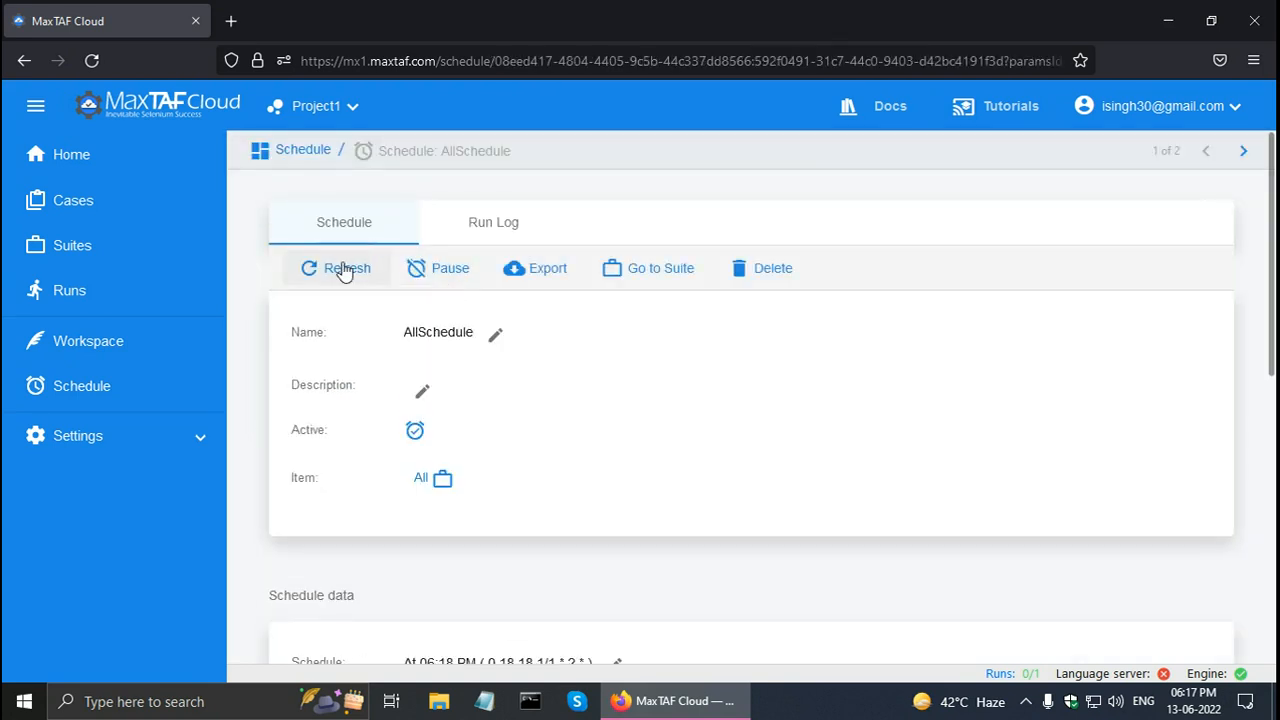
Step: Refresh AllSchedule's Run Log until run 158 passes with 3 tests, 0 failures
{"action": "left_click", "coordinate": [493, 222]}
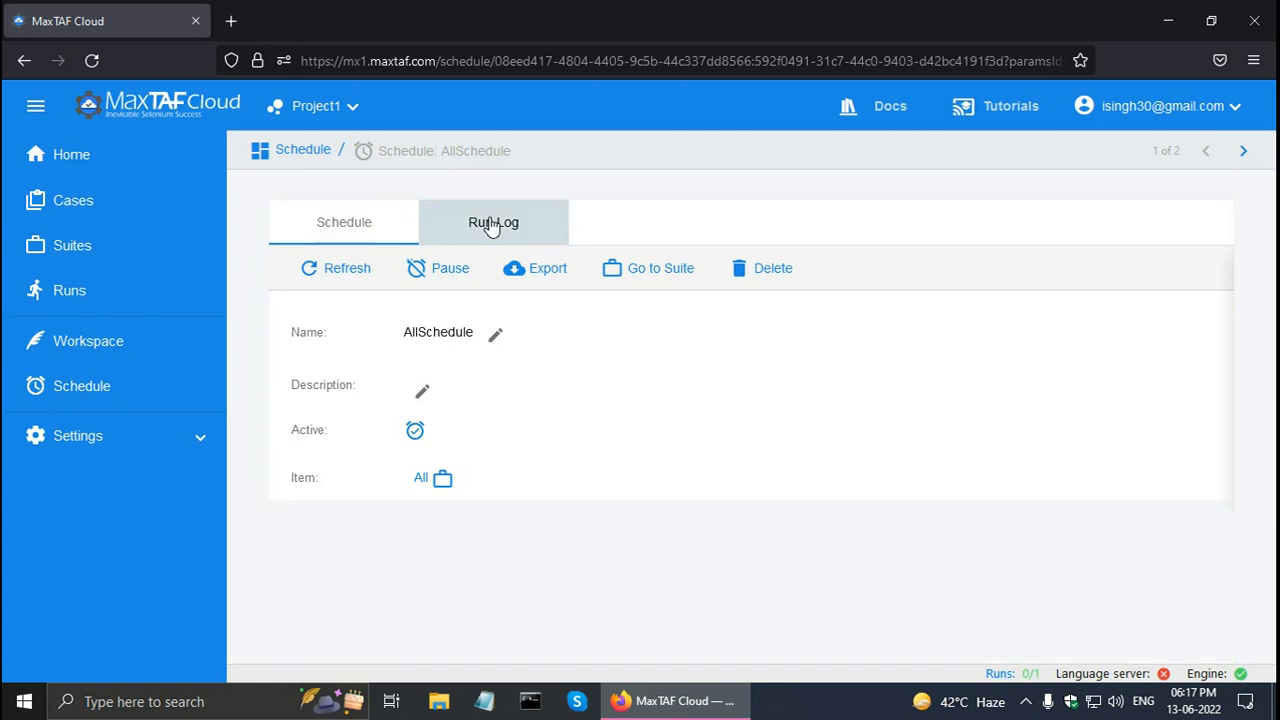
{"action": "left_click", "coordinate": [492, 222]}
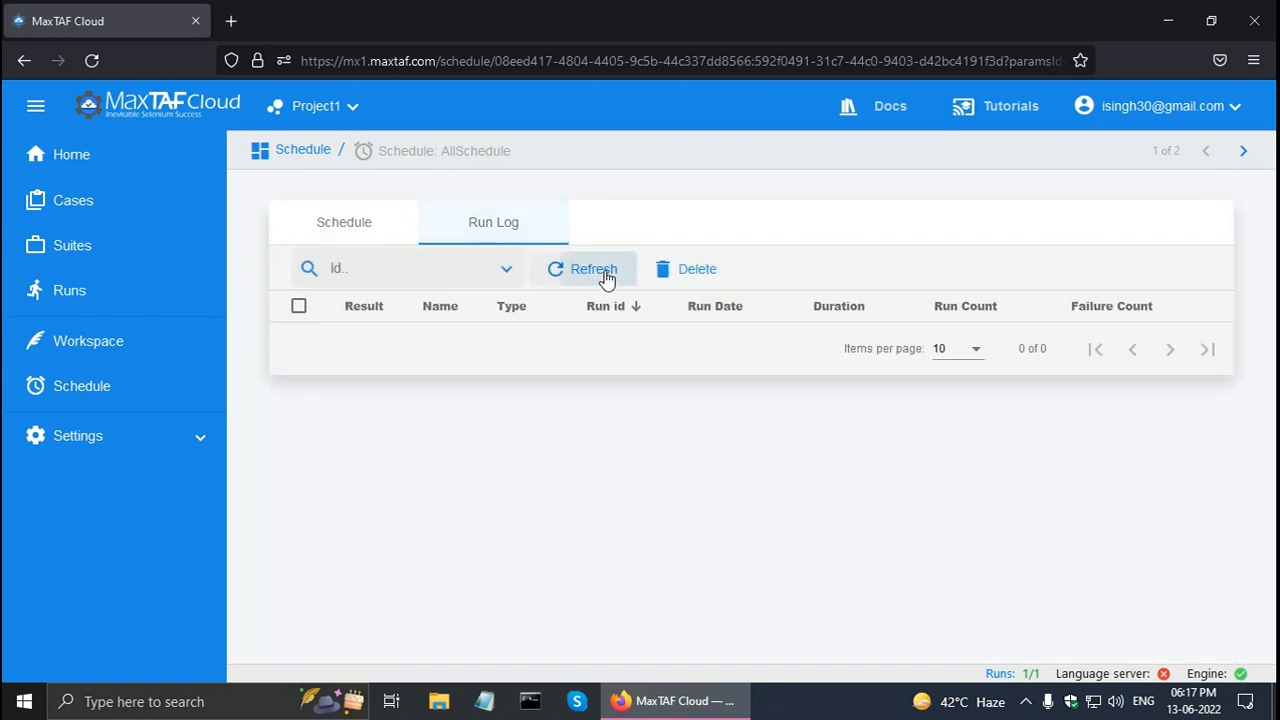
{"action": "left_click", "coordinate": [593, 268]}
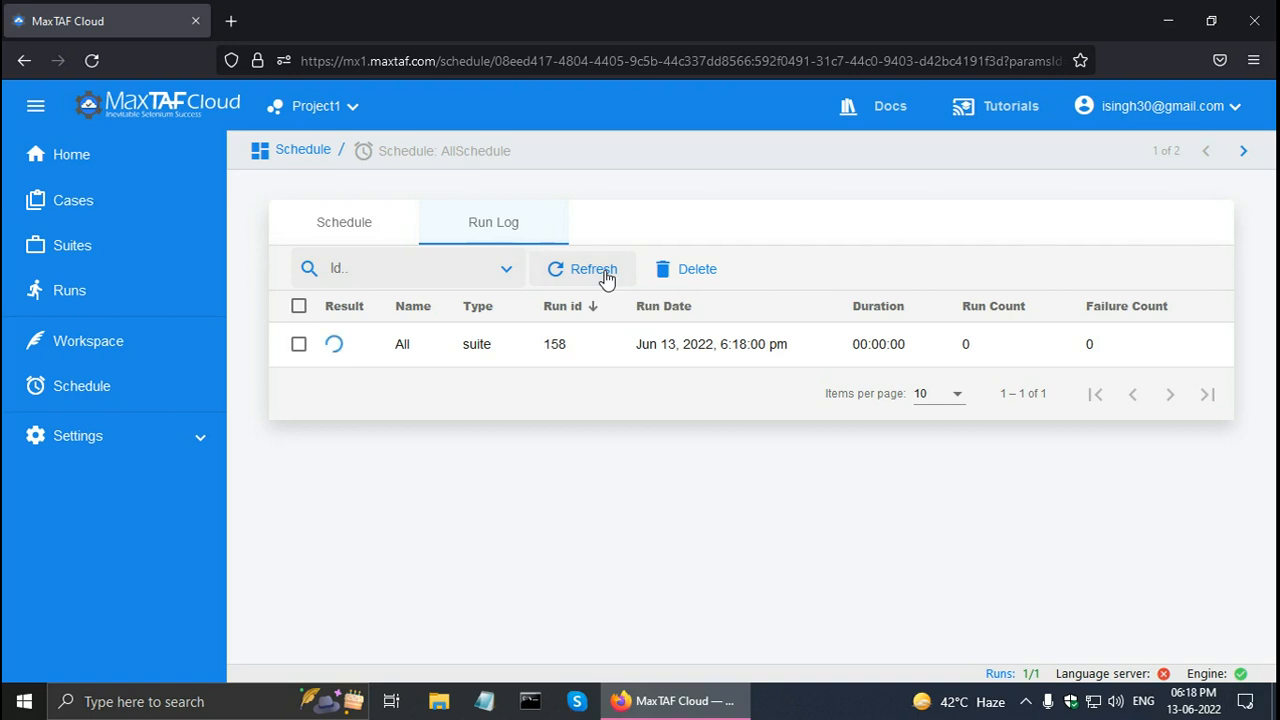
{"action": "left_click", "coordinate": [593, 268]}
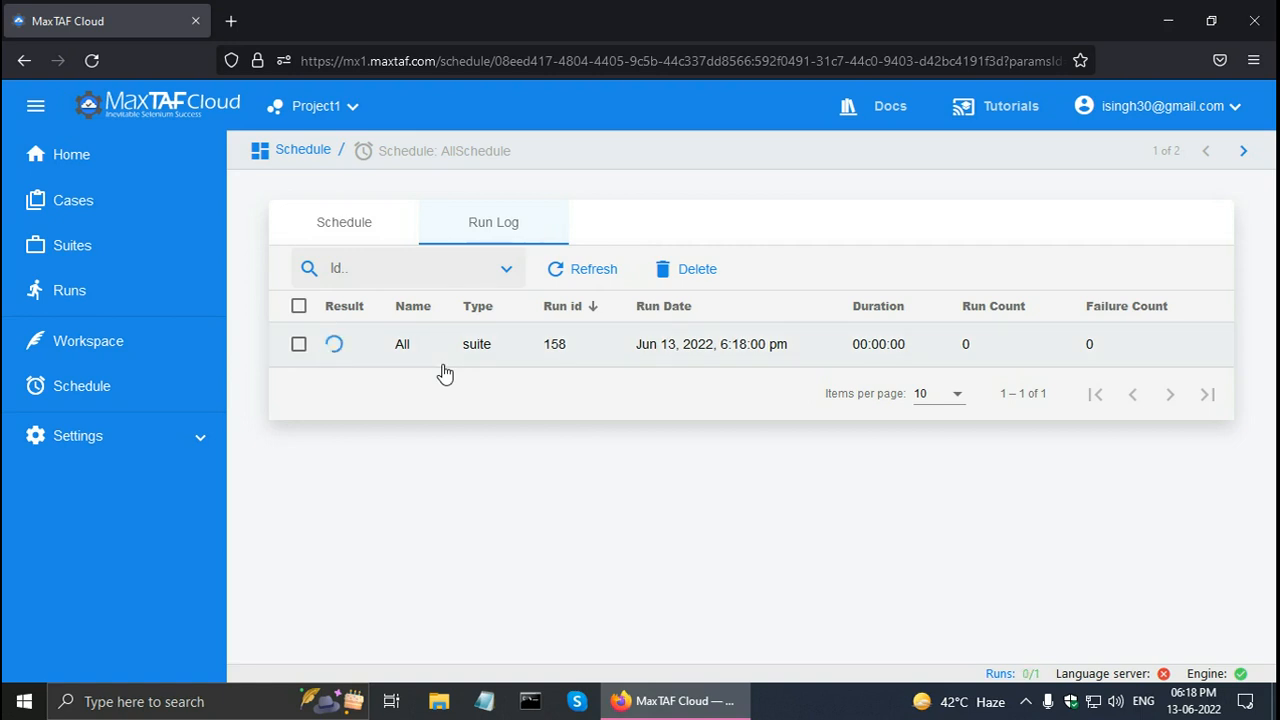
{"action": "left_click", "coordinate": [593, 268]}
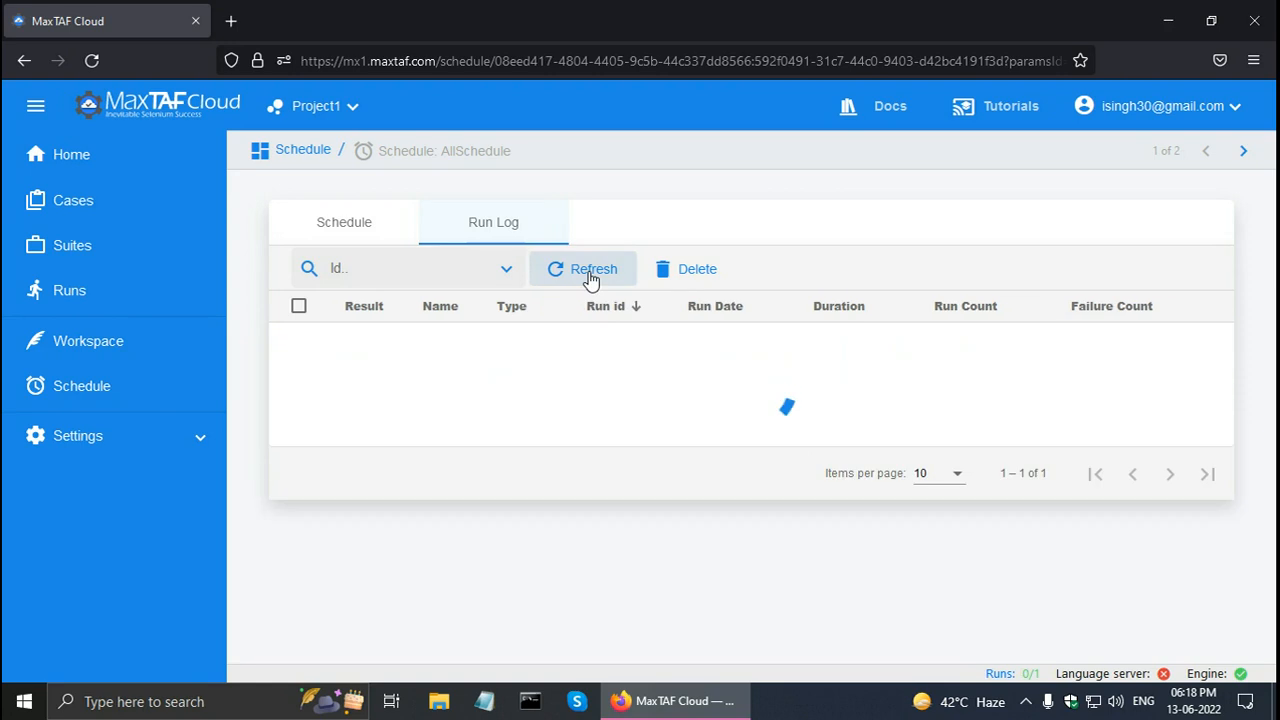
{"action": "left_click", "coordinate": [593, 268]}
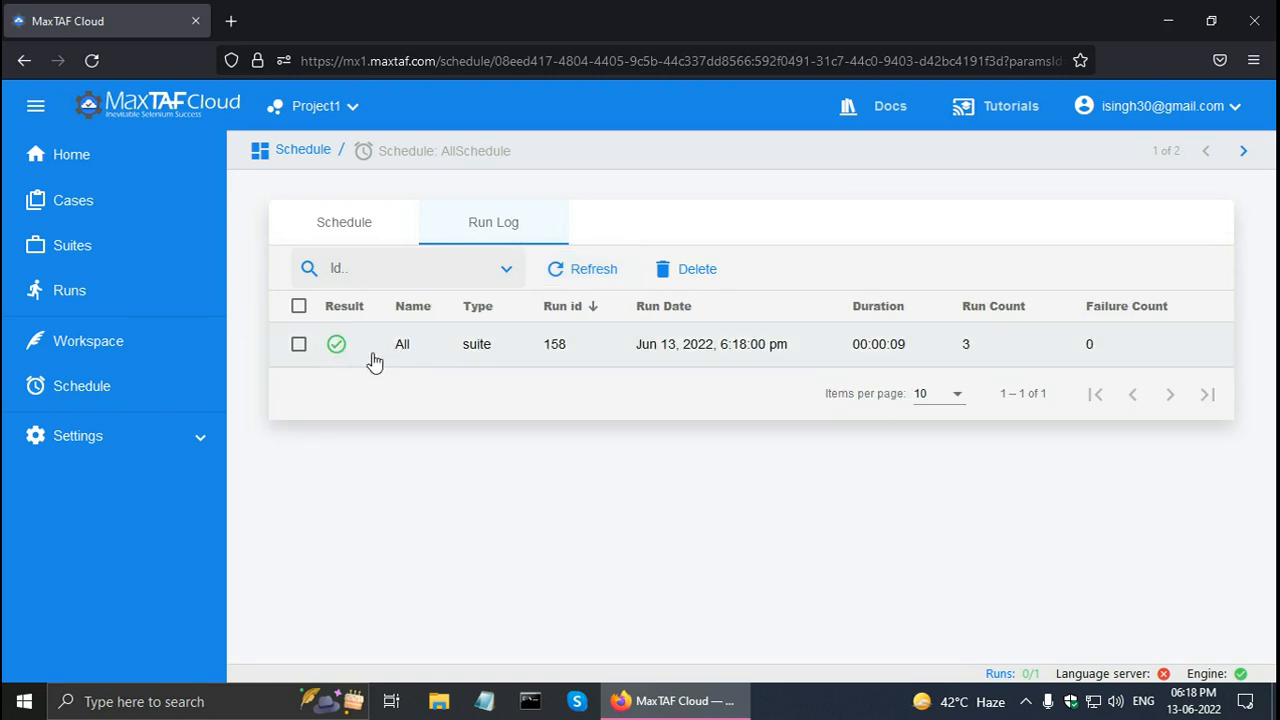
Step: Open run 158 and check child runs TrackOrder, PlaceOrder and Search all passed
{"action": "left_click", "coordinate": [402, 344]}
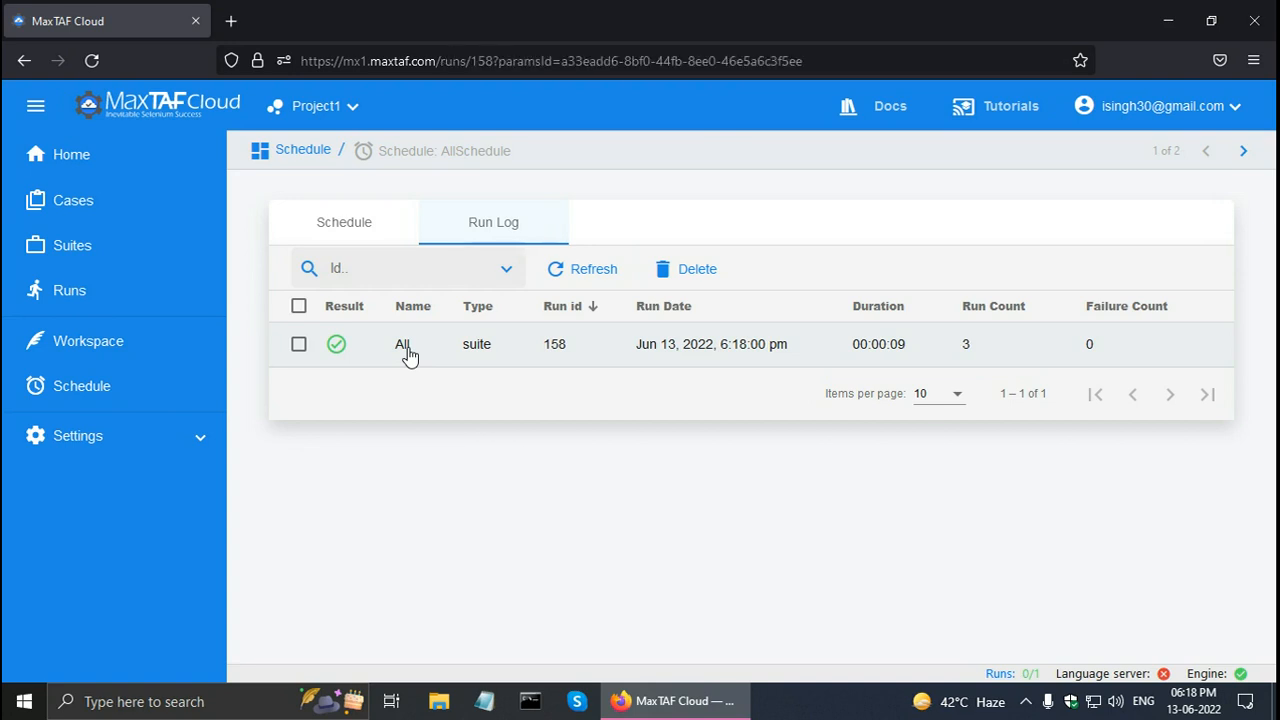
{"action": "left_click", "coordinate": [402, 343]}
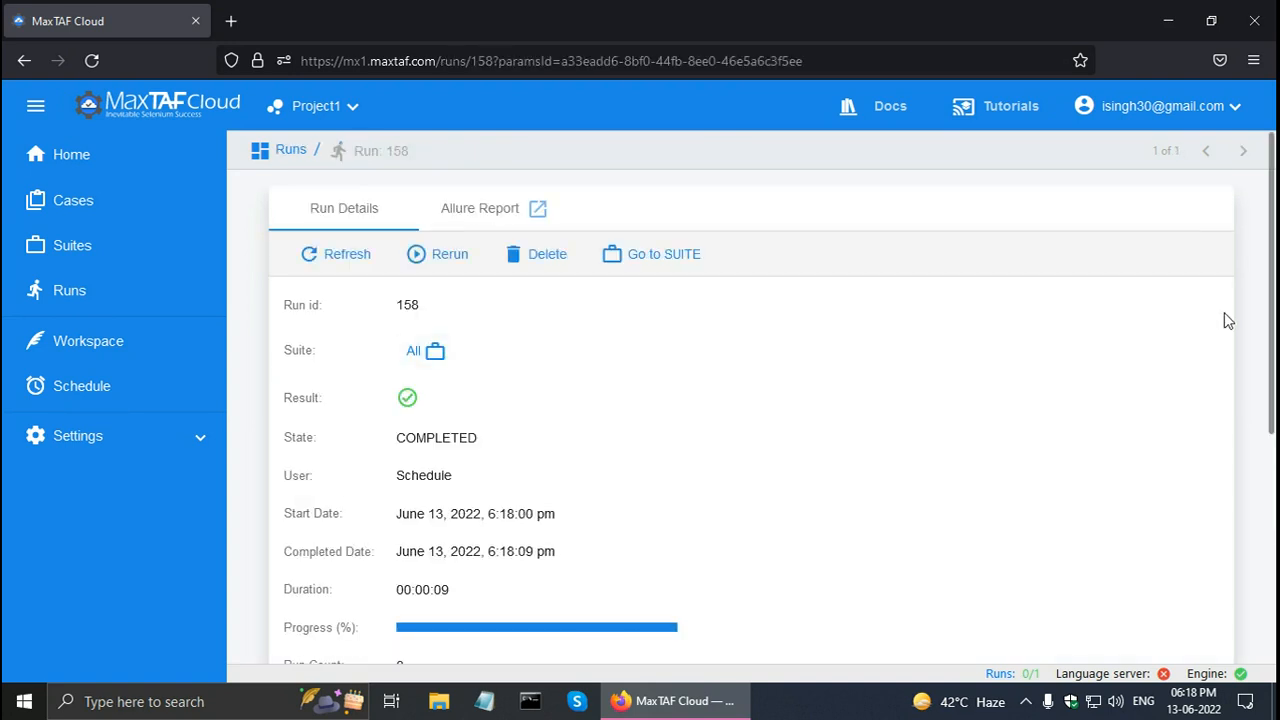
{"action": "scroll", "scroll_direction": "down", "scroll_amount": 3}
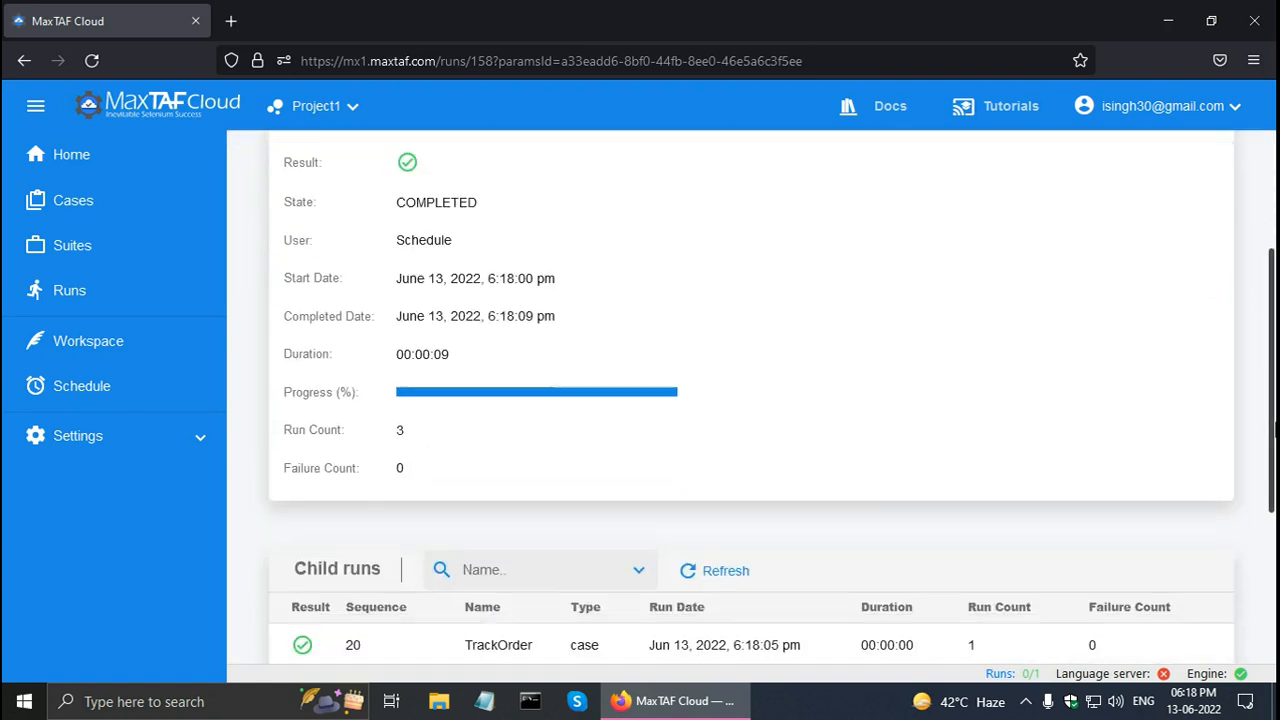
{"action": "scroll", "scroll_direction": "down", "scroll_amount": 3}
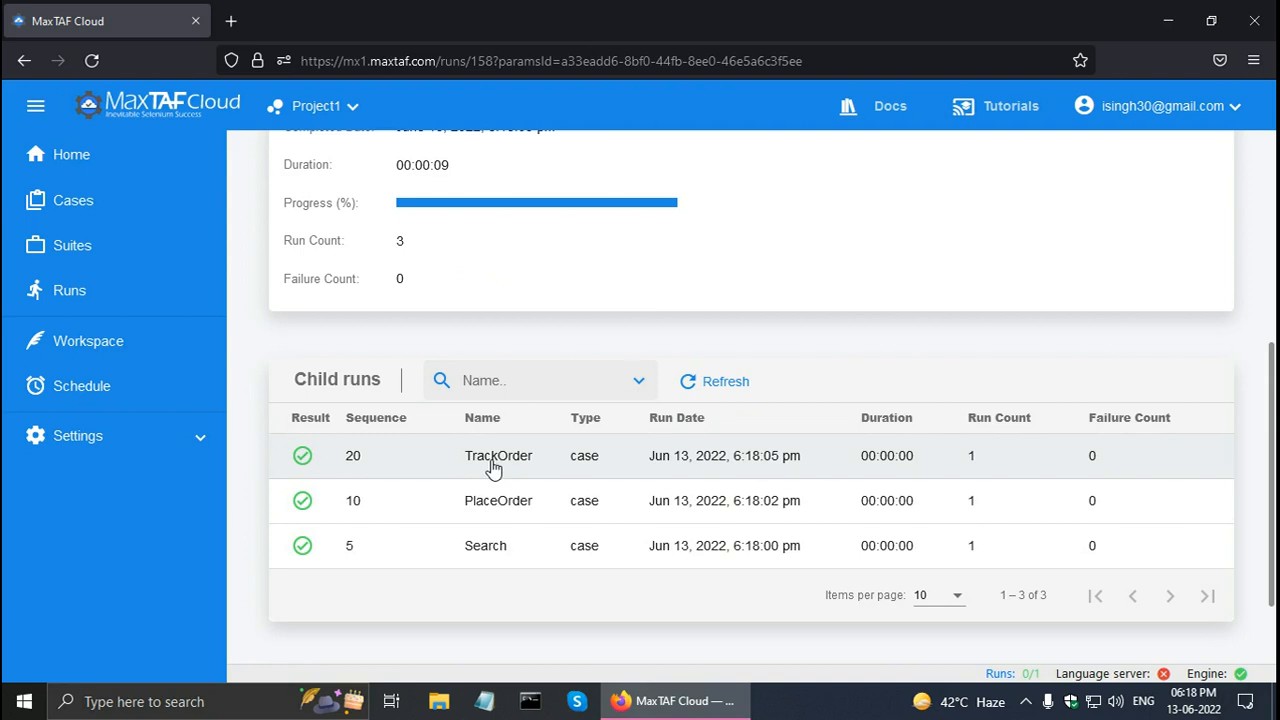
{"action": "mouse_move", "coordinate": [500, 512]}
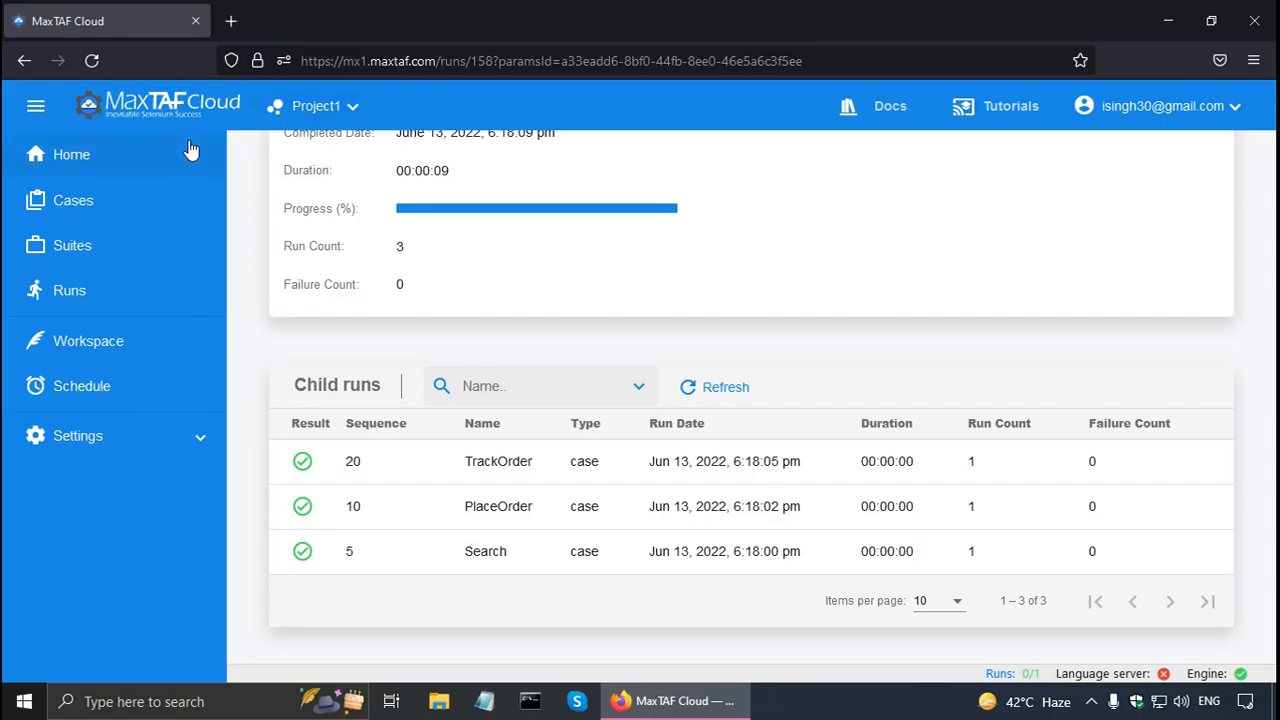
{"action": "mouse_move", "coordinate": [186, 192]}
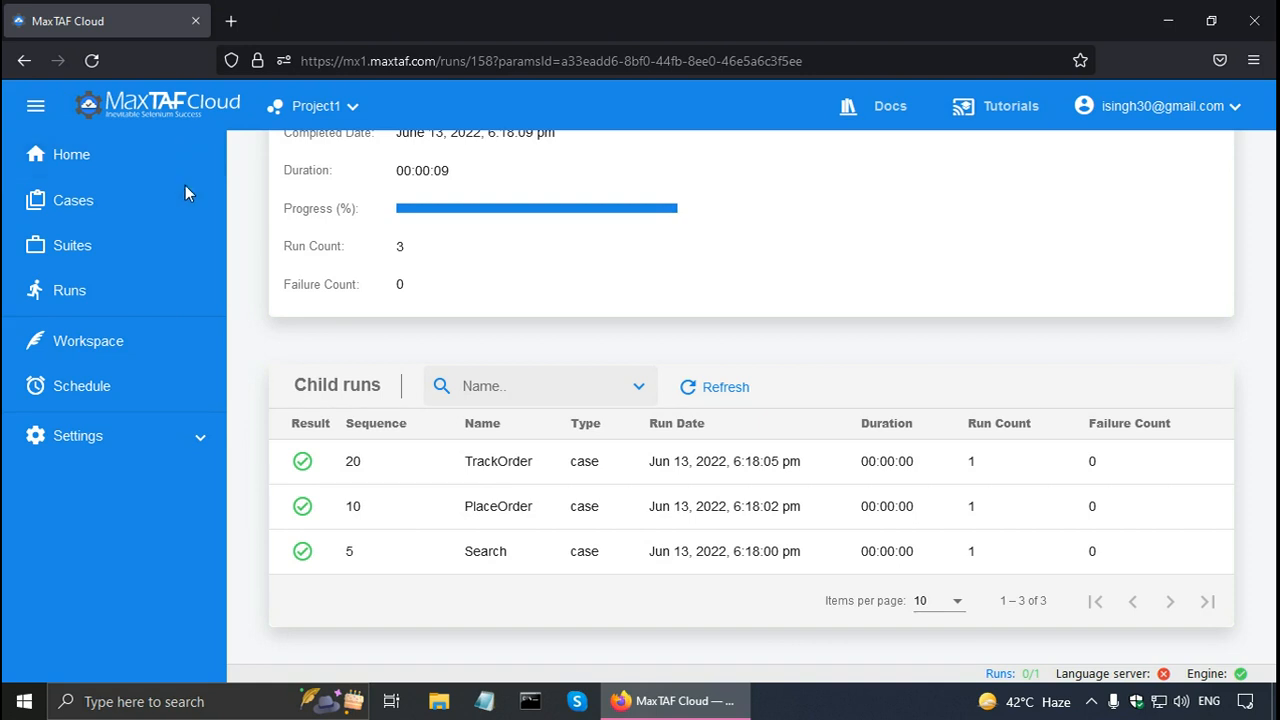
{"action": "mouse_move", "coordinate": [145, 447]}
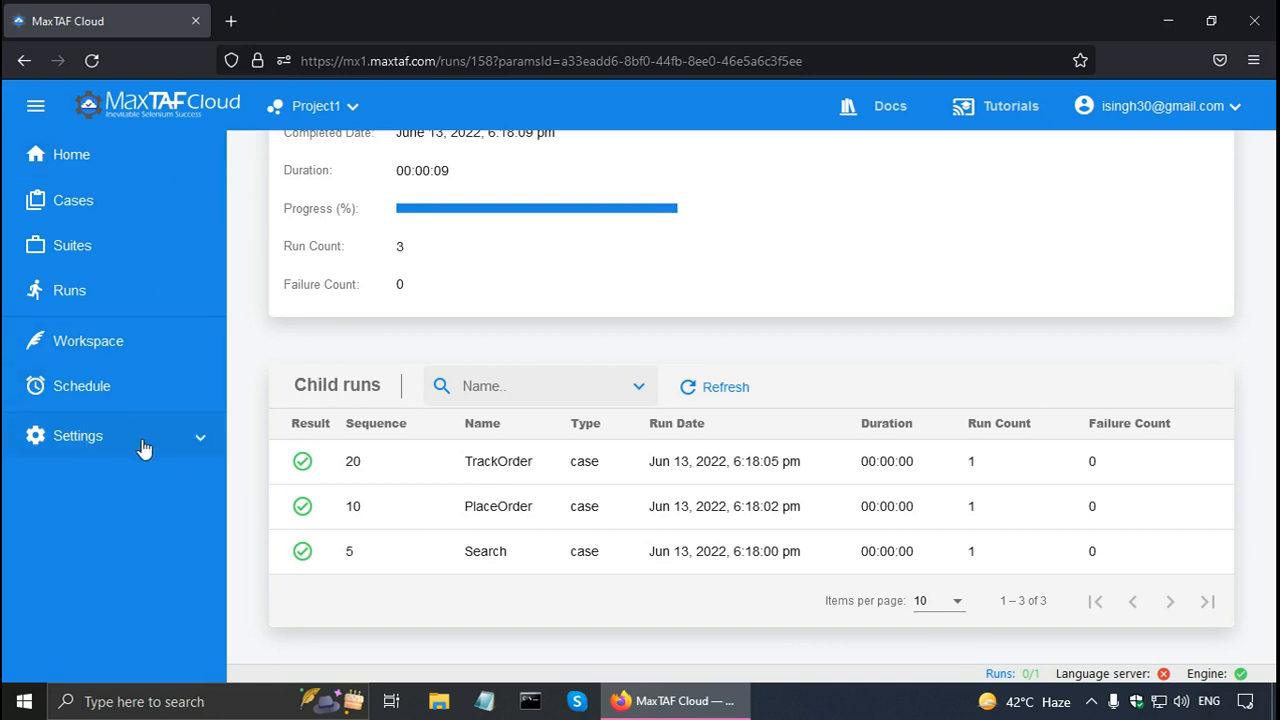
Step: In Settings > Project, change the description to 'Project1 Description' and save
{"action": "left_click", "coordinate": [77, 443]}
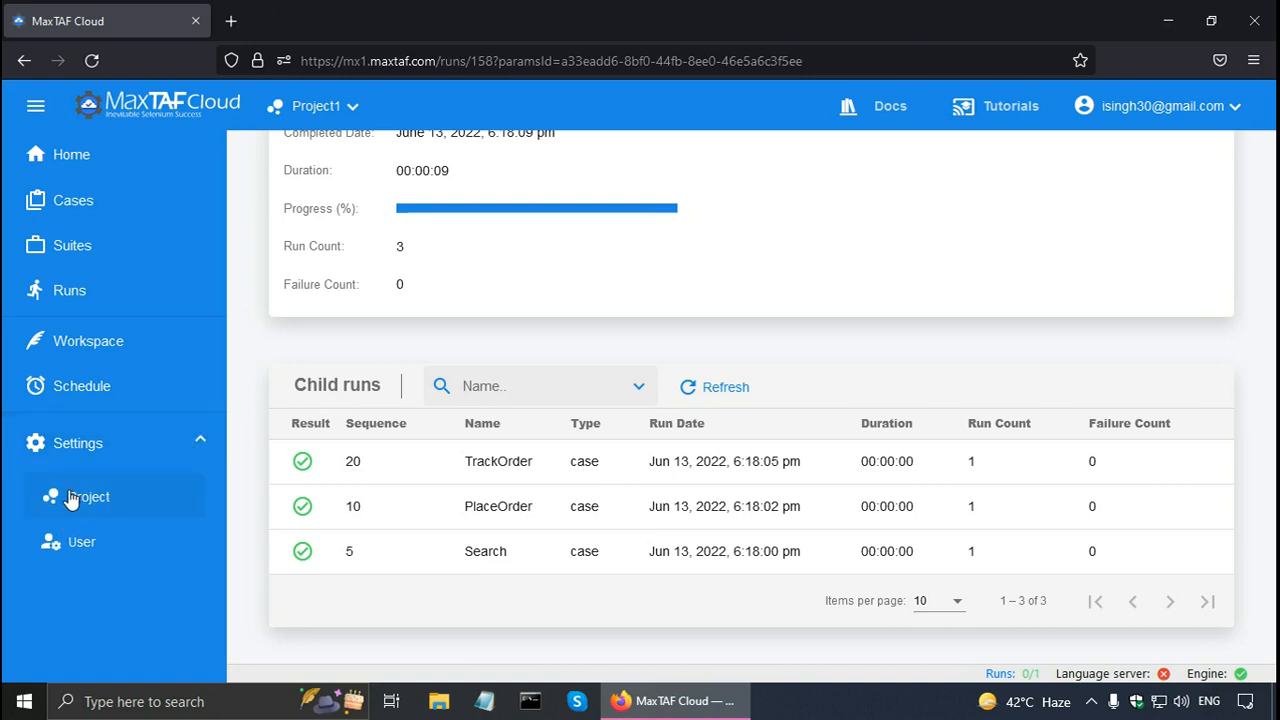
{"action": "left_click", "coordinate": [87, 497]}
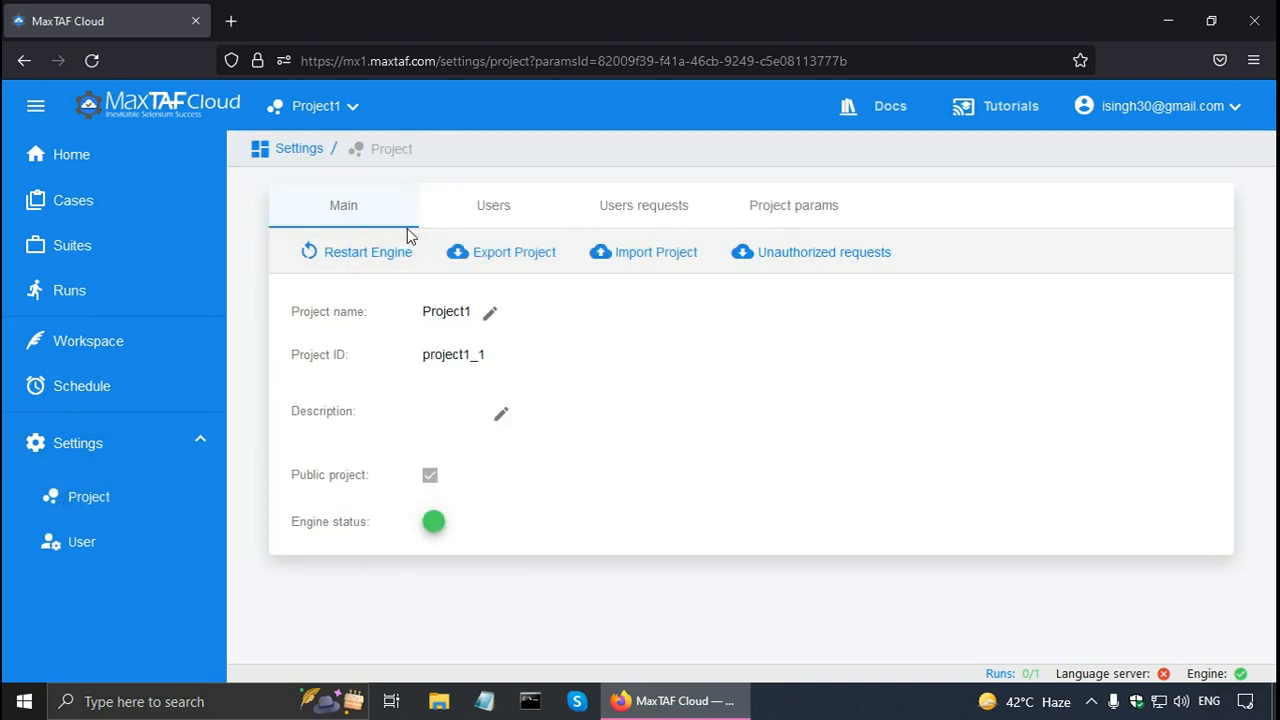
{"action": "mouse_move", "coordinate": [490, 318]}
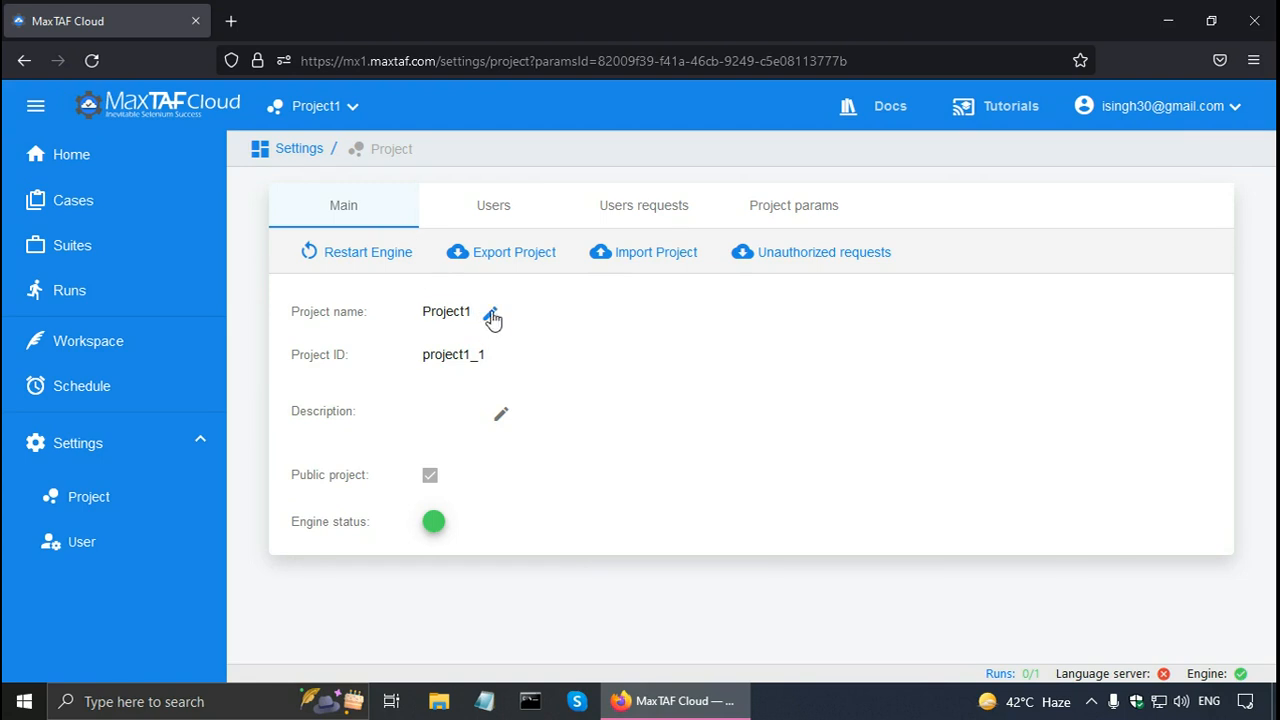
{"action": "mouse_move", "coordinate": [503, 418]}
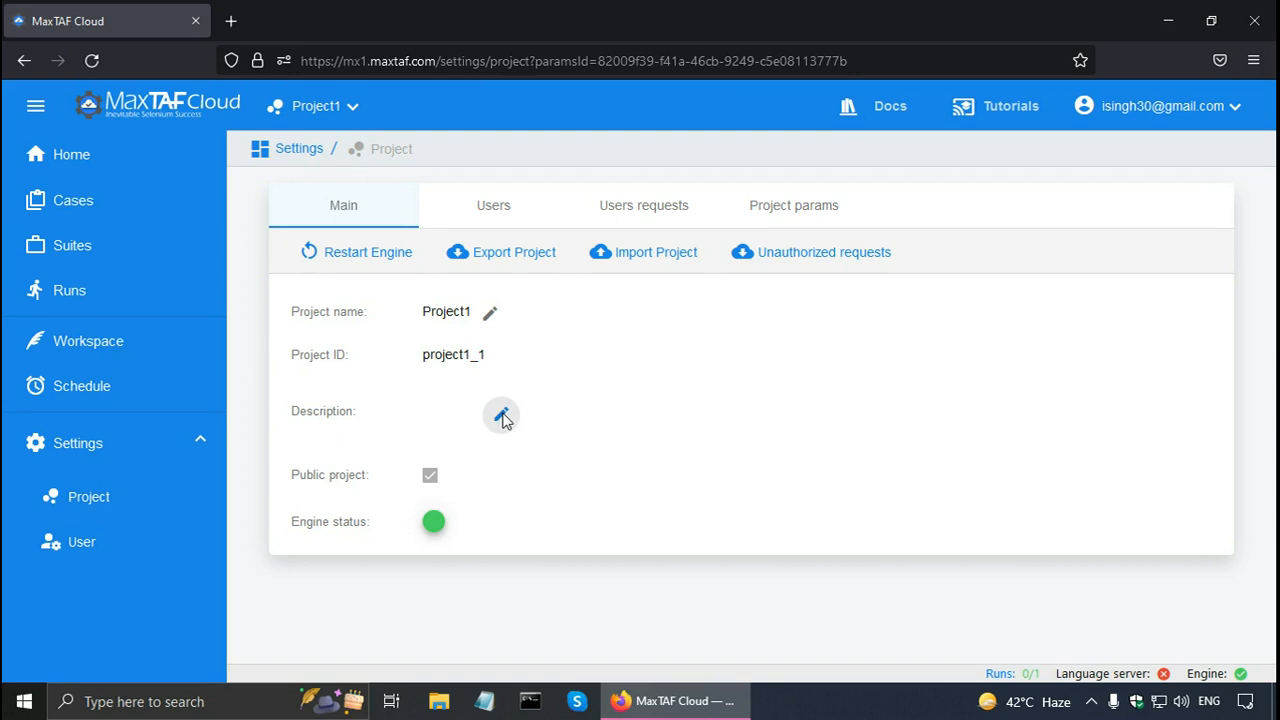
{"action": "left_click", "coordinate": [502, 414]}
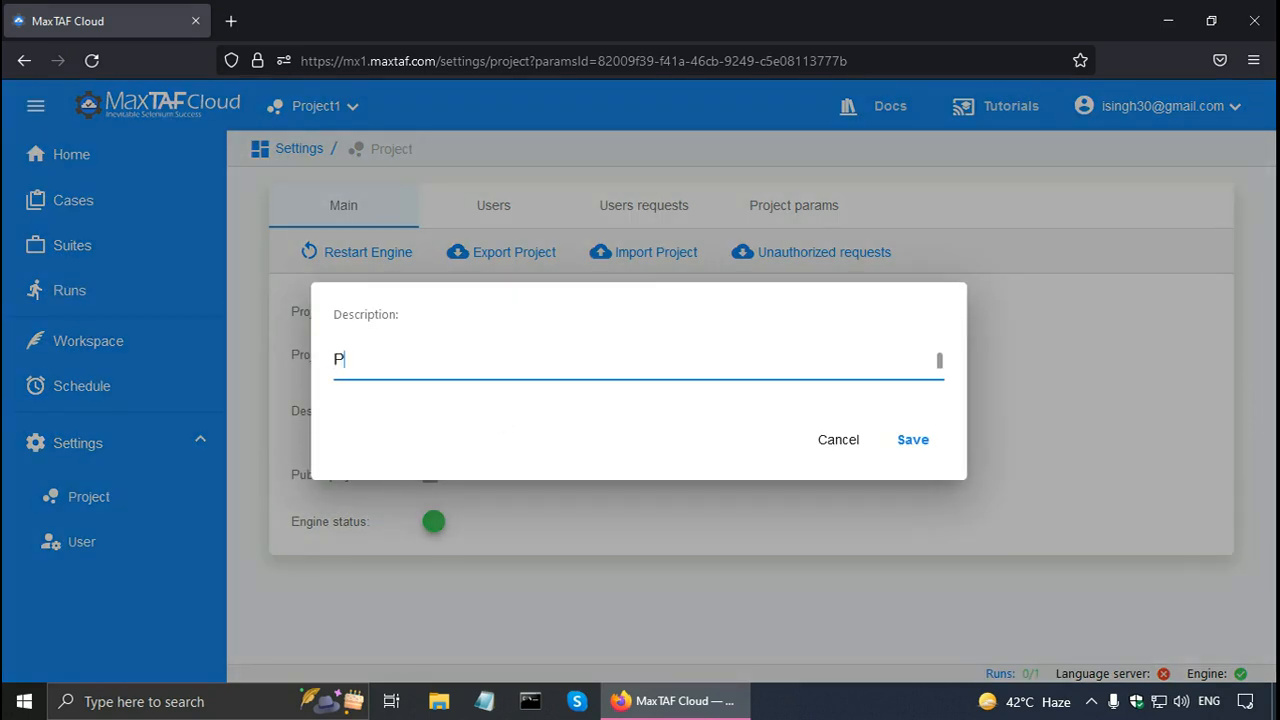
{"action": "type", "text": "roject1"}
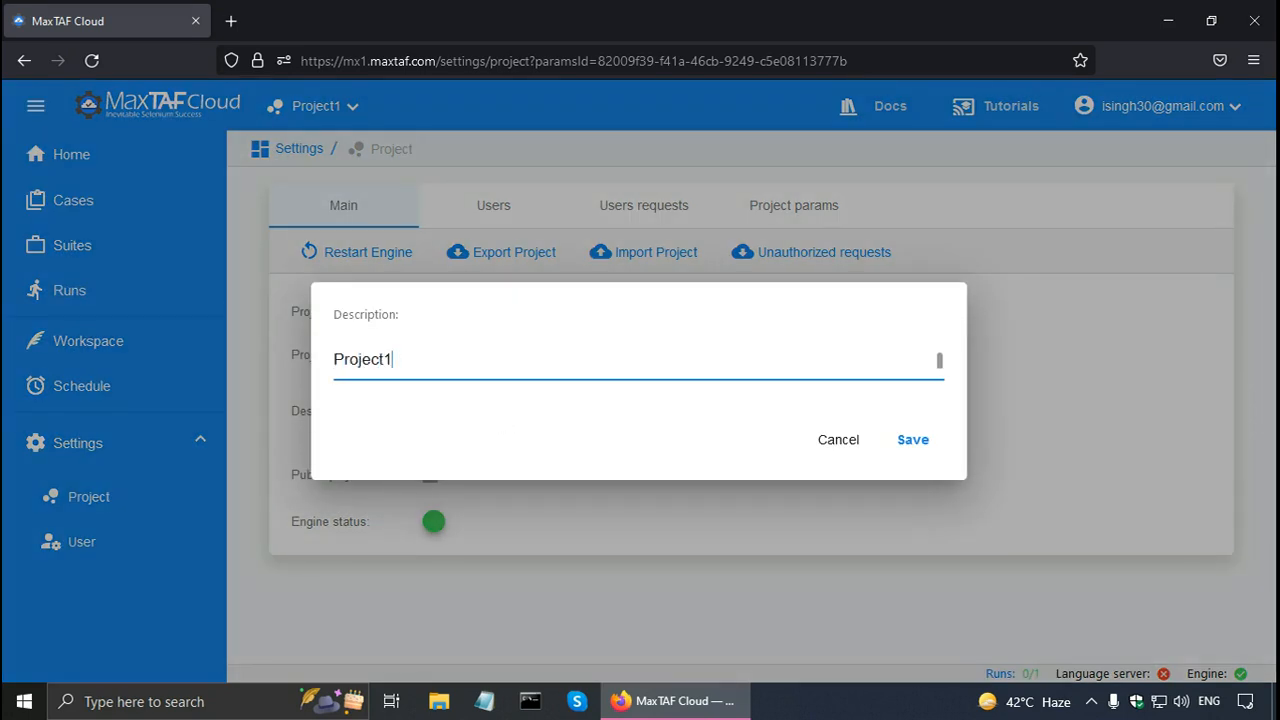
{"action": "type", "text": "Descrip"}
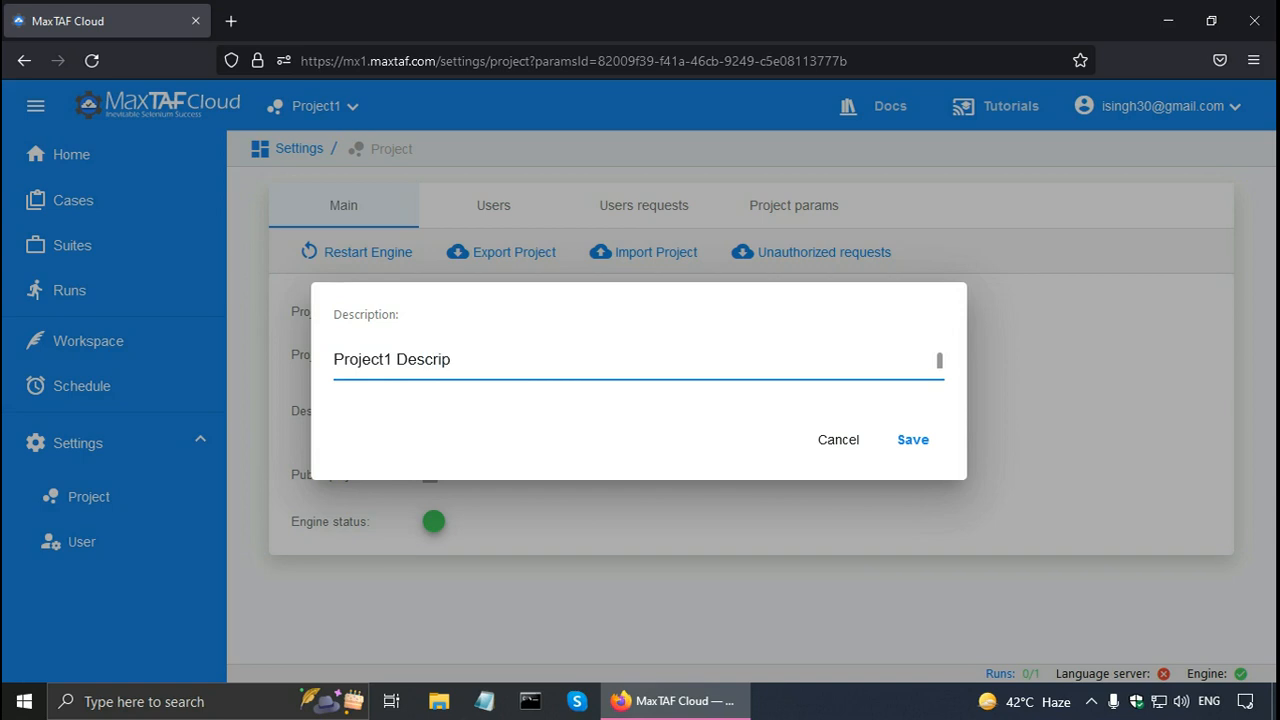
{"action": "type", "text": "tion"}
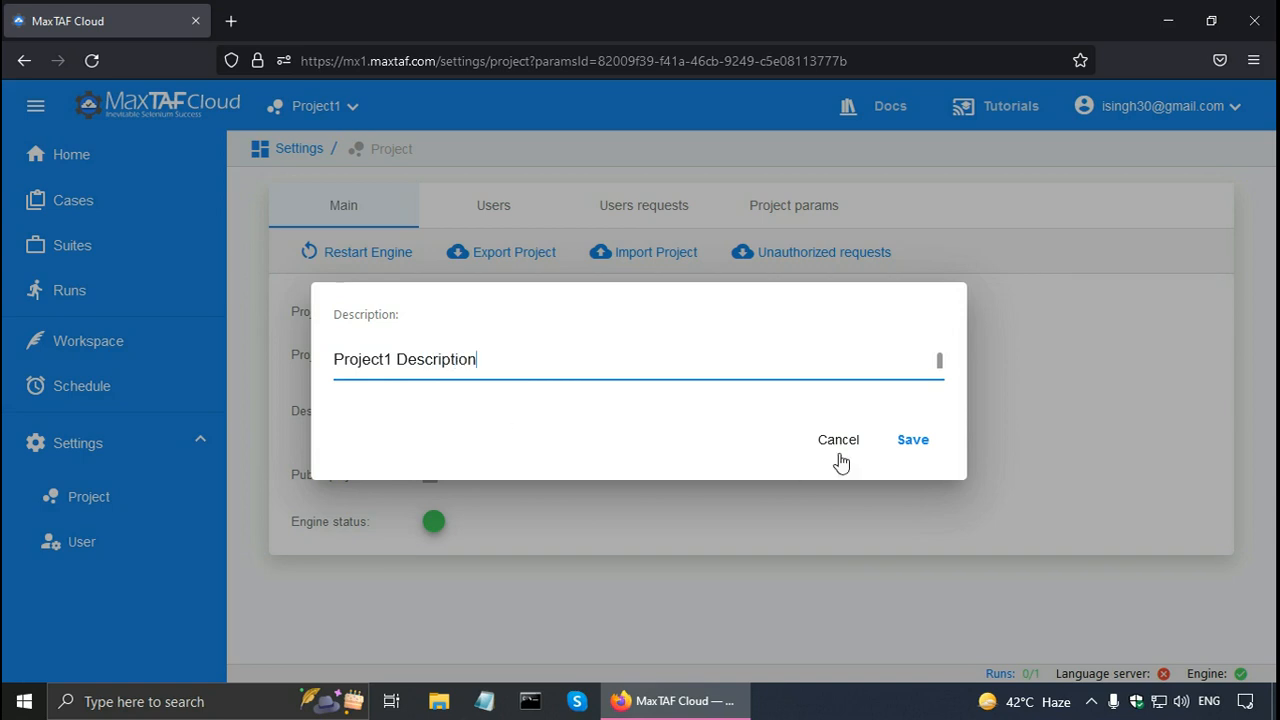
{"action": "left_click", "coordinate": [911, 439]}
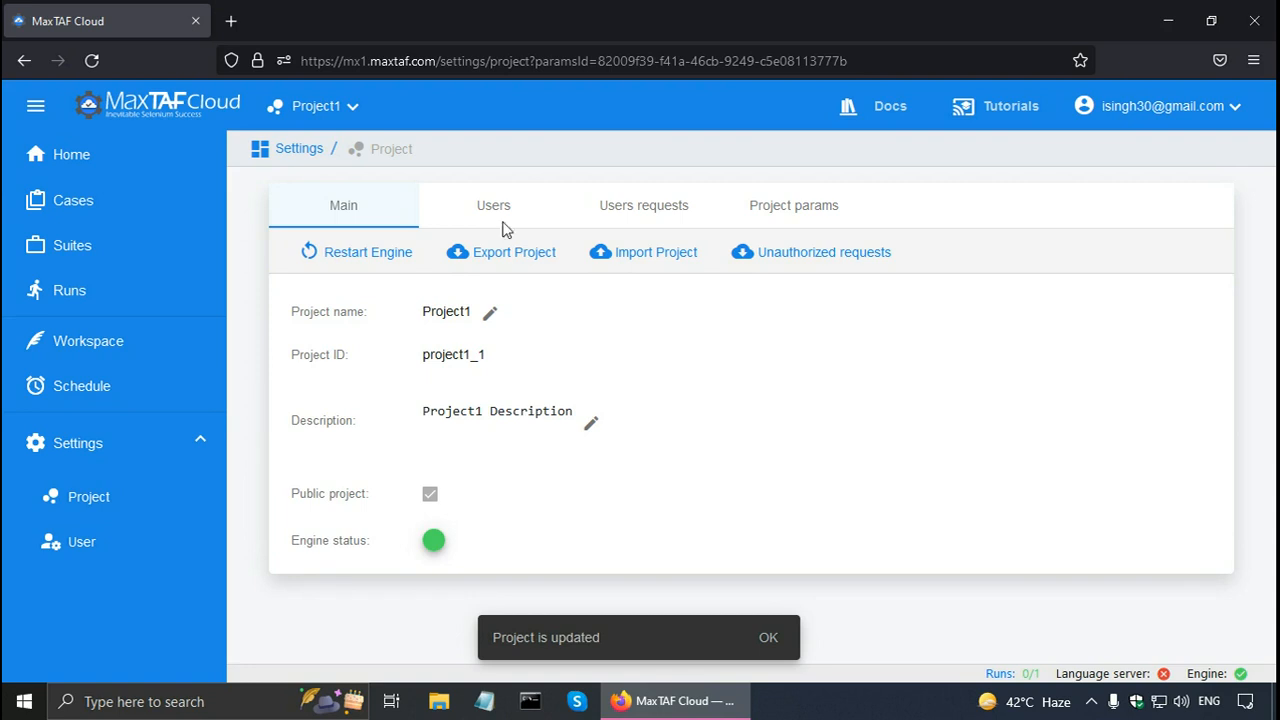
{"action": "mouse_move", "coordinate": [490, 210]}
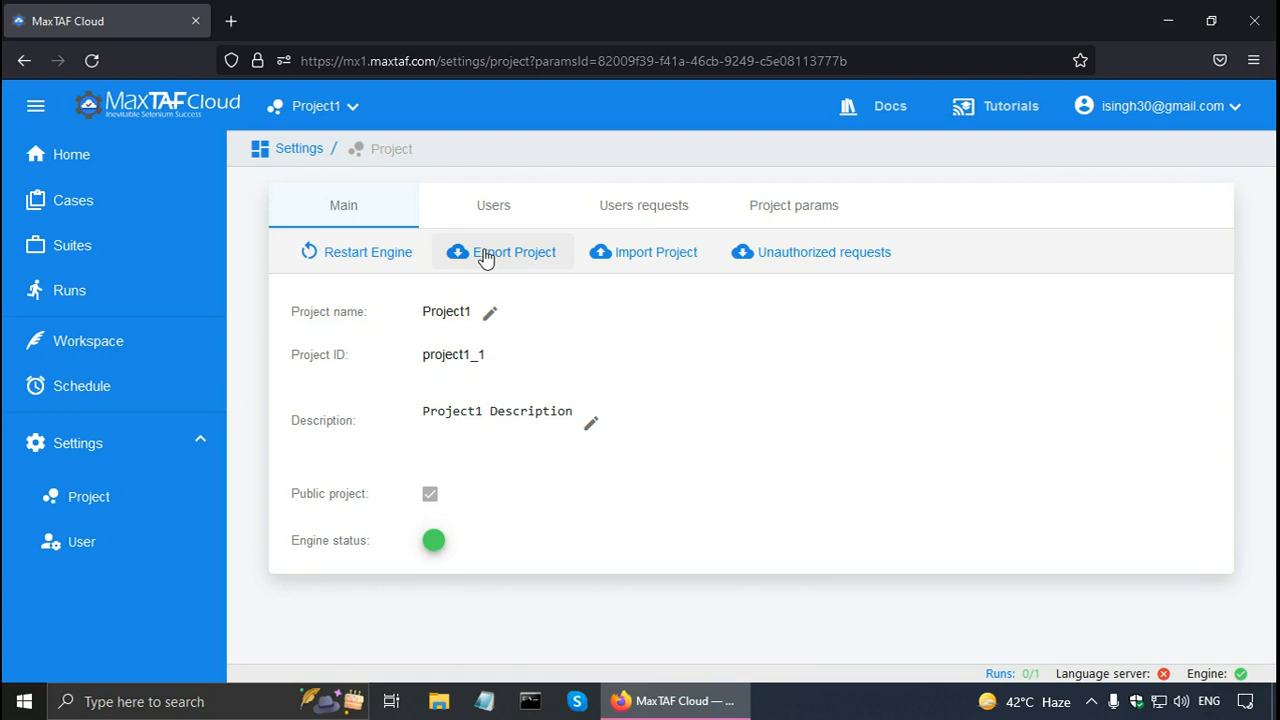
{"action": "mouse_move", "coordinate": [655, 252]}
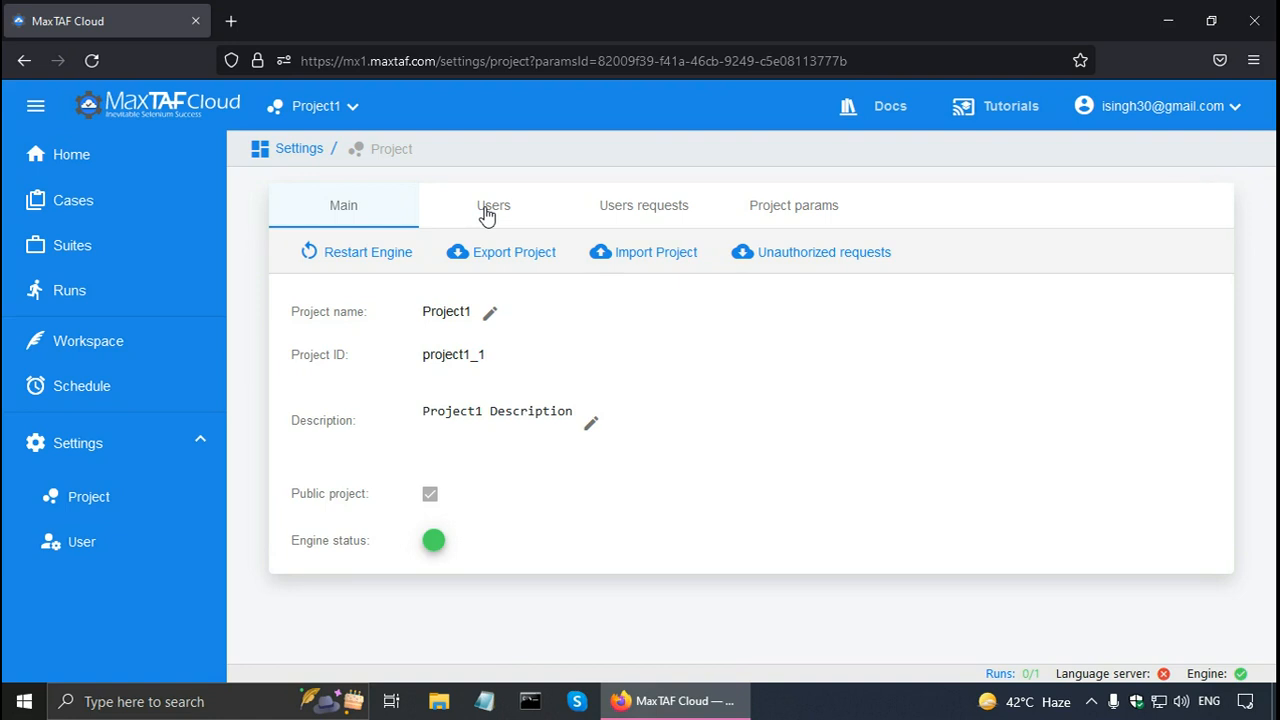
Step: View the Users tab with only the owner, then open an empty Add a member dialog
{"action": "left_click", "coordinate": [493, 205]}
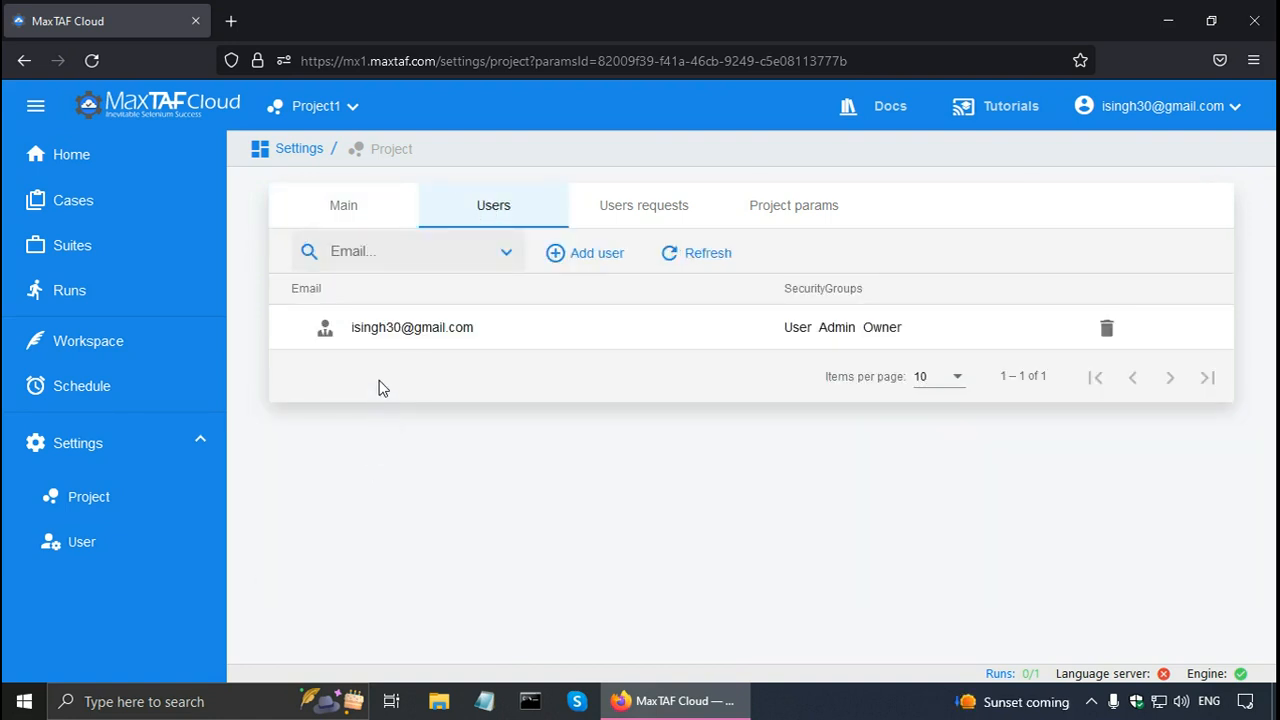
{"action": "mouse_move", "coordinate": [397, 358]}
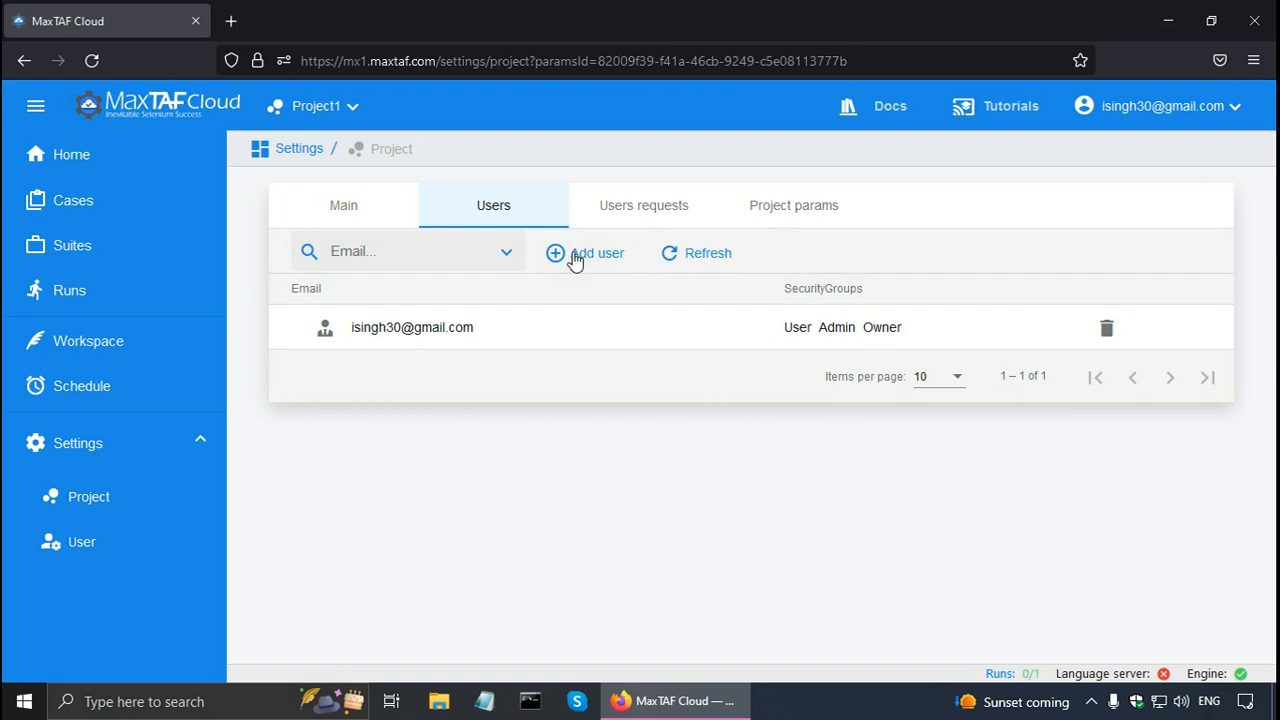
{"action": "left_click", "coordinate": [585, 252]}
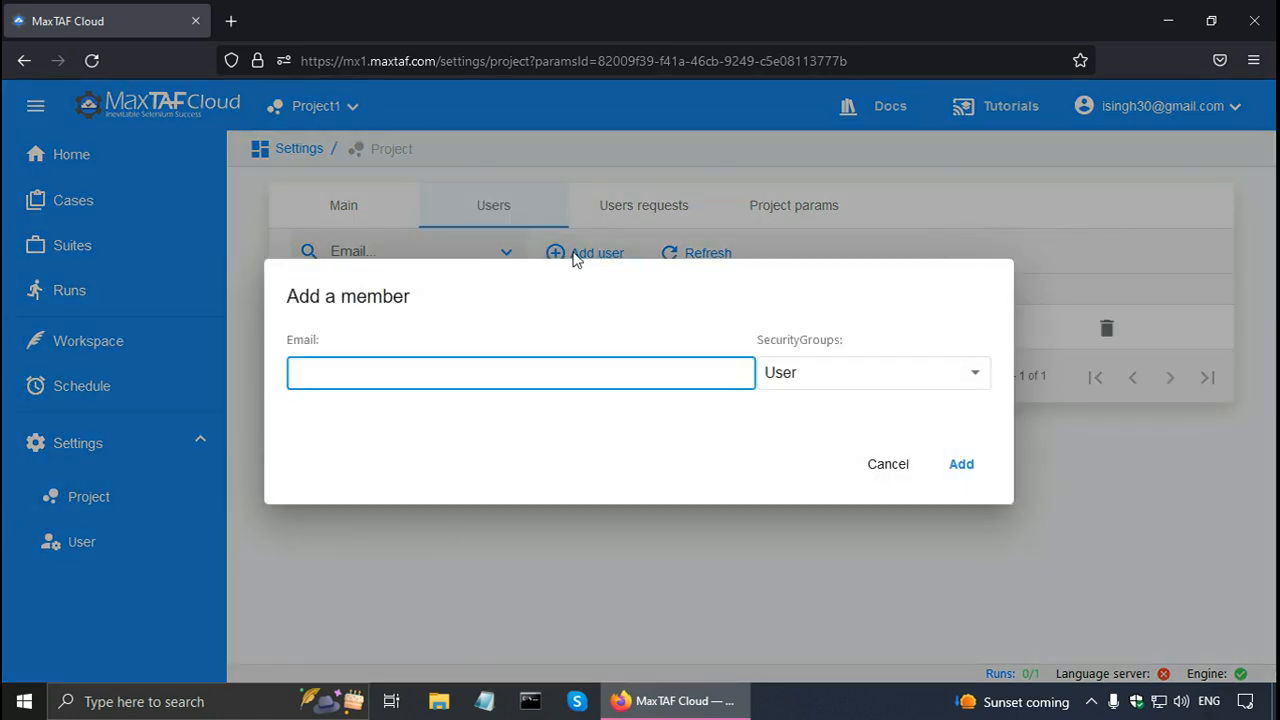
{"action": "left_click", "coordinate": [520, 372]}
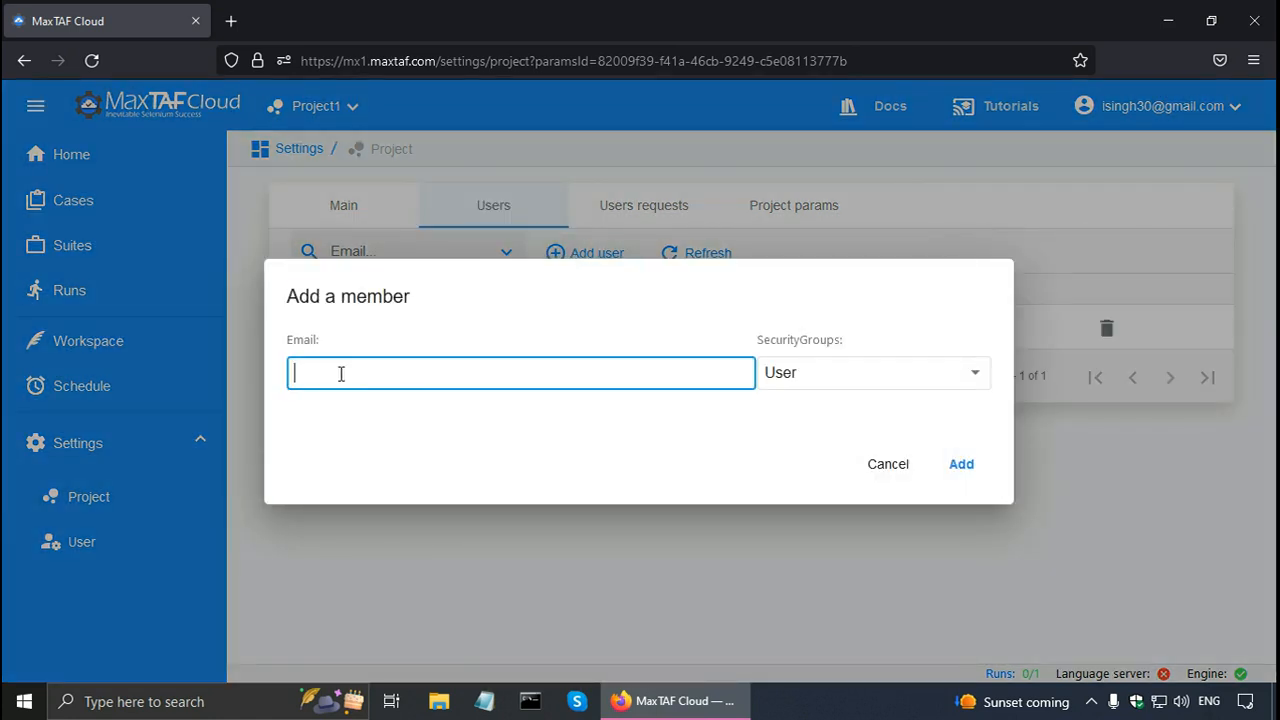
{"action": "mouse_move", "coordinate": [960, 464]}
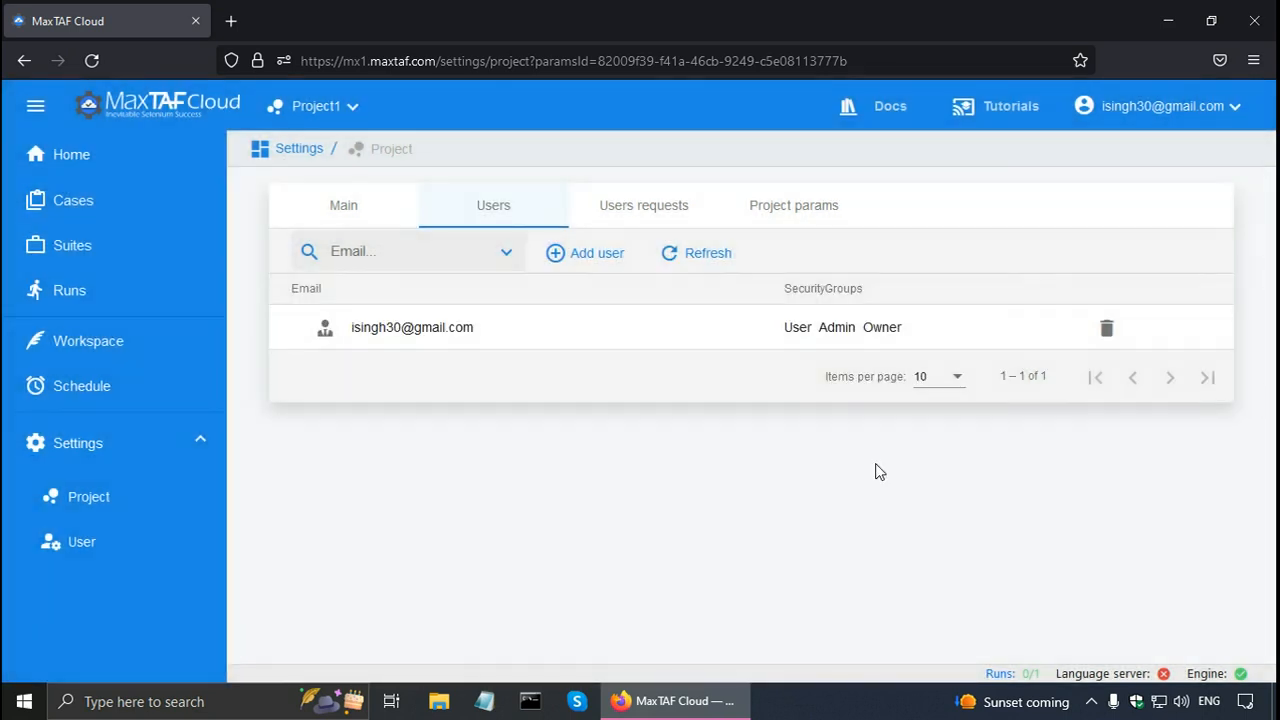
Step: Review Settings > User, then open the Capabilities in Selenium 4 case script
{"action": "left_click", "coordinate": [81, 541]}
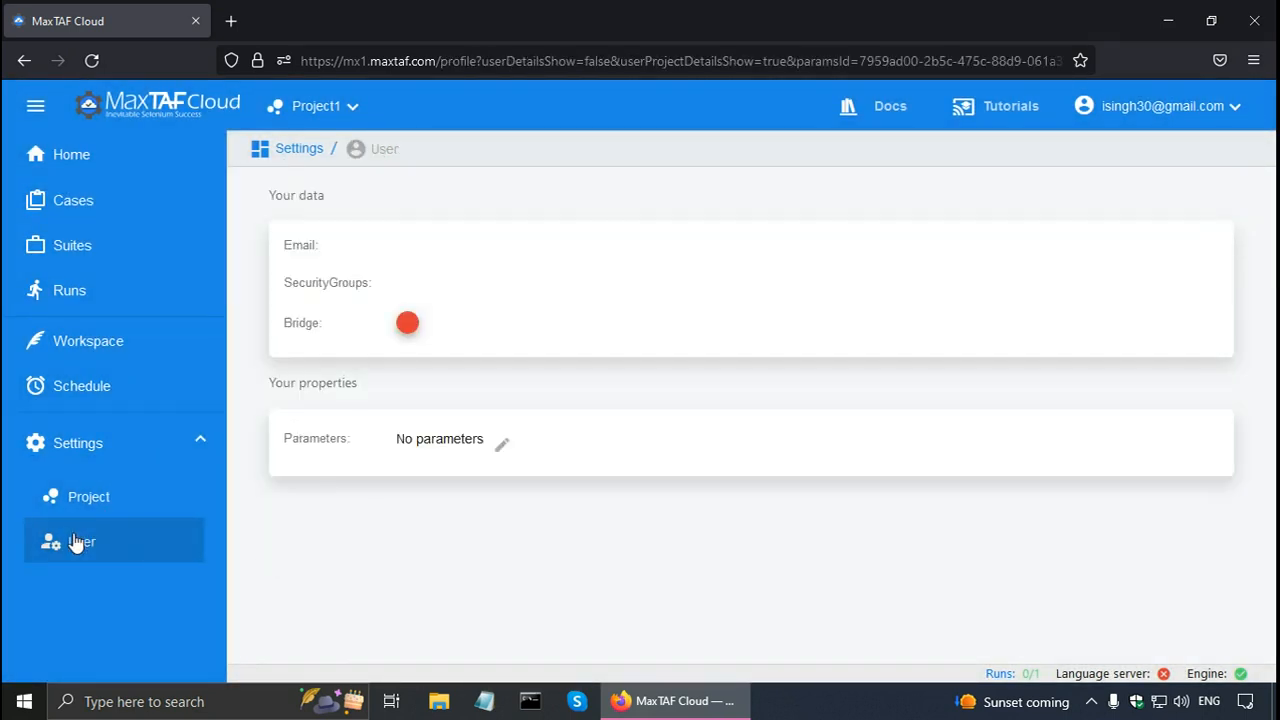
{"action": "left_click", "coordinate": [80, 541]}
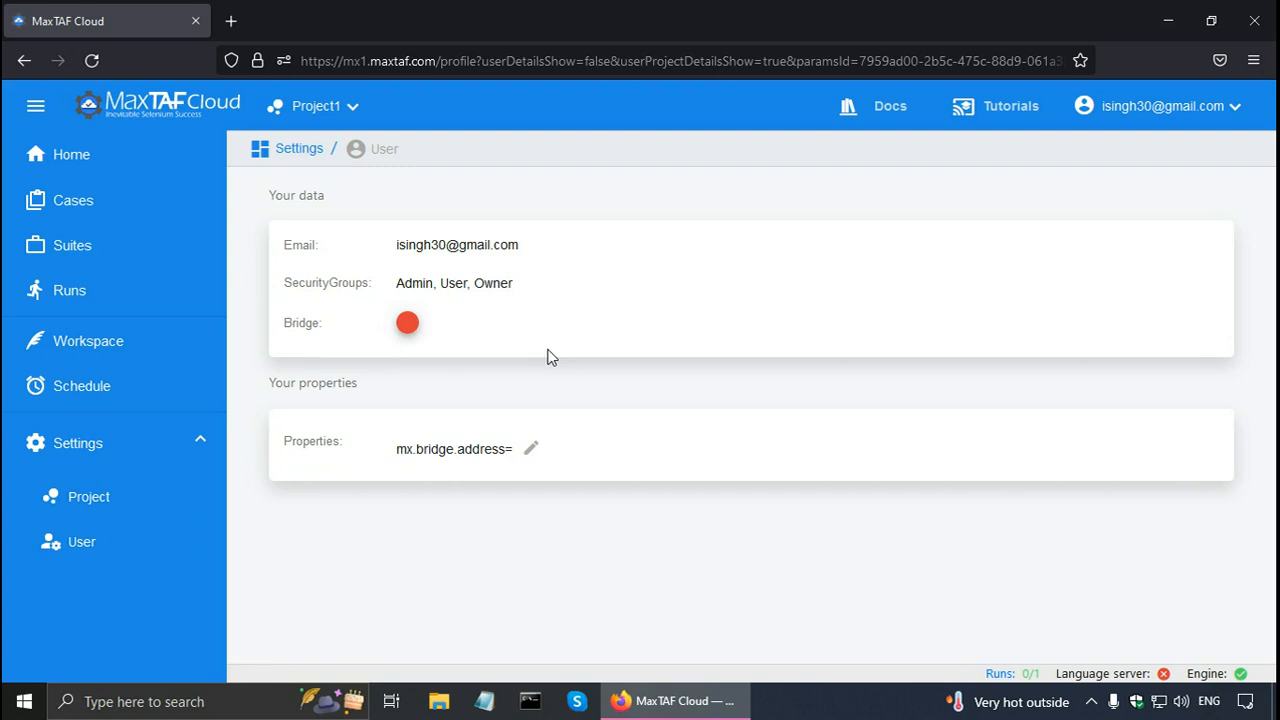
{"action": "left_click", "coordinate": [73, 200]}
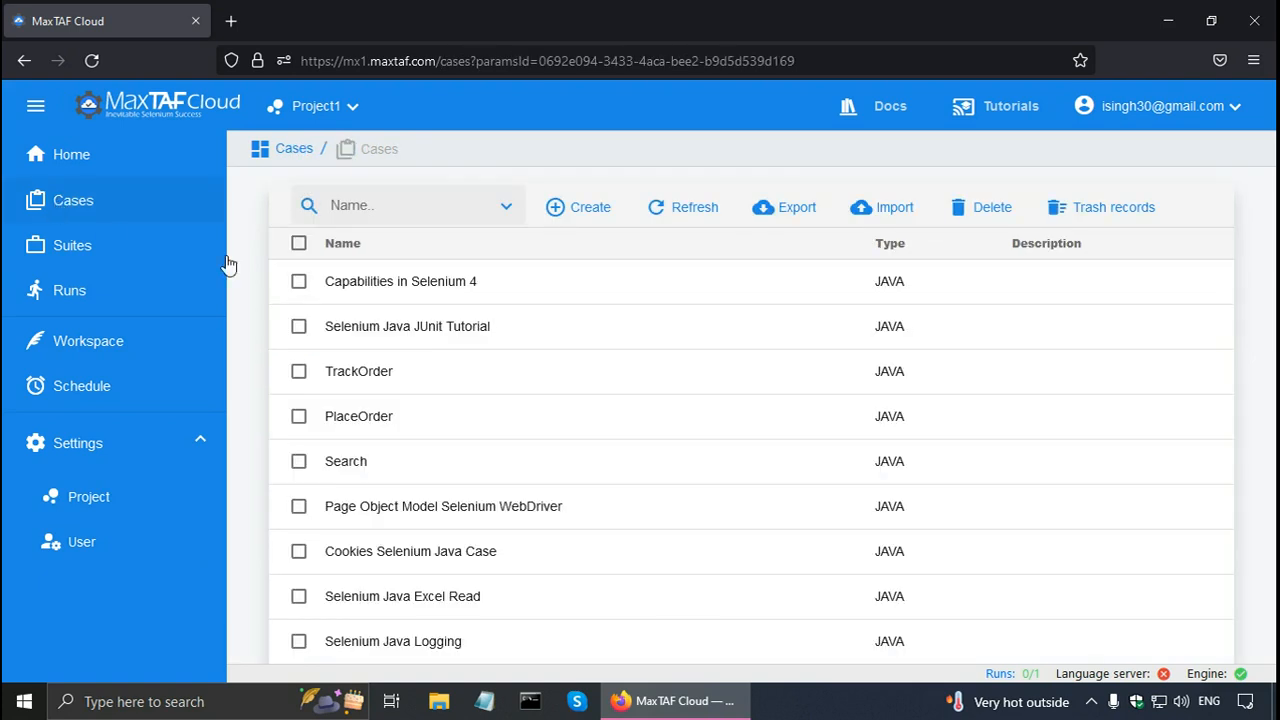
{"action": "left_click", "coordinate": [400, 281]}
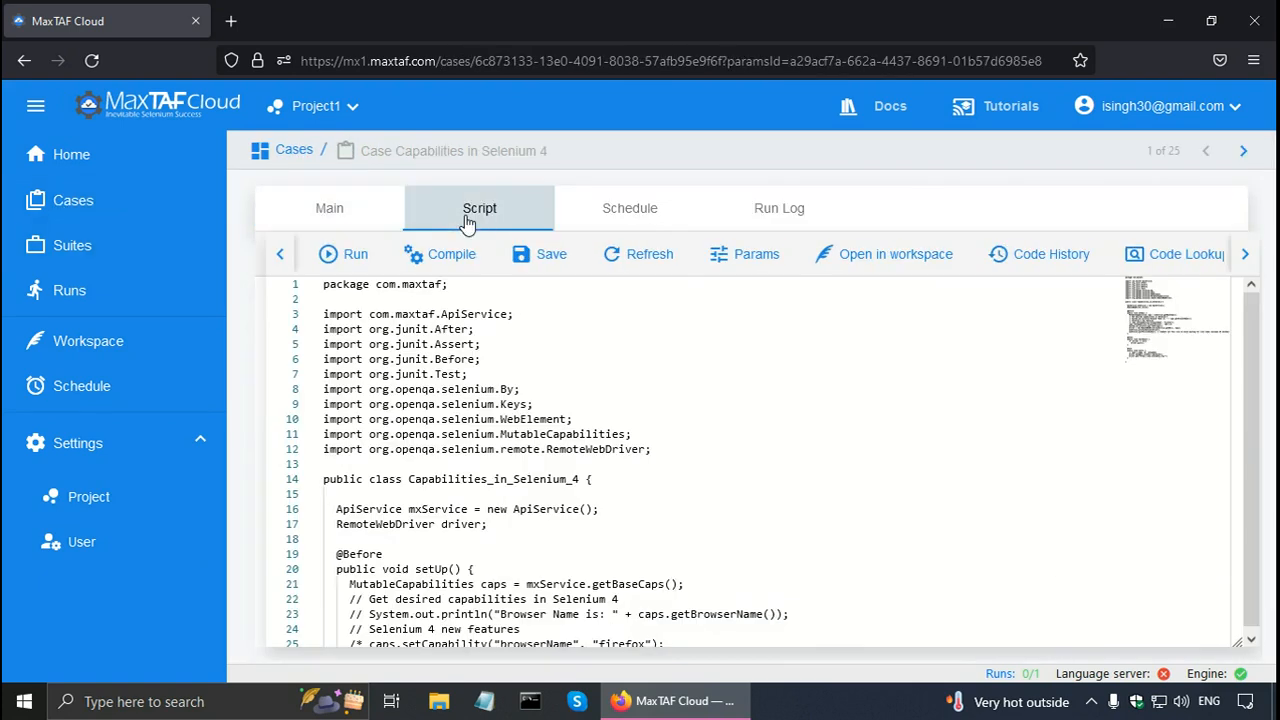